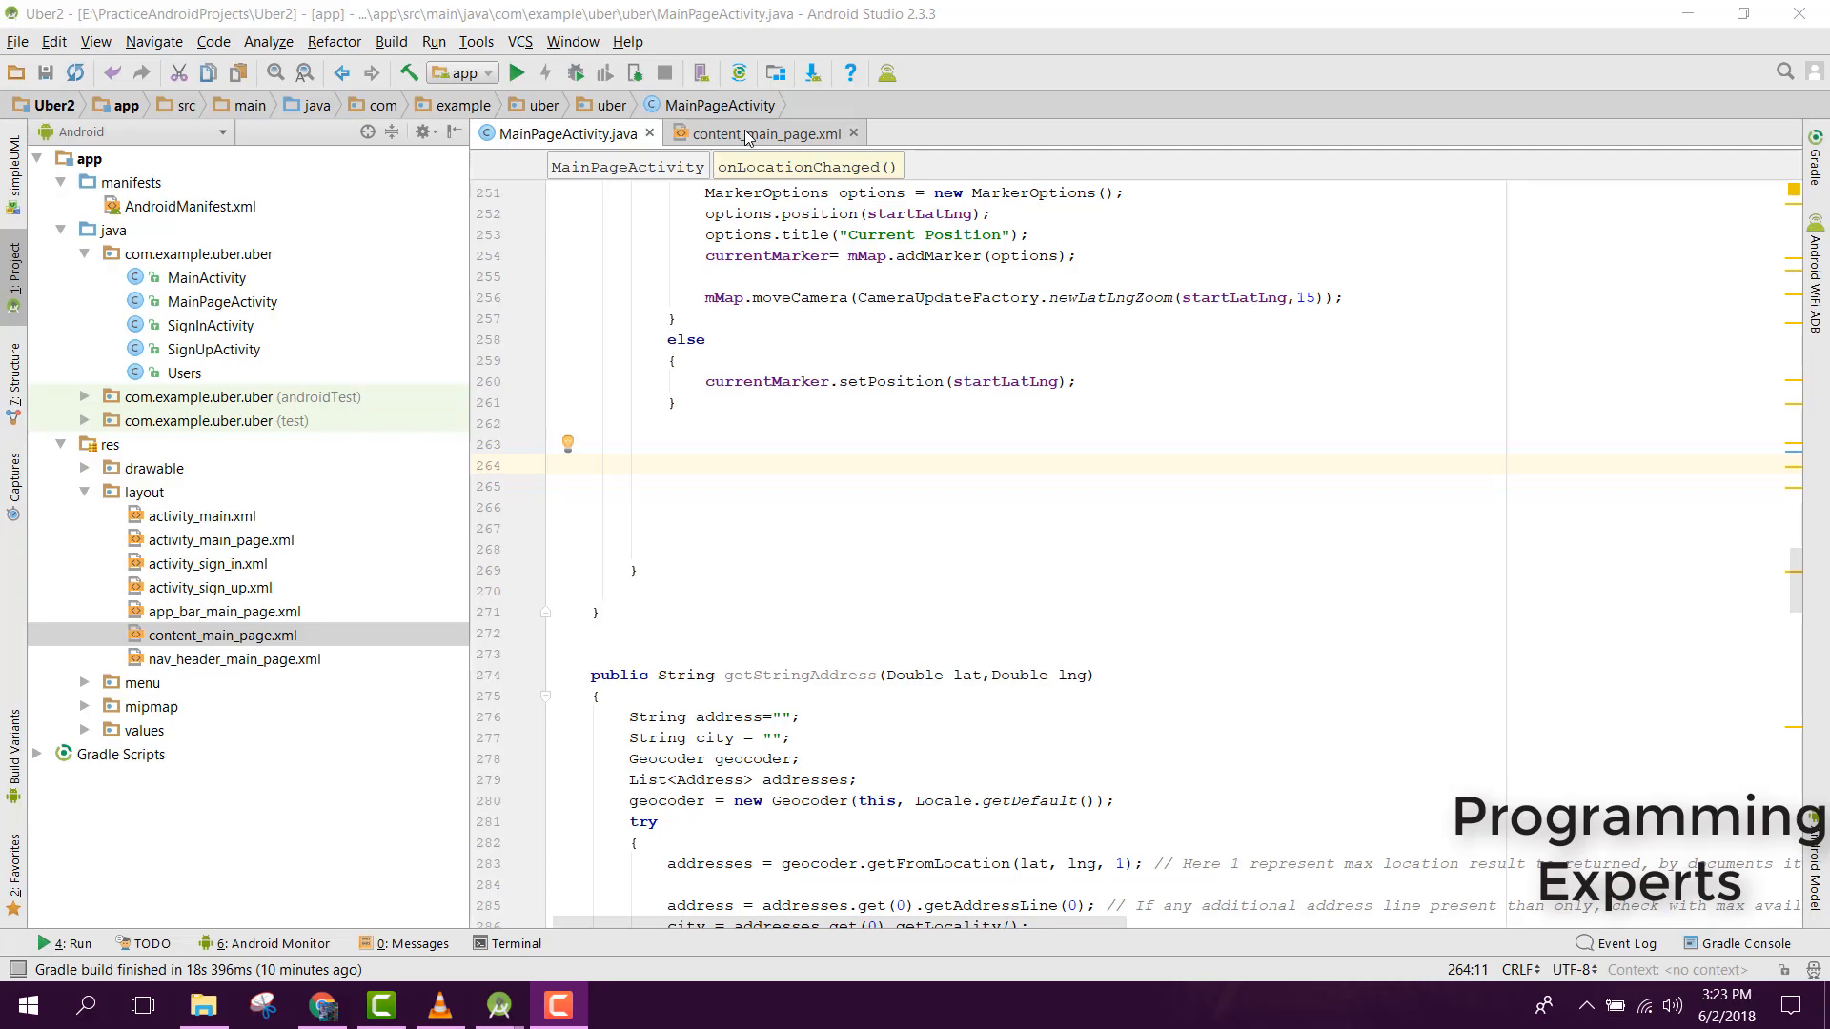
- Glance at the content_main_page layout, return to MainPageActivity, and close the a.png preview
left_click(766, 133)
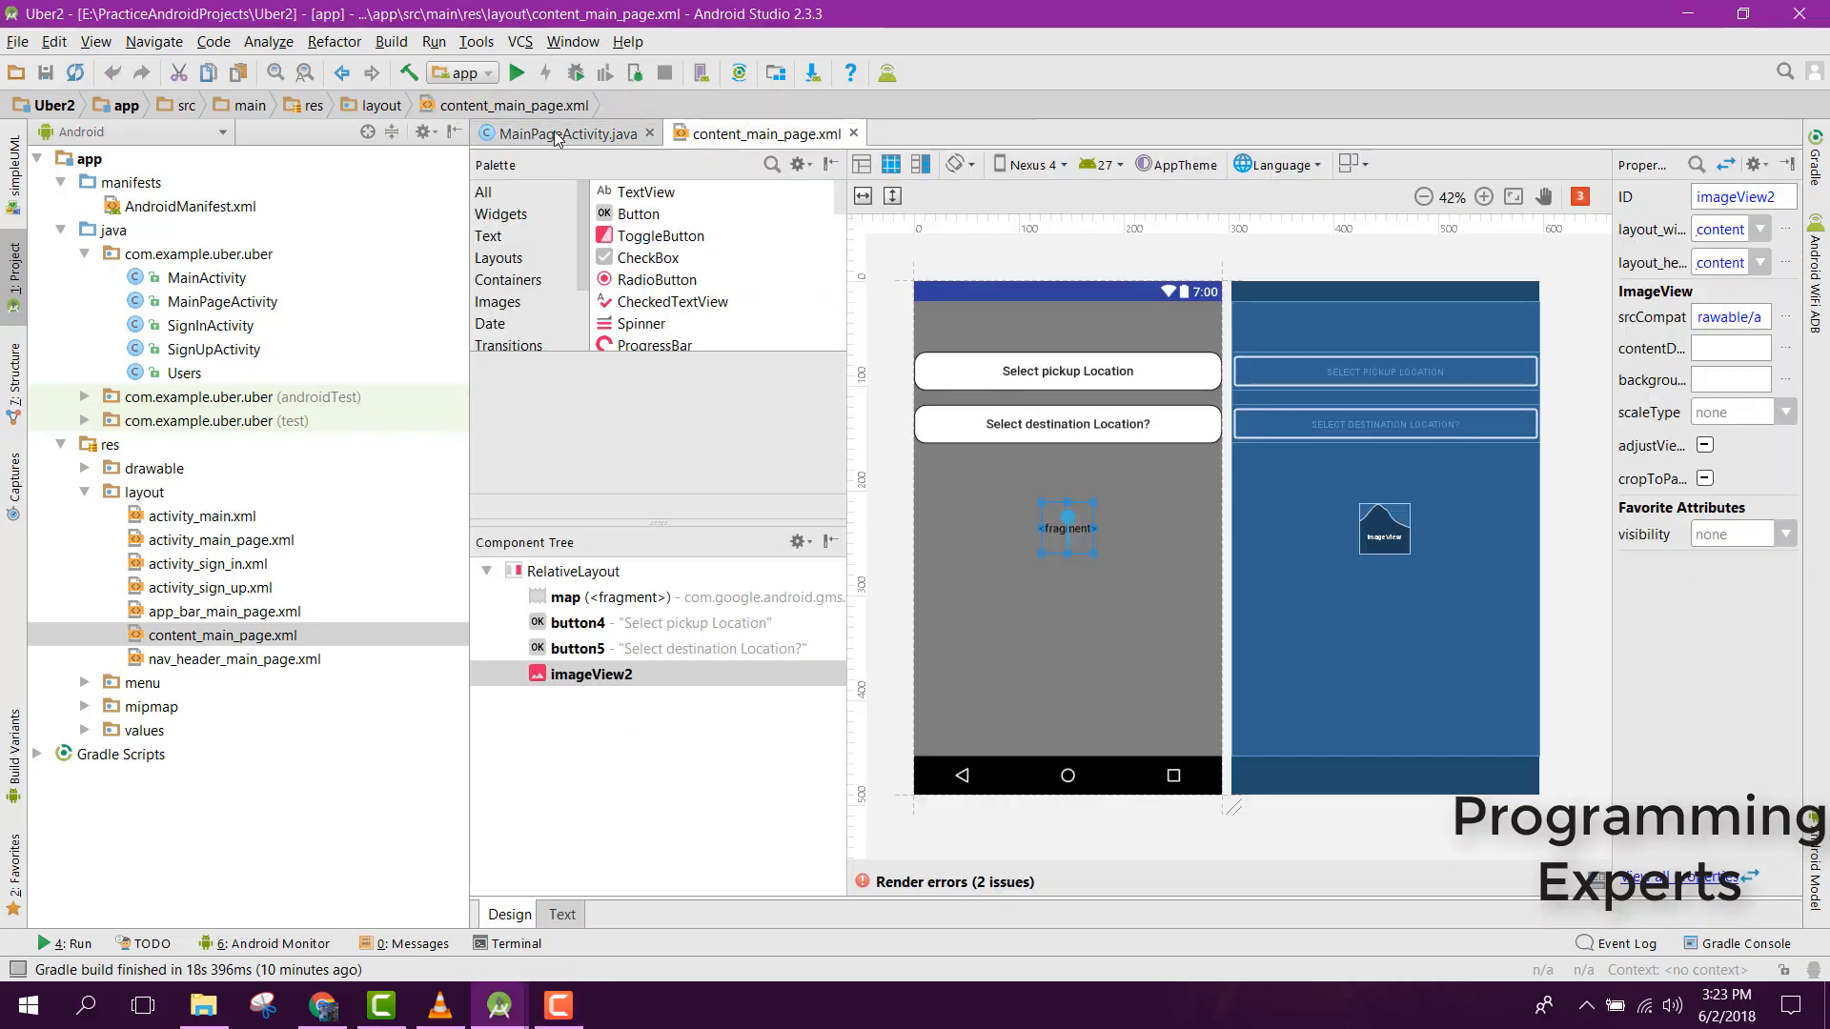
left_click(560, 131)
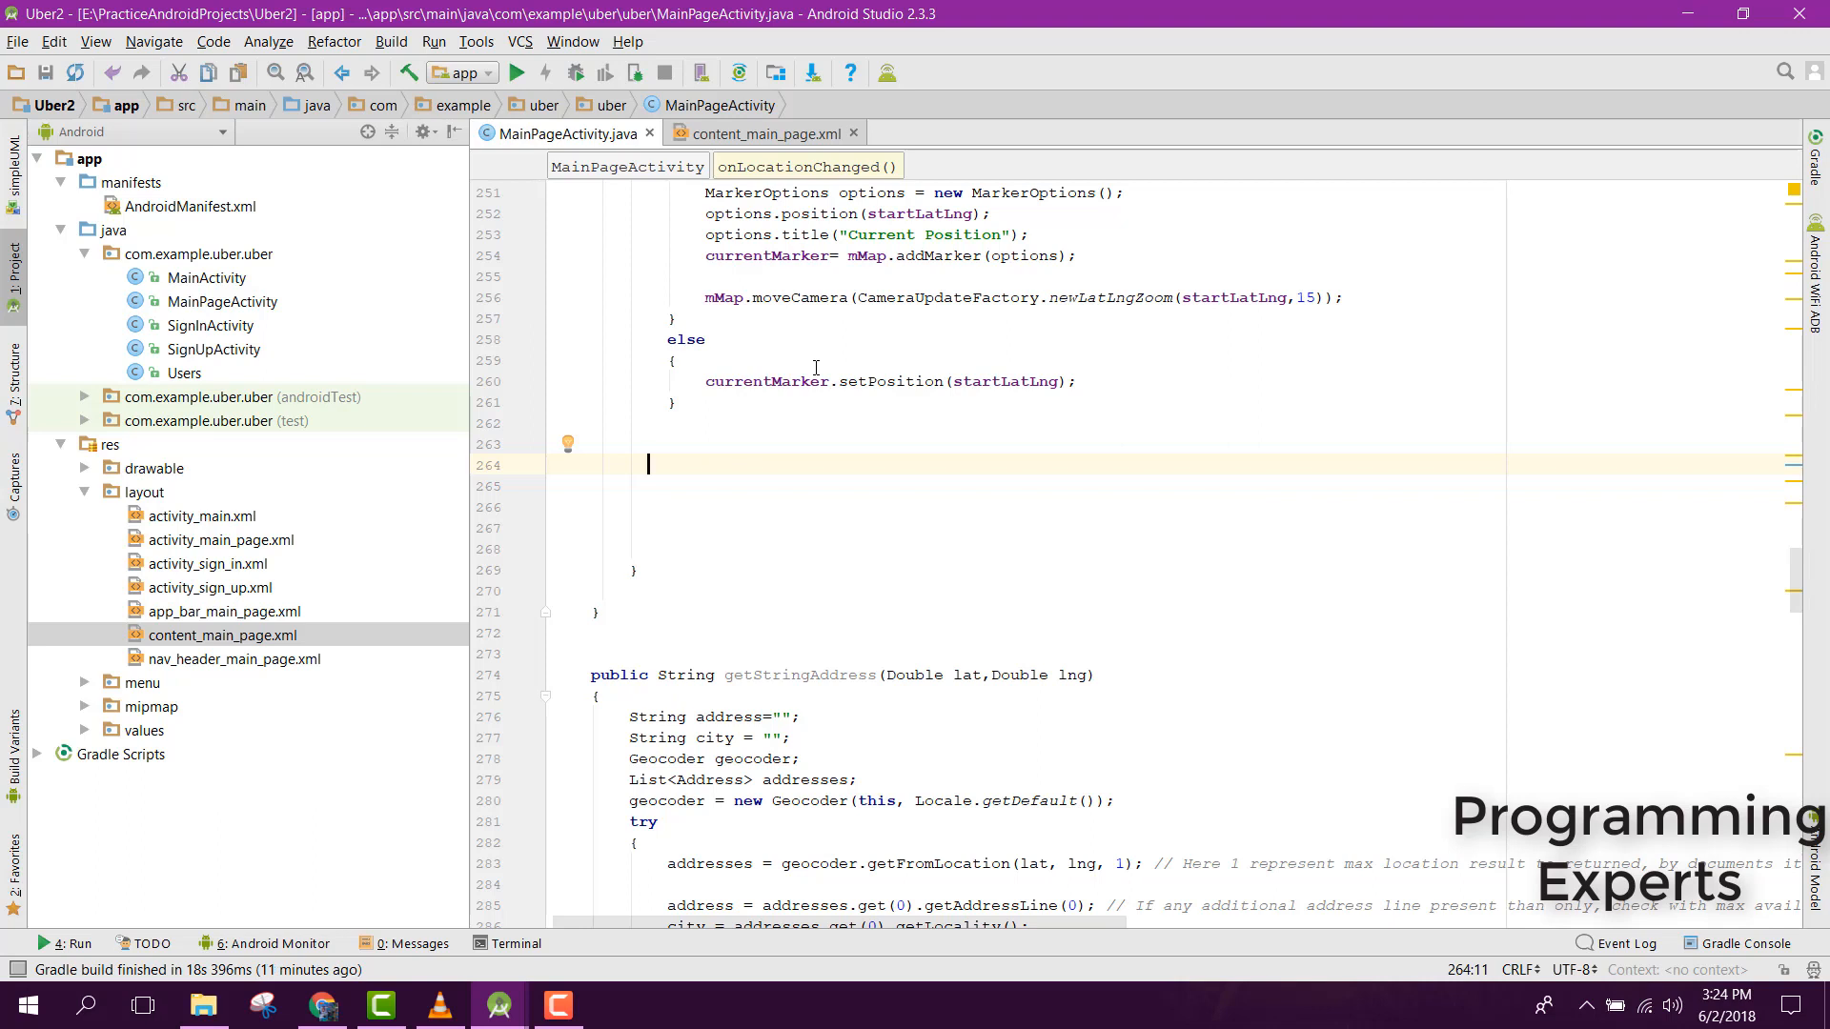
mouse_move(804, 578)
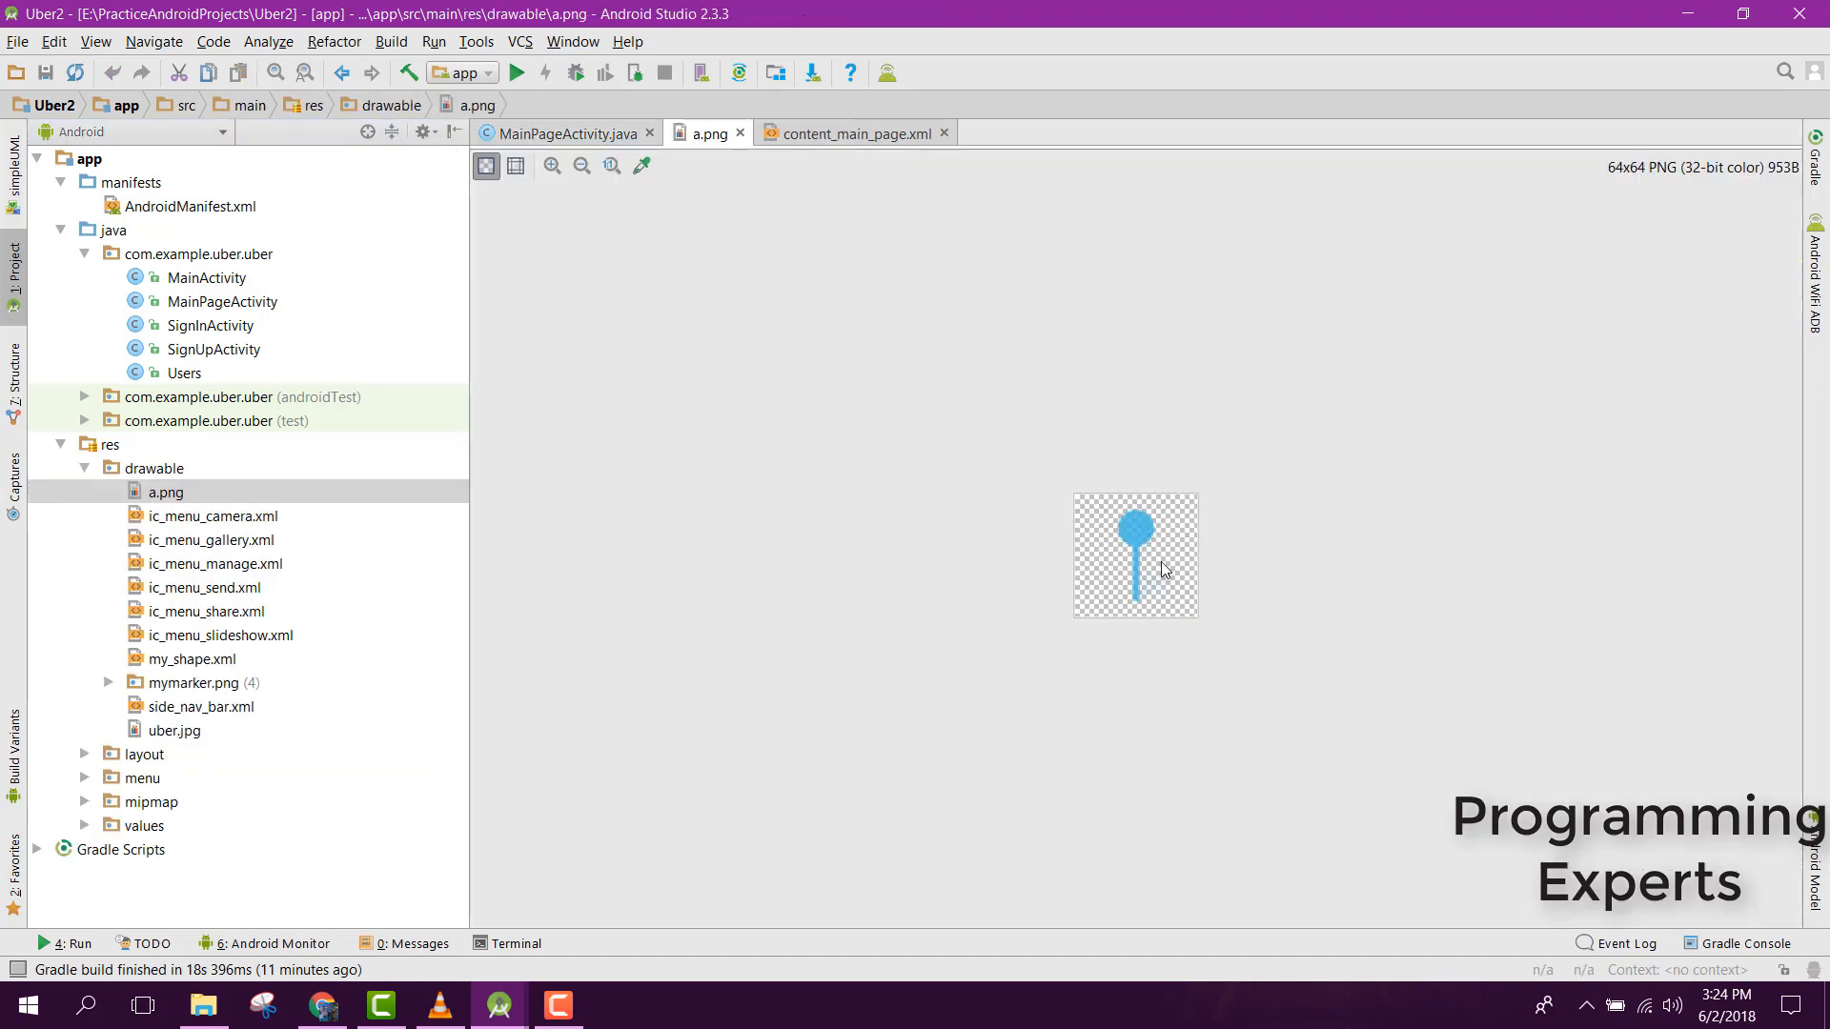
mouse_move(741, 133)
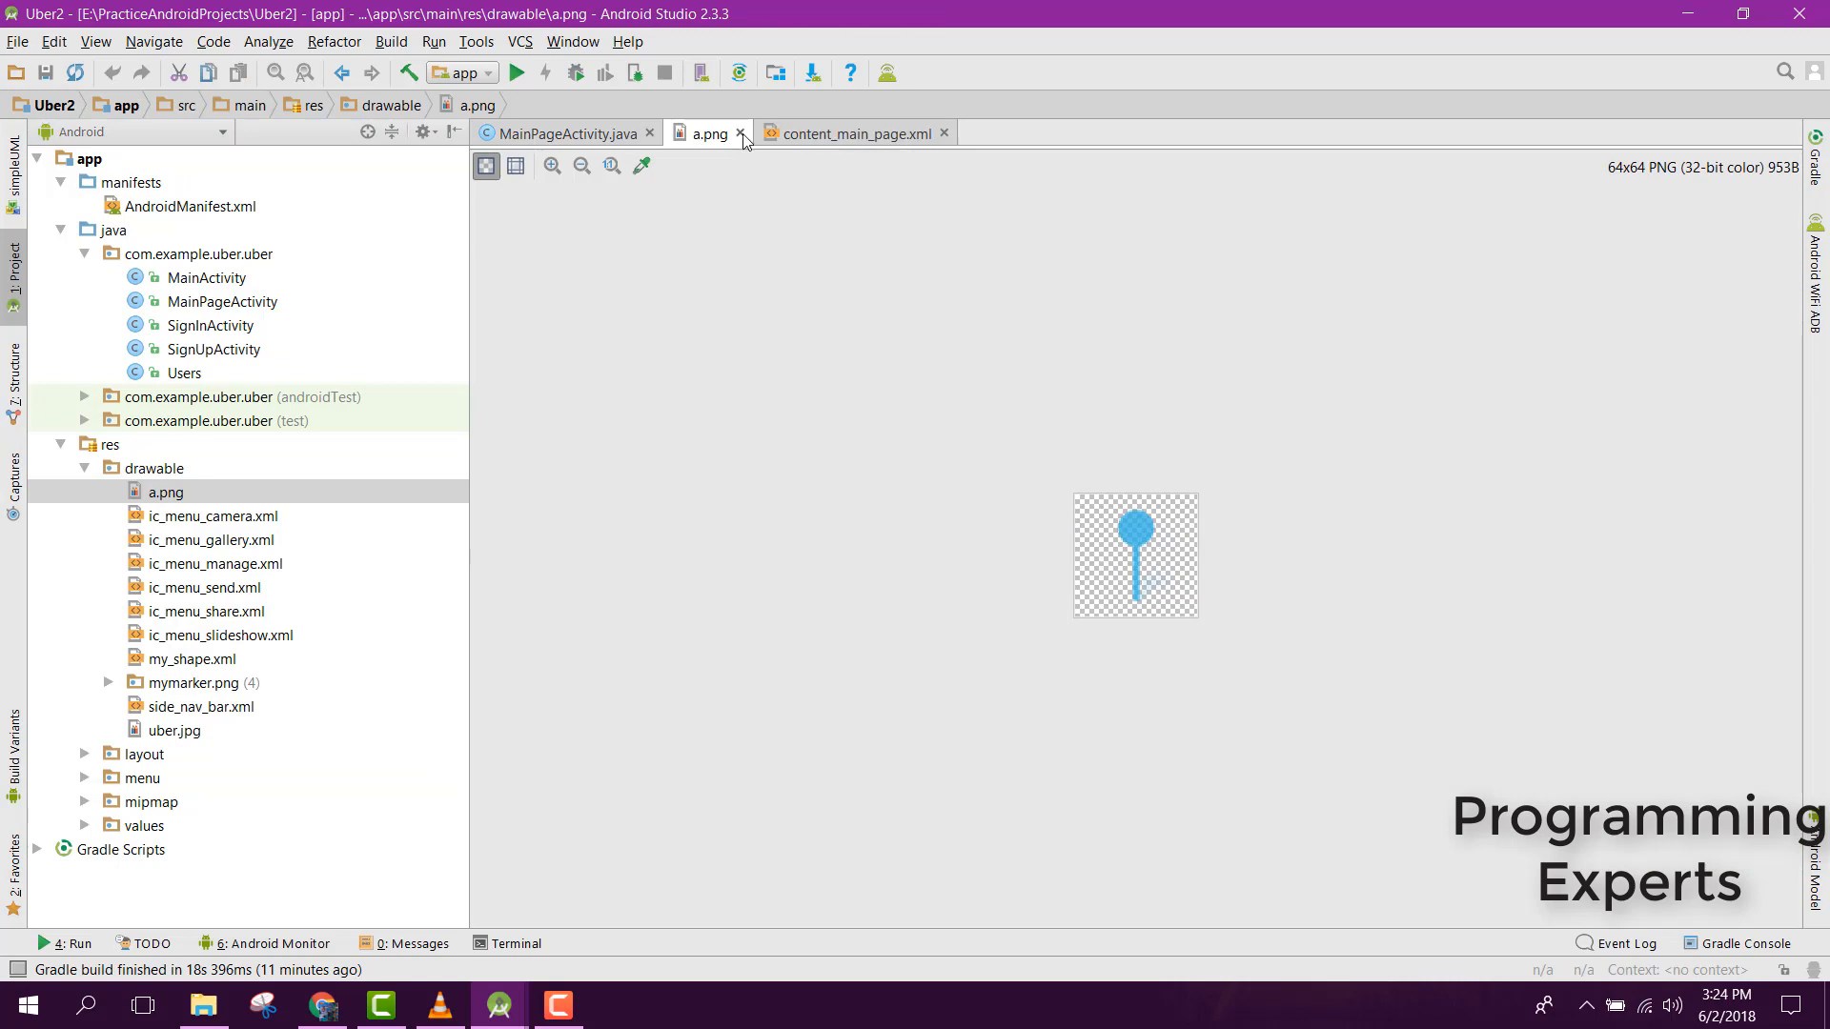
left_click(741, 132)
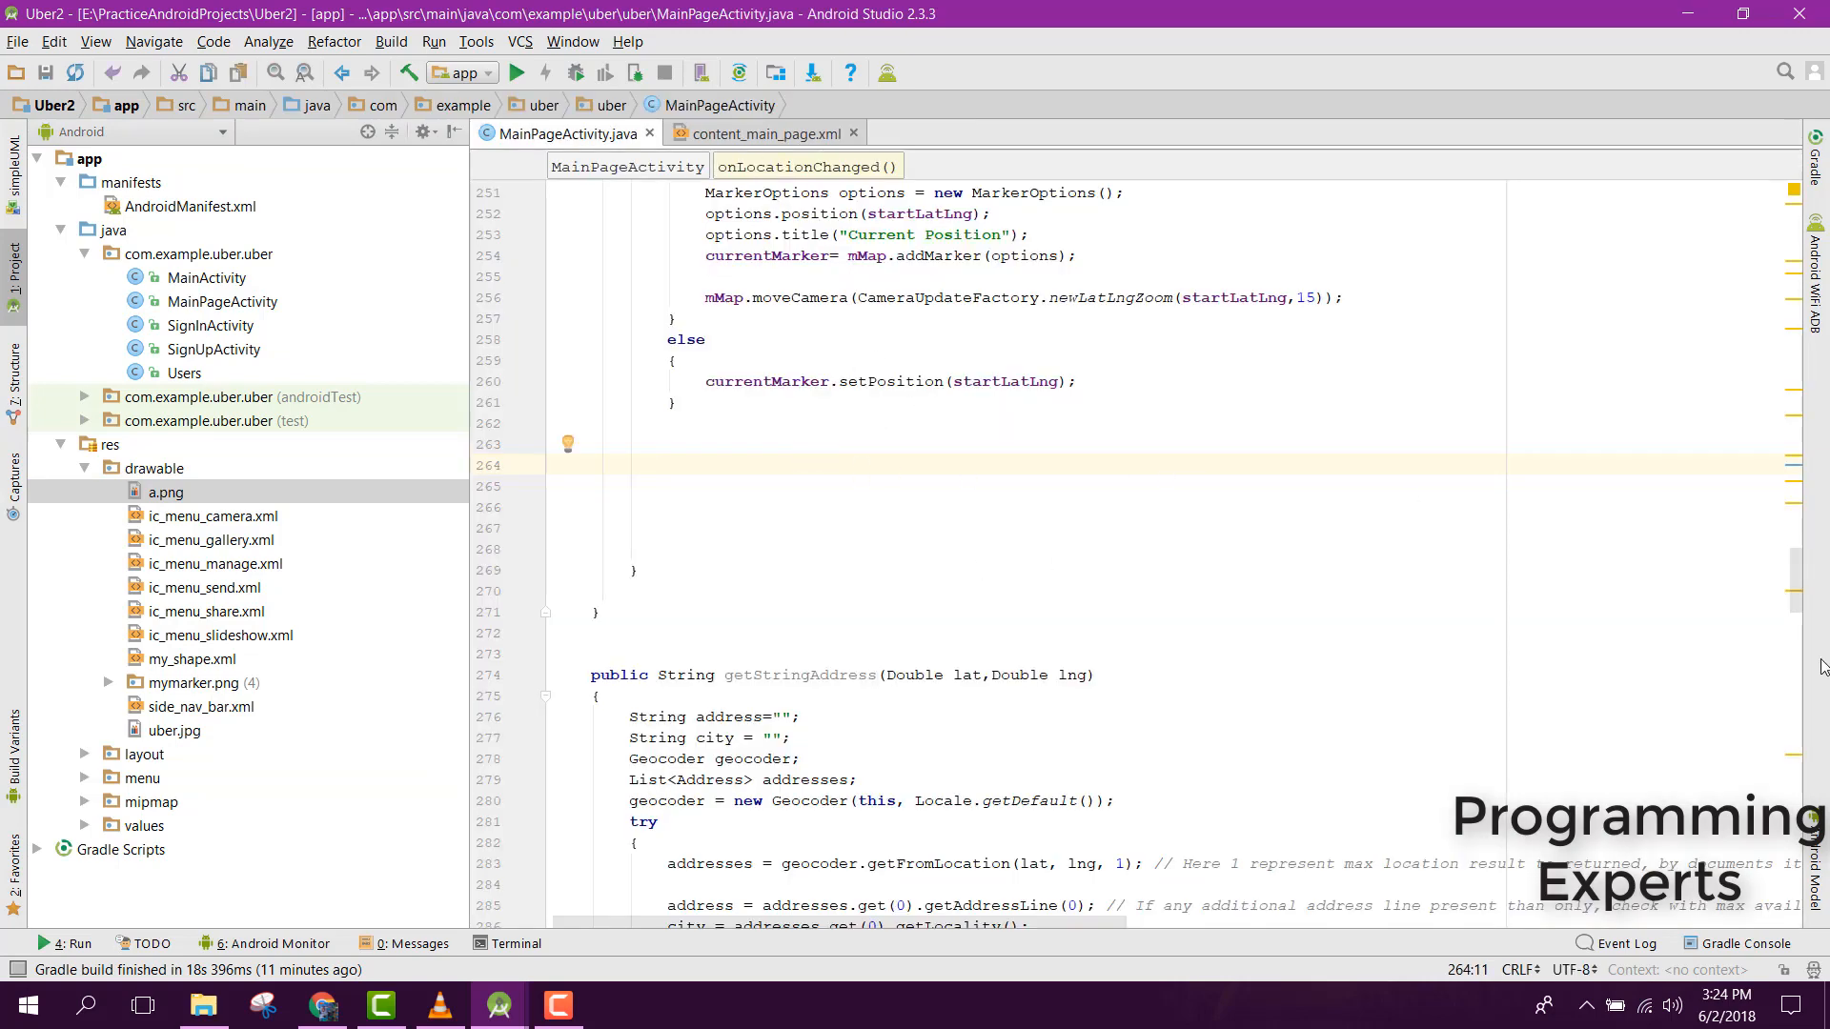
mouse_move(944, 566)
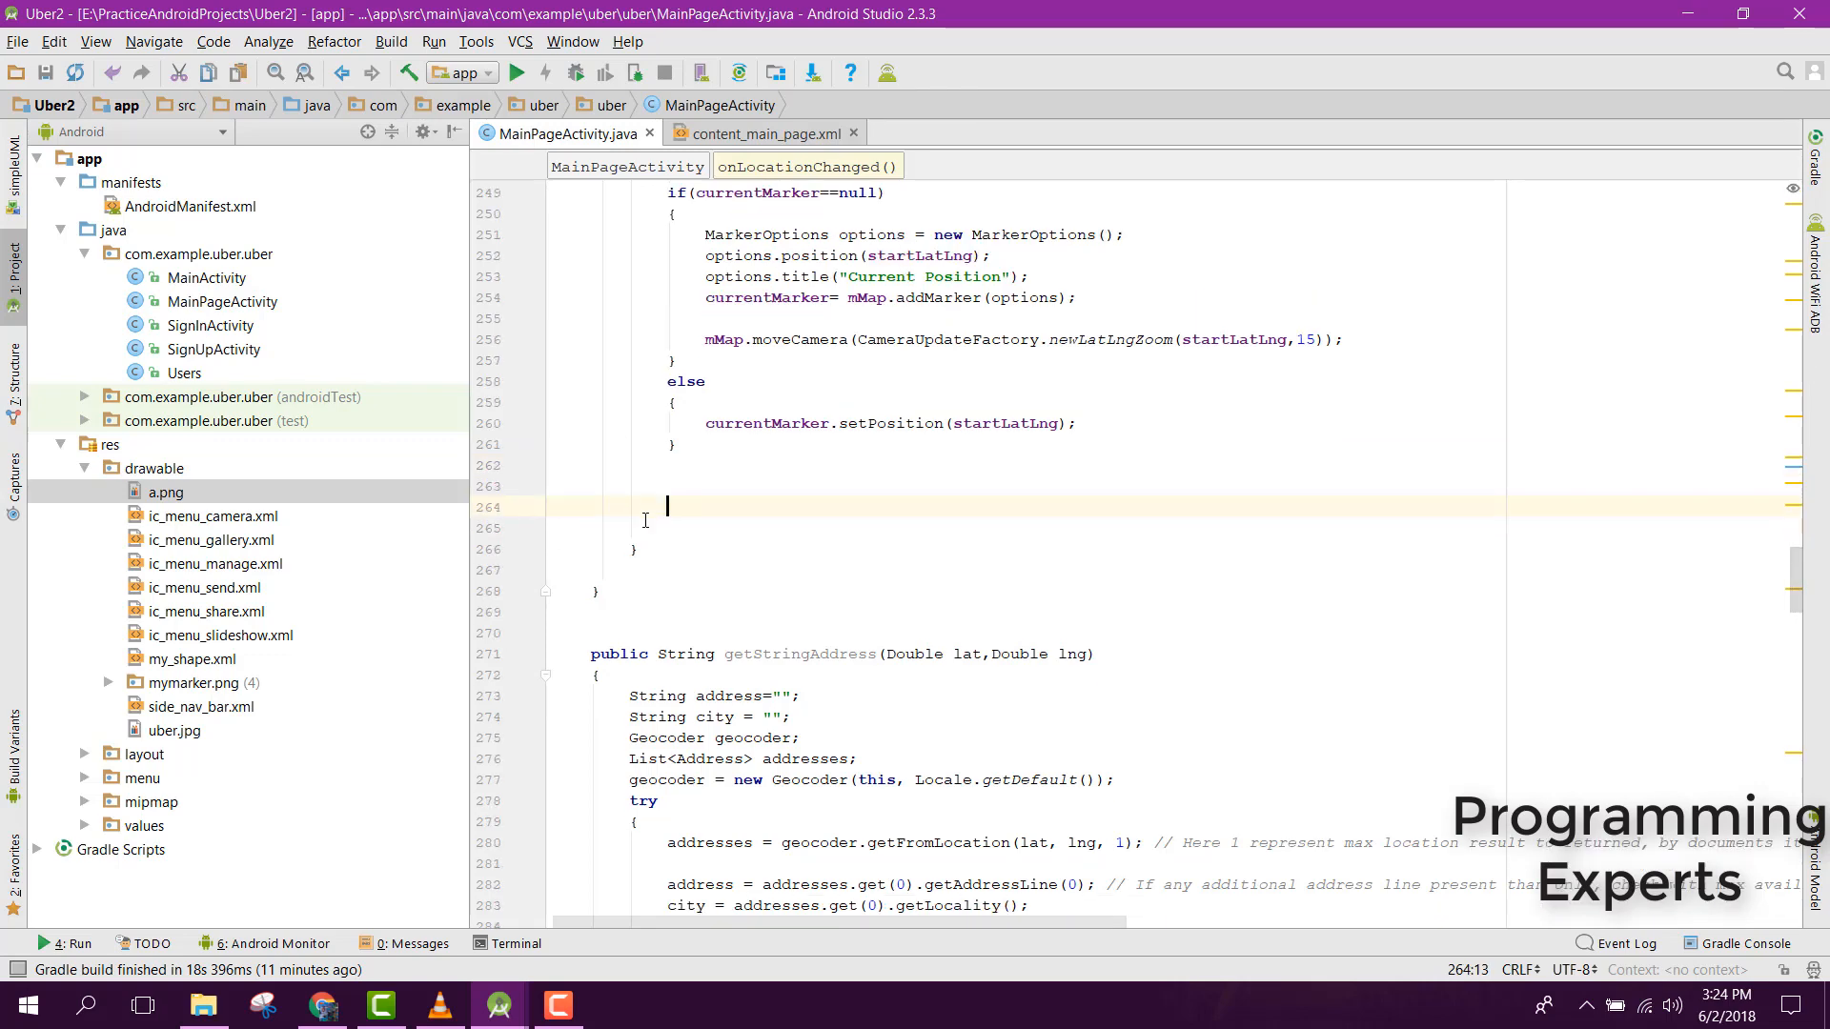
mouse_move(837, 228)
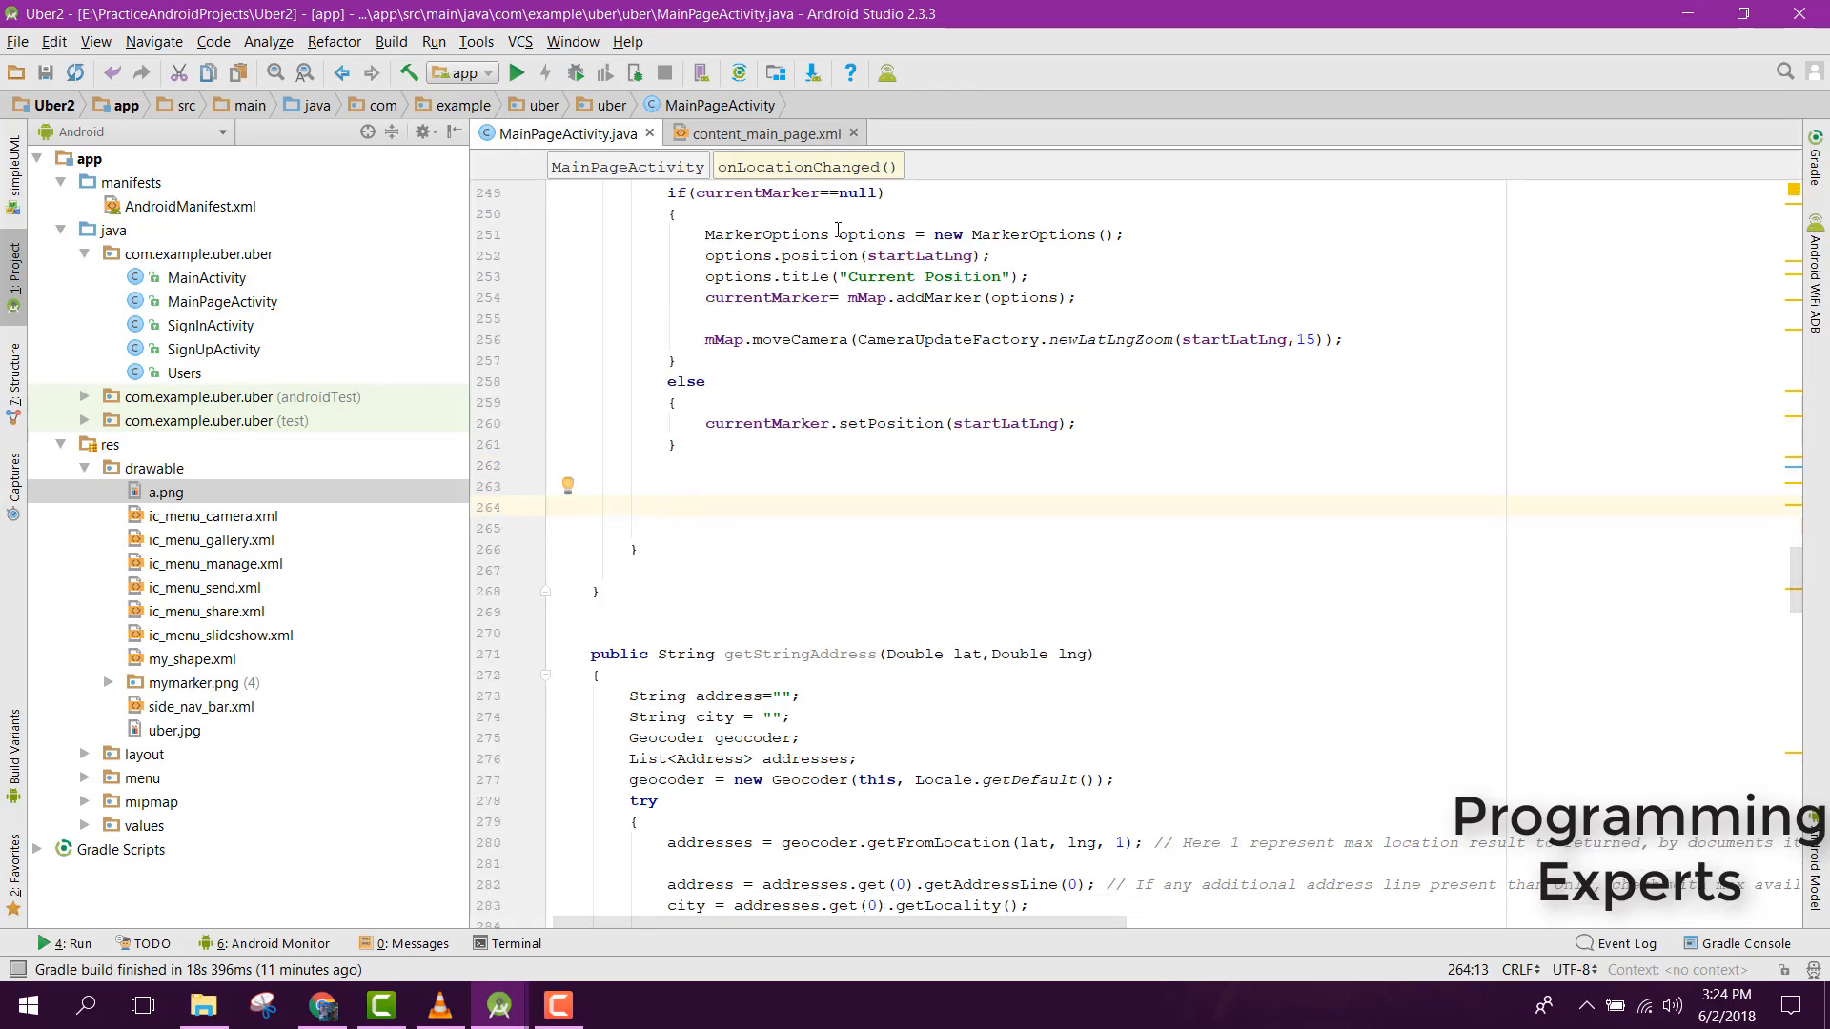
left_click(766, 132)
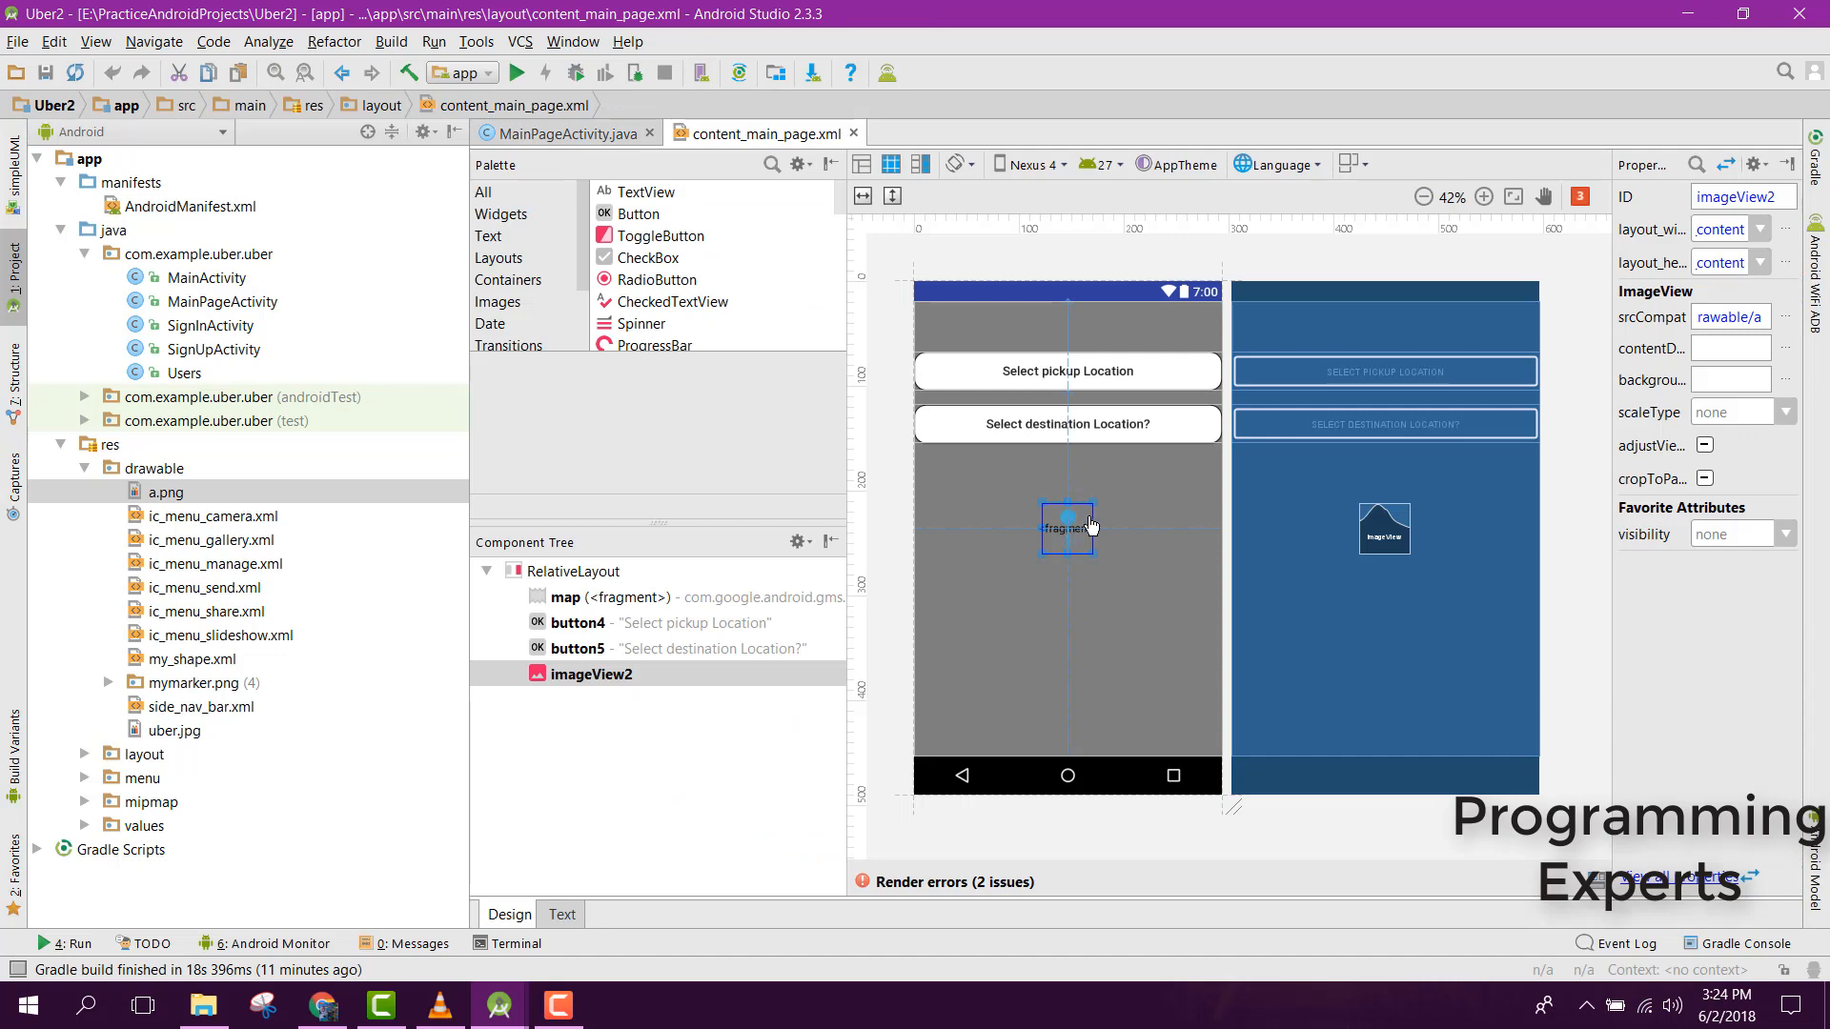
left_click(561, 913)
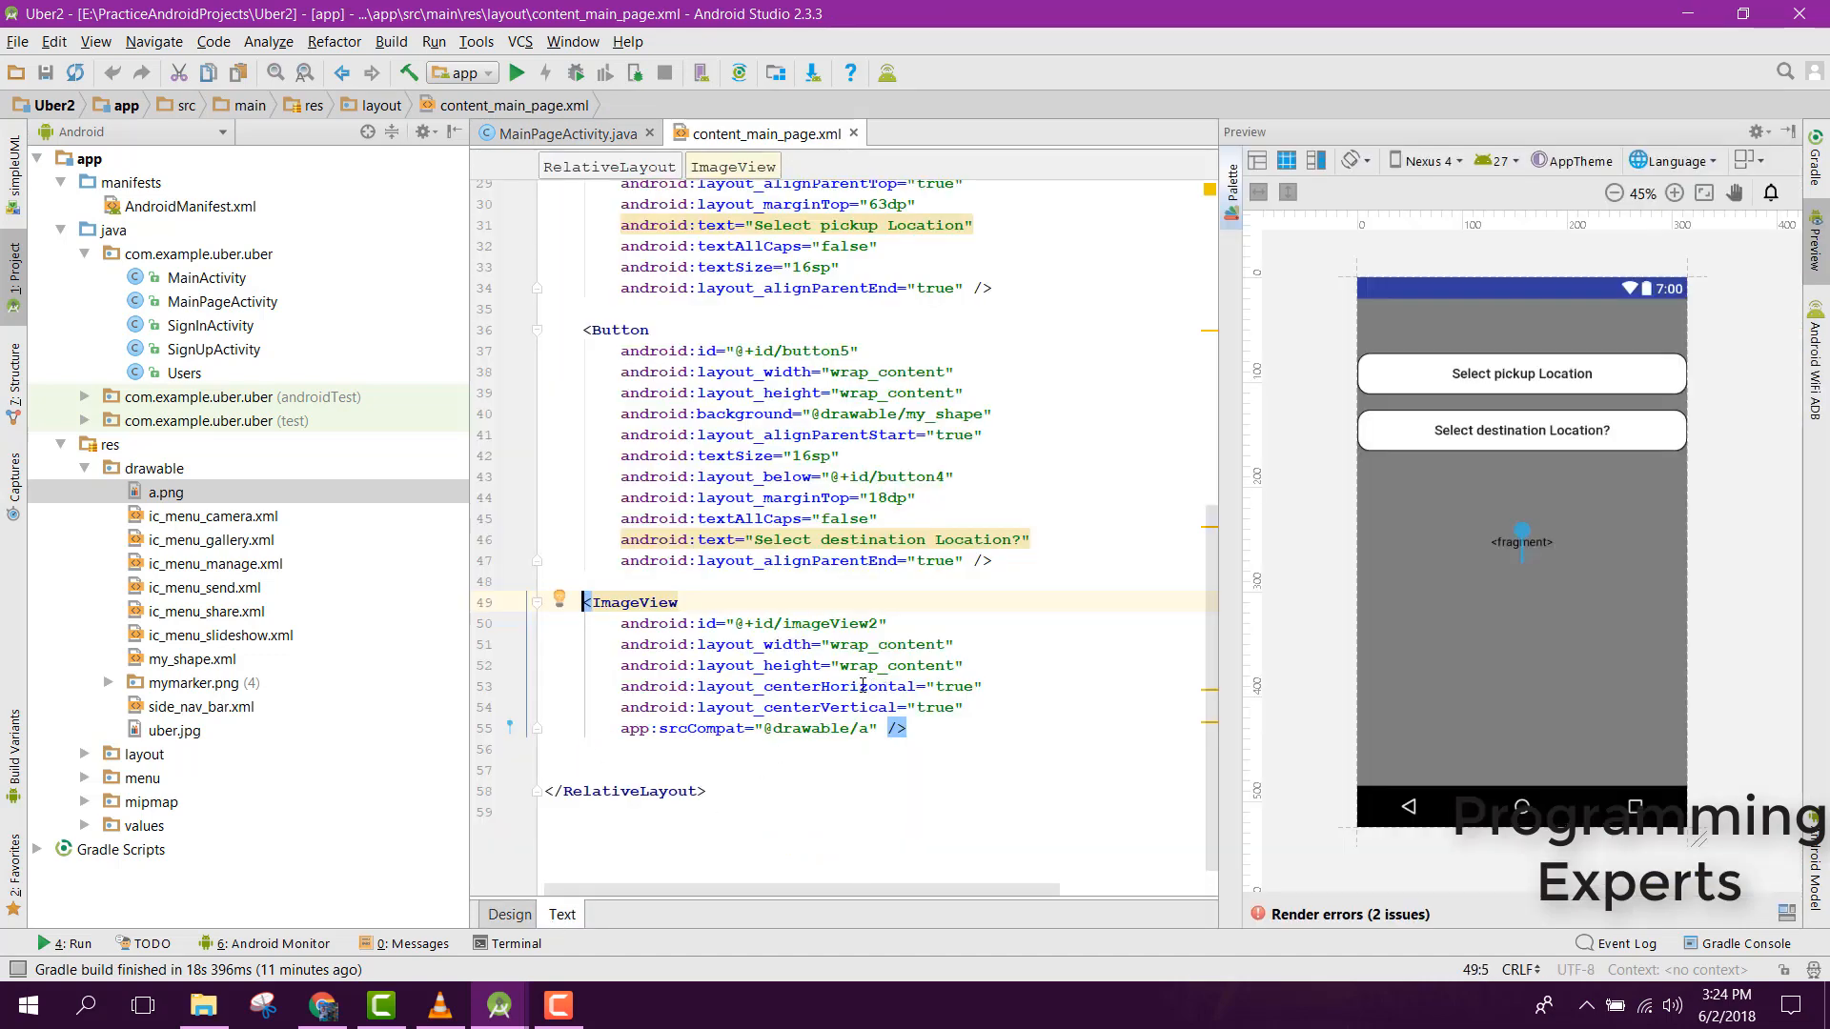
left_click(861, 686)
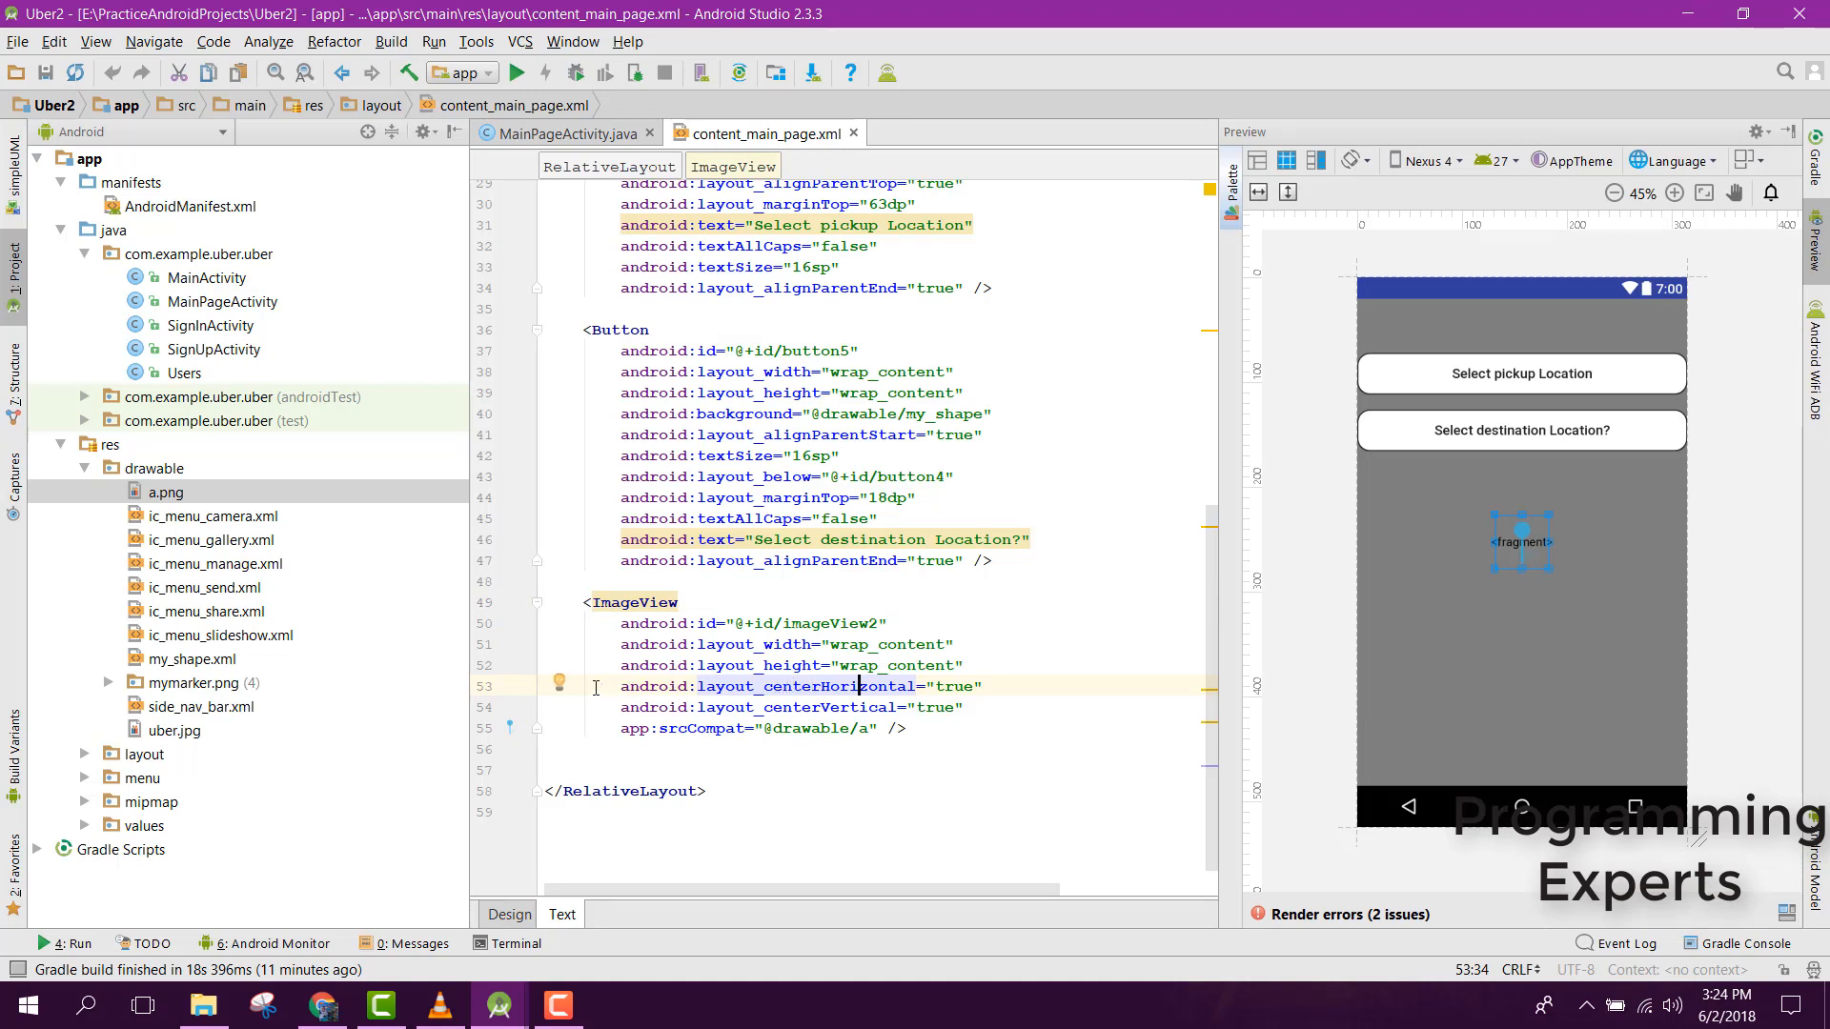
mouse_move(857, 684)
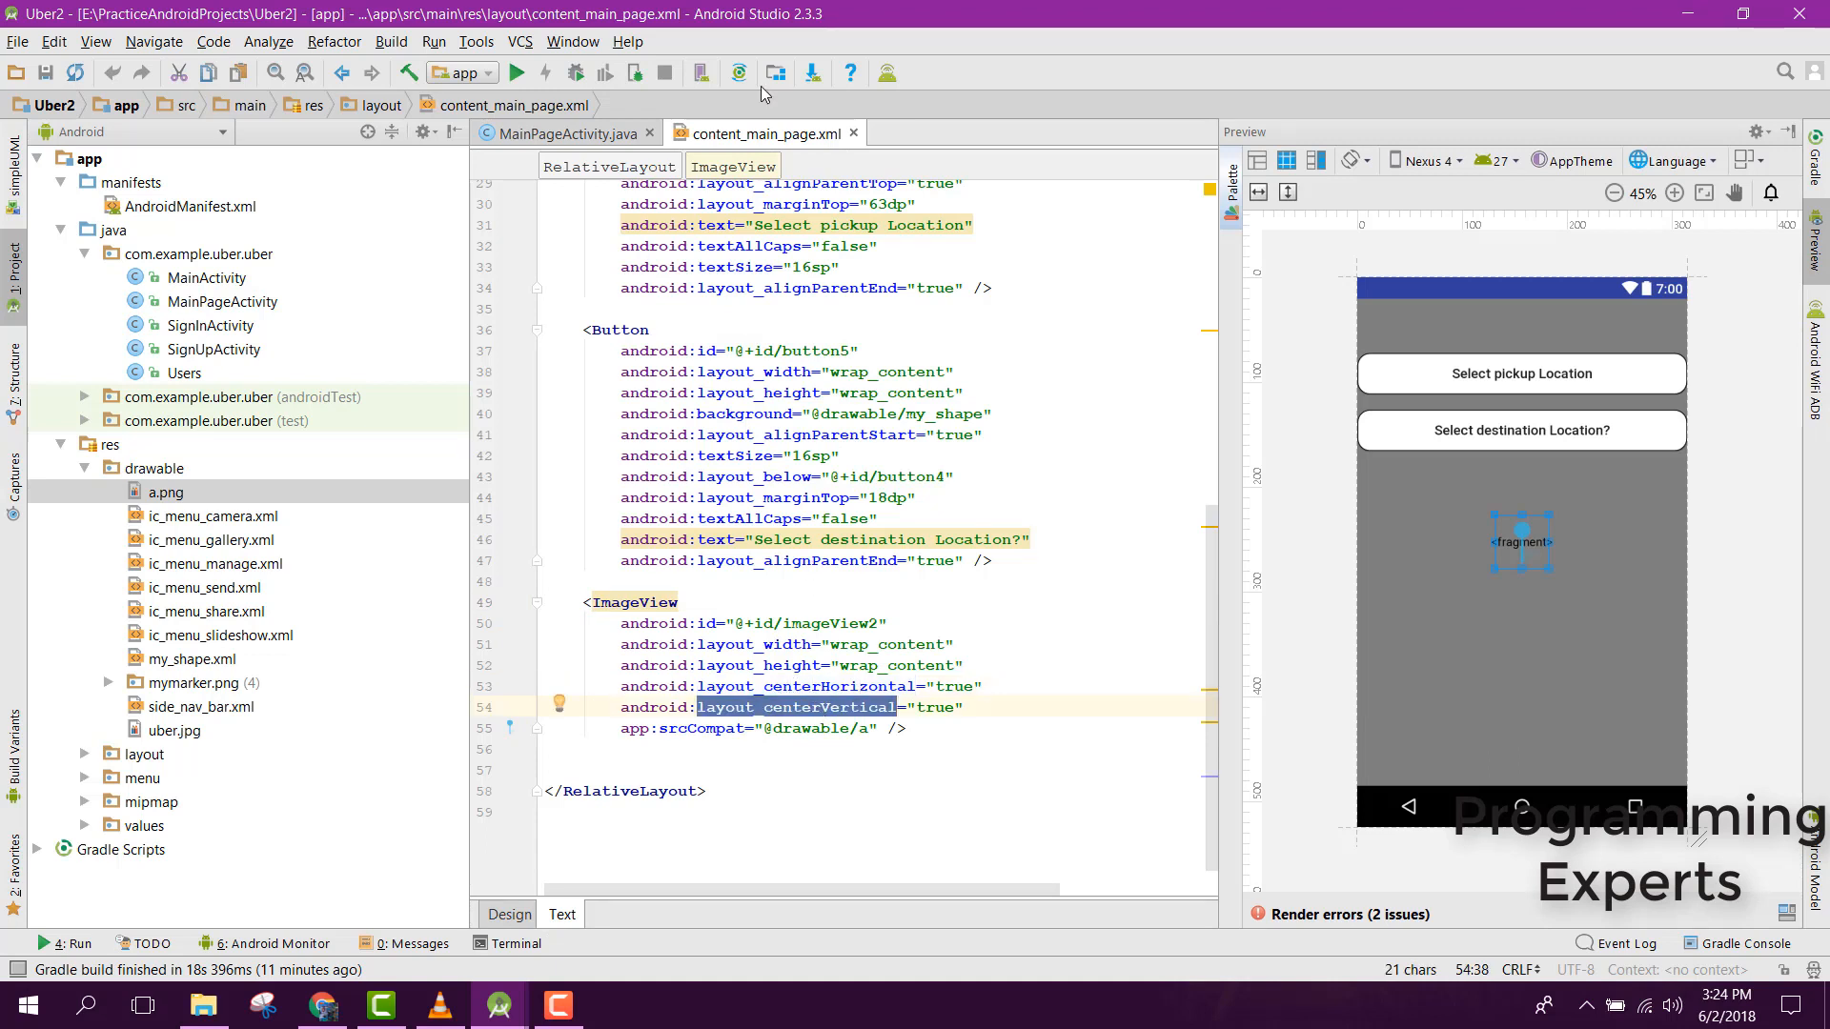
left_click(558, 131)
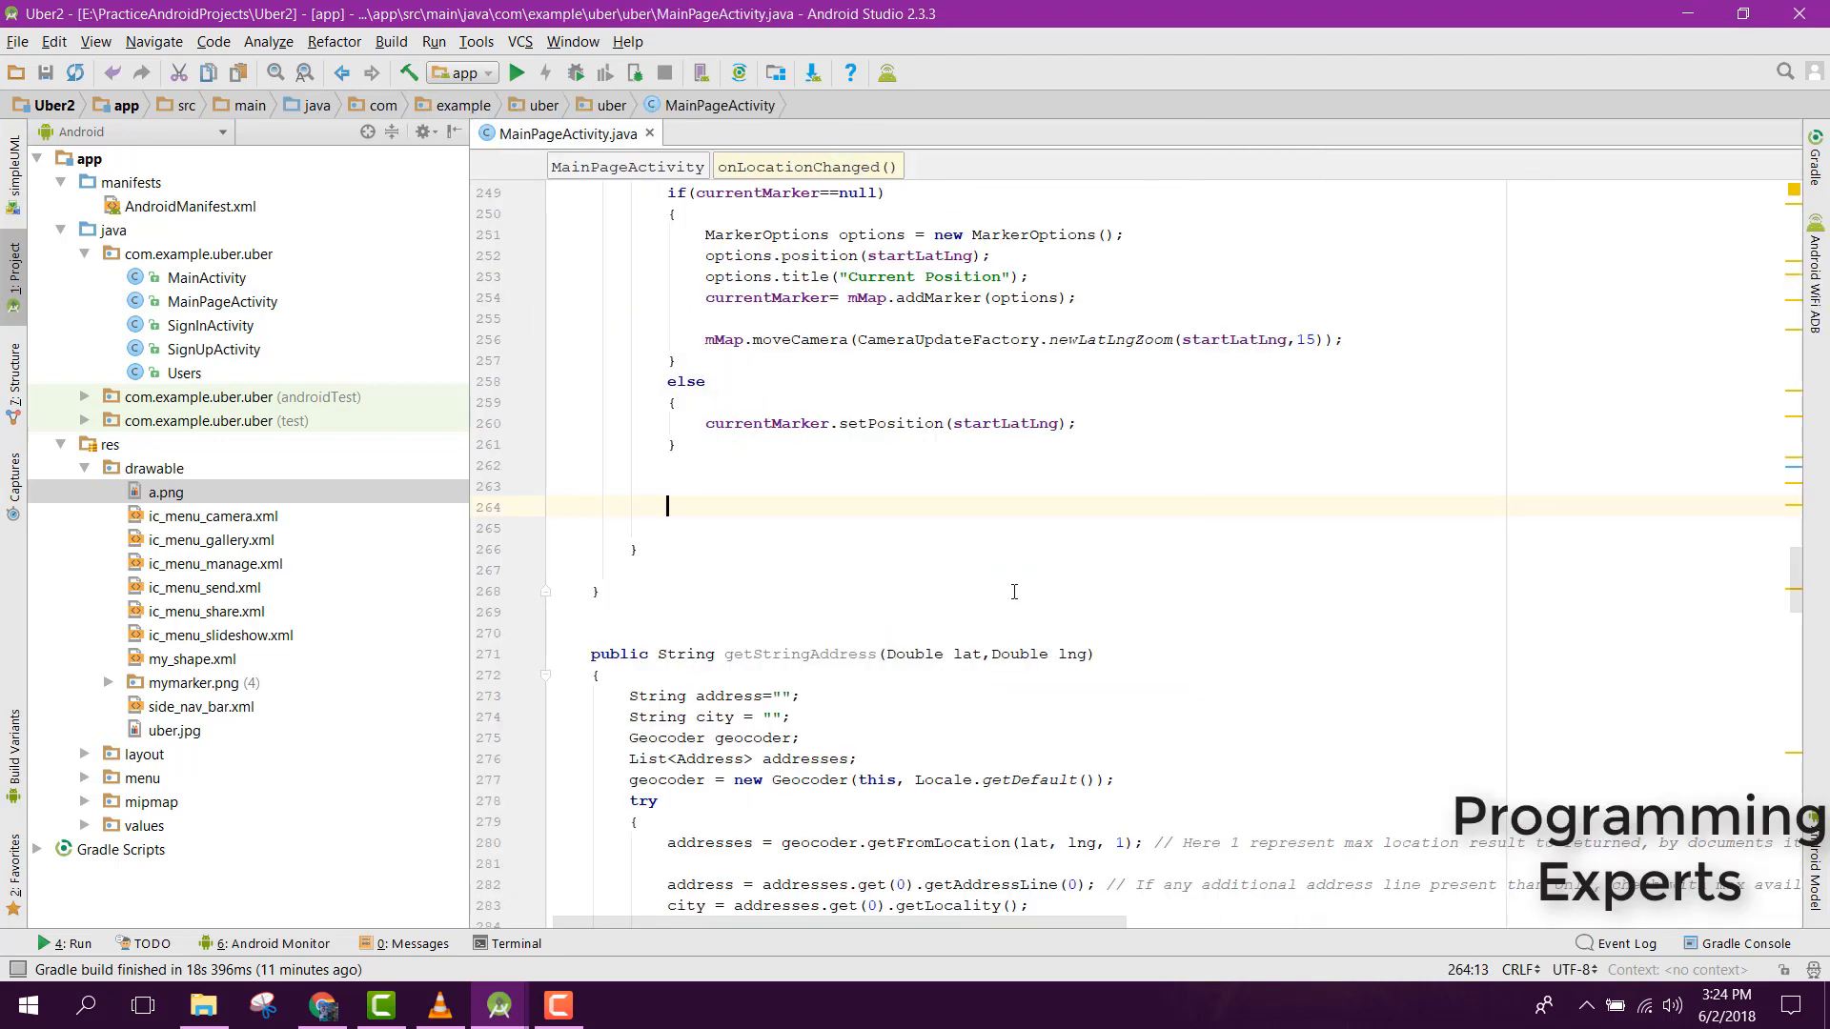
- Register mMap.setOnCameraIdleListener with a new GoogleMap.OnCameraIdleListener after the else block
scroll("up", 3)
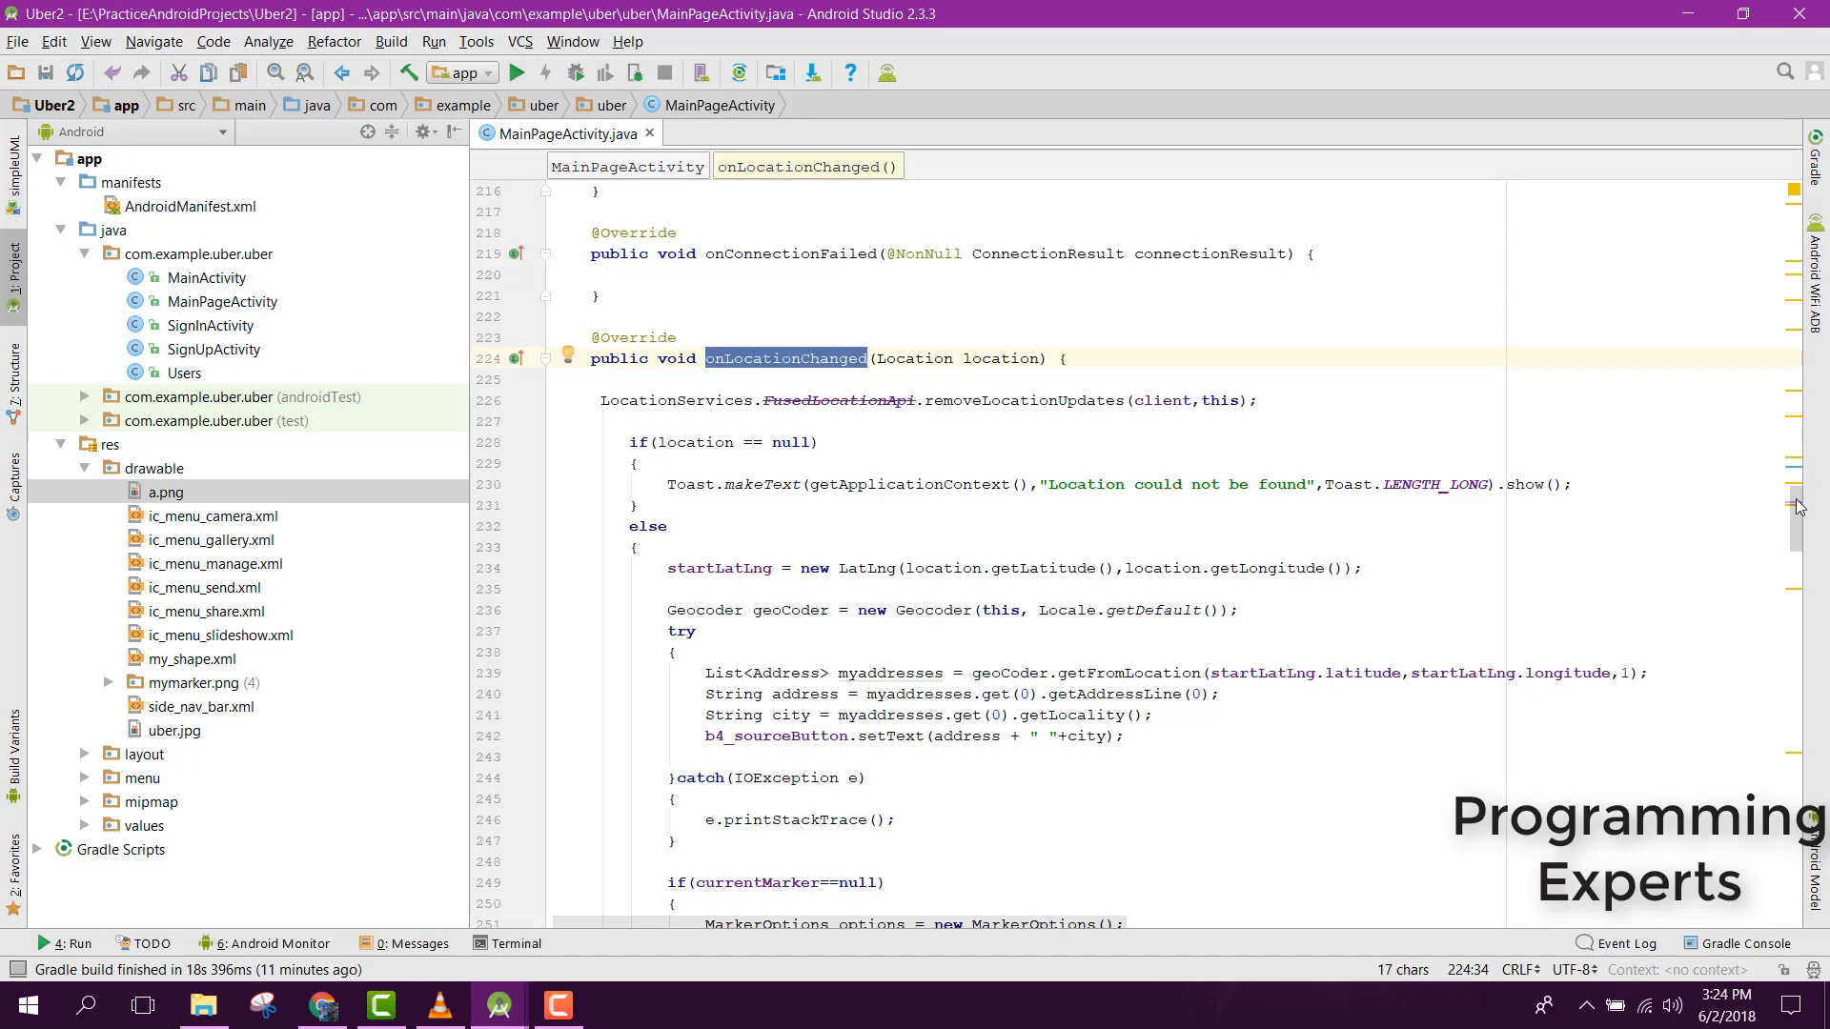
scroll("down", 3)
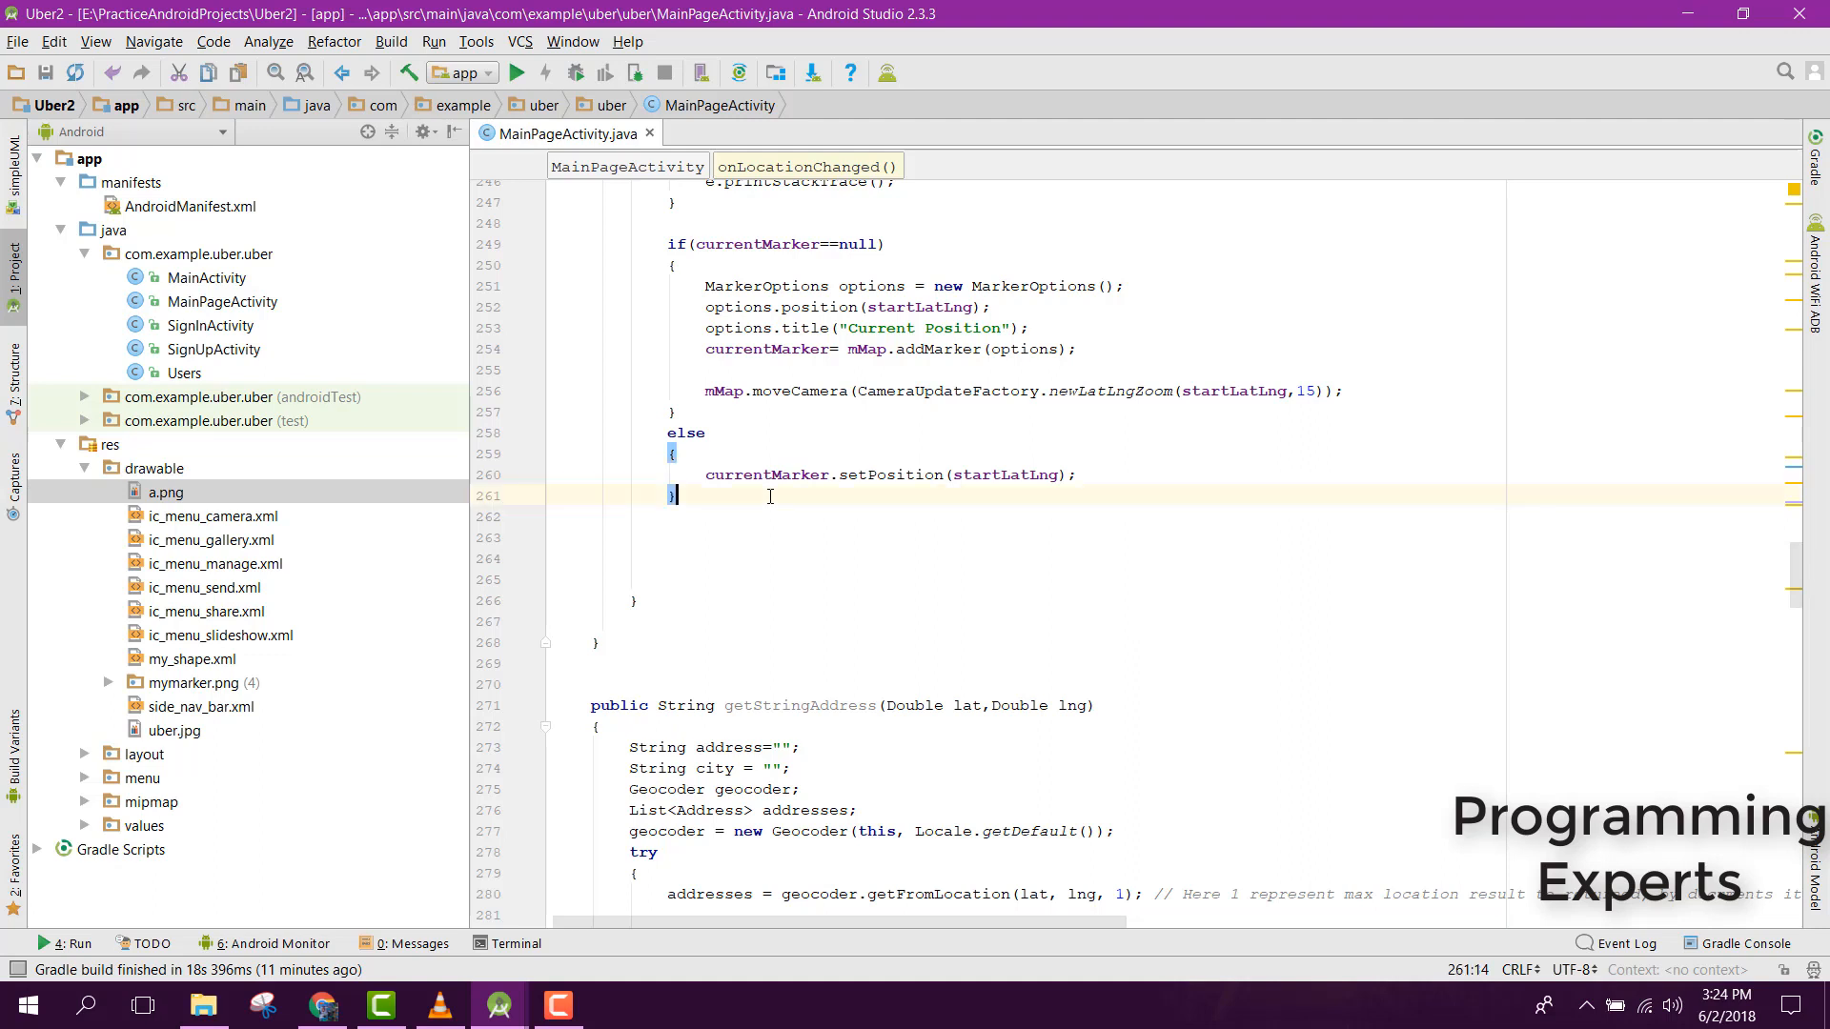
key("enter")
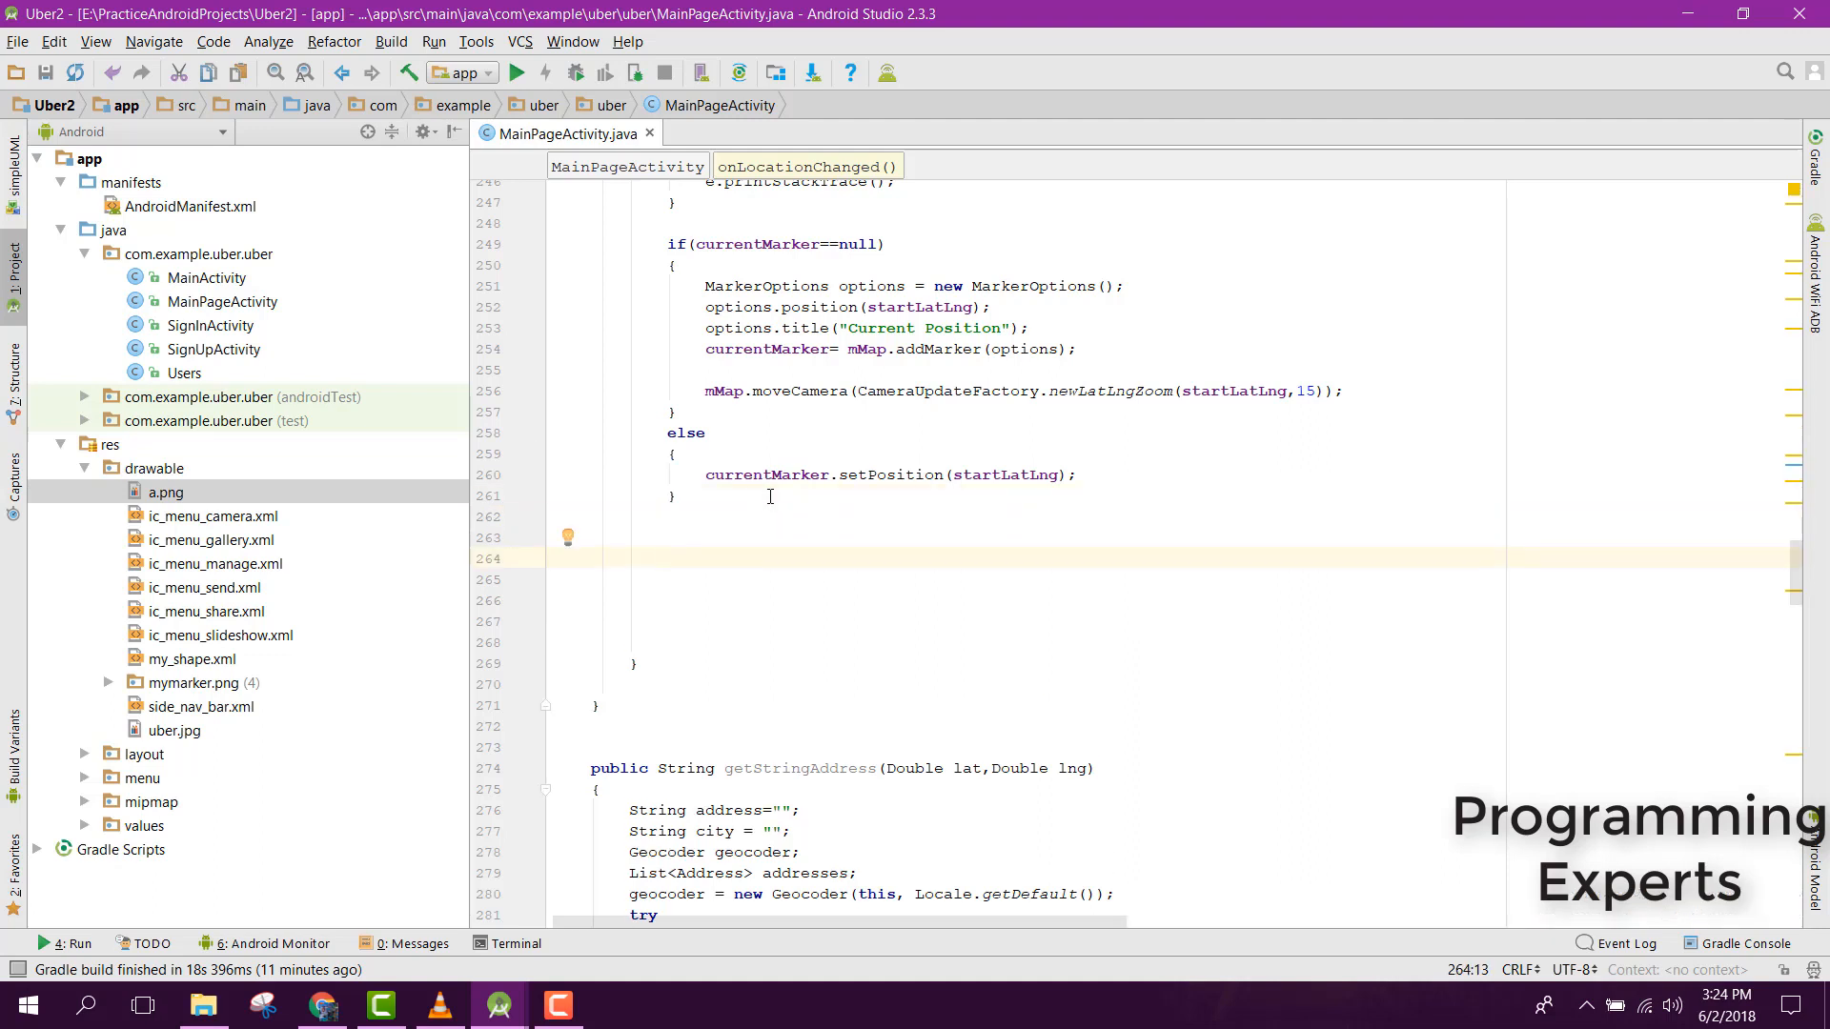
type("mMap.")
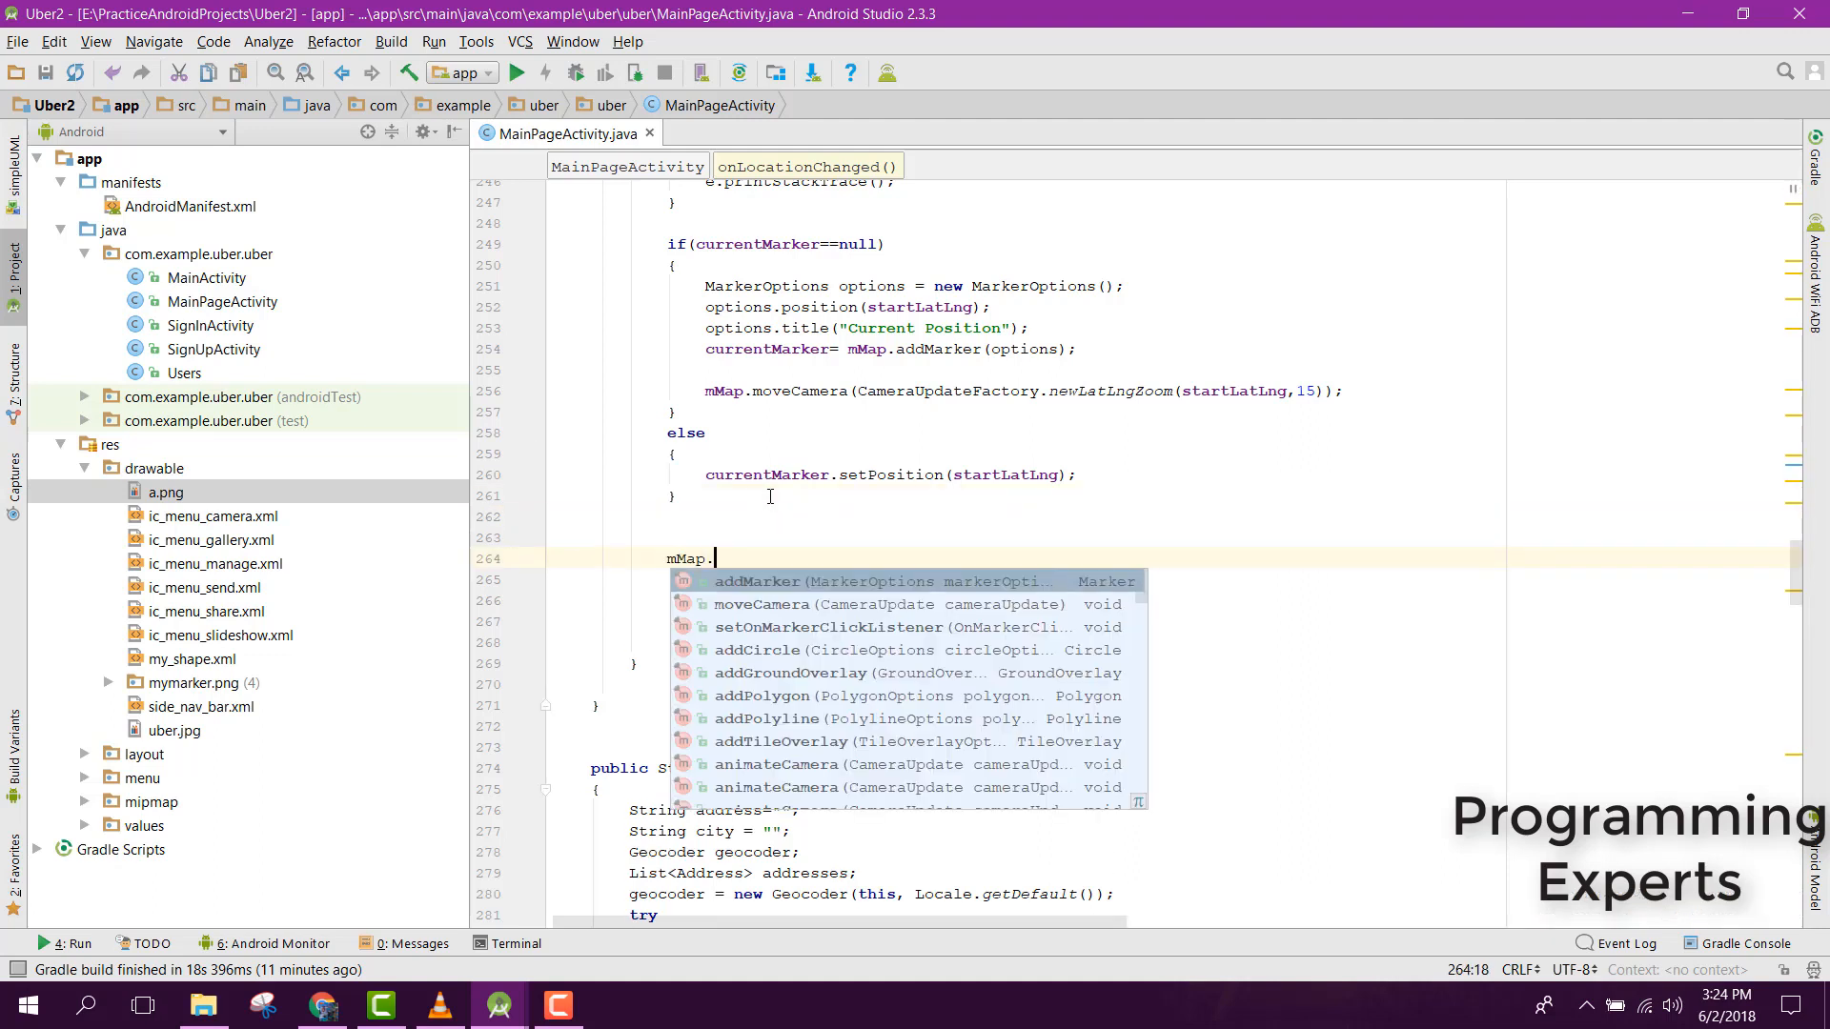
type("setOn")
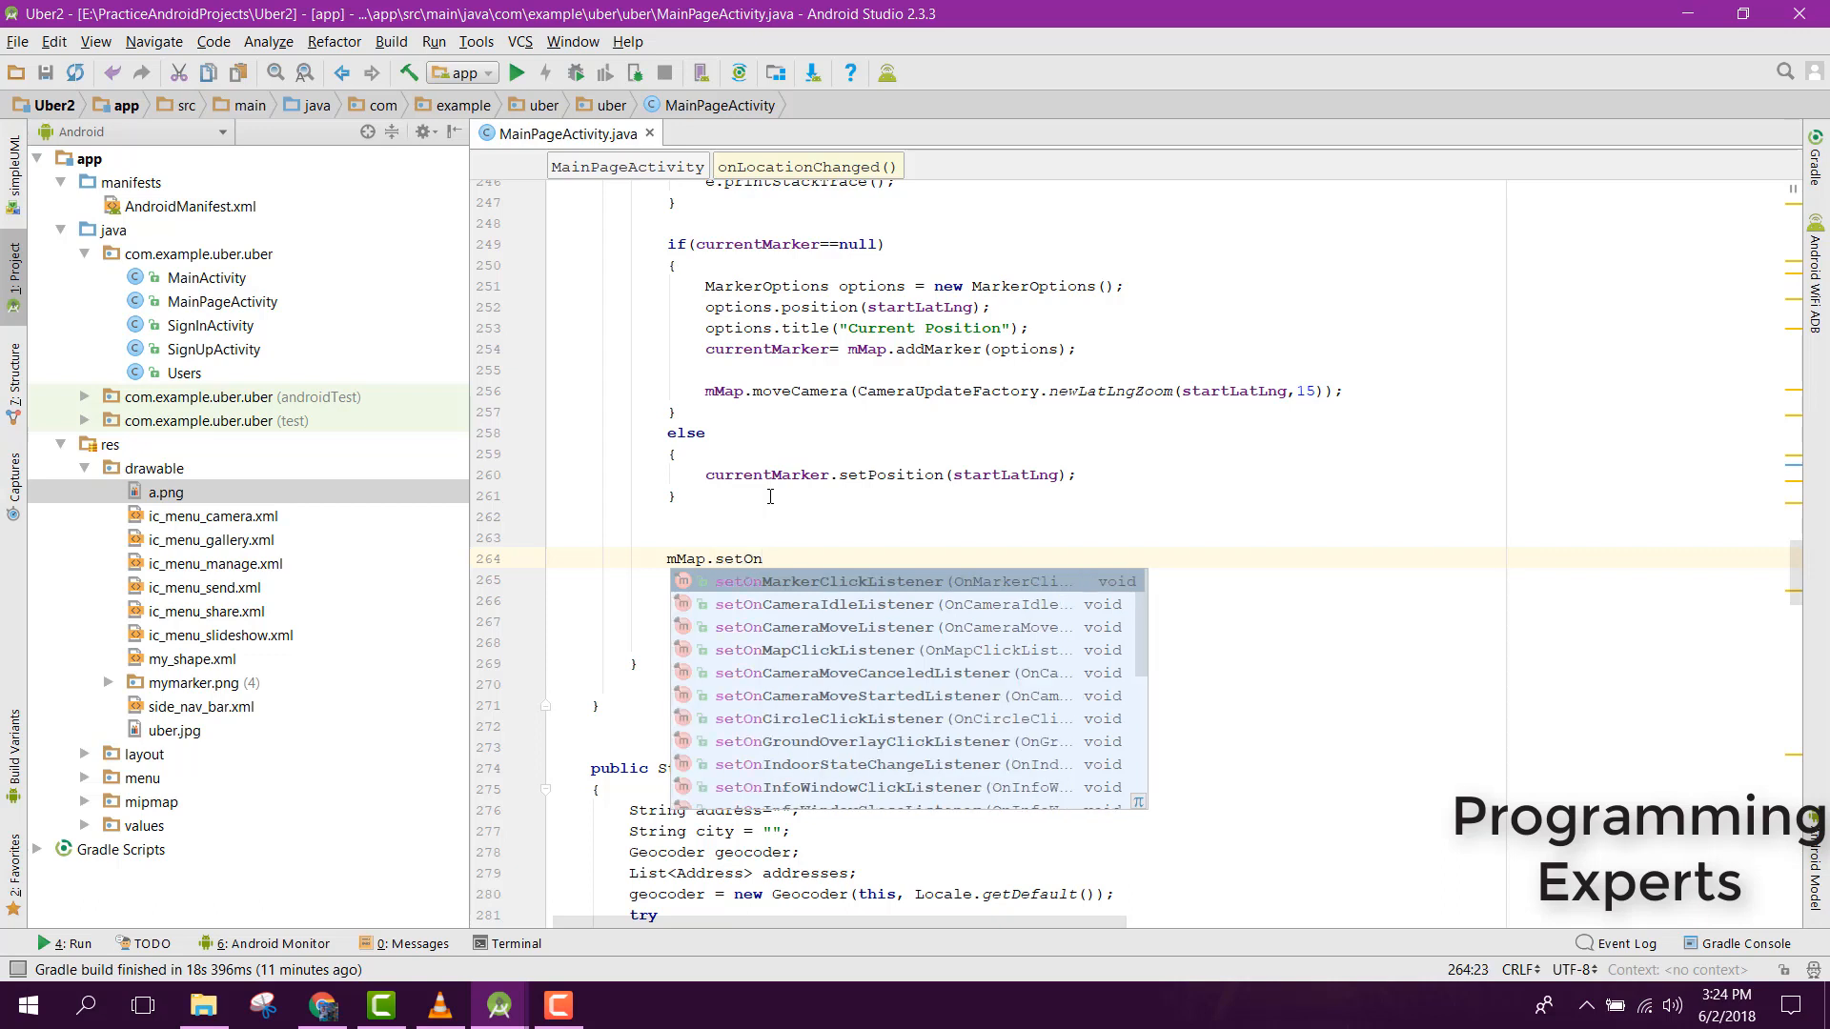
type("CameraIdleListener(new);")
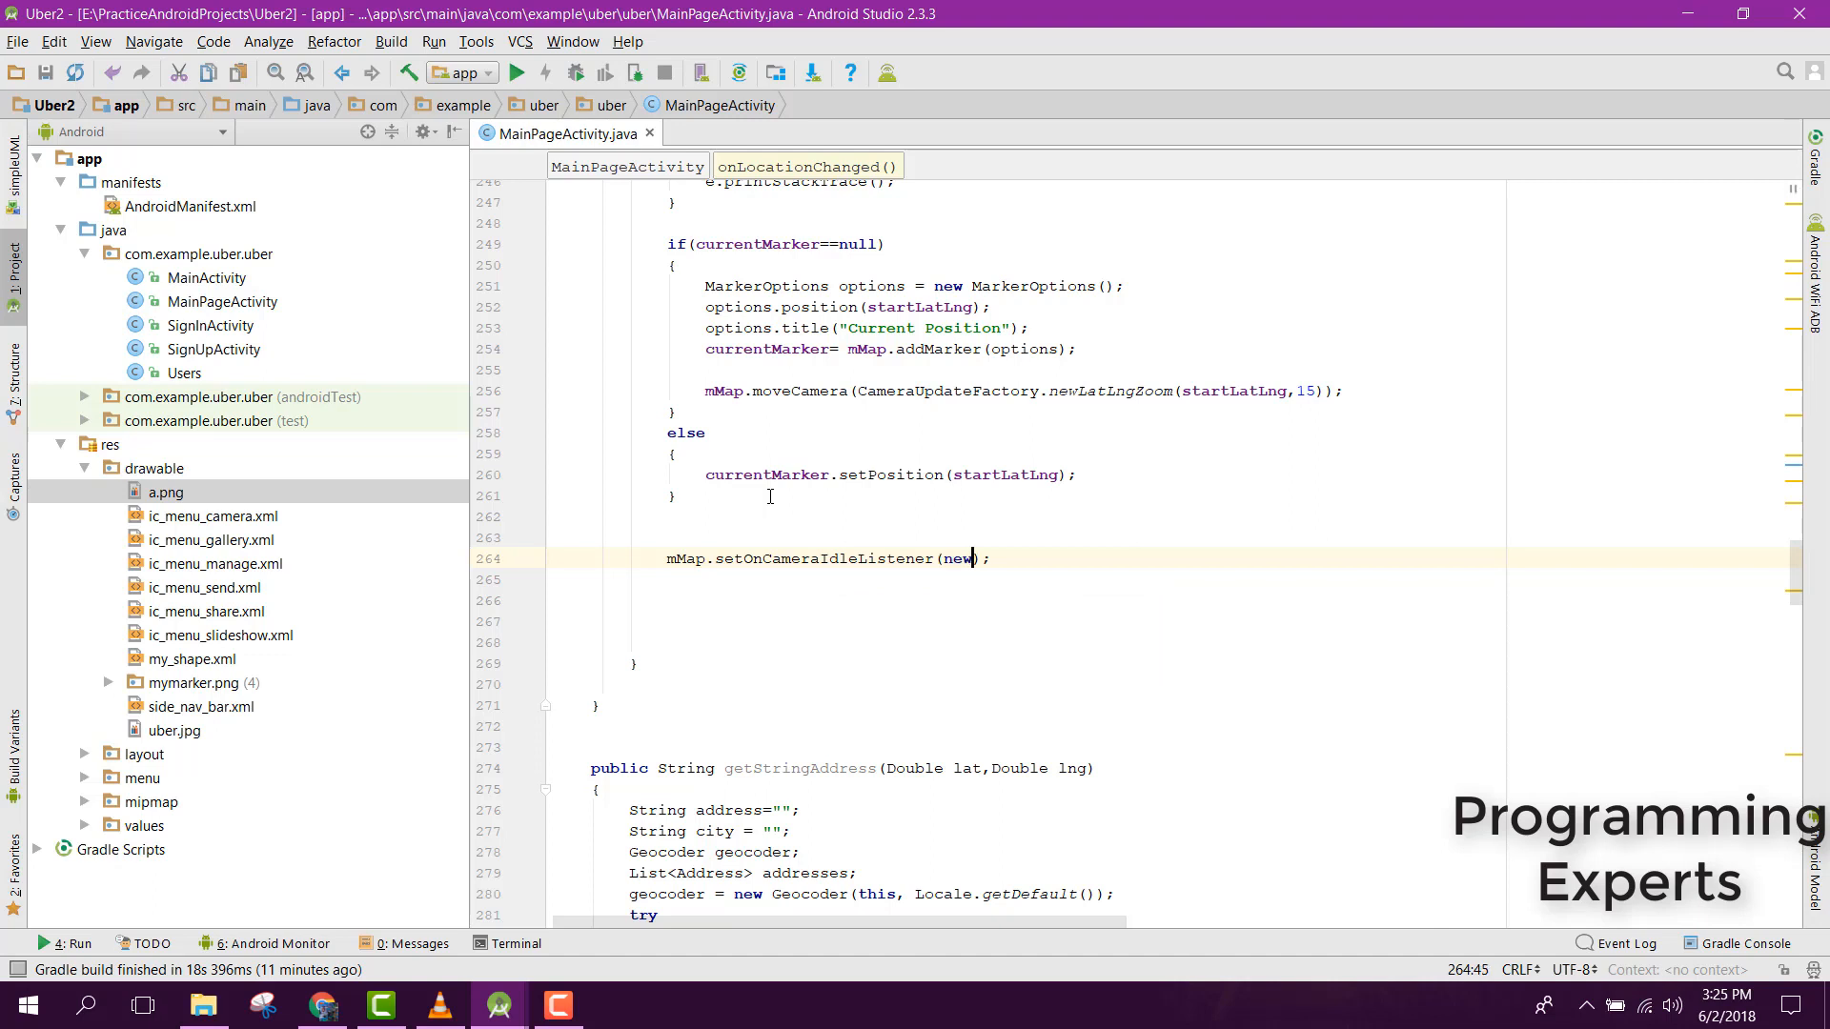
type("OnCameraIdleListener(")
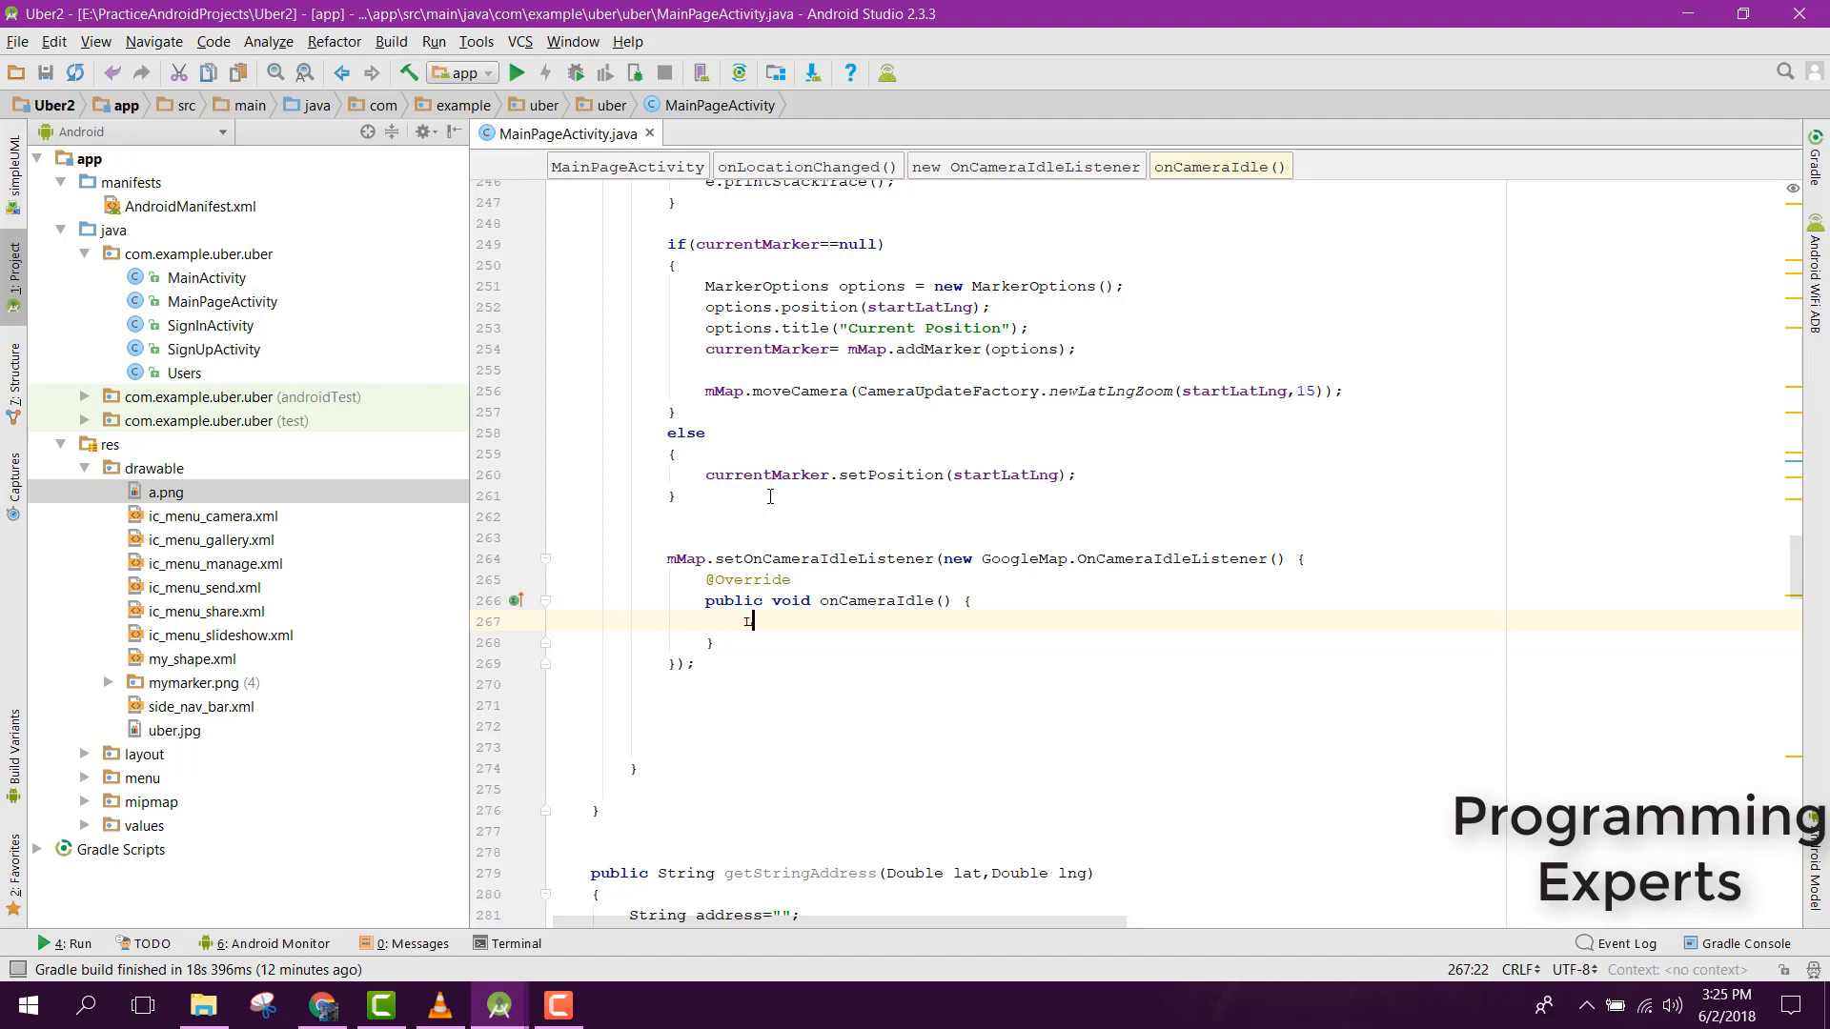
- Inside onCameraIdle, store mMap.getCameraPosition().target in LatLng center
type("LatLng")
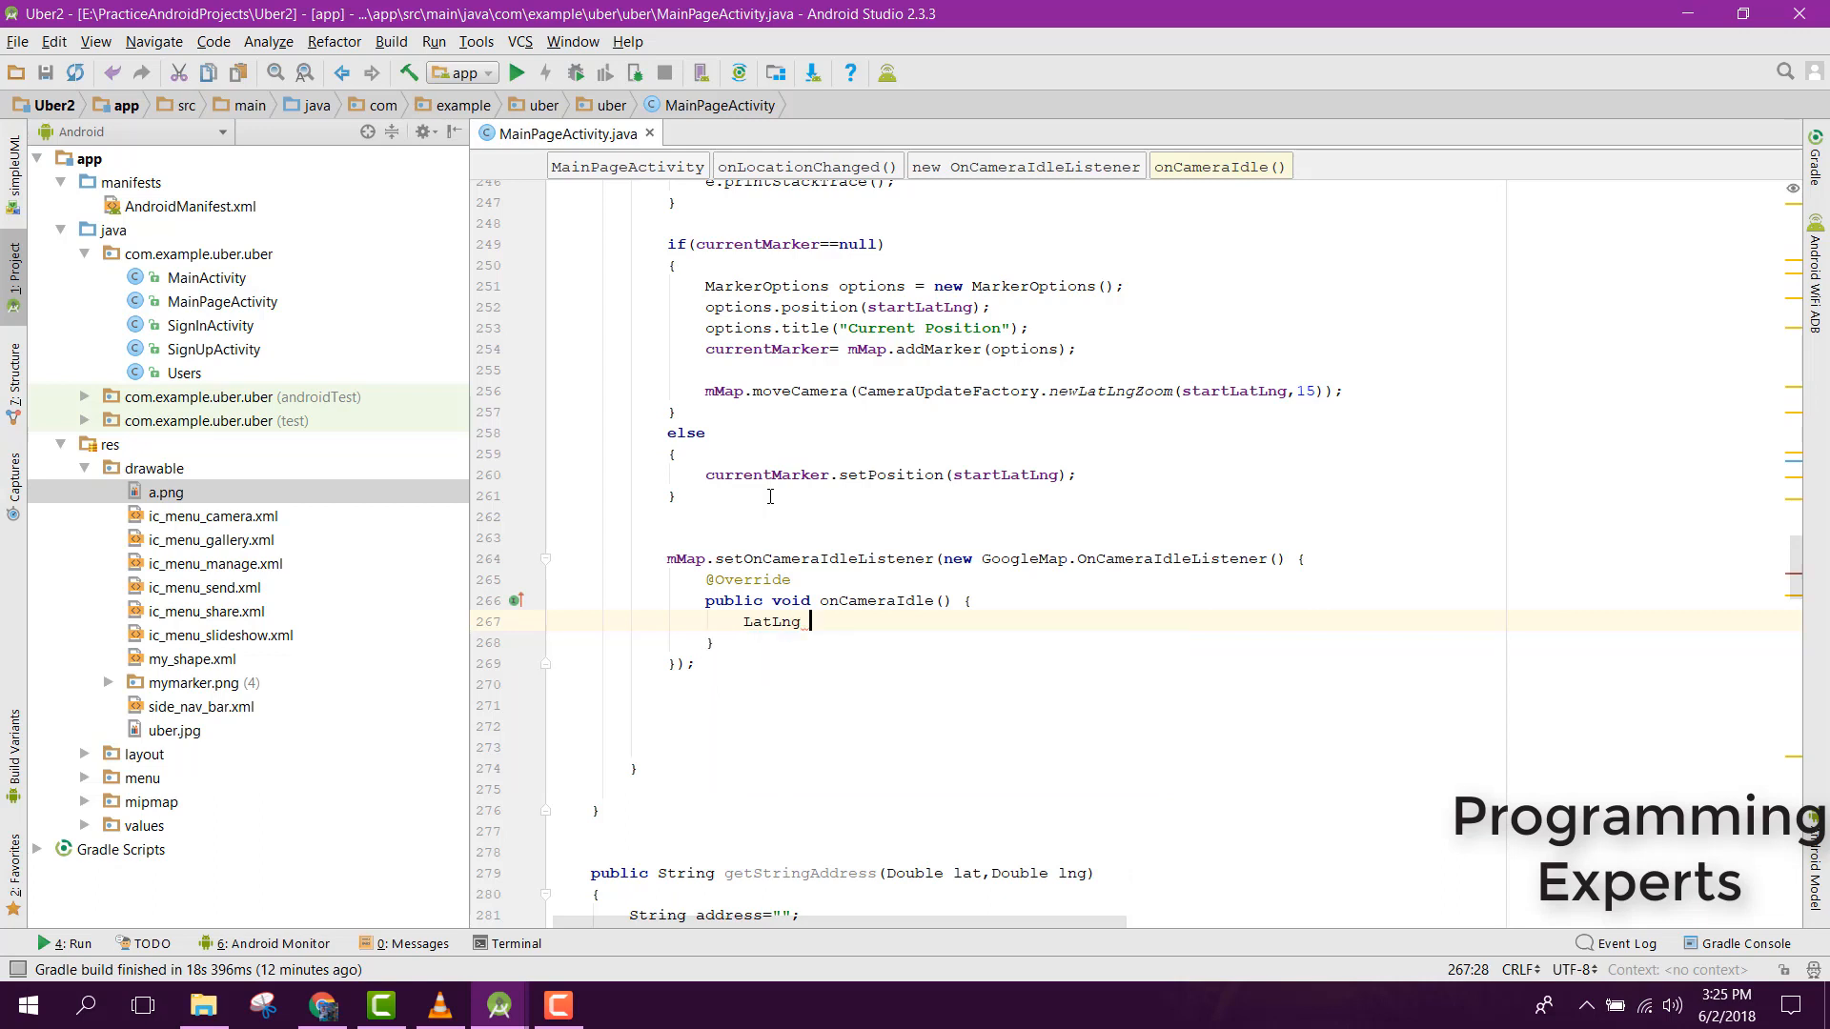
type("center =")
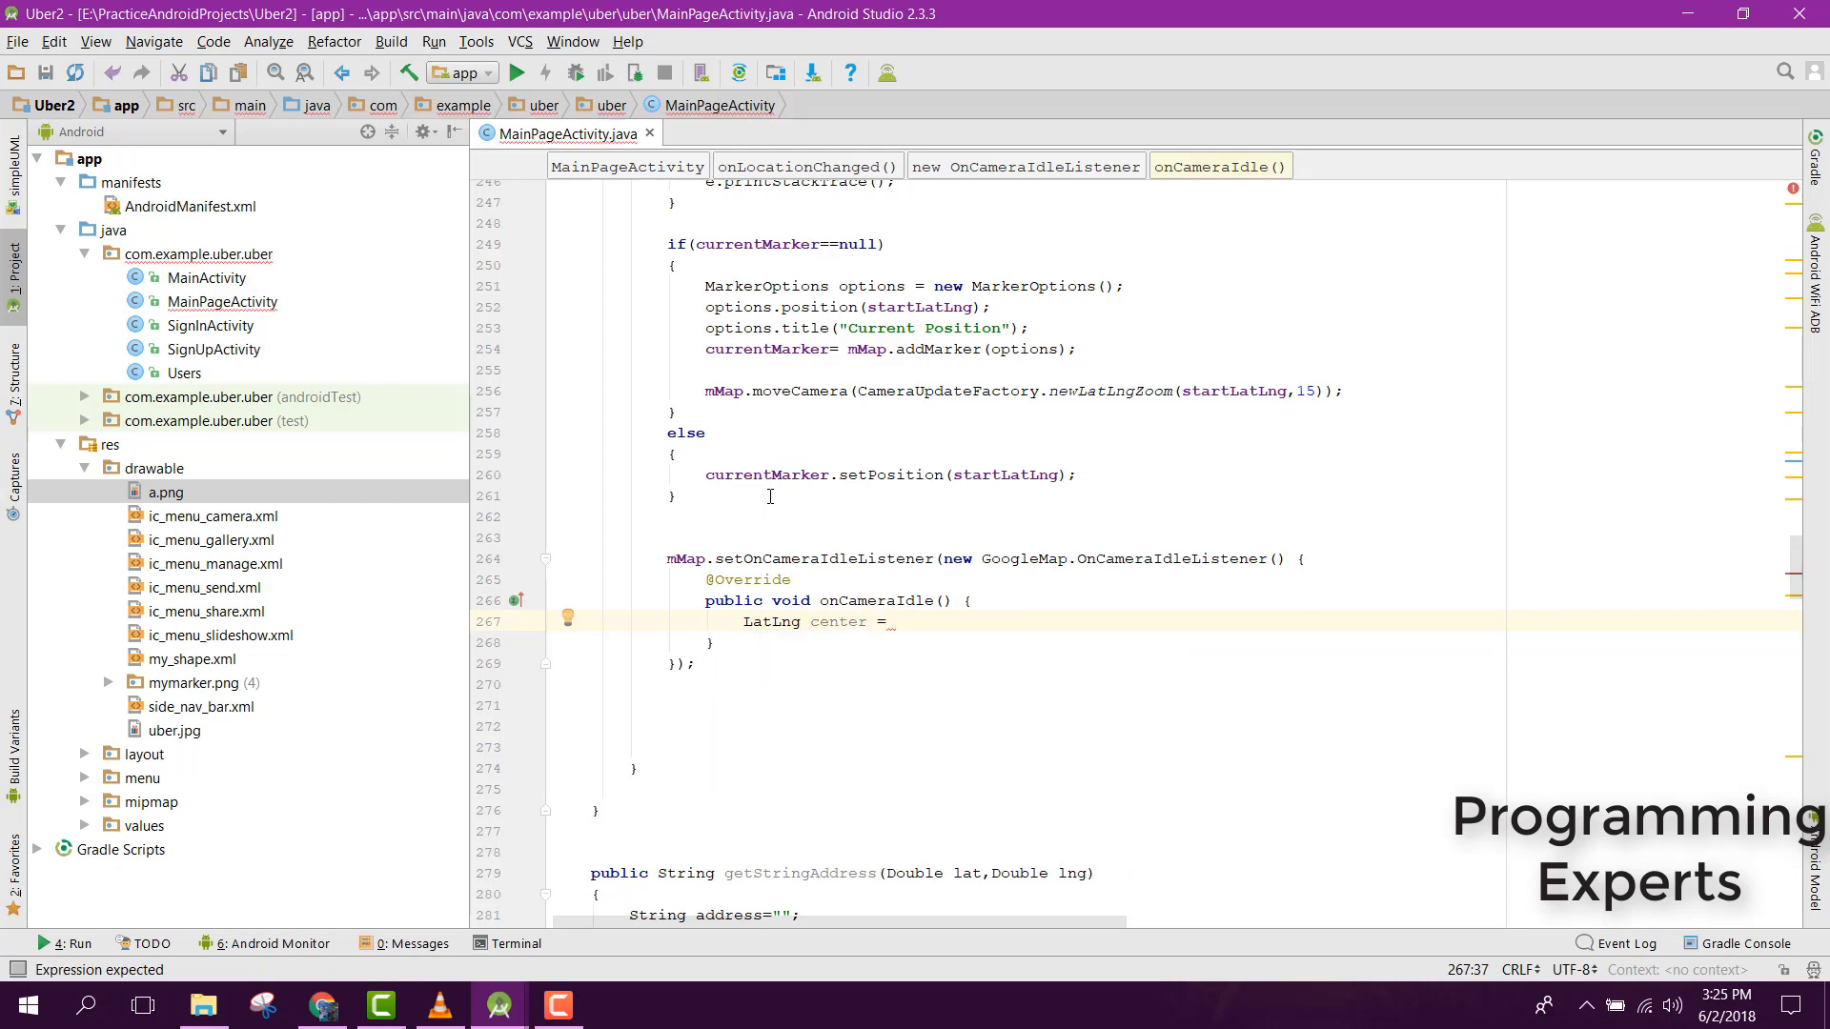
type("mMap.")
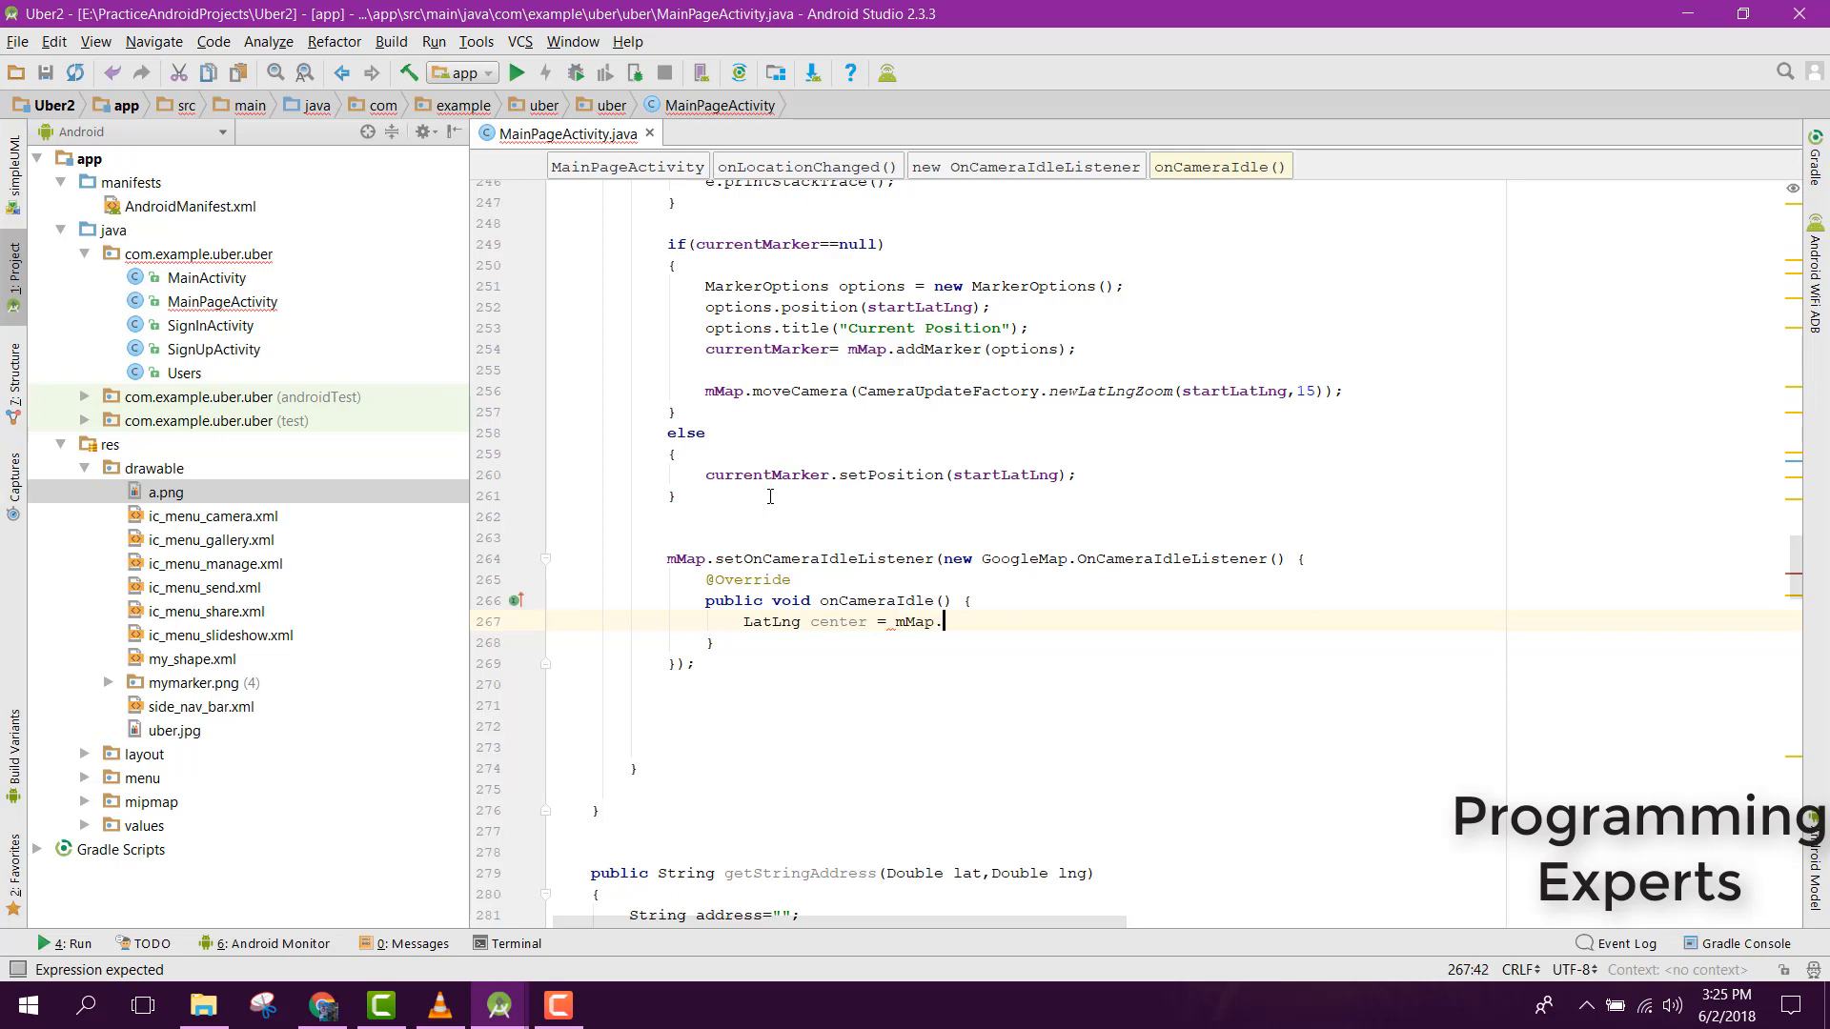
type("getCameraPosition().target;")
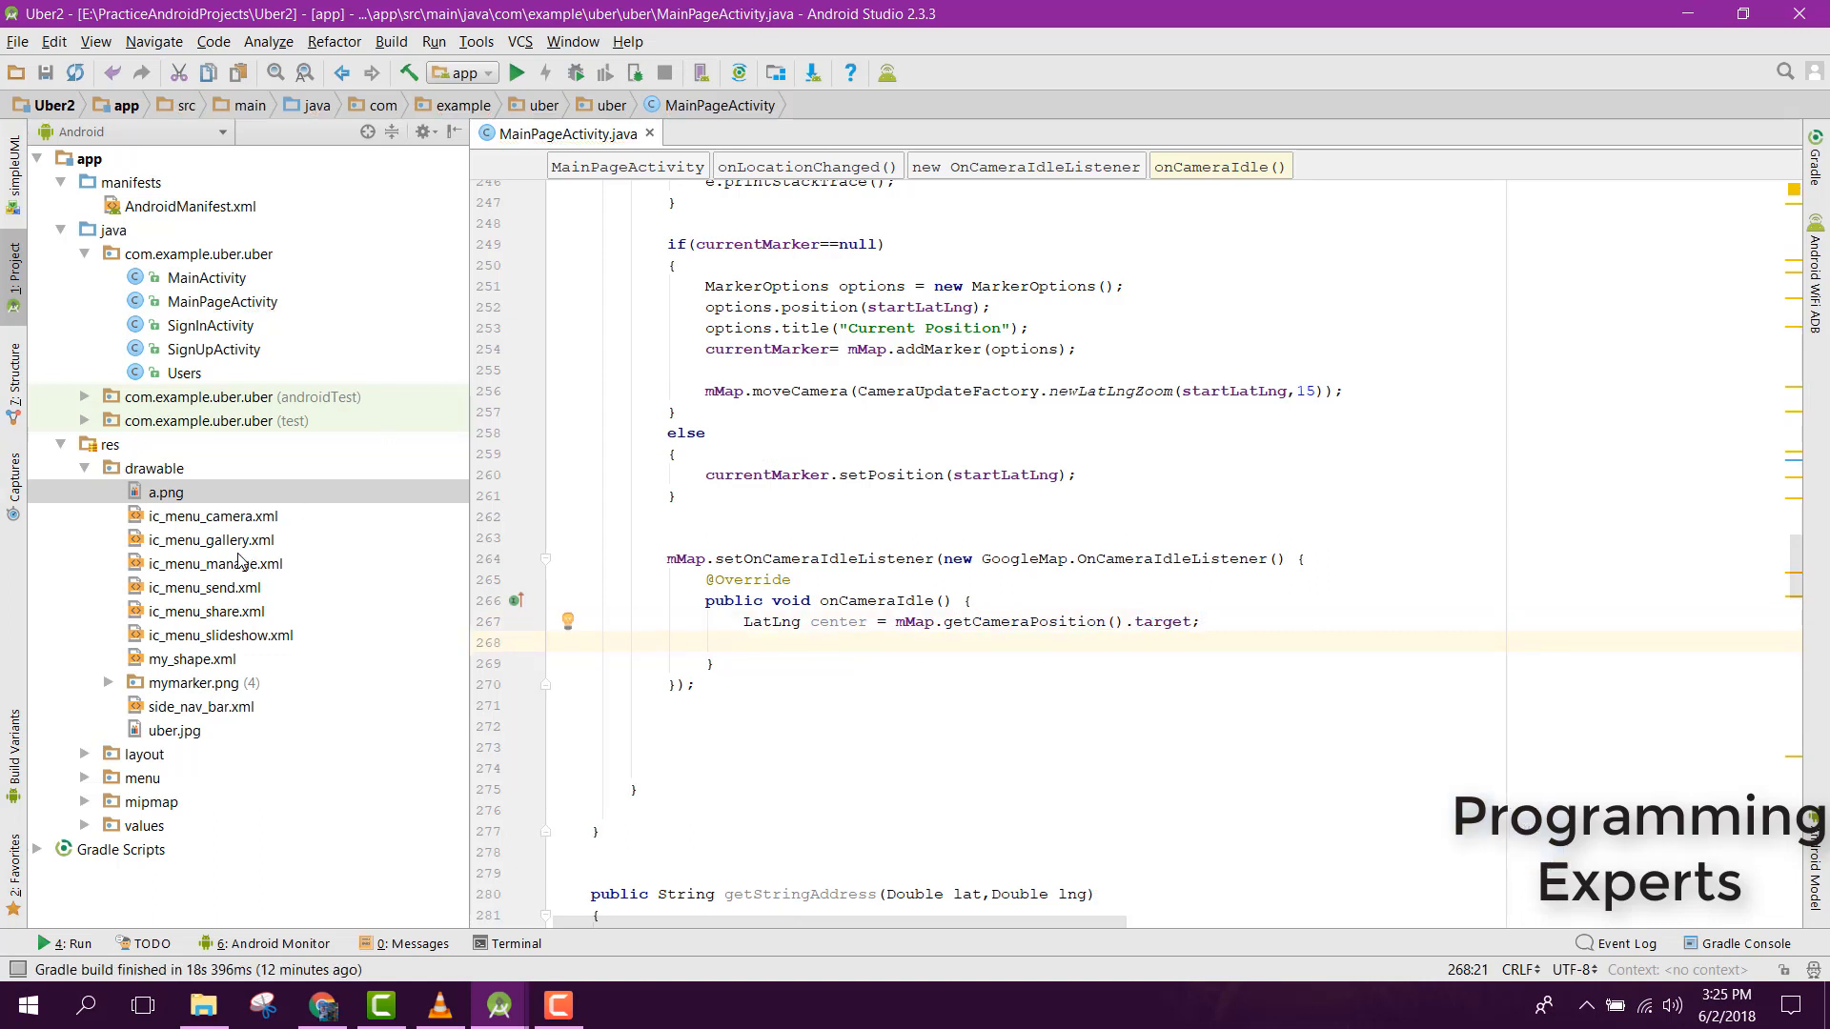
- In content_main_page.xml change button5's android:text to android:hint, then return to MainPageActivity
left_click(84, 469)
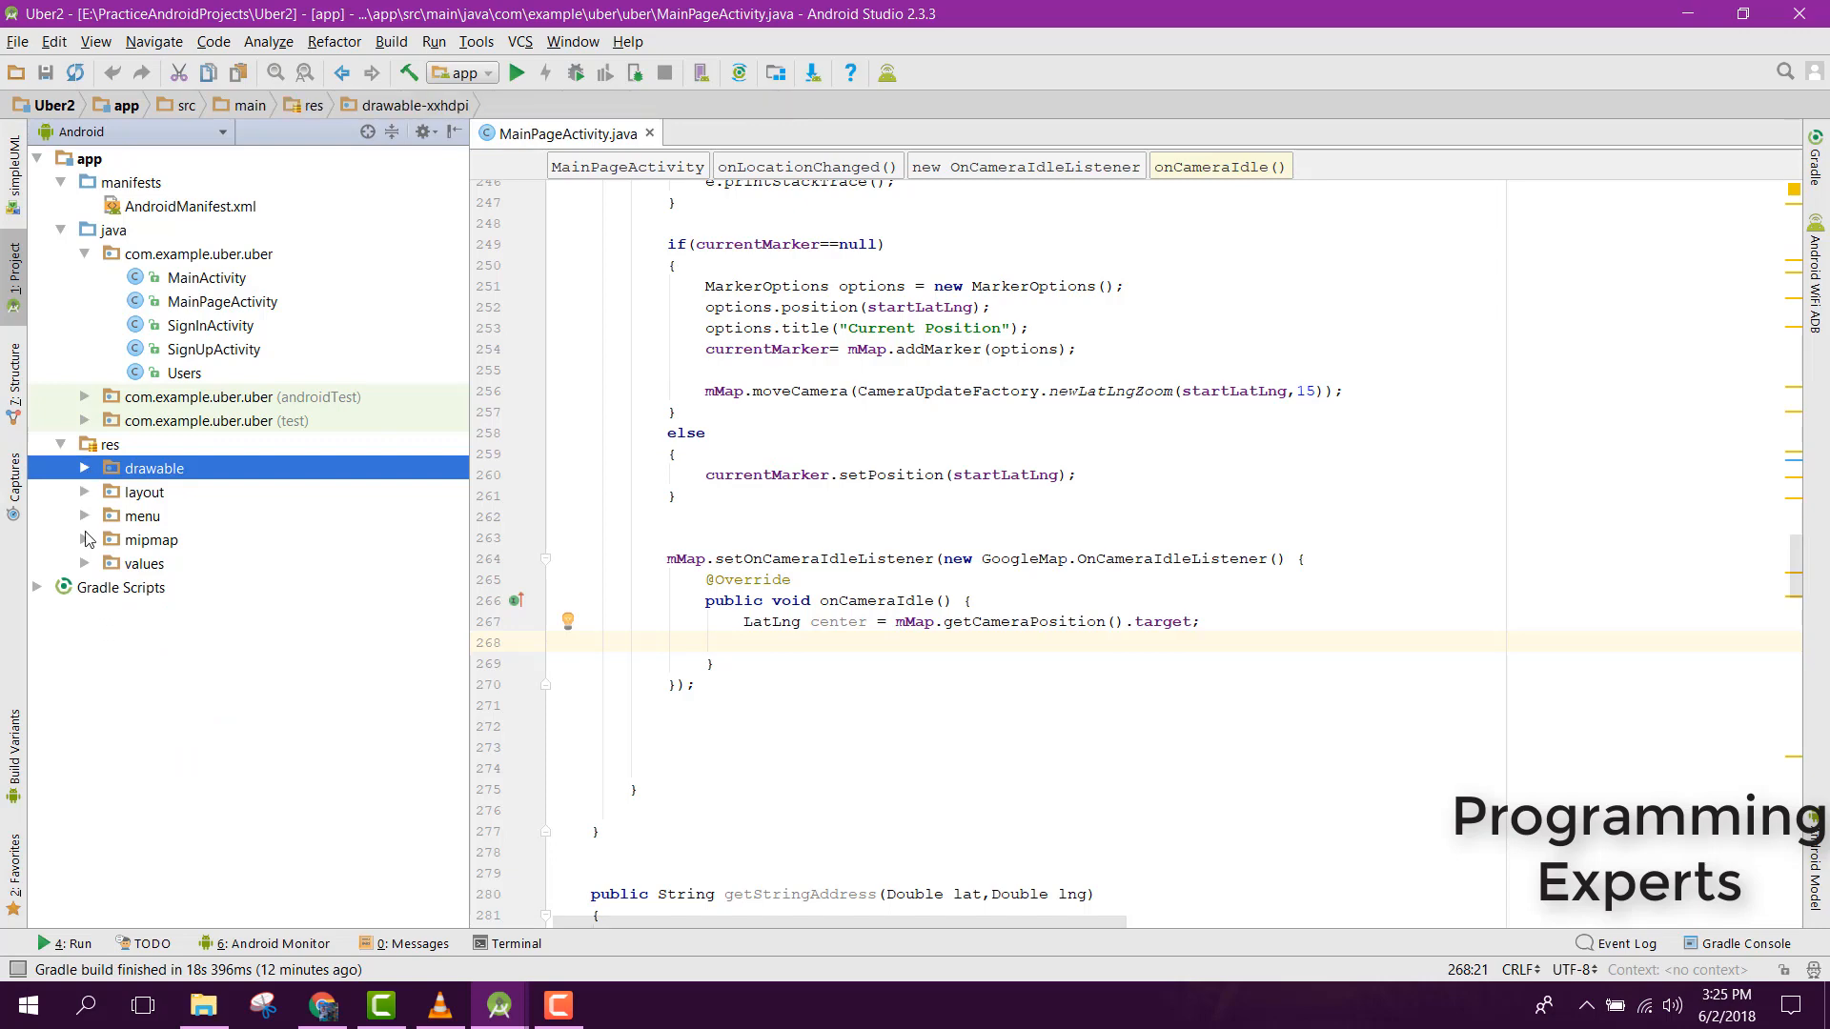
double_click(223, 634)
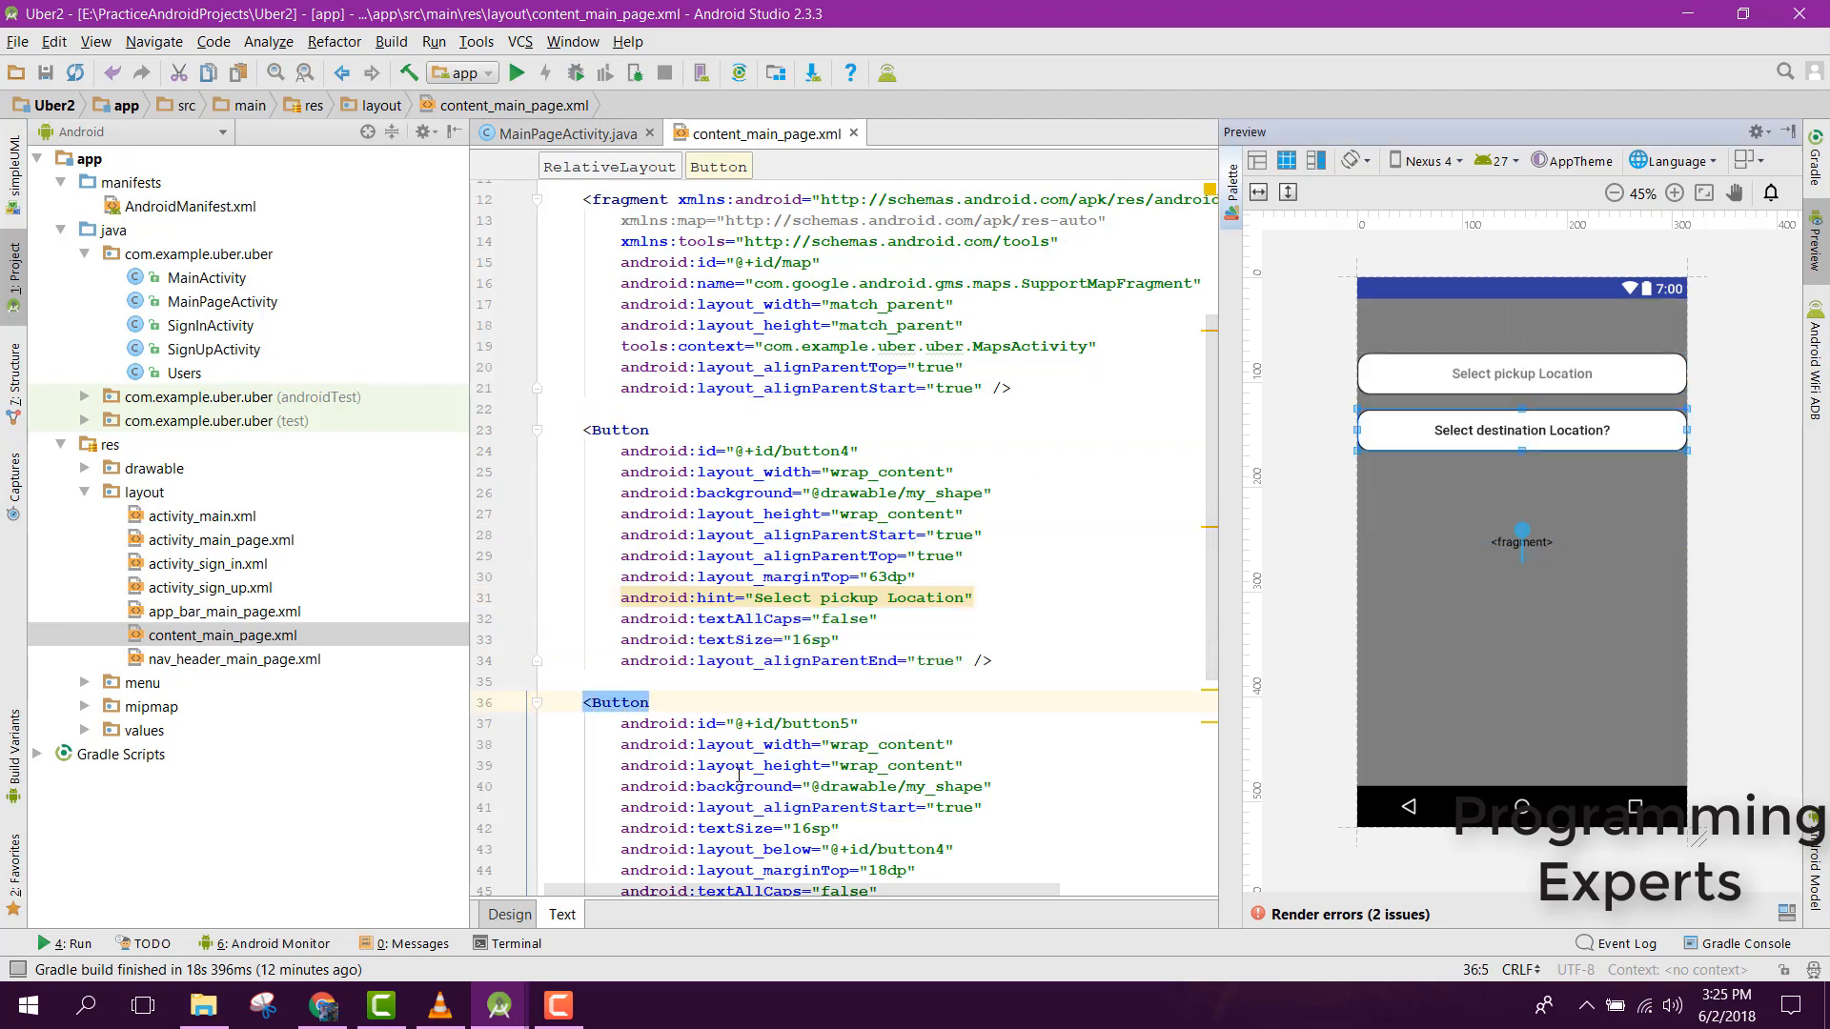
mouse_move(1318, 618)
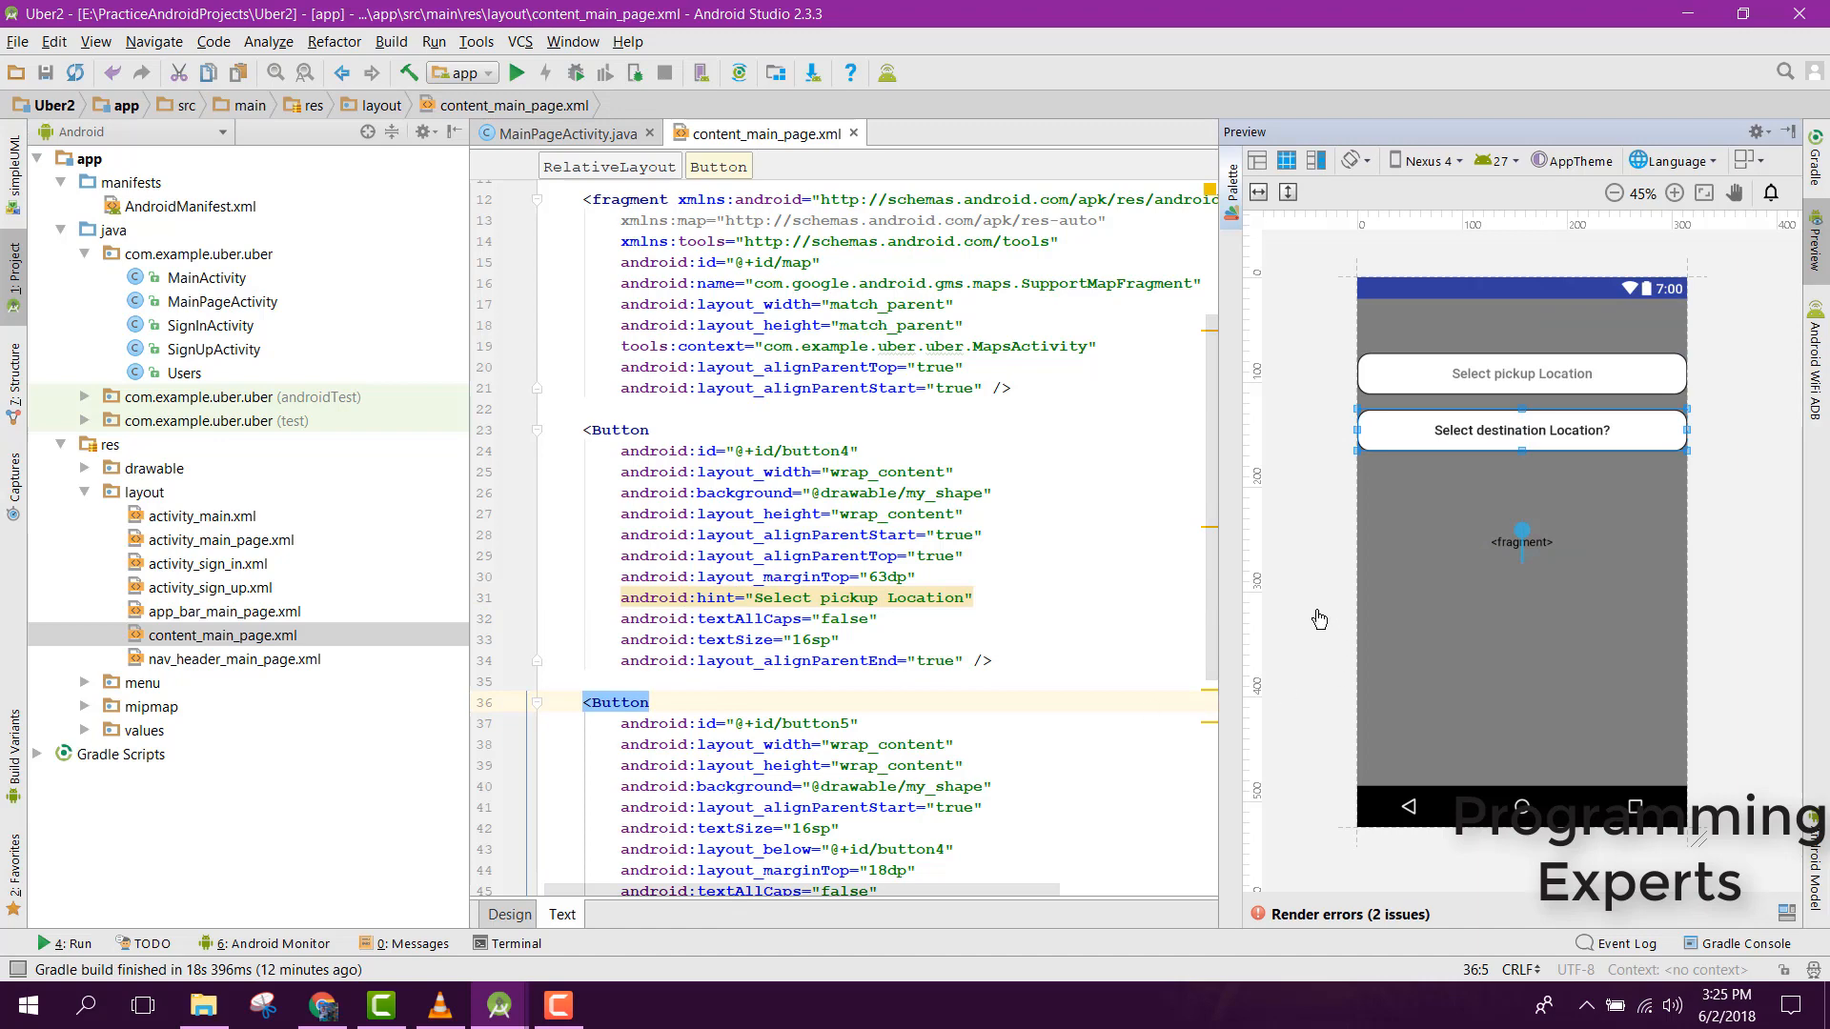
scroll("down", 3)
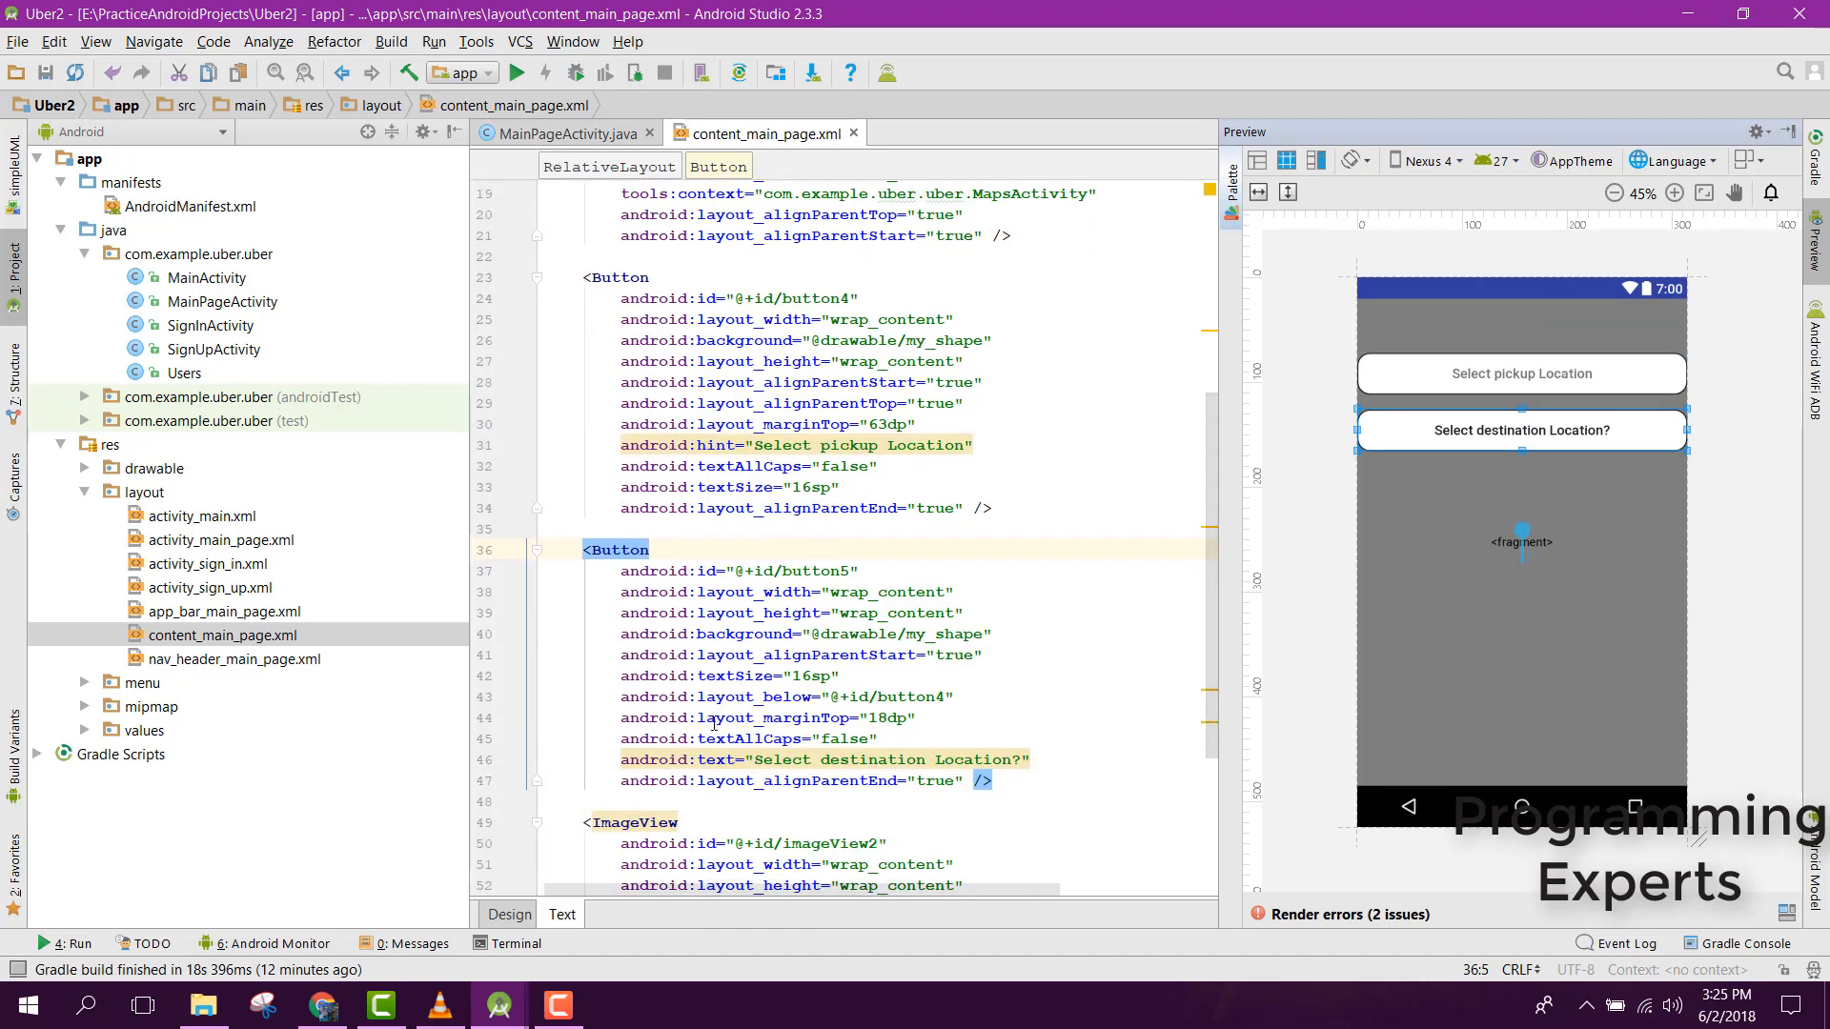
double_click(714, 761)
type("hin")
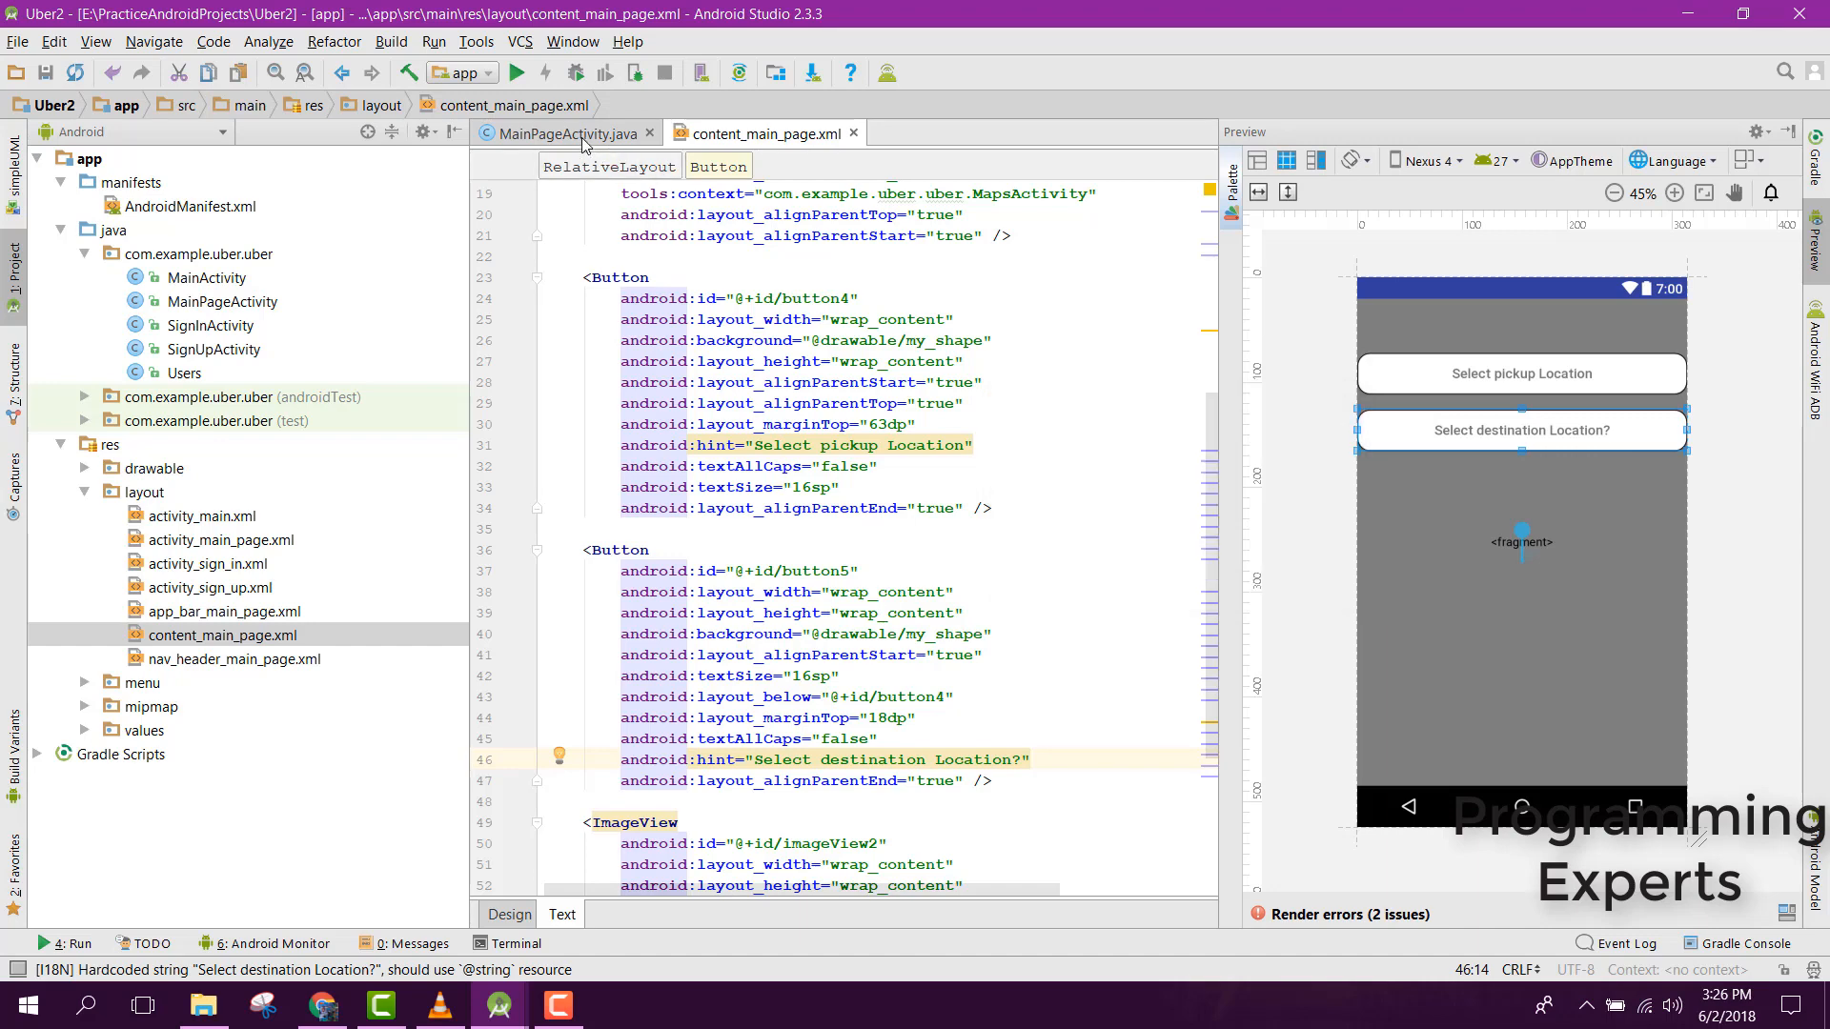
left_click(559, 132)
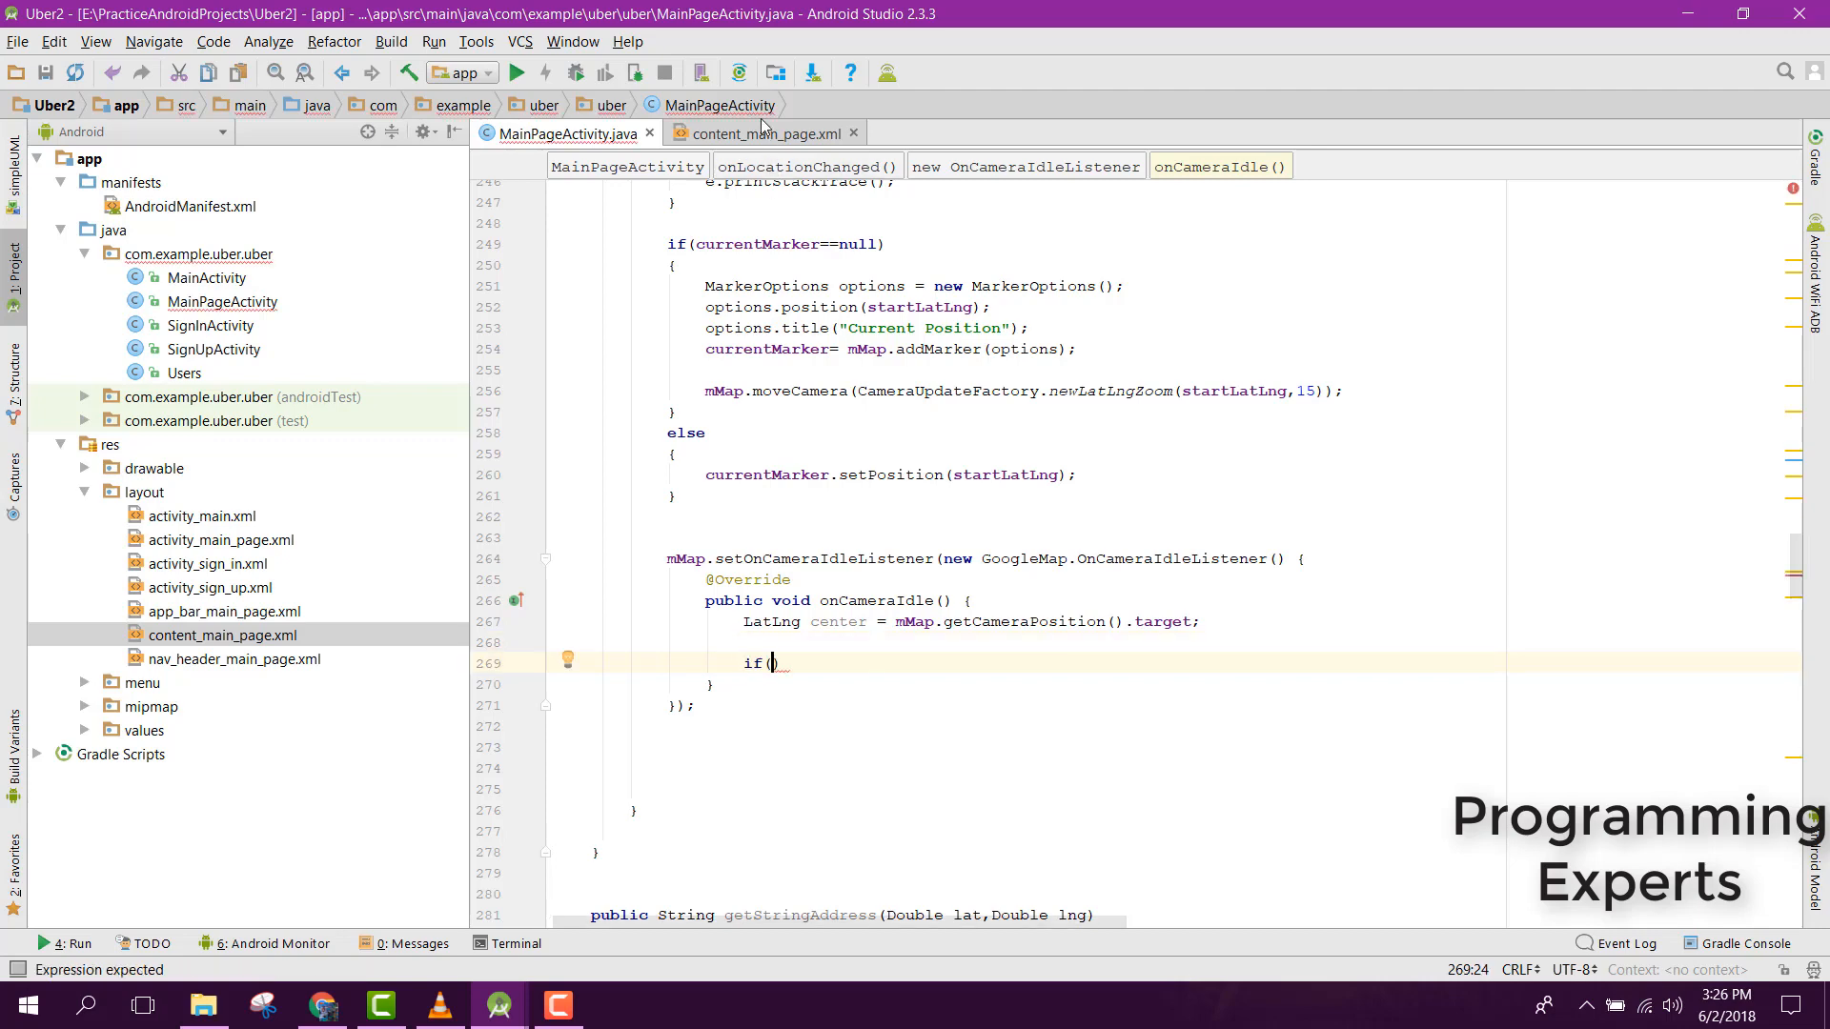
- Check button5's id in the layout and locate b5_destinationButton in MainPageActivity with Find
left_click(766, 134)
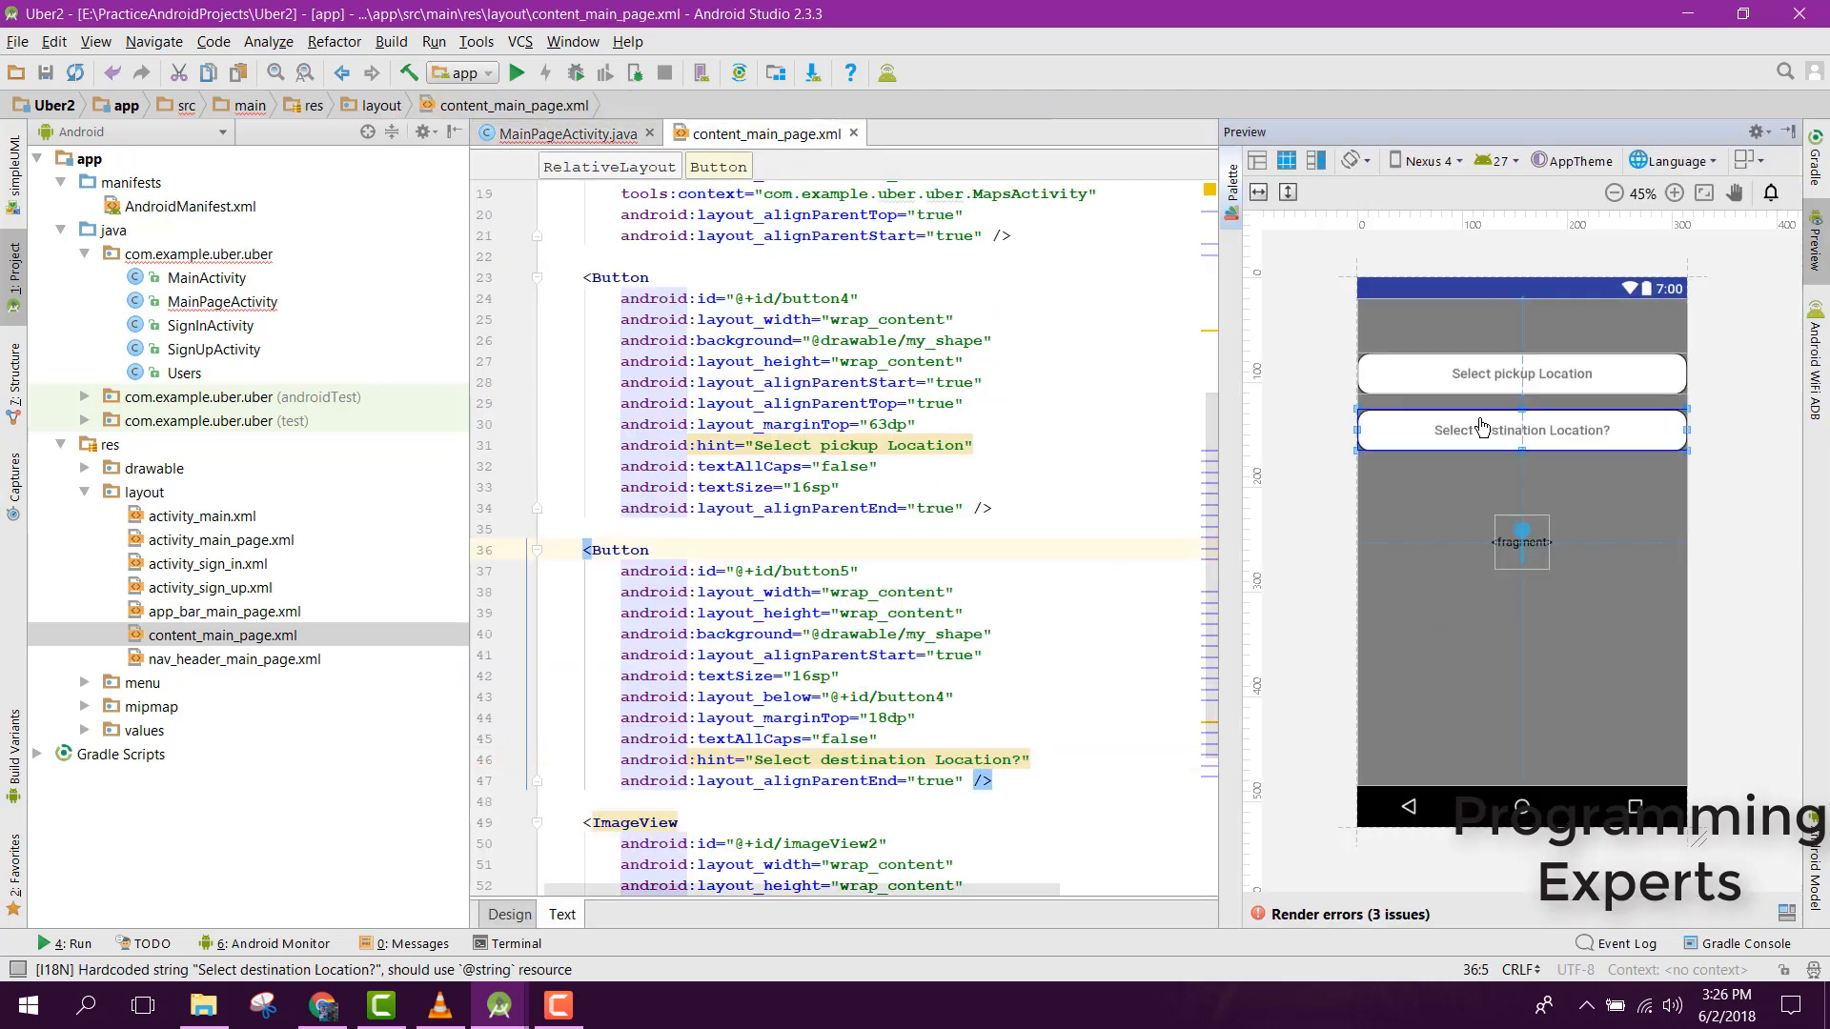
double_click(813, 570)
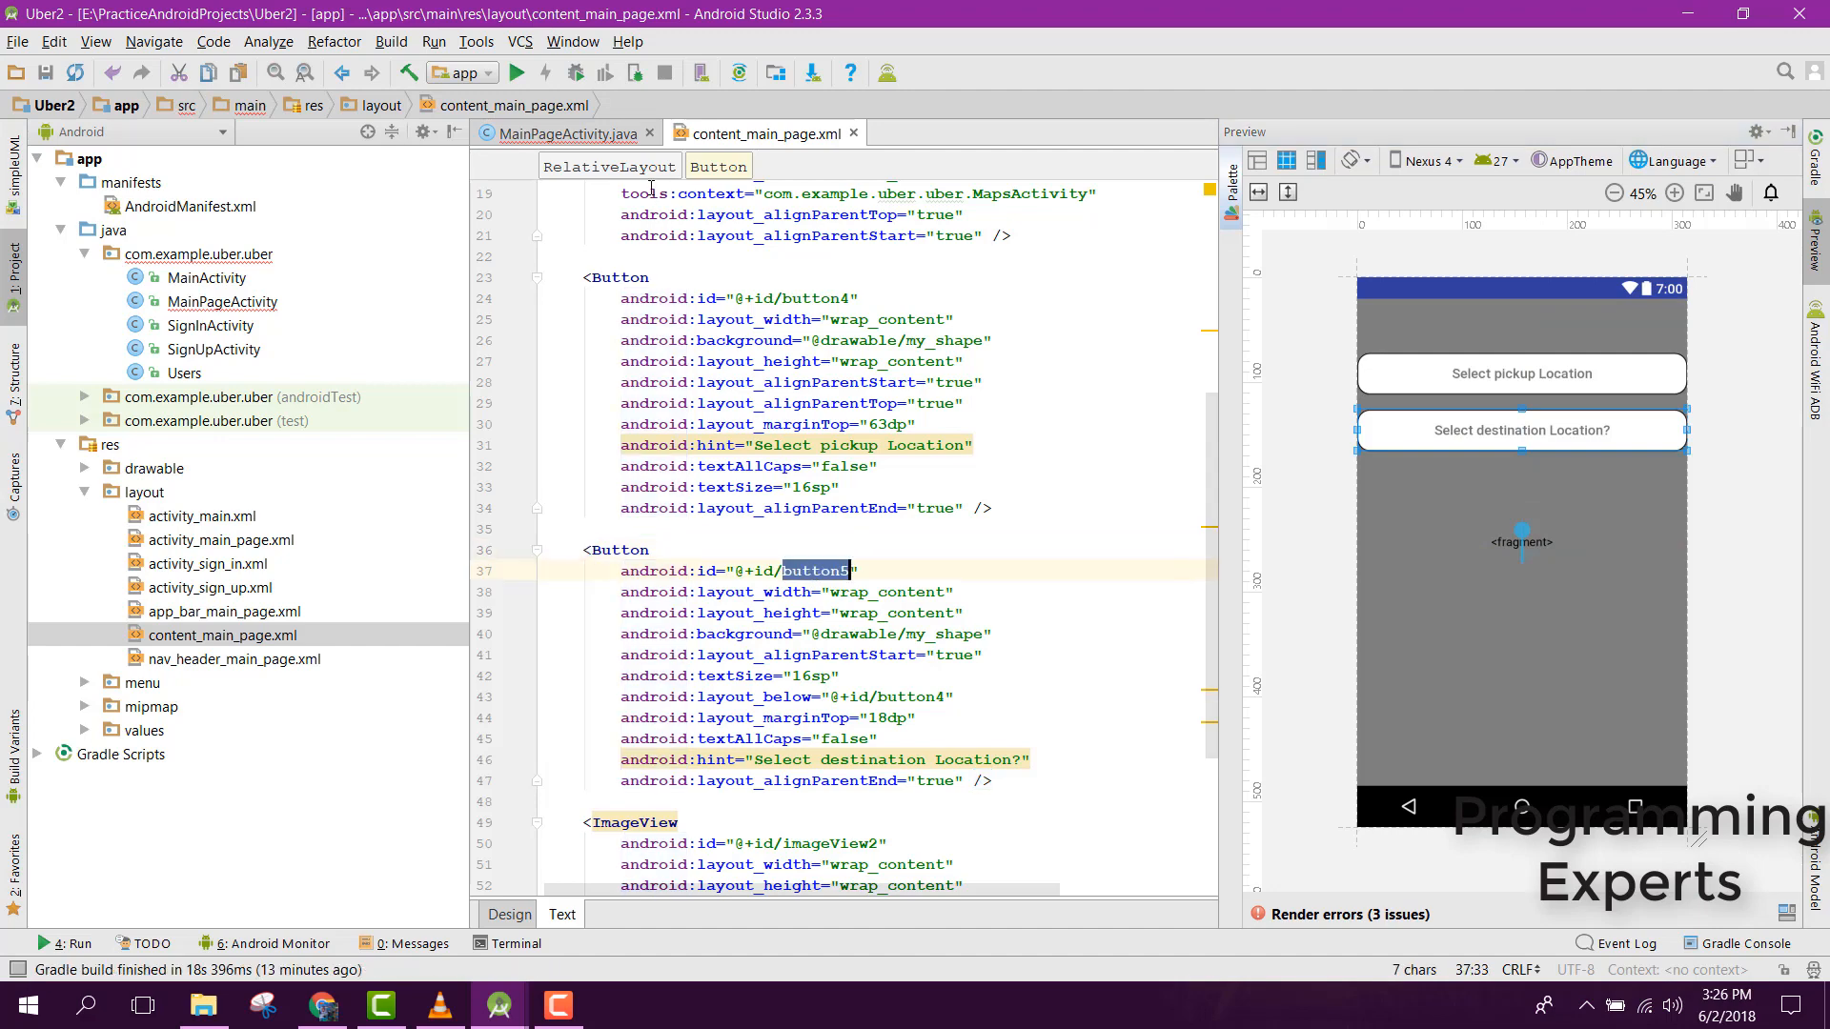
left_click(560, 131)
type("Button")
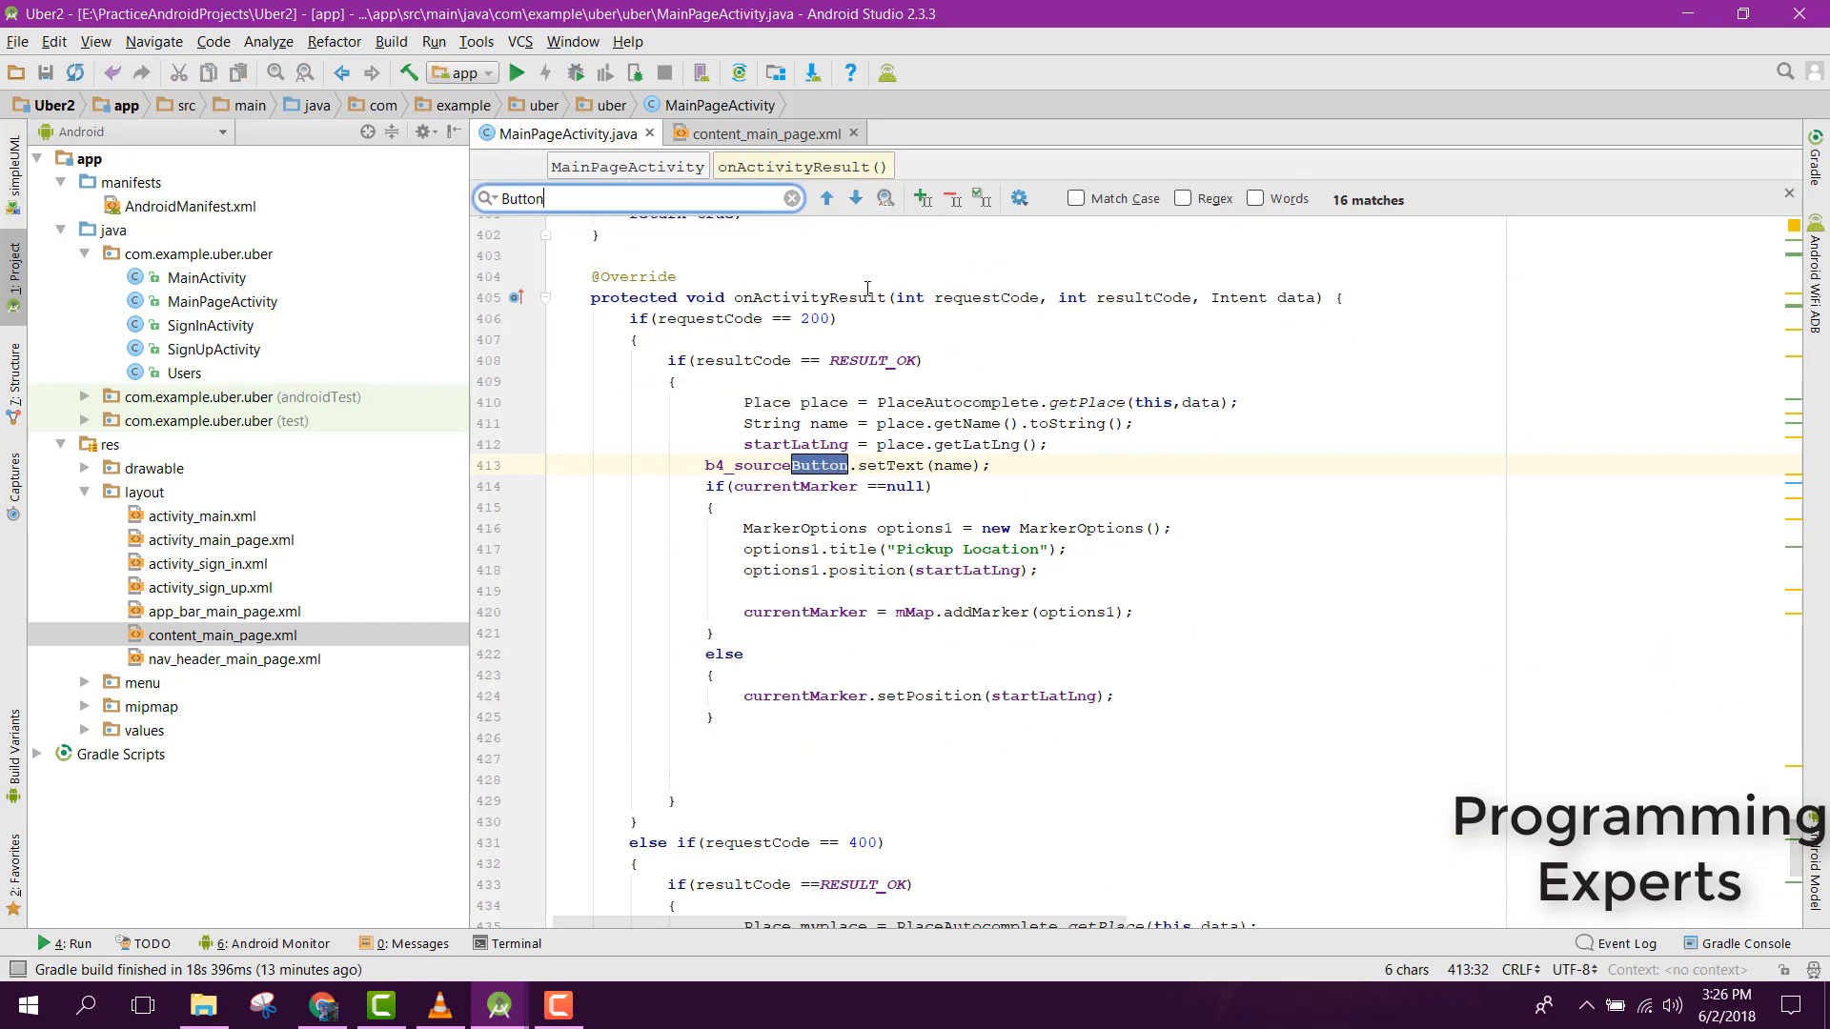
left_click(825, 199)
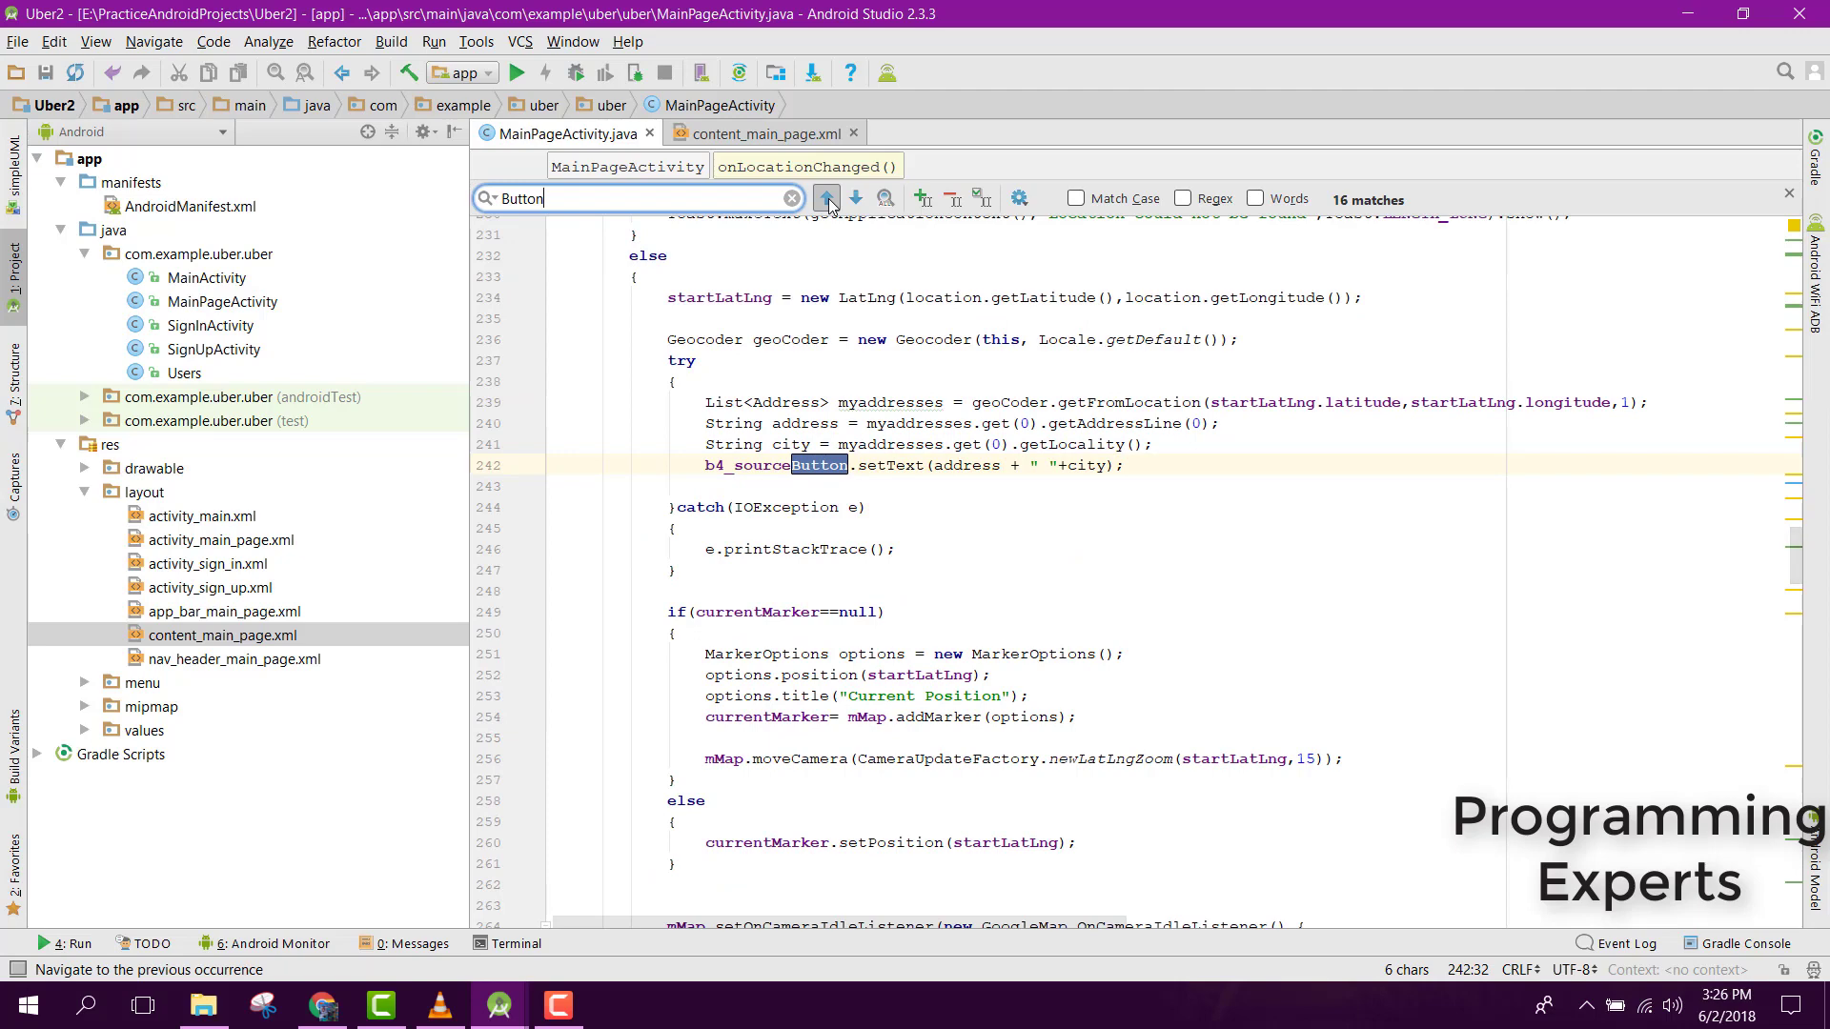
left_click(825, 198)
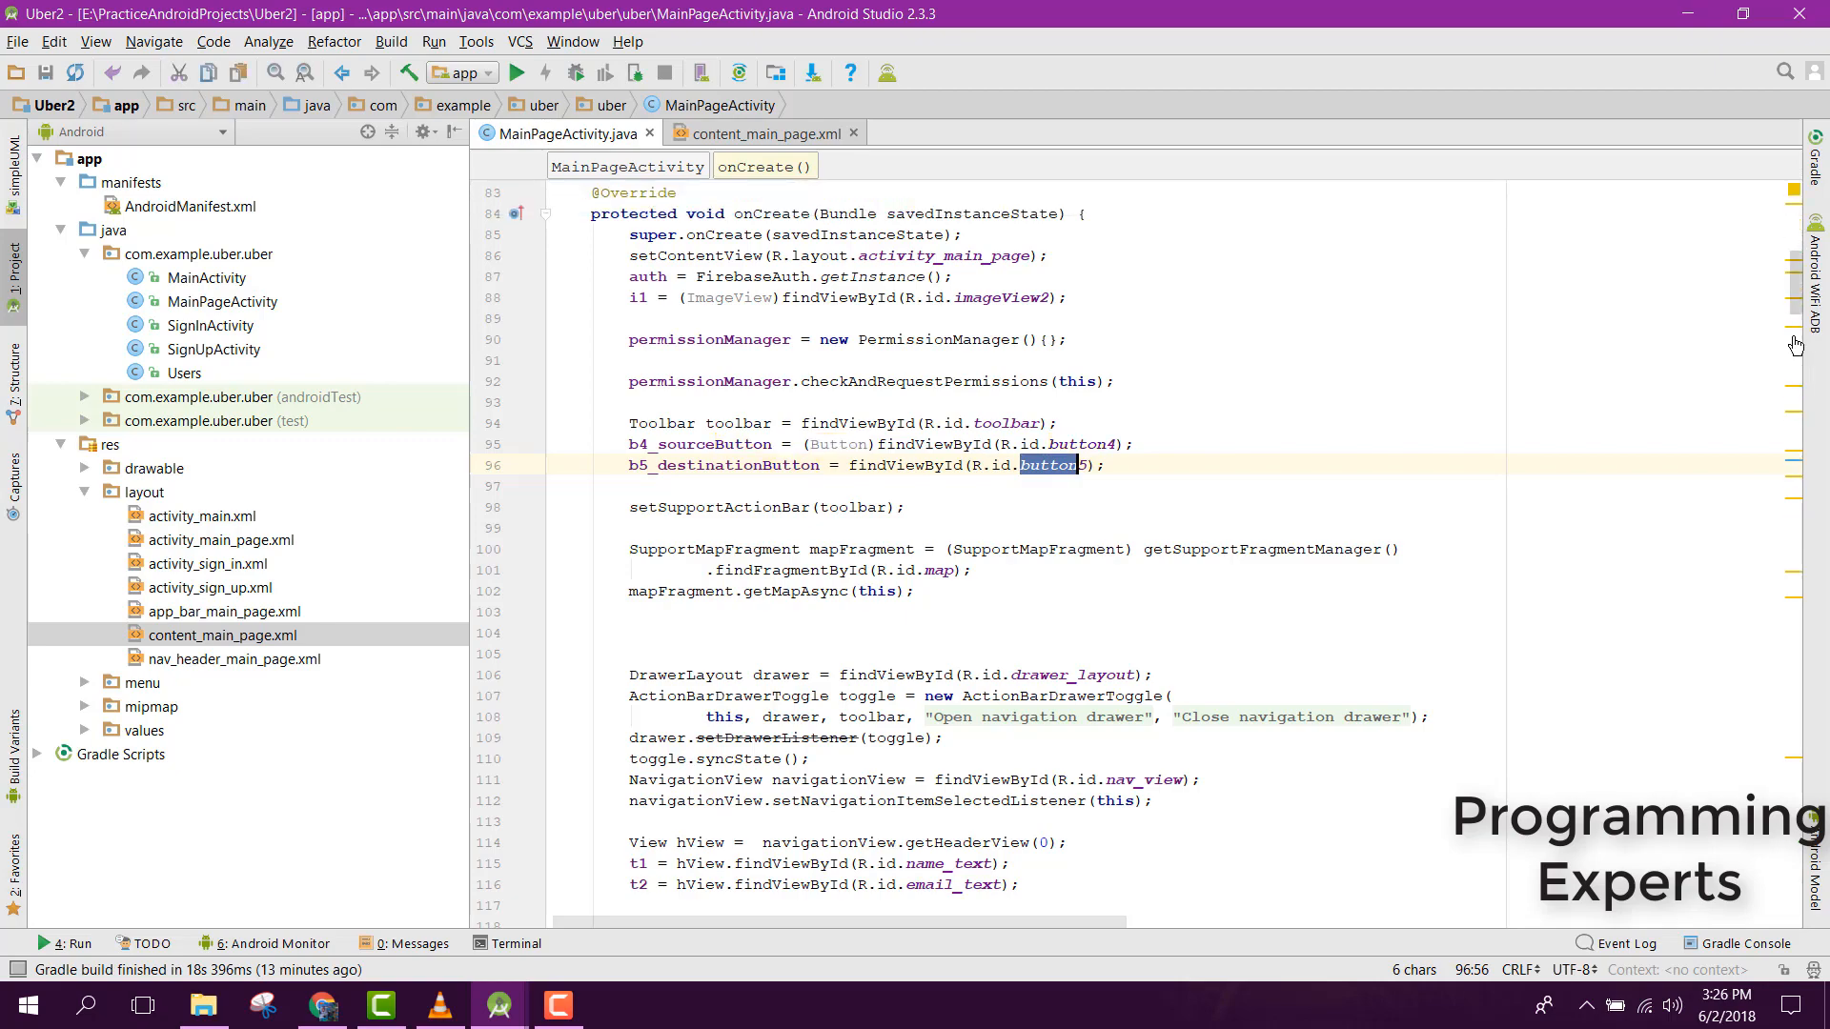
scroll("down", 3)
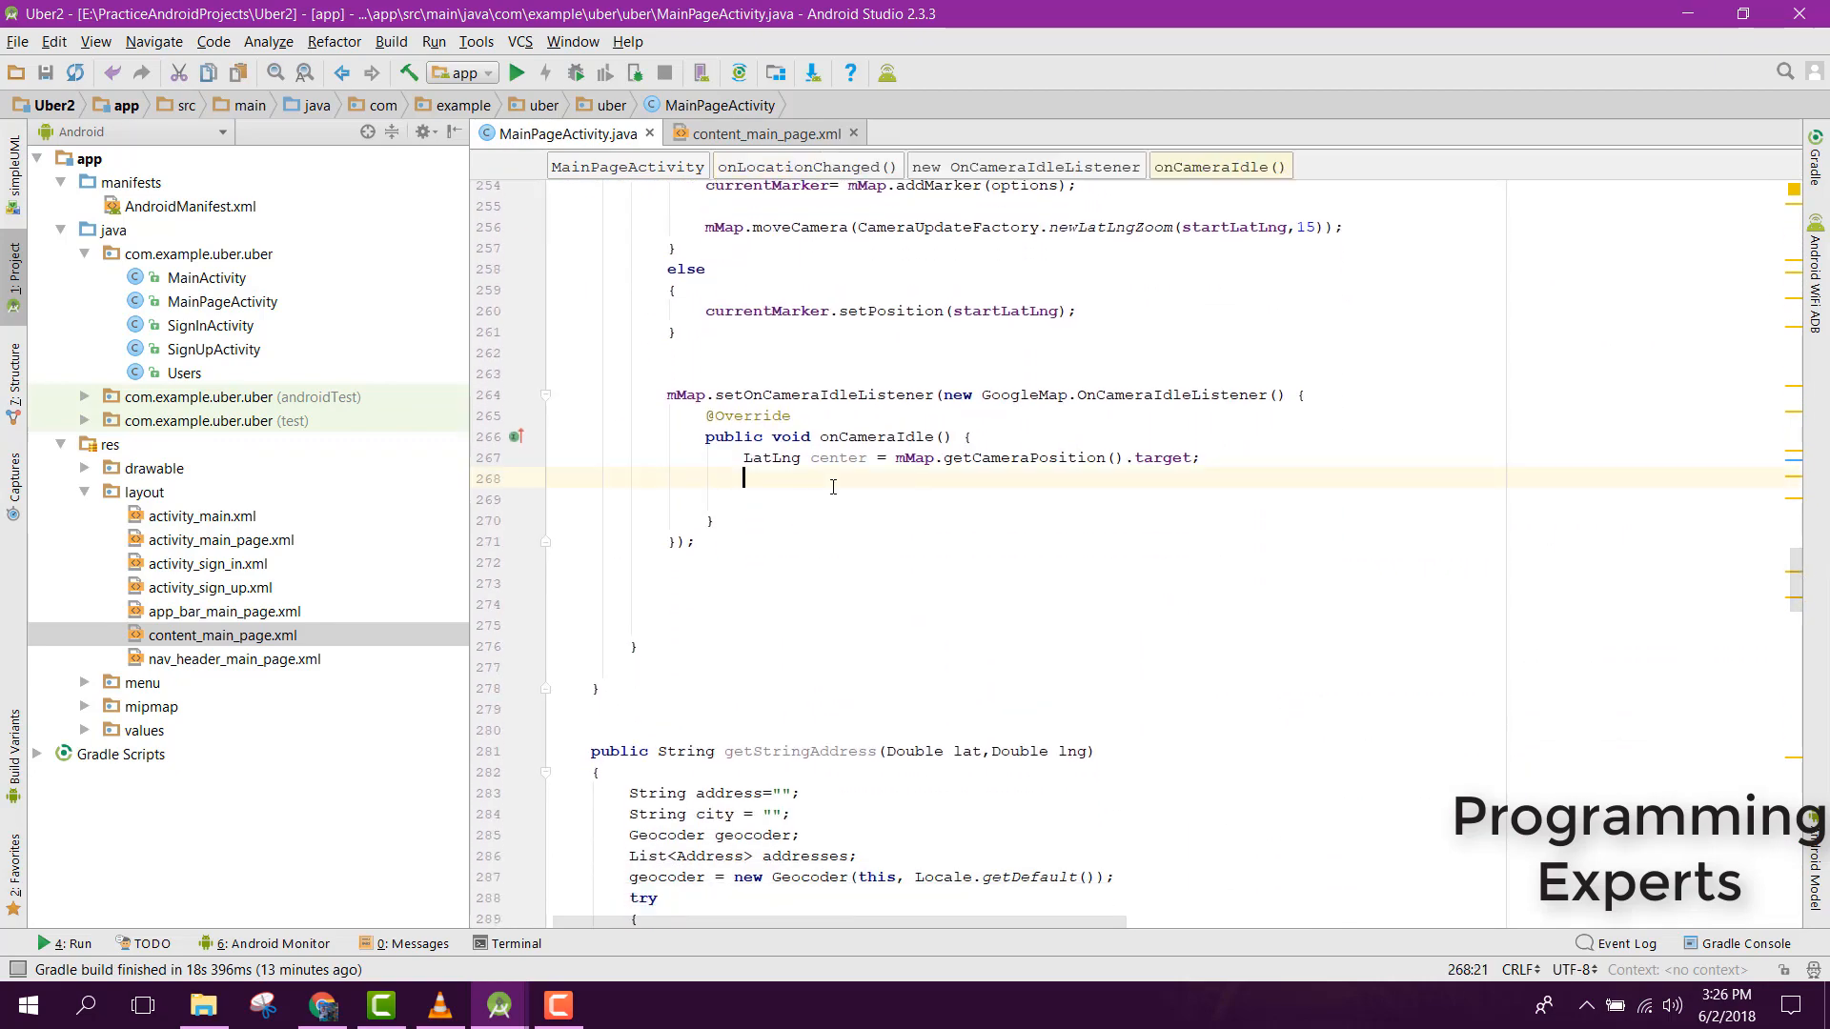
- Write an if checking b5_destinationButton text equals "" and currentMarker != null inside onCameraIdle
type("if(")
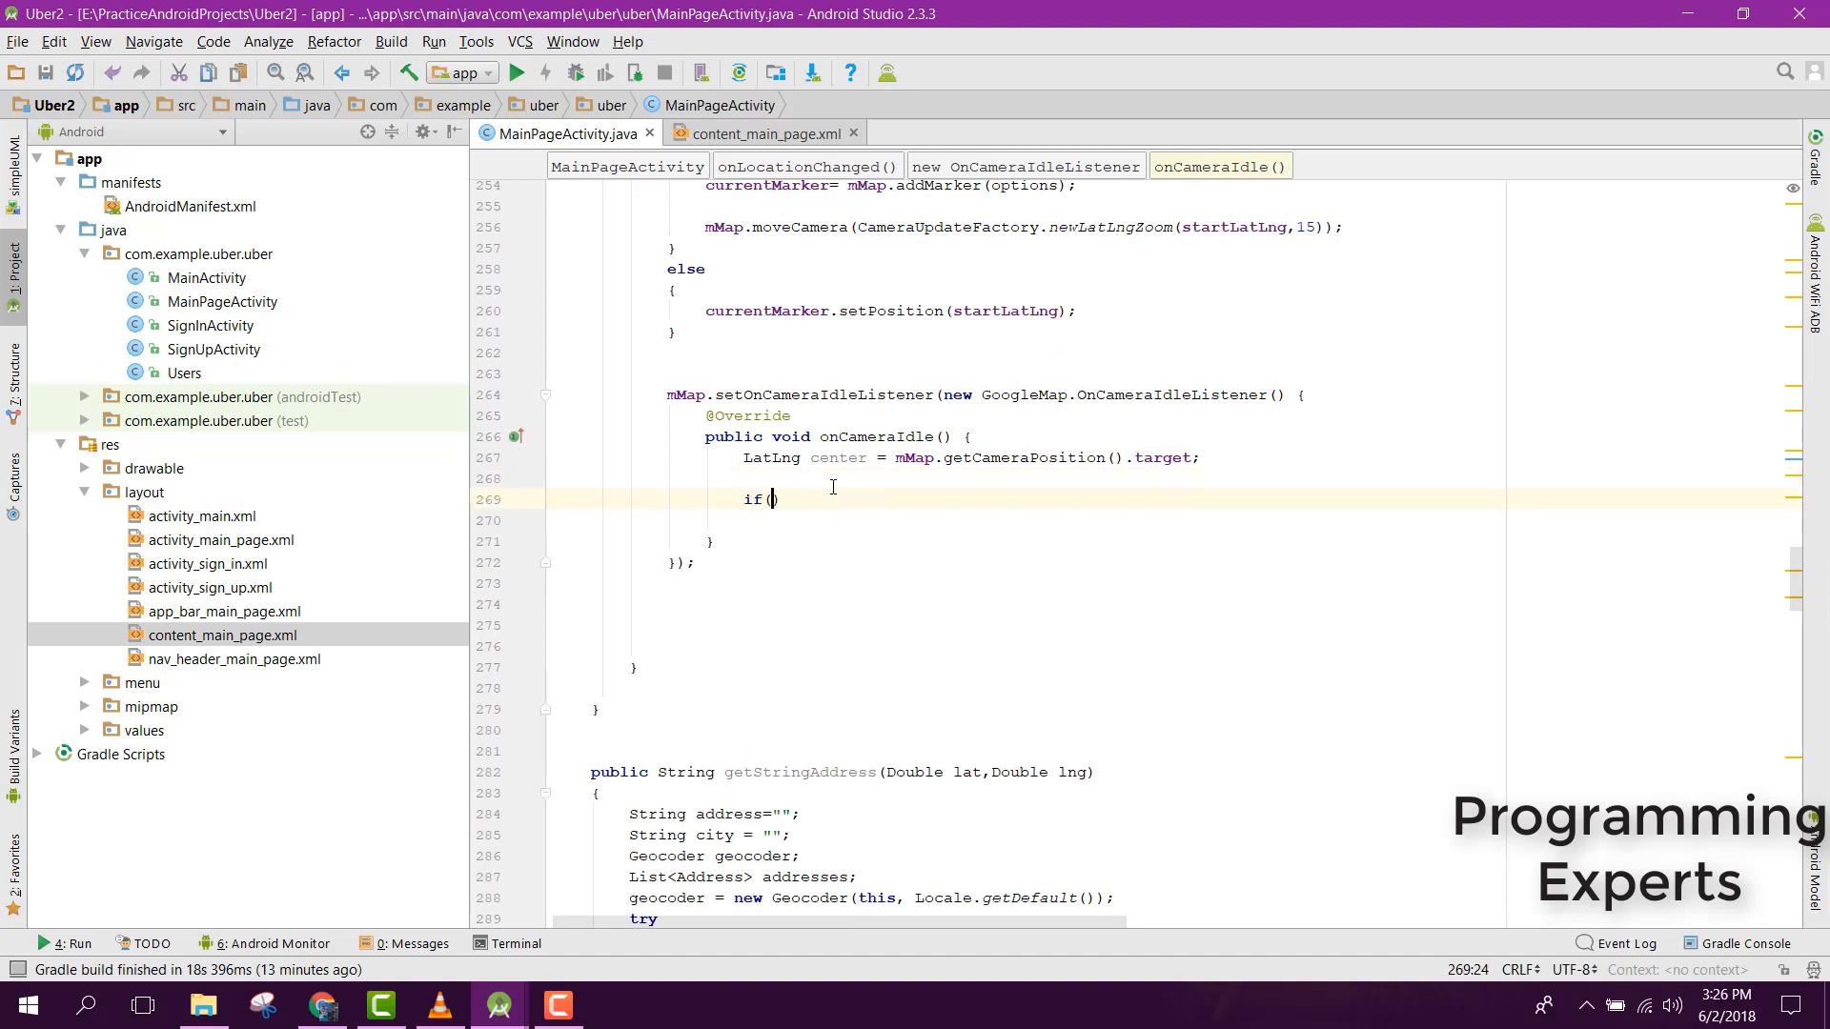
type("b")
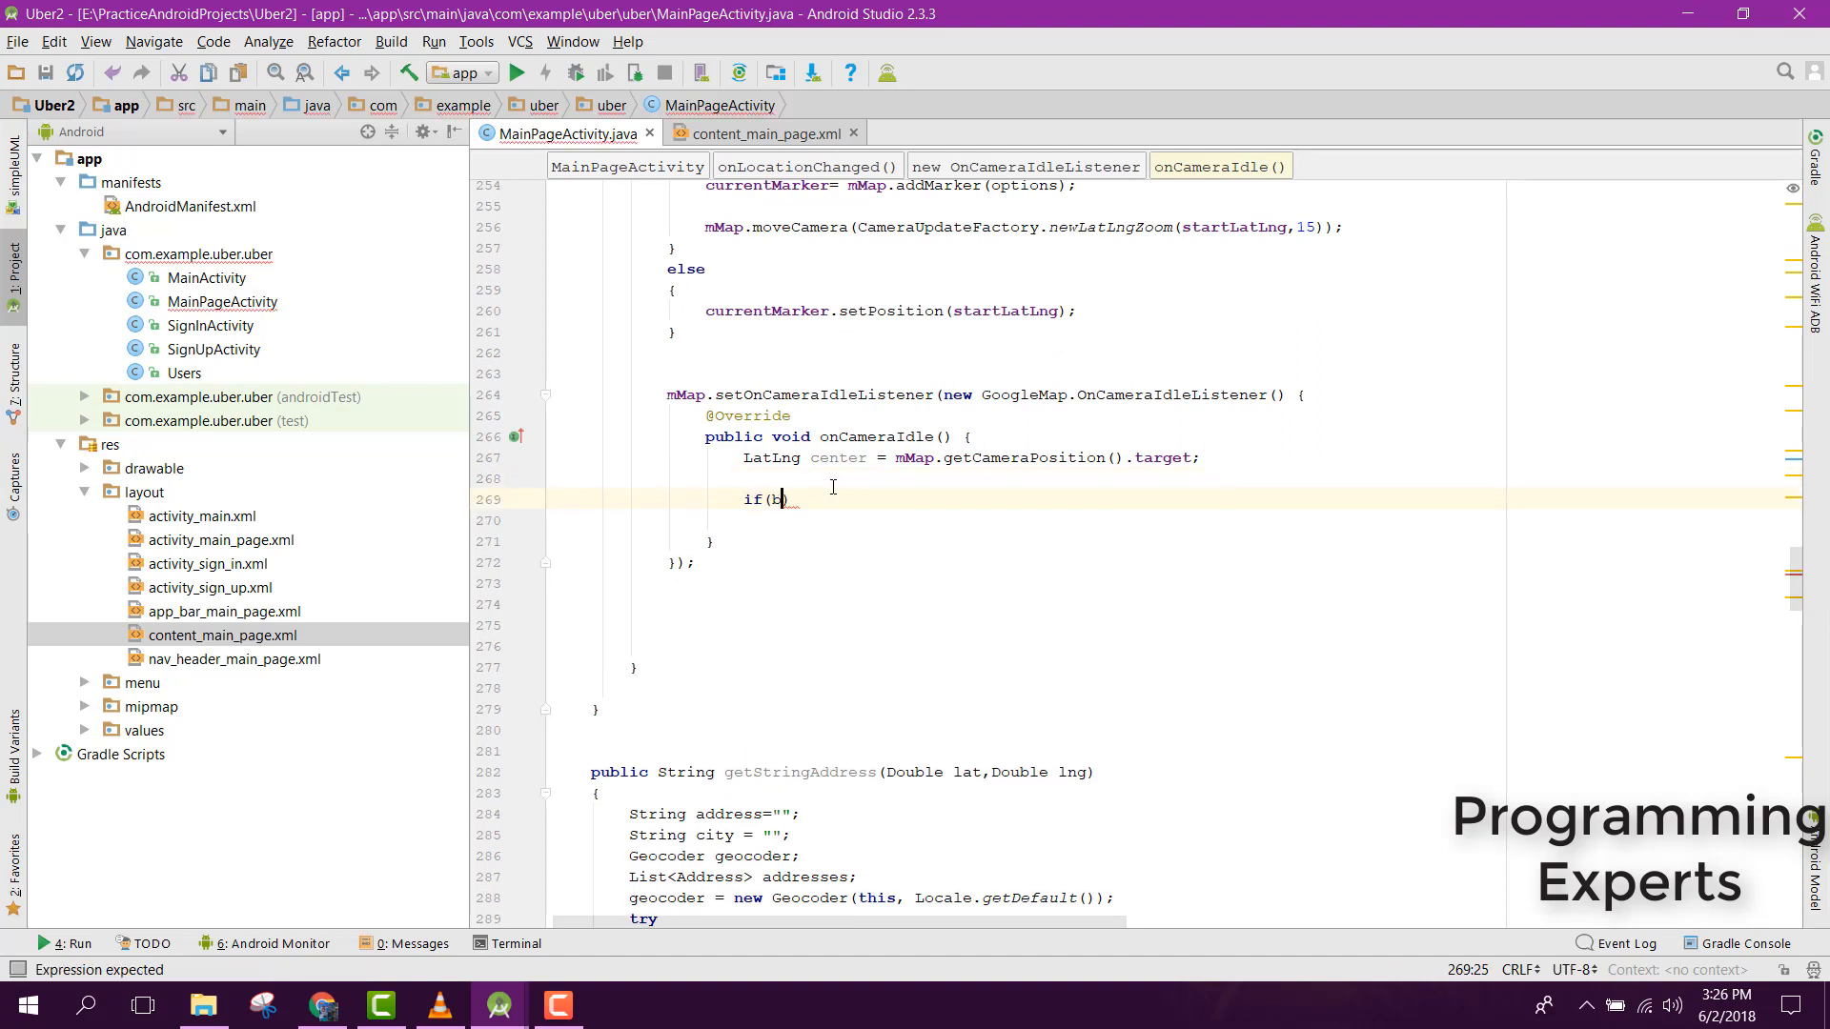
type("5")
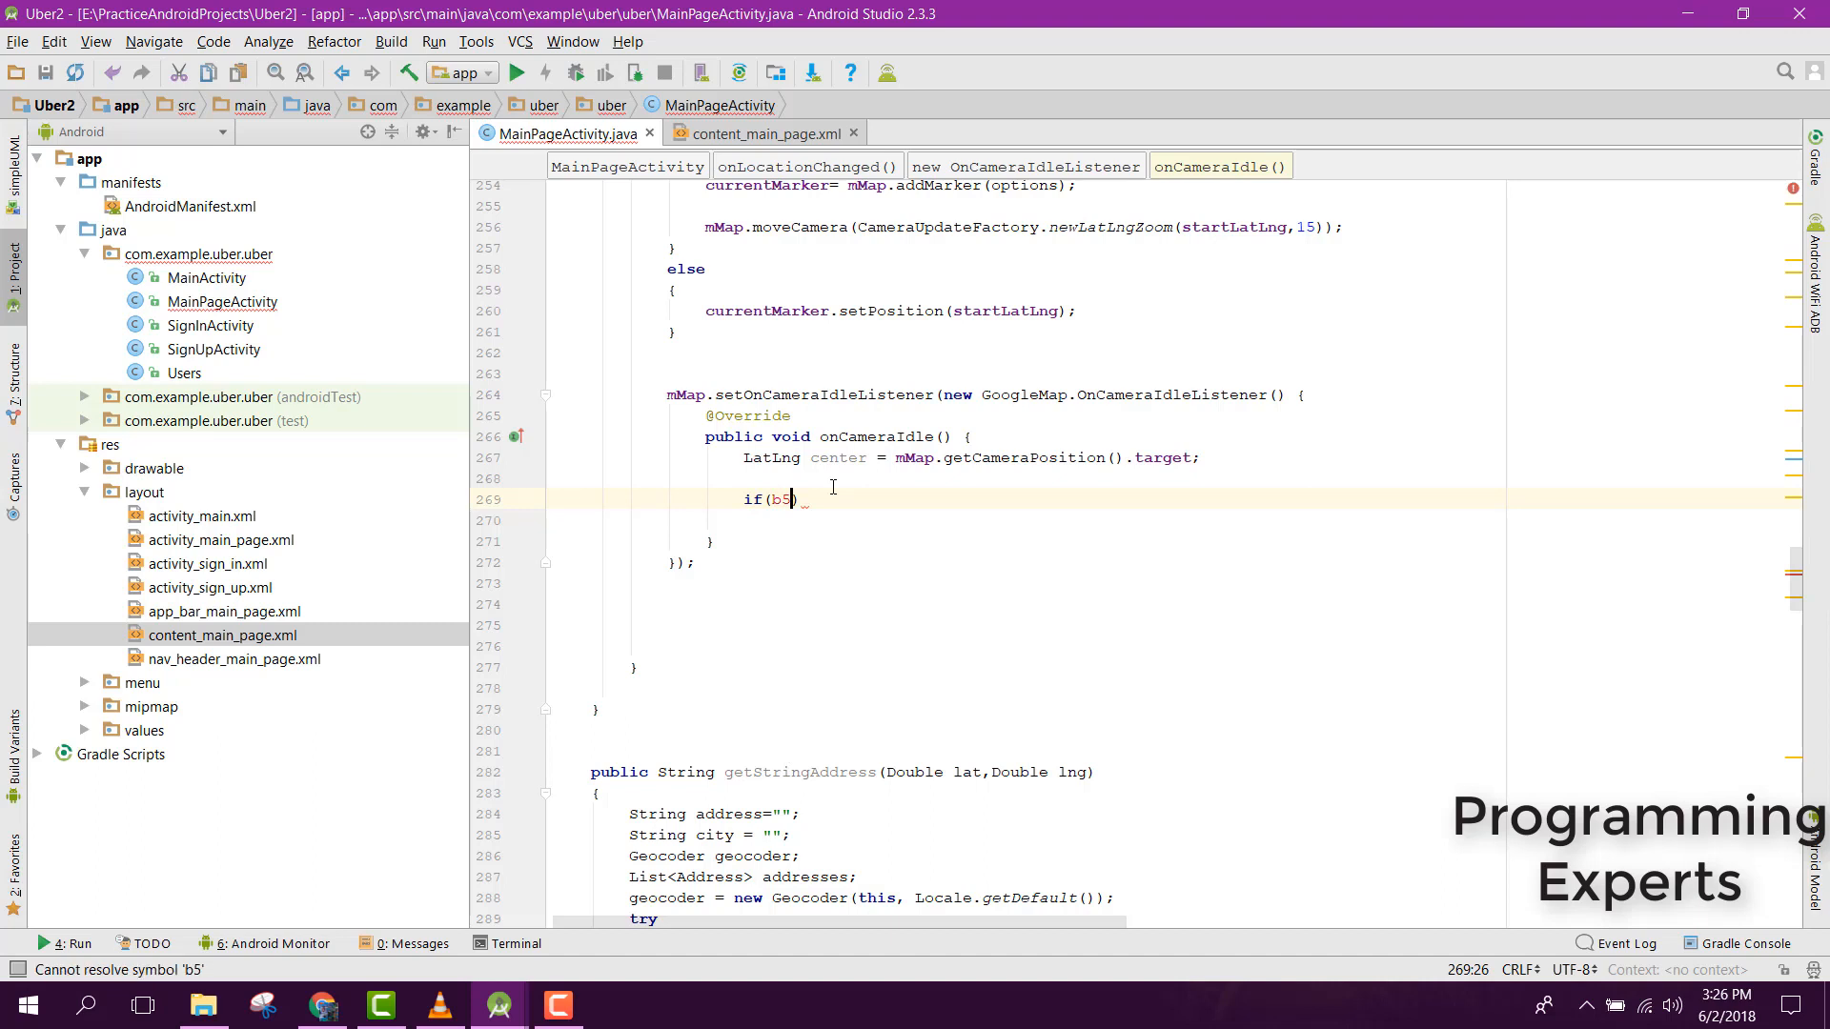
key("Backspace")
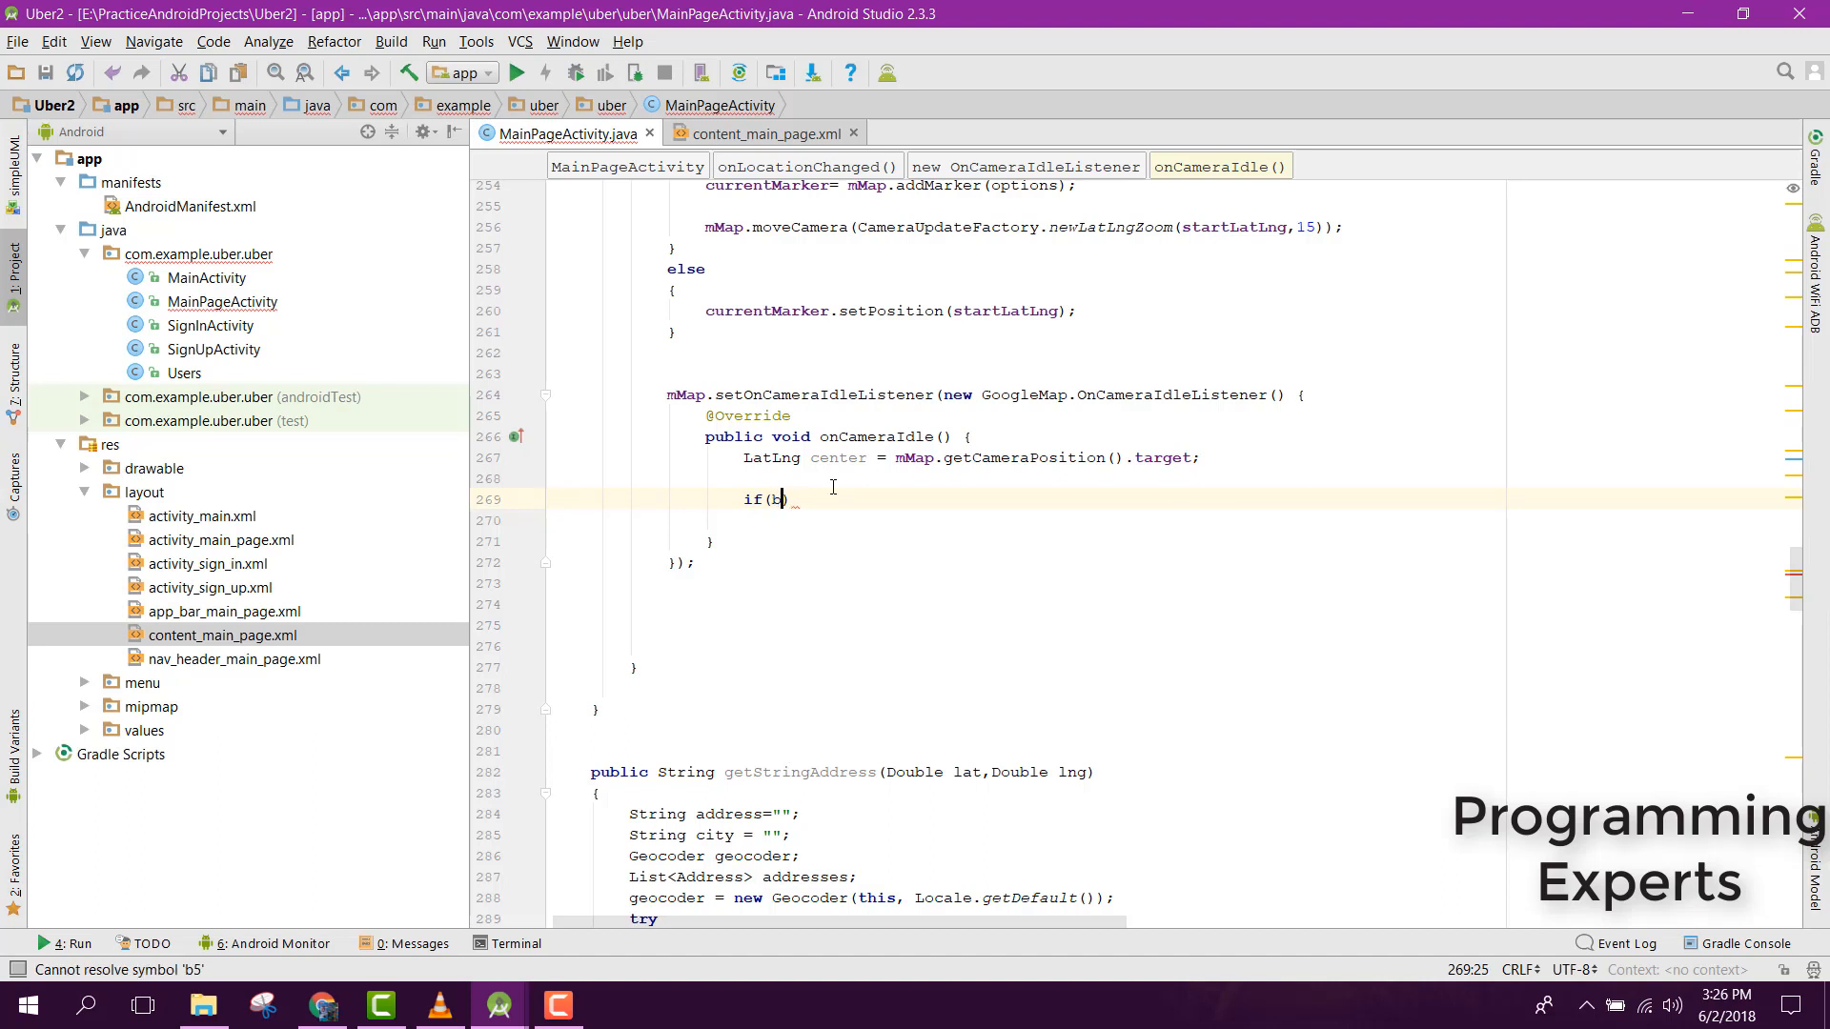
type("5_destinationButton")
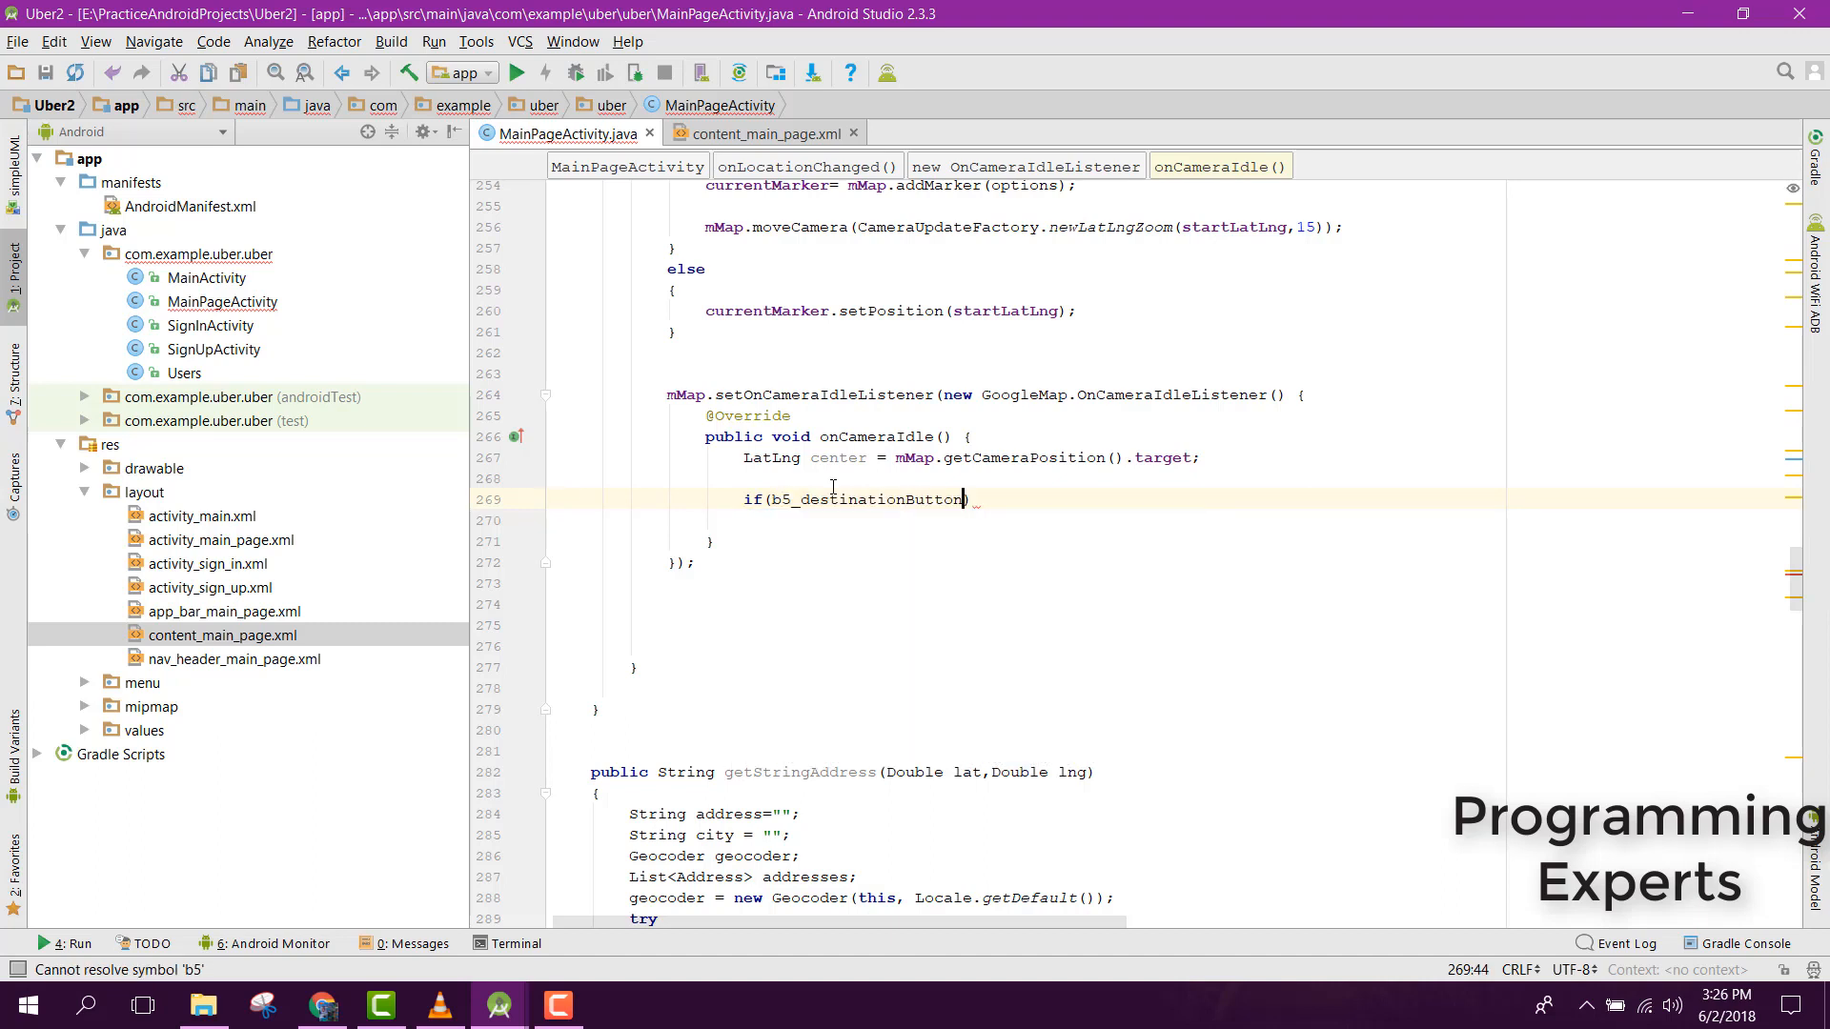
type(".getText(")
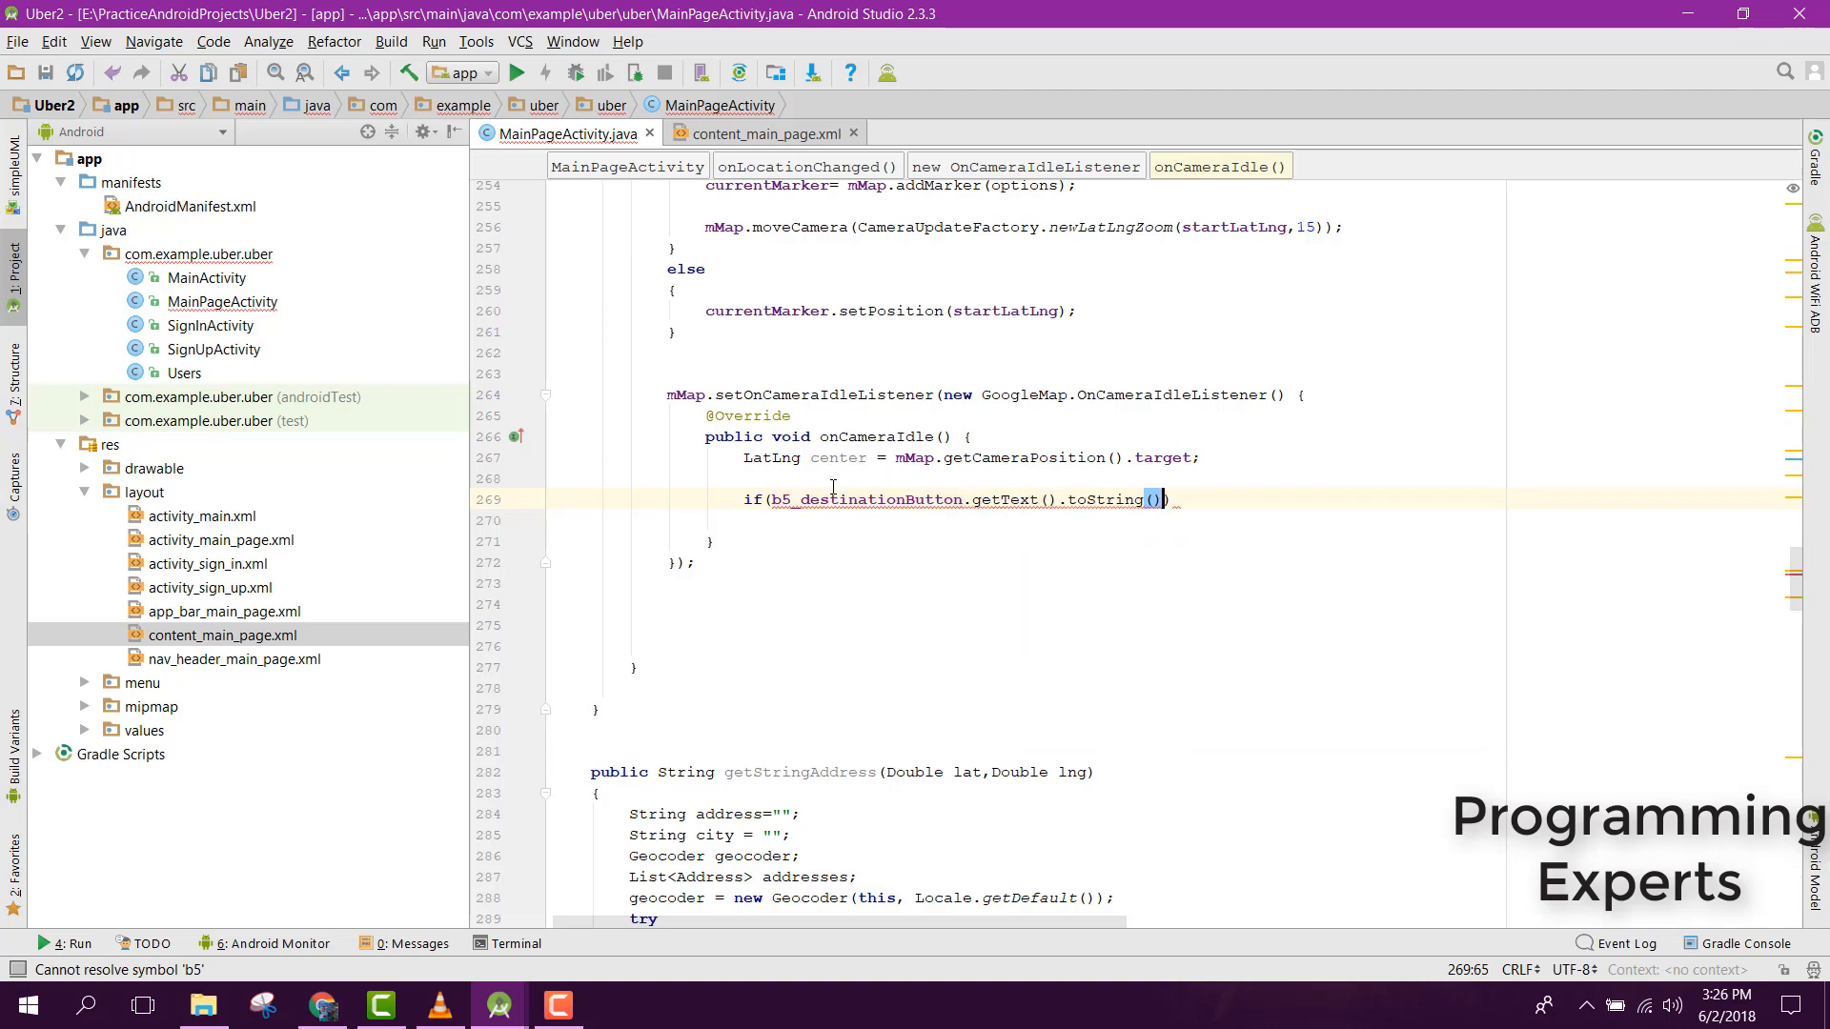
type(".equals(\"\")")
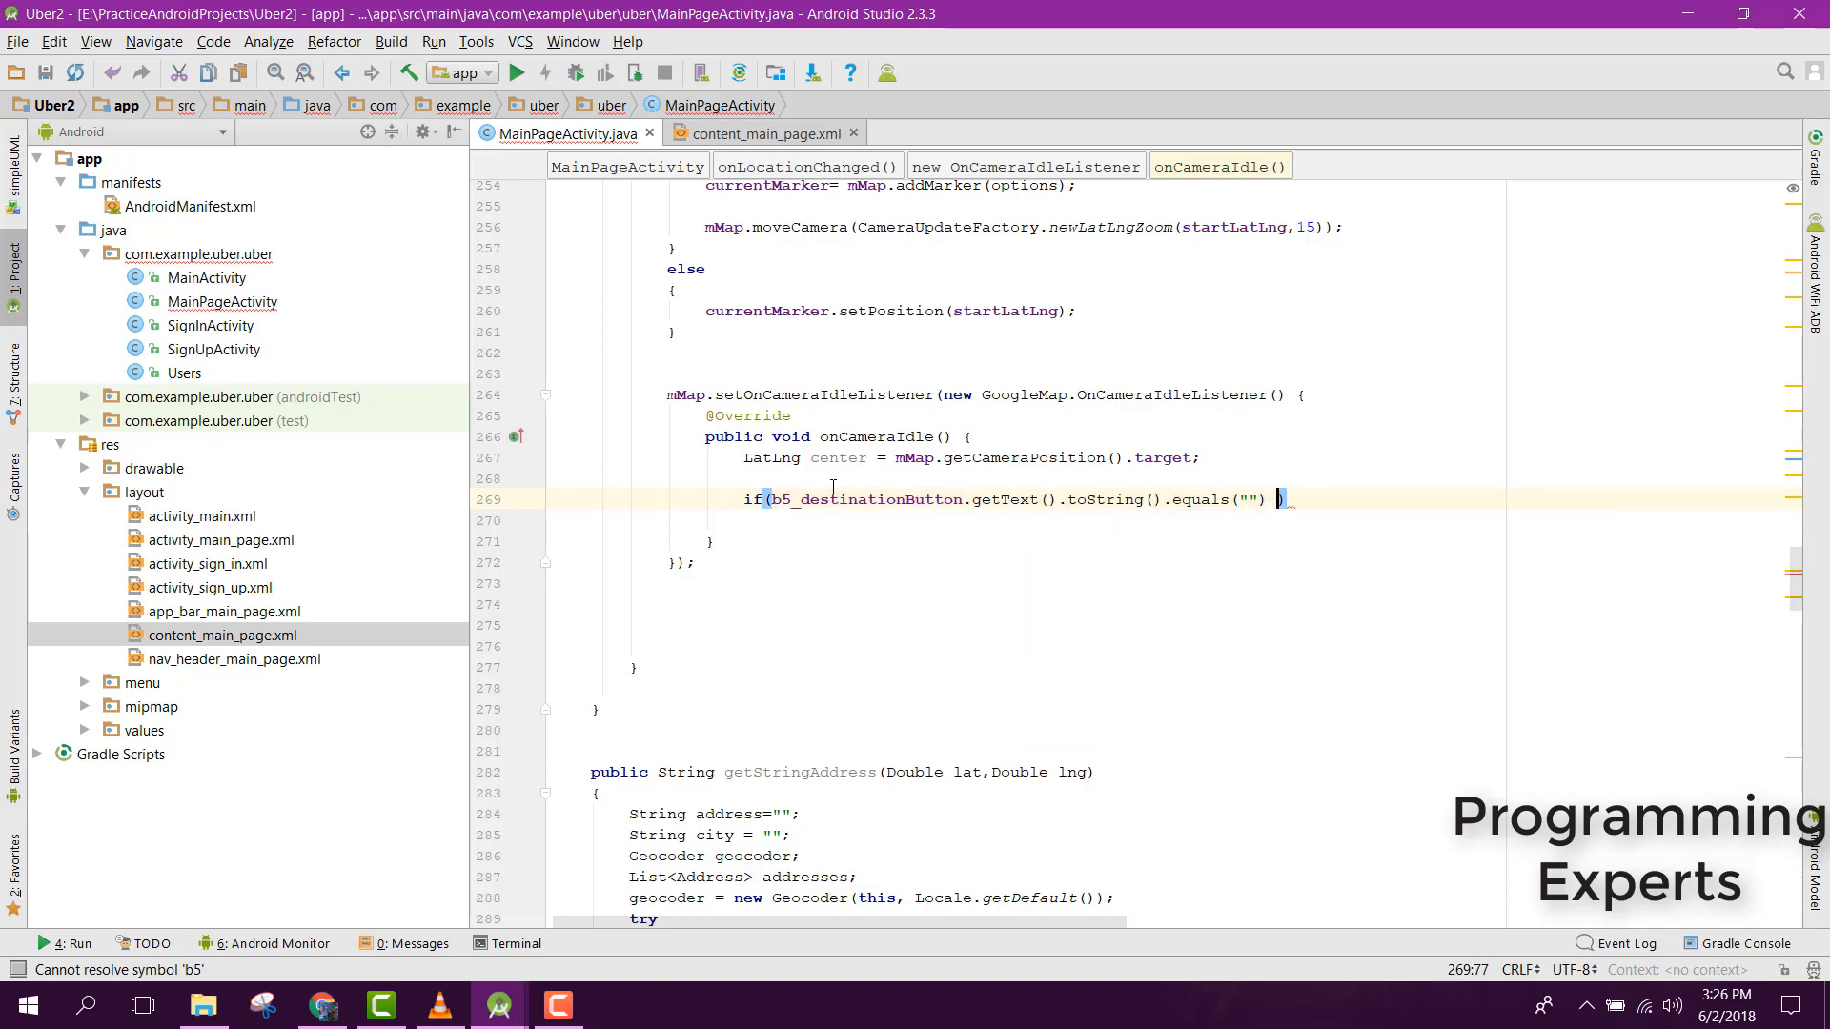
type("&&")
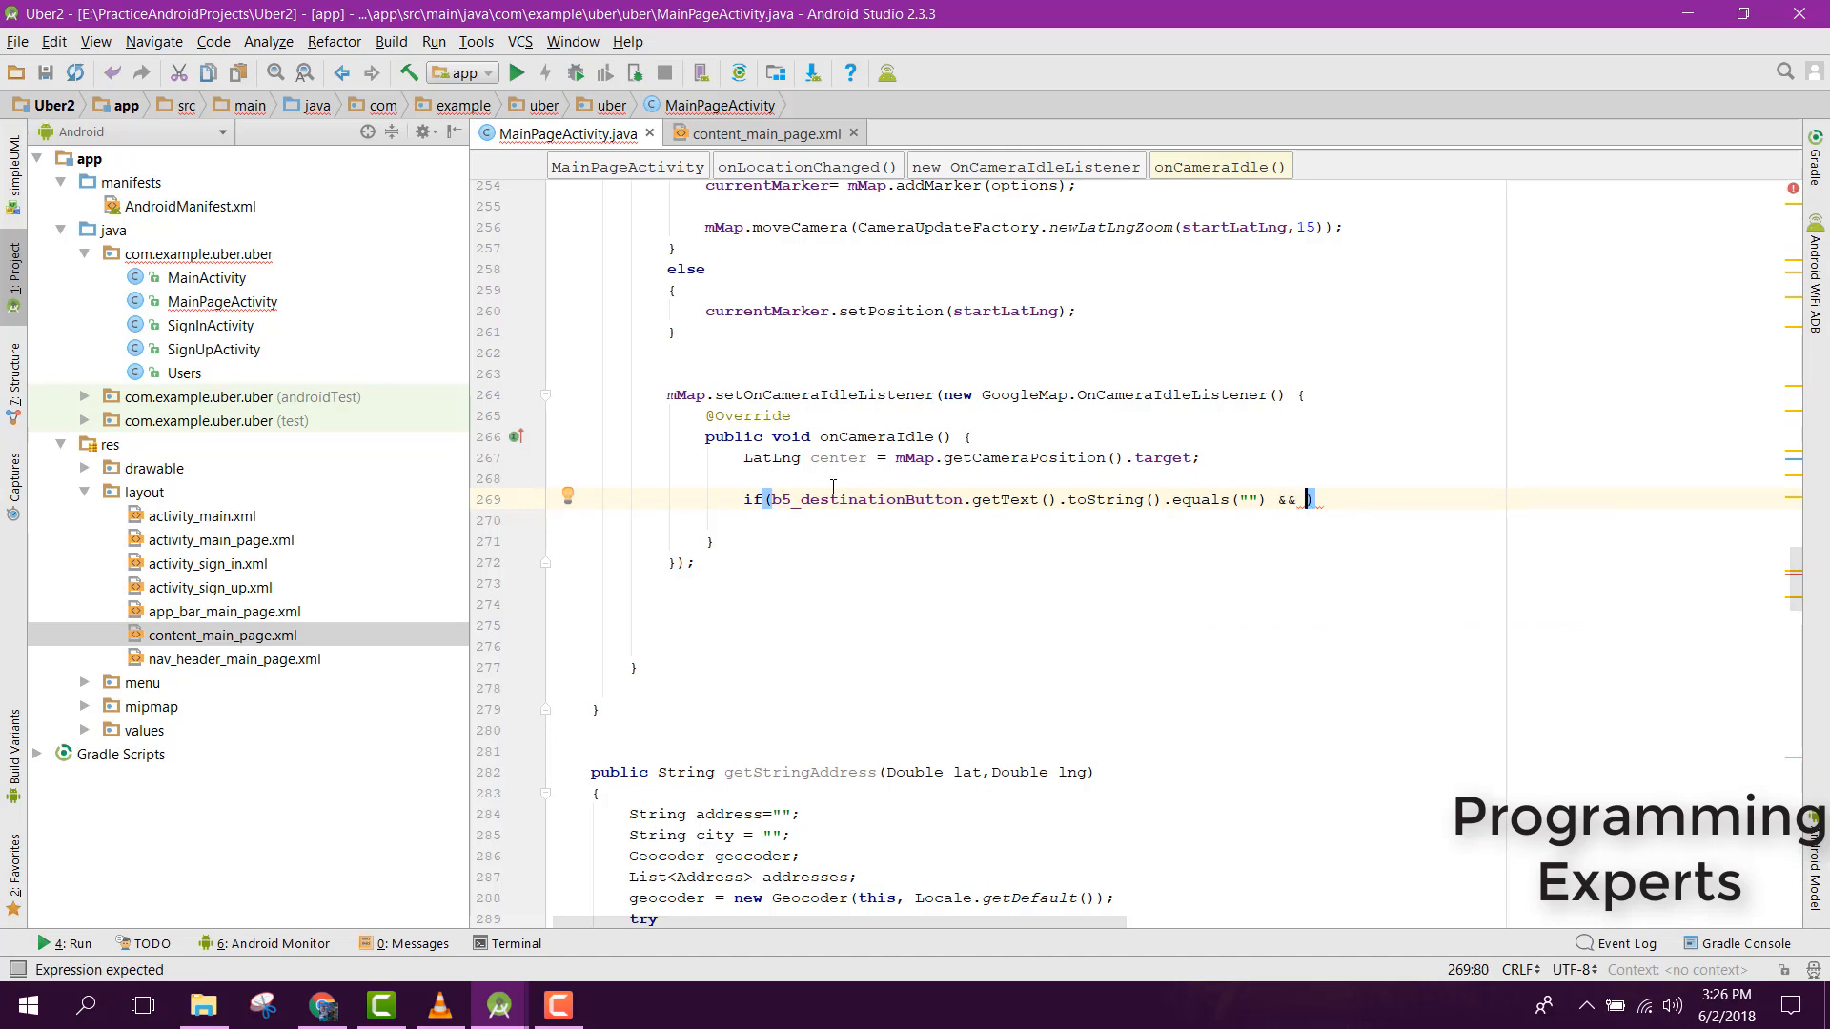
type("currentMarker!")
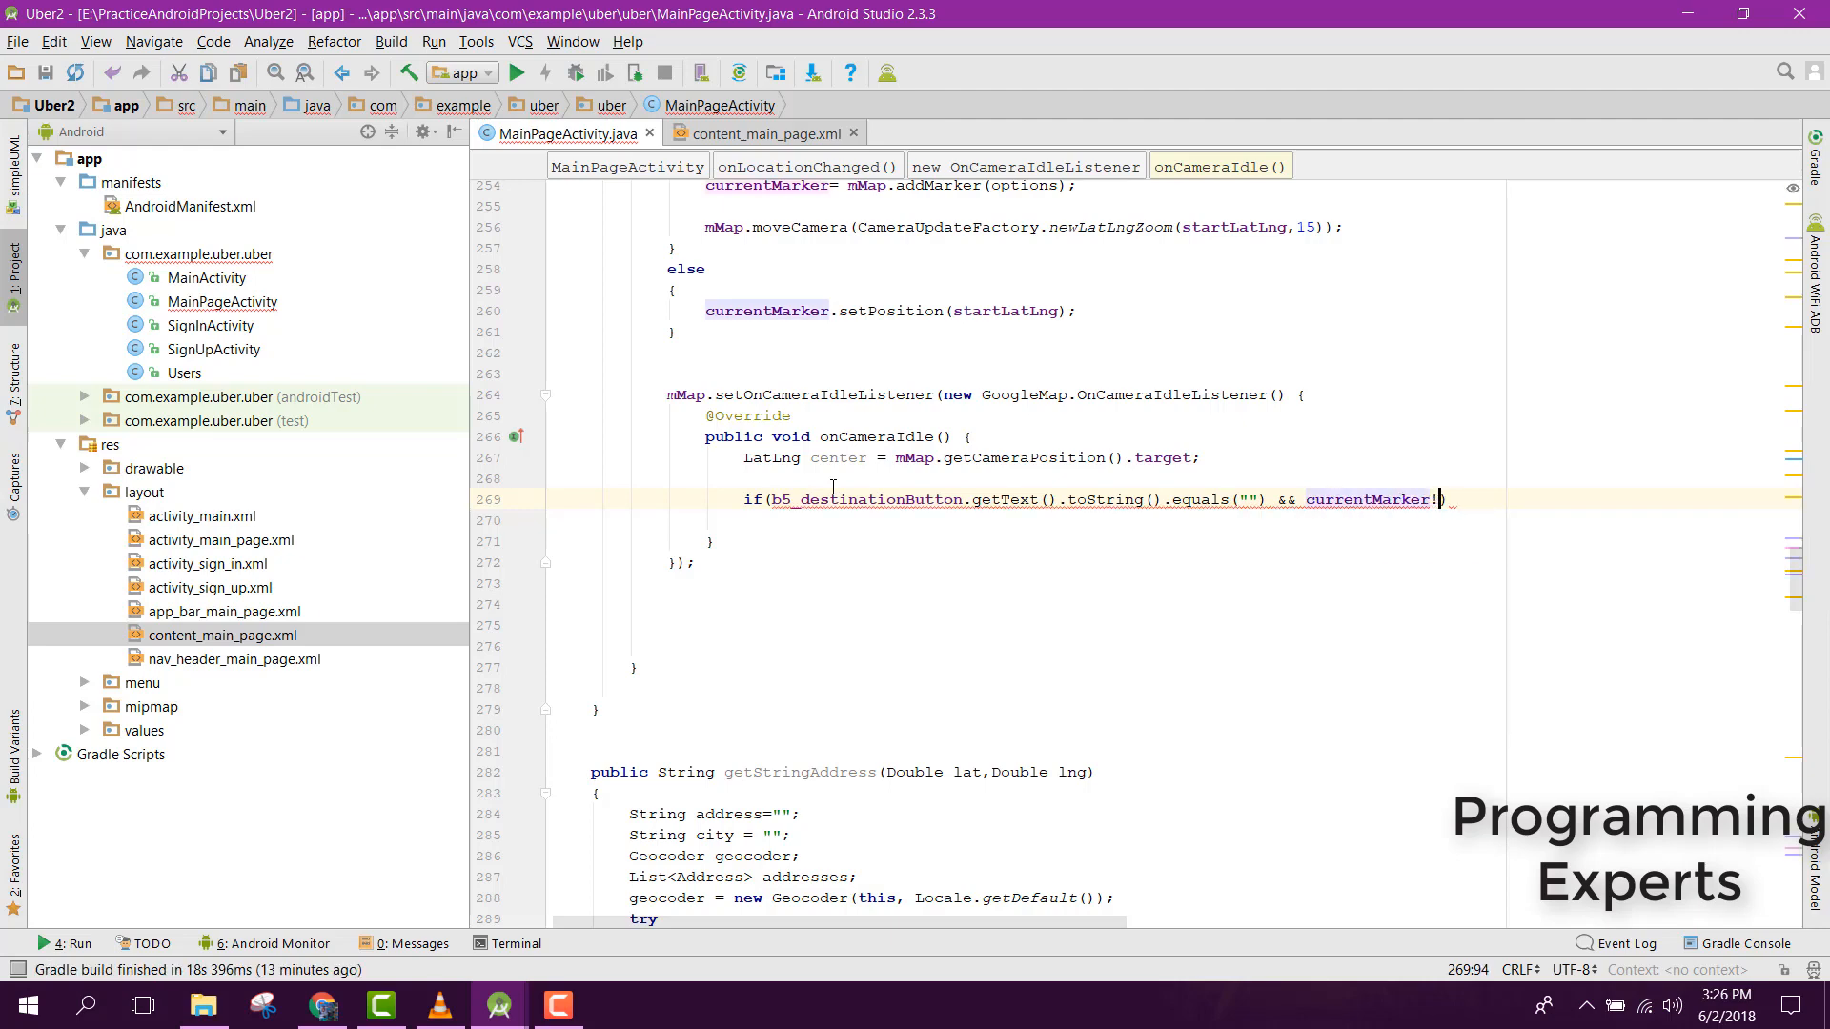
type("=null")
left_click(1172, 520)
type("{")
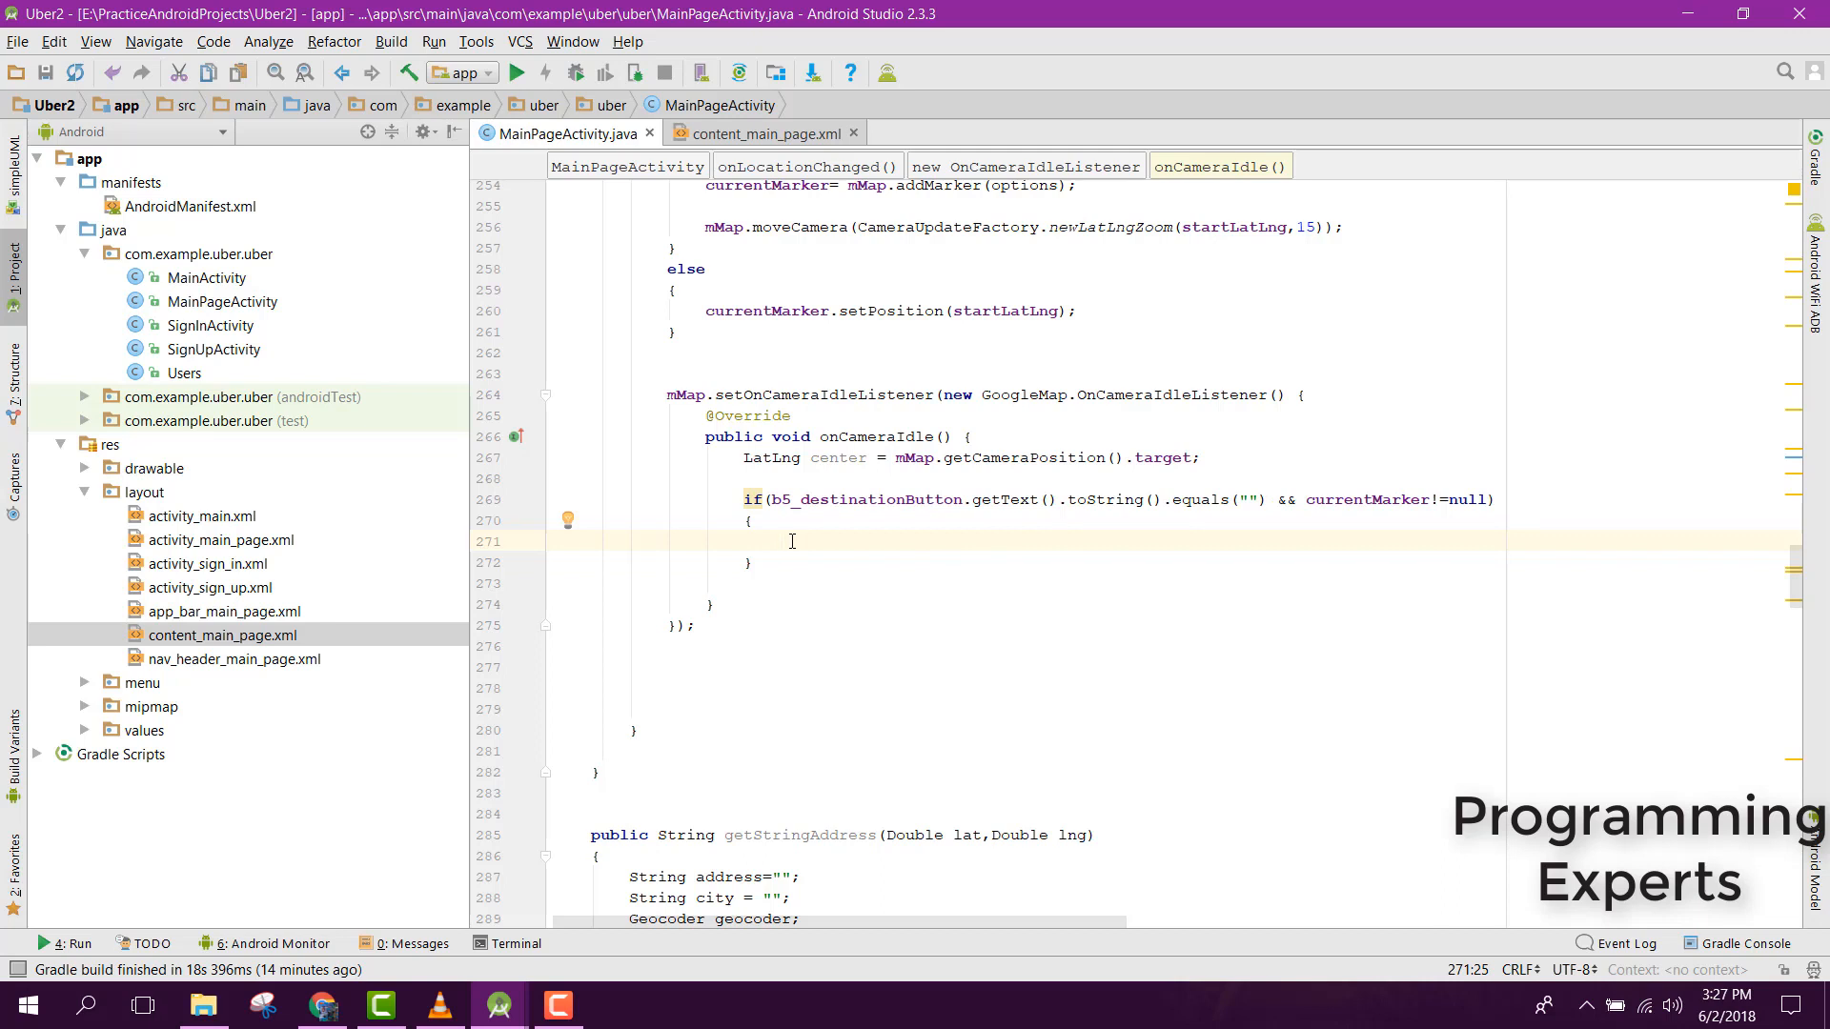
- Remove currentMarker and declare MarkerOptions m2 = new MarkerOptions() in the if body
type("currentMarker.")
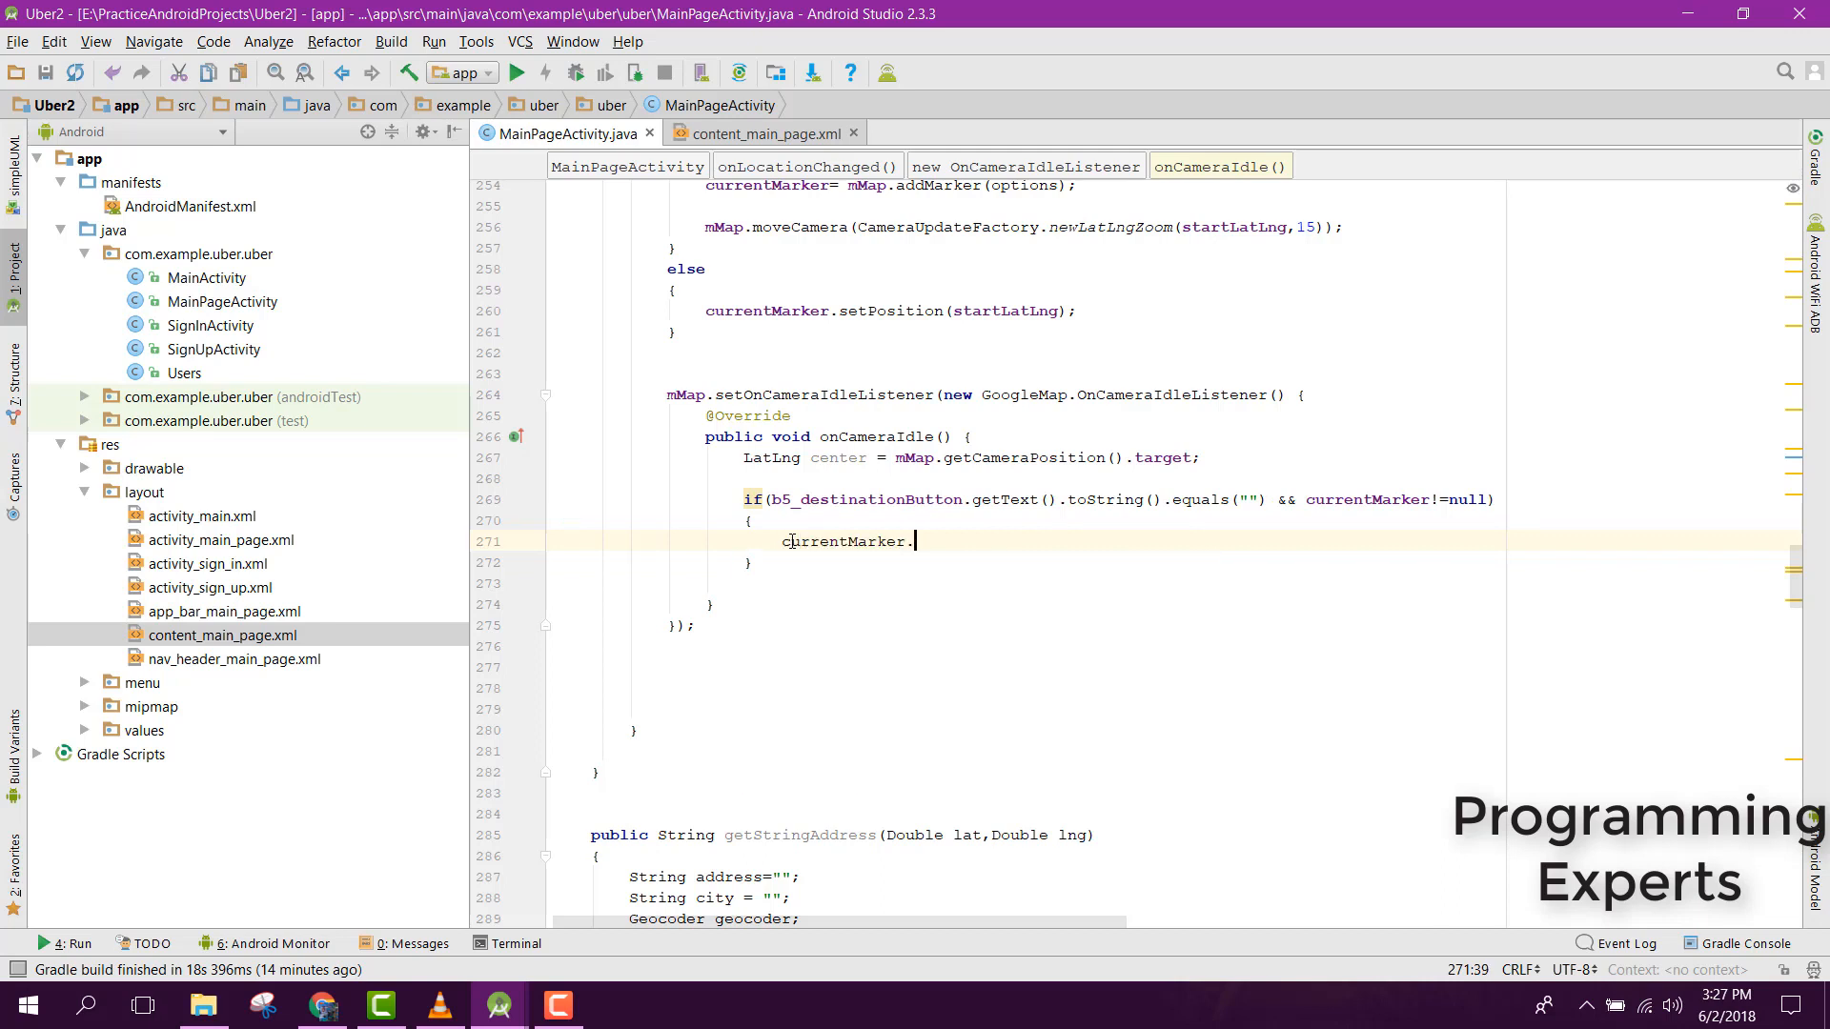
type("remove();")
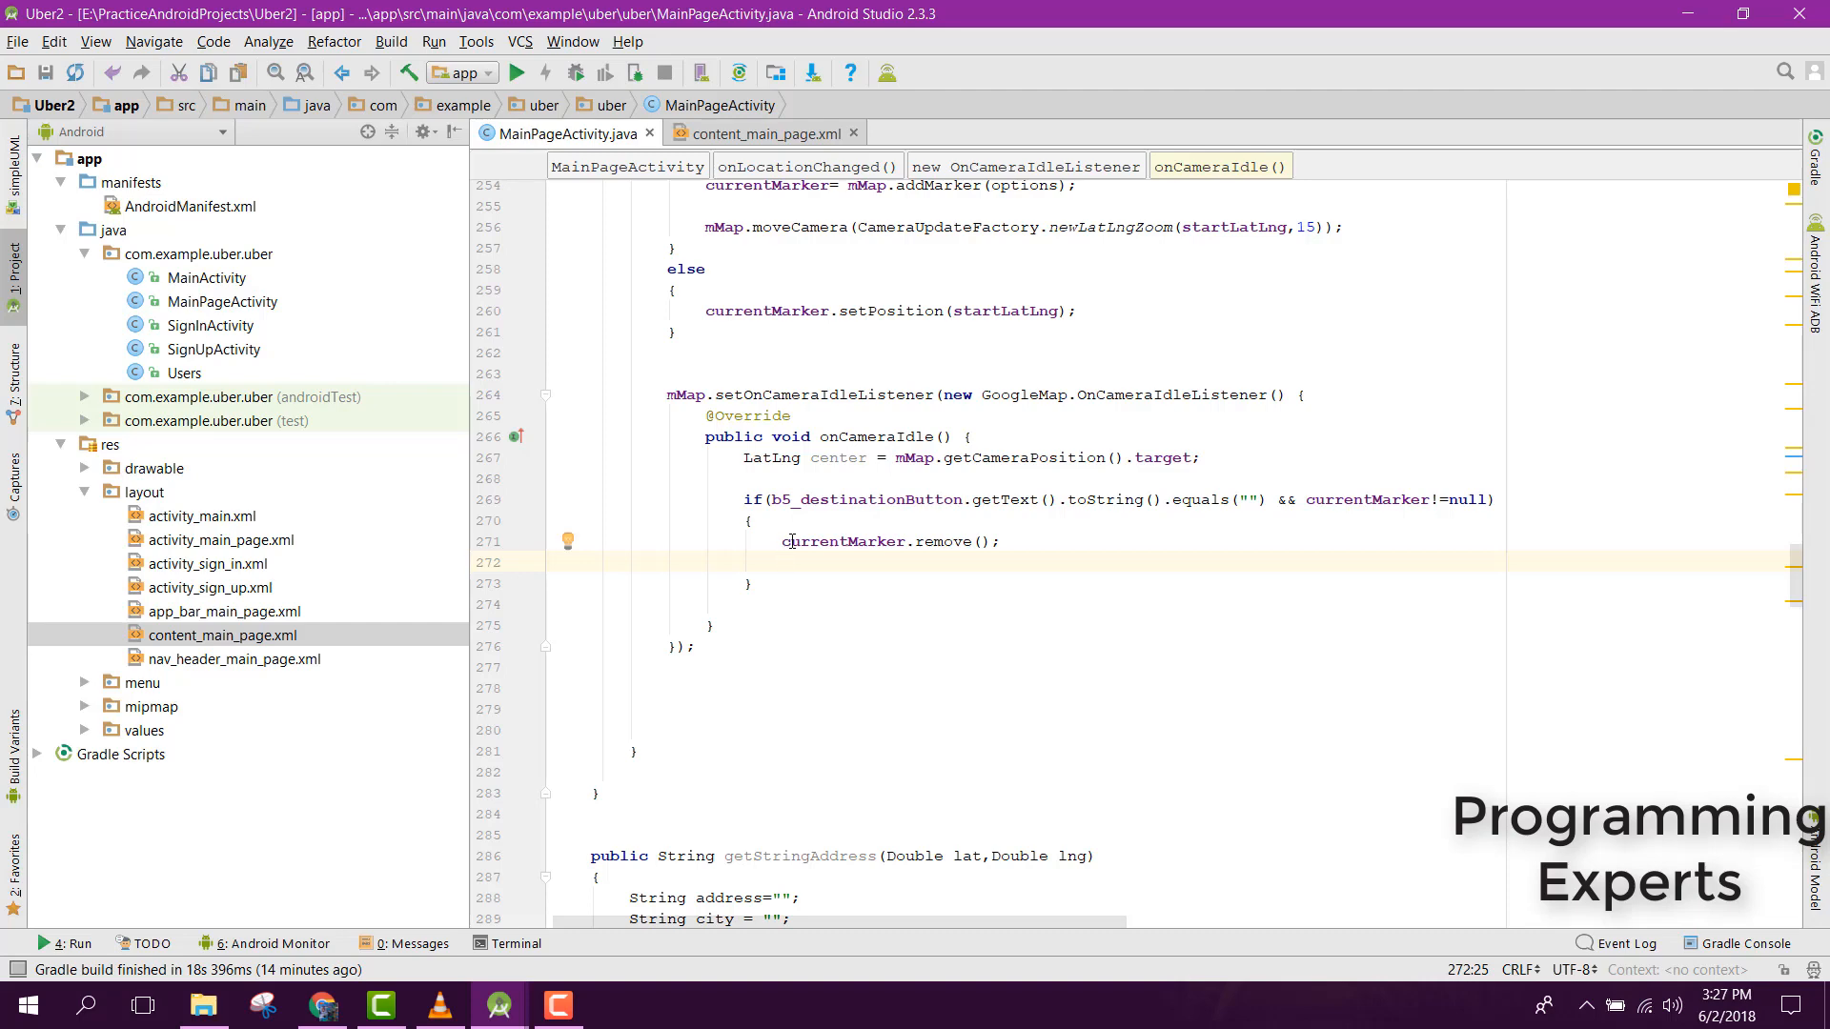
type("currn")
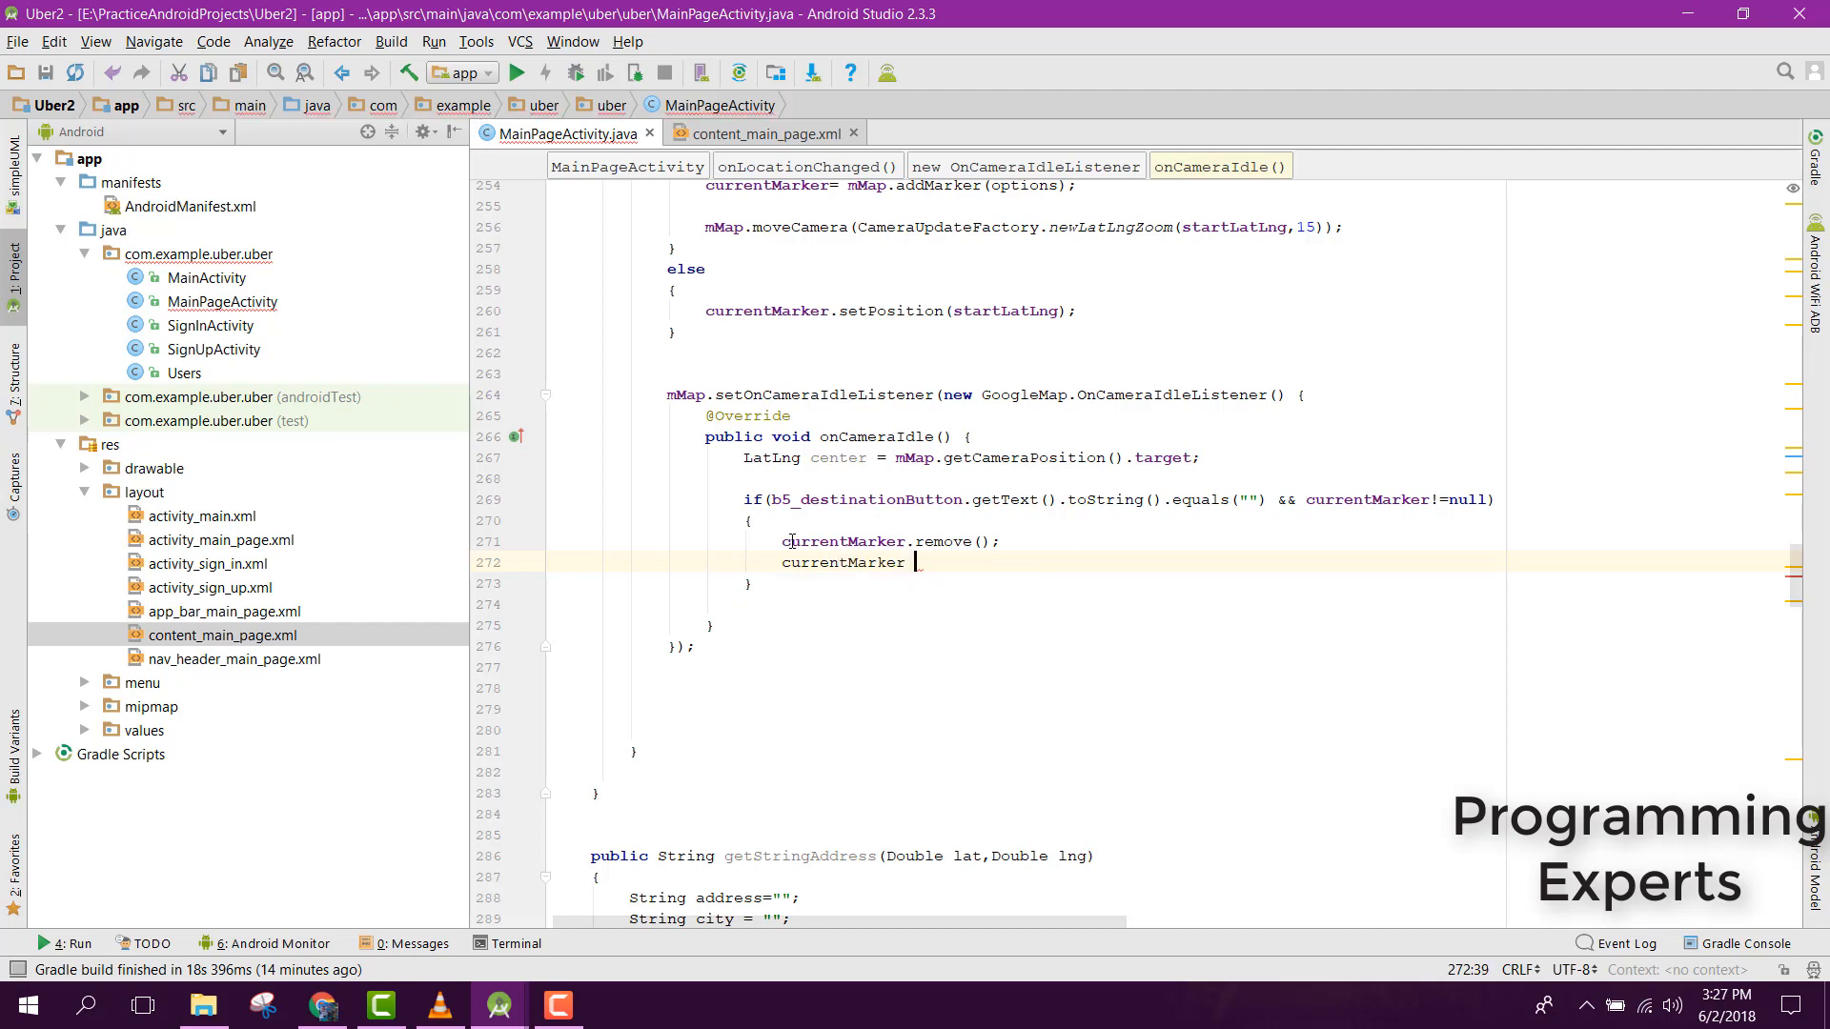
type("= mMap.addMarker(")
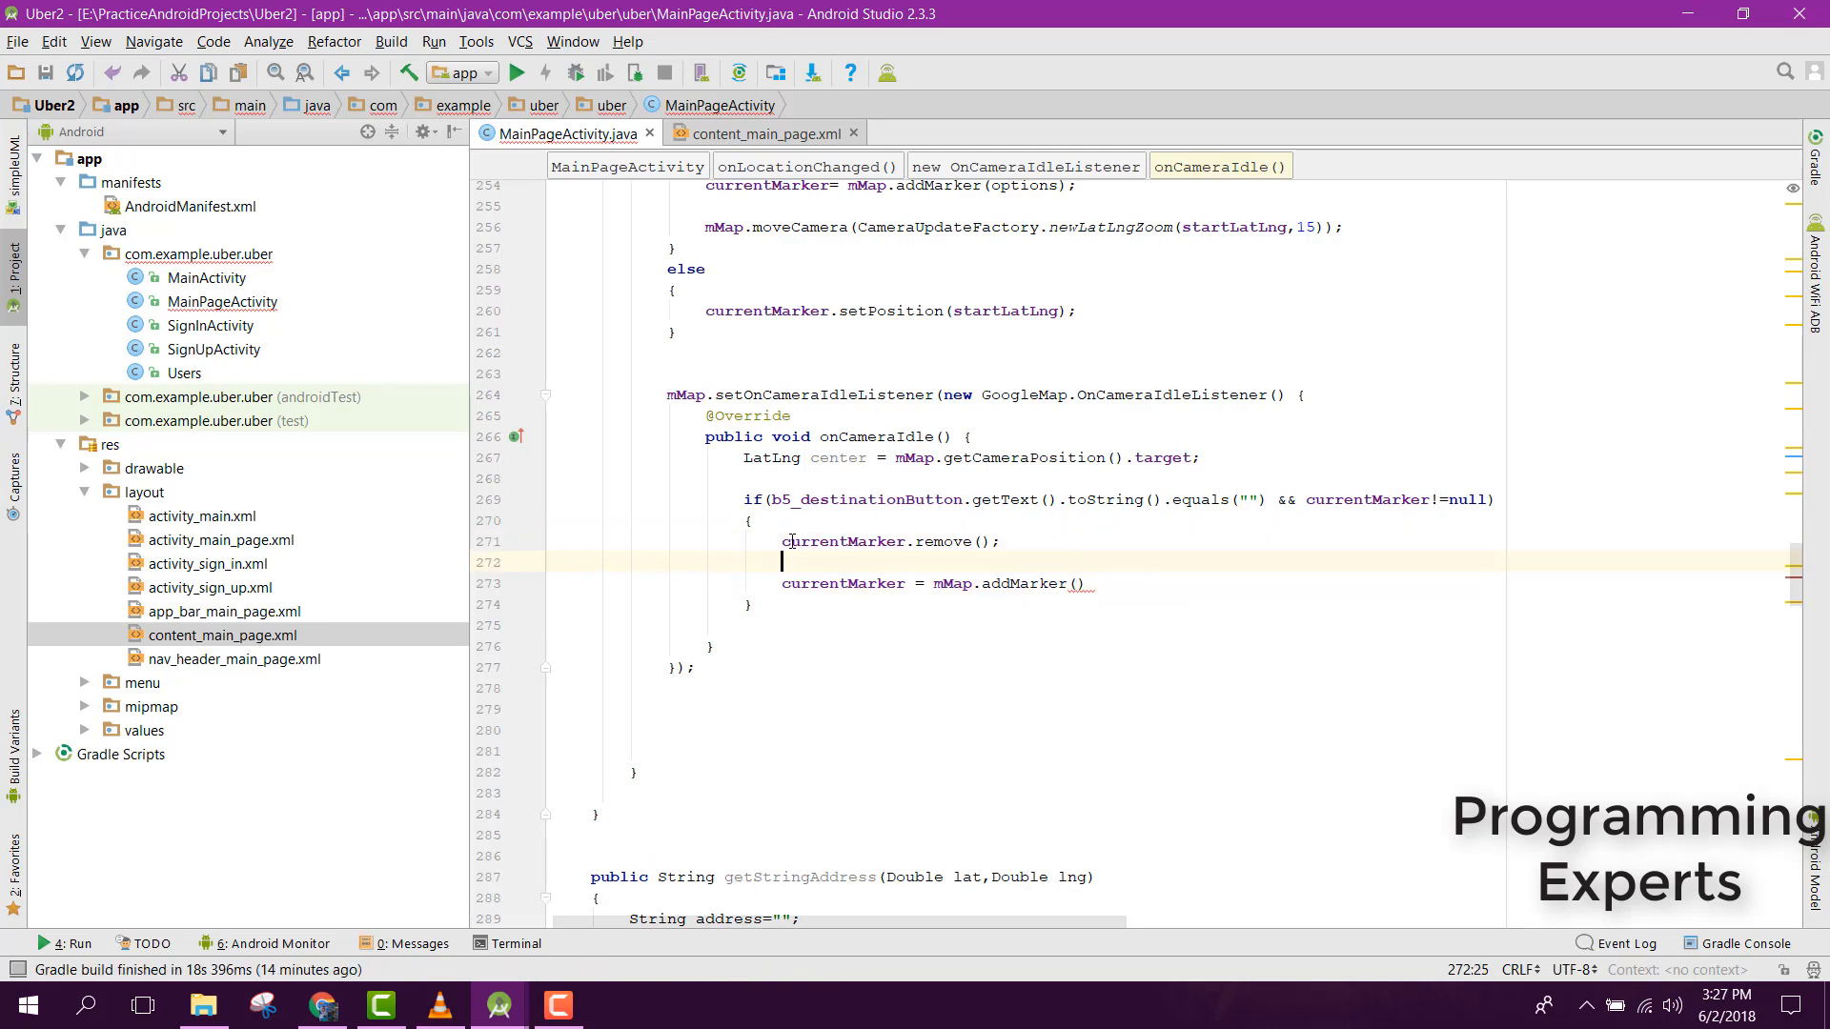
type("MarkerOptions m2")
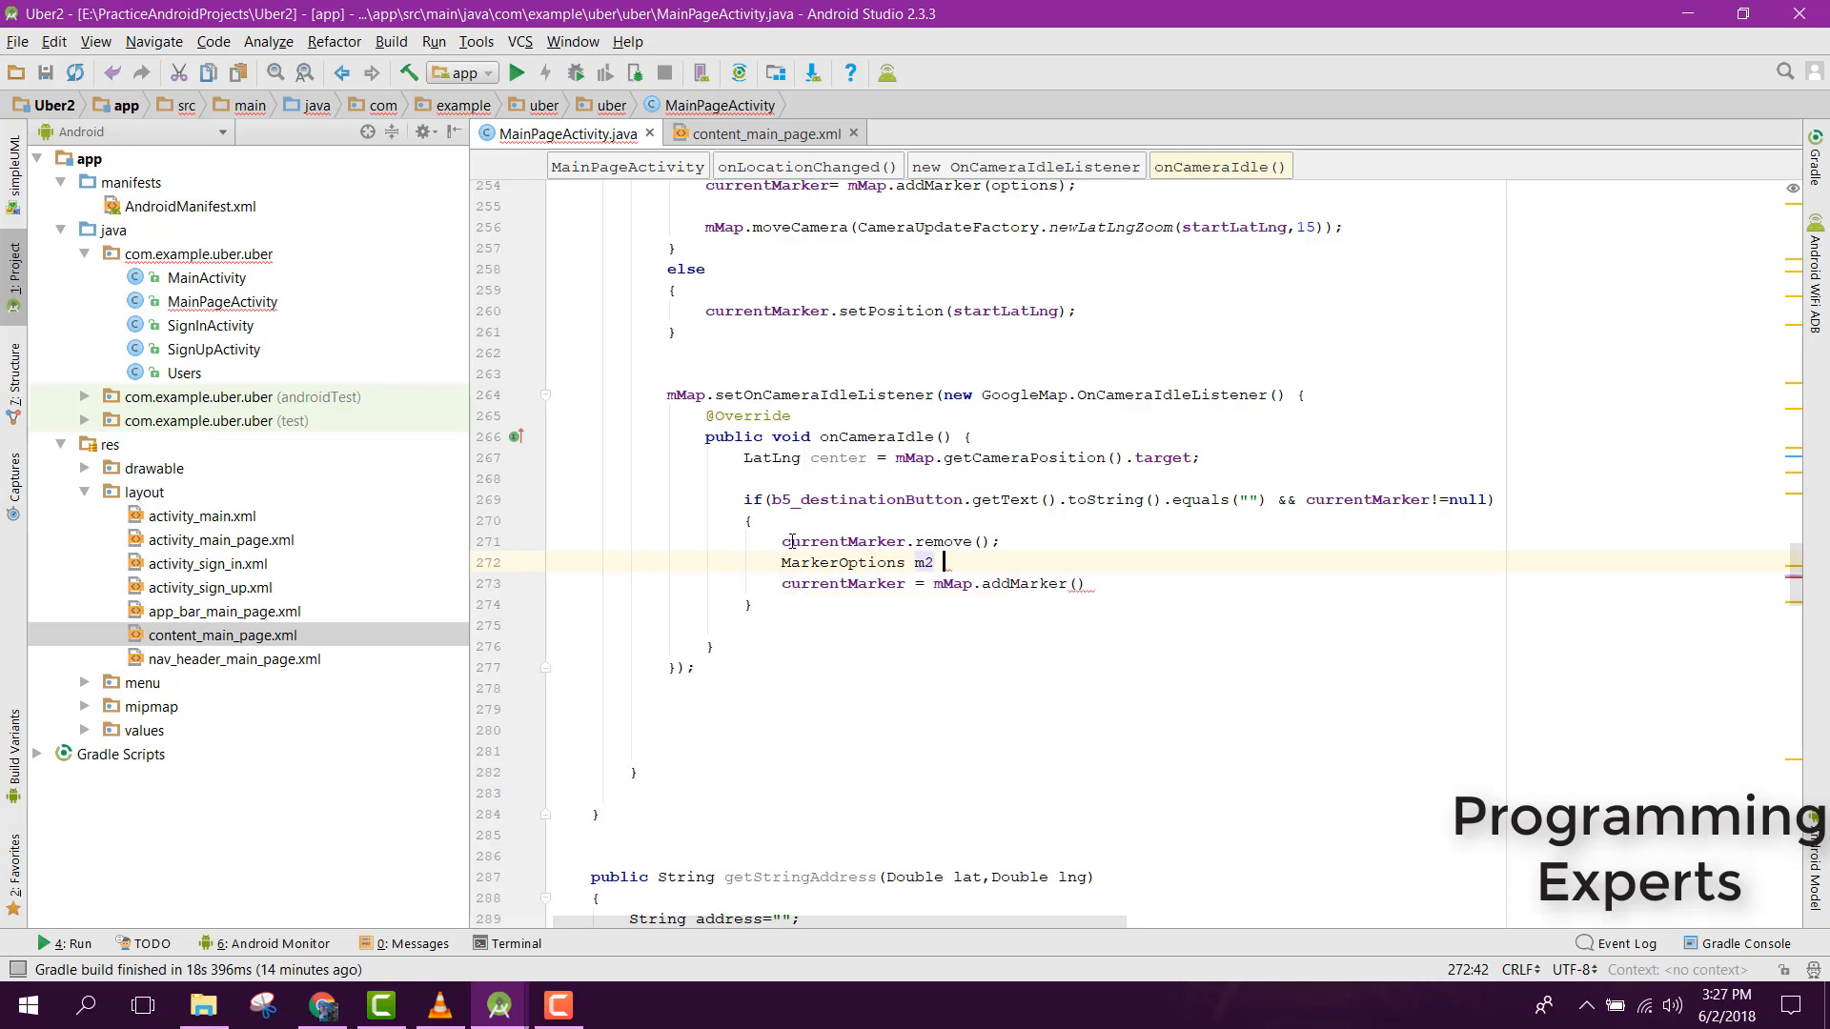
type("= new MarkerOptions()")
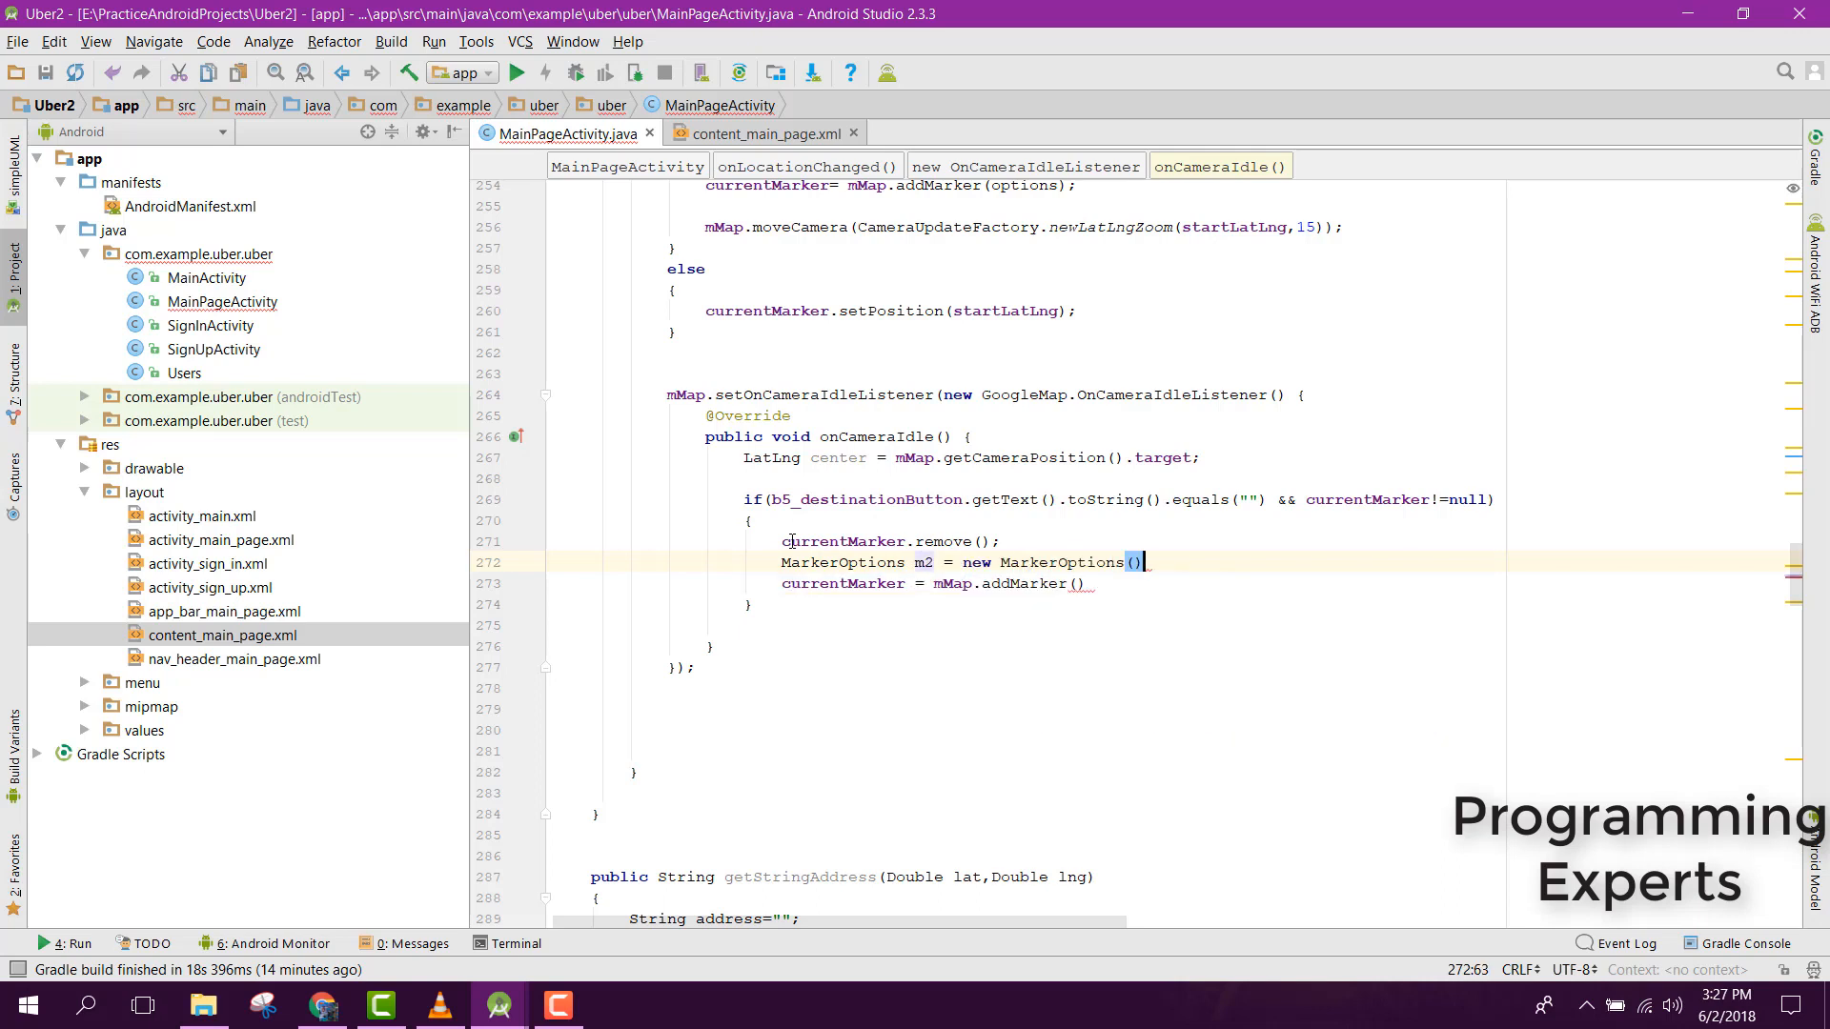
- Give m2 title "Current Location" and position center, then set currentMarker = mMap.addMarker(m2)
type("m2 .")
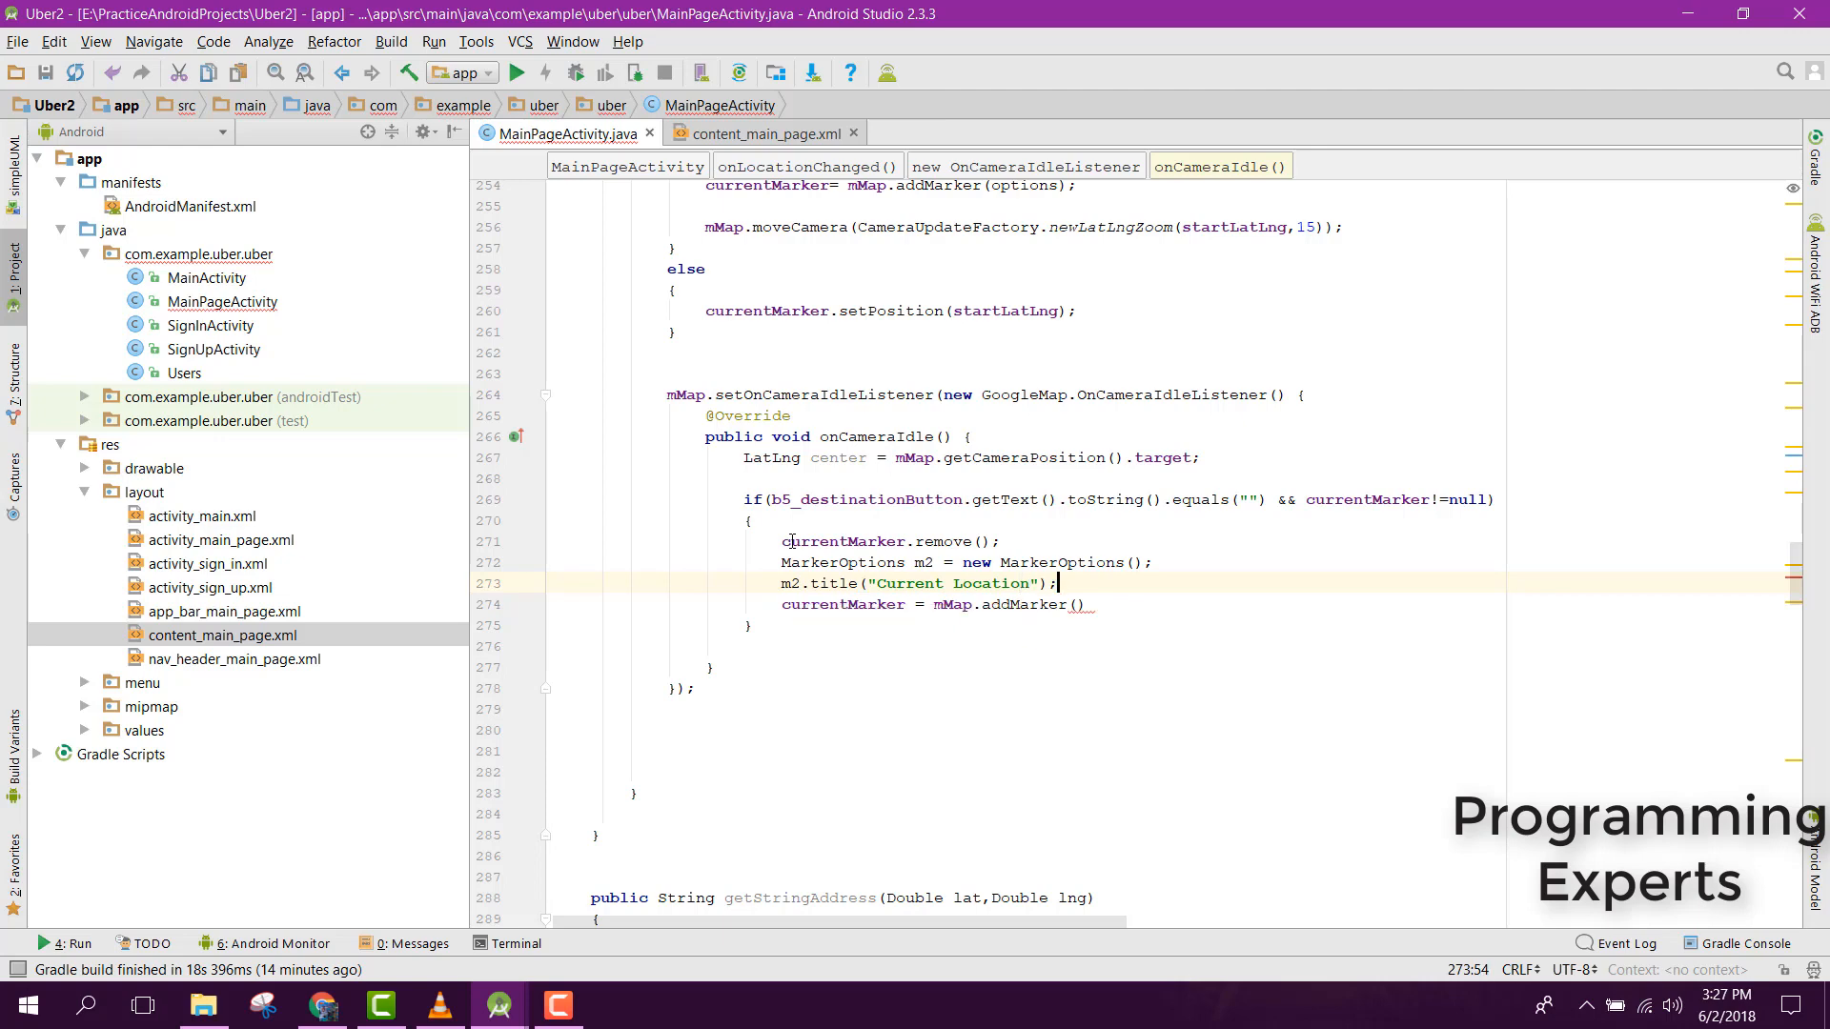
type("m2.position(")
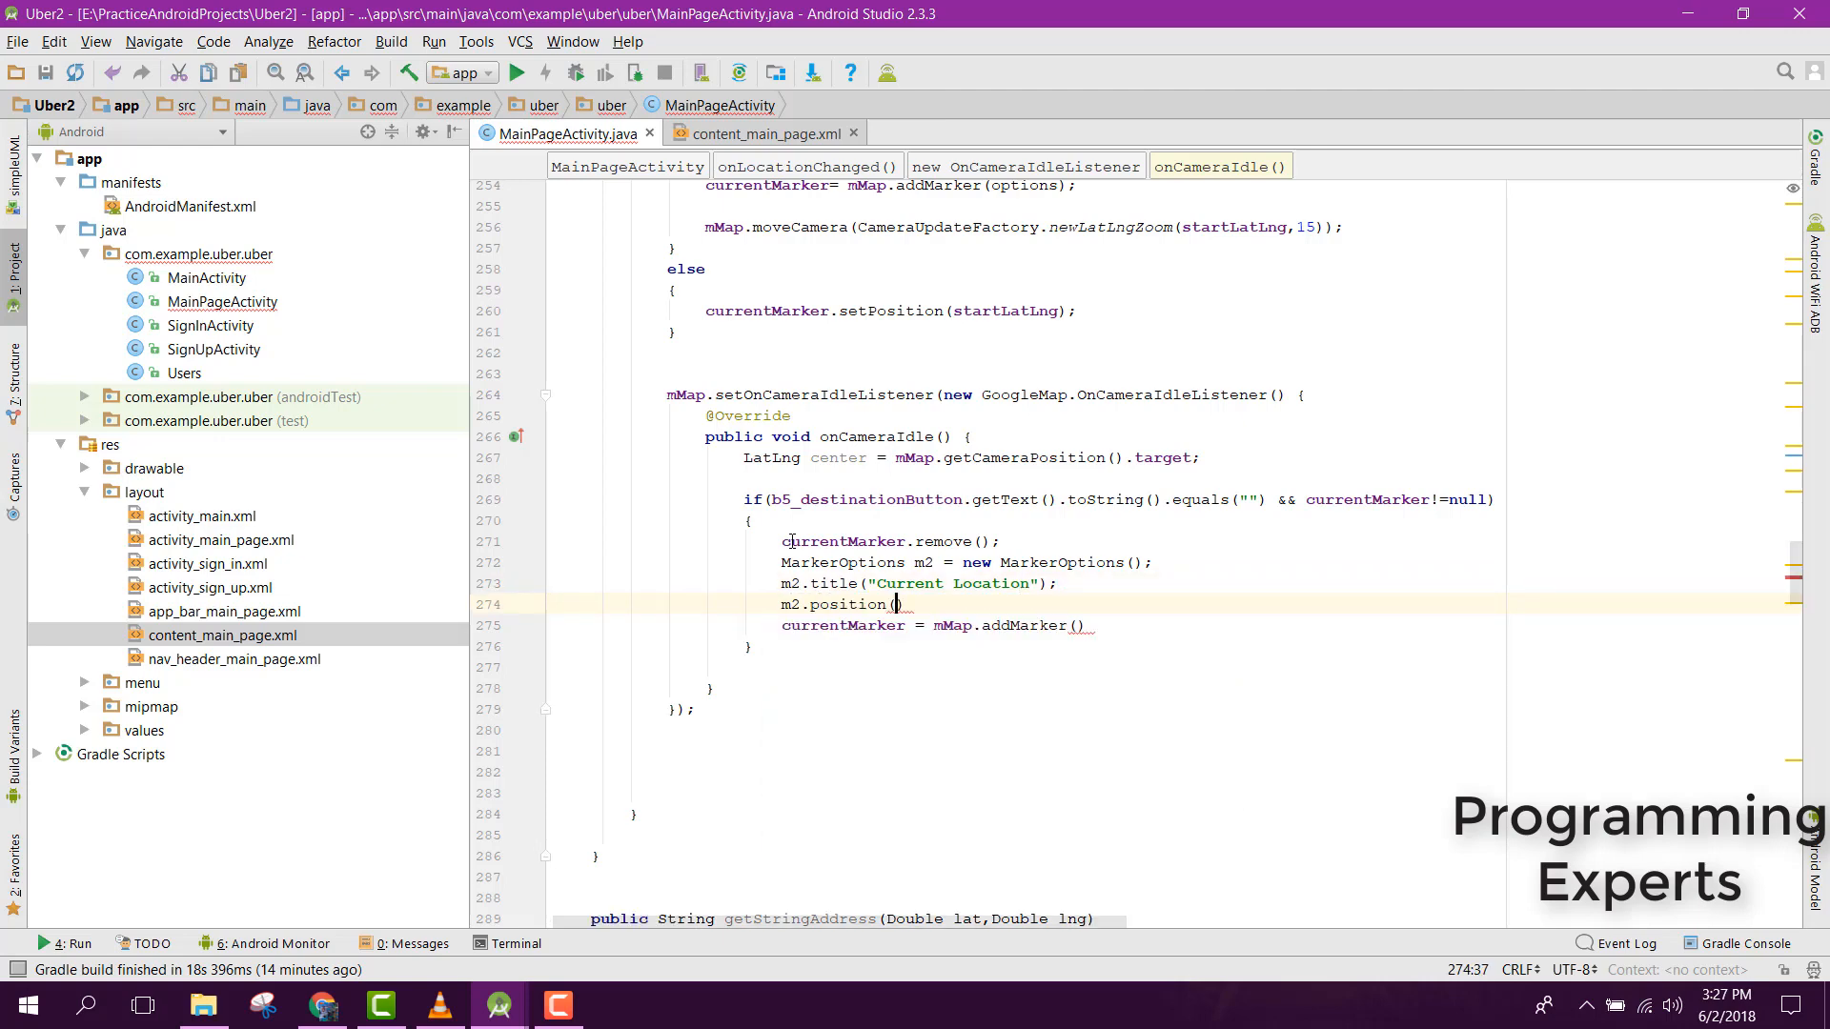
type("c")
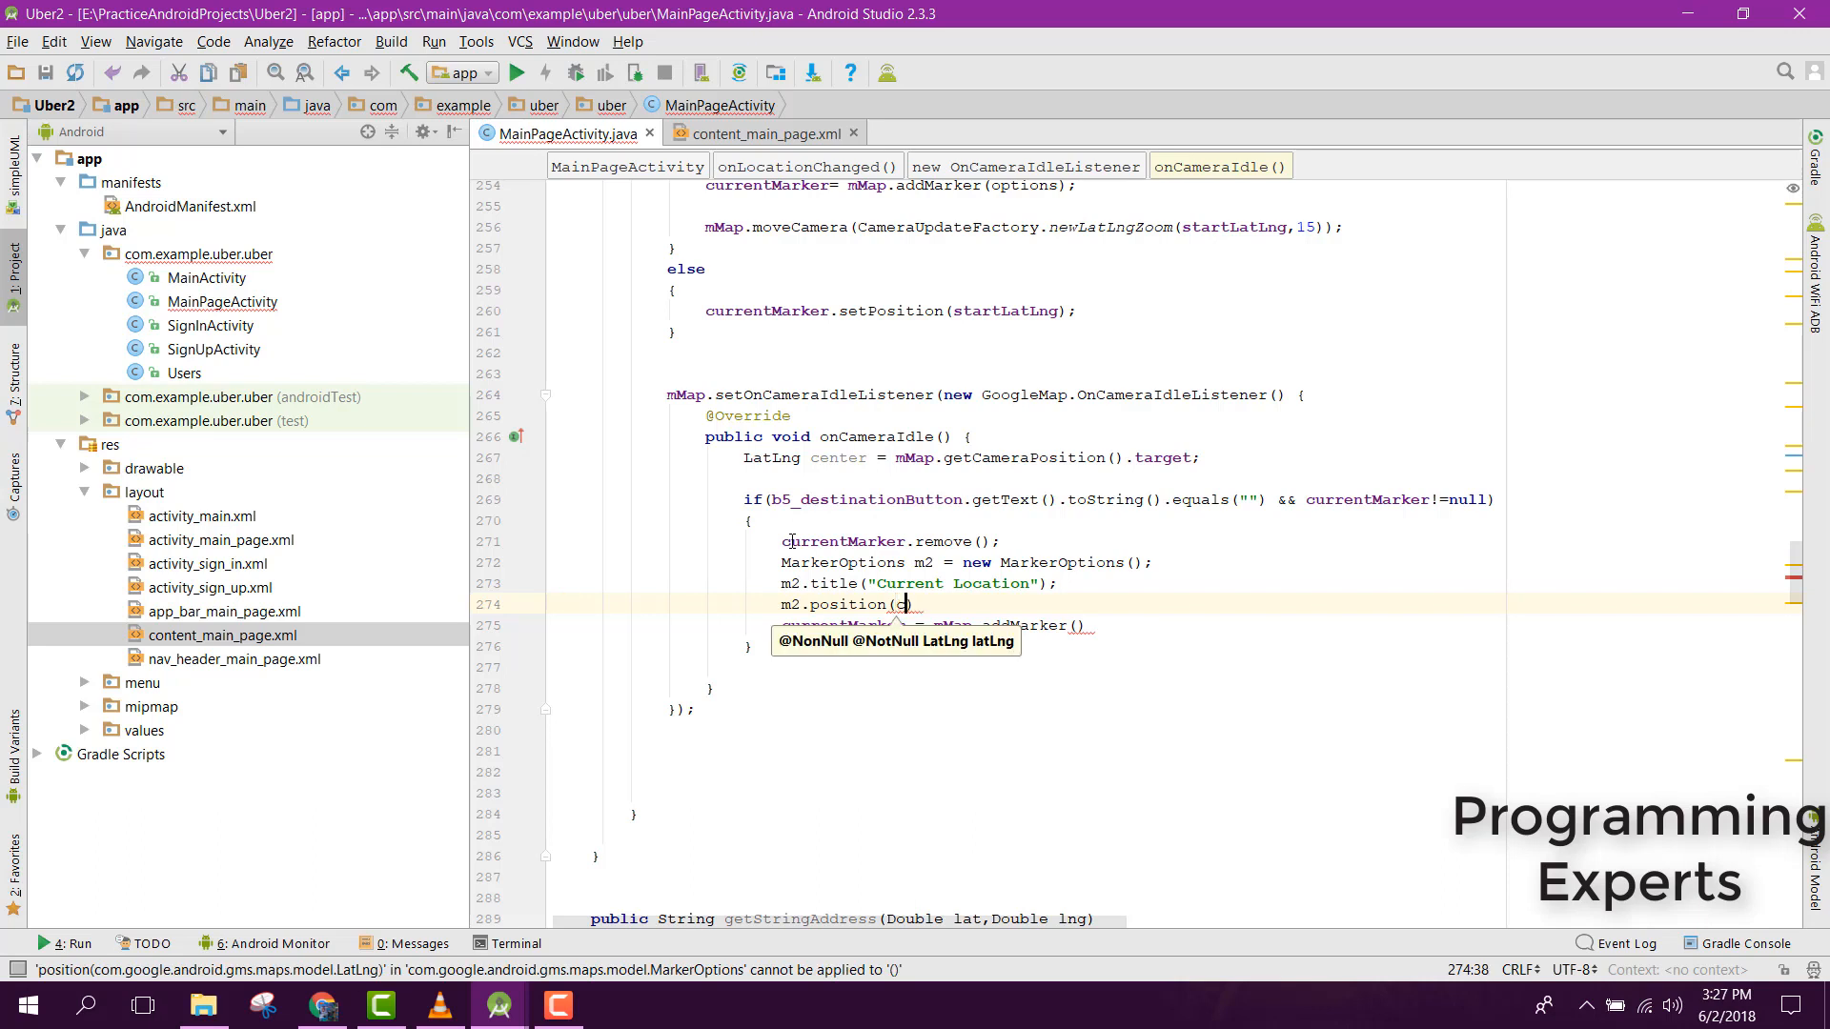
type("enter);")
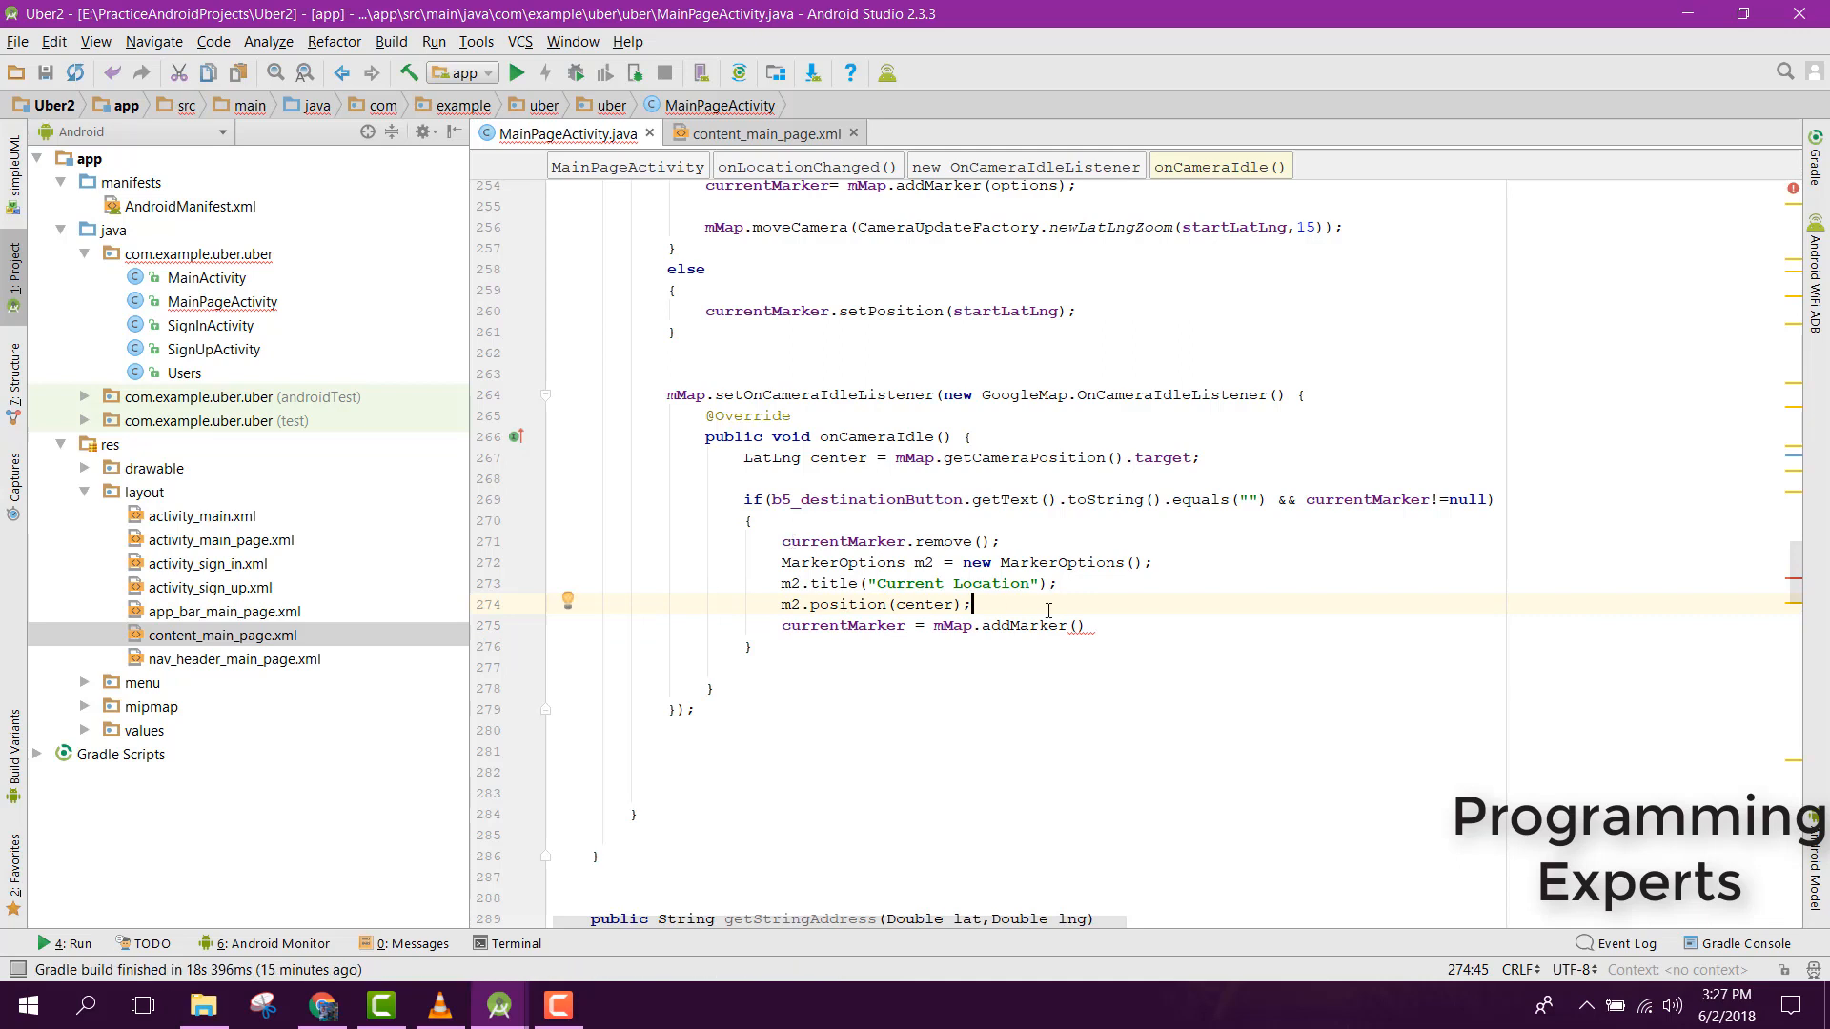
mouse_move(1074, 625)
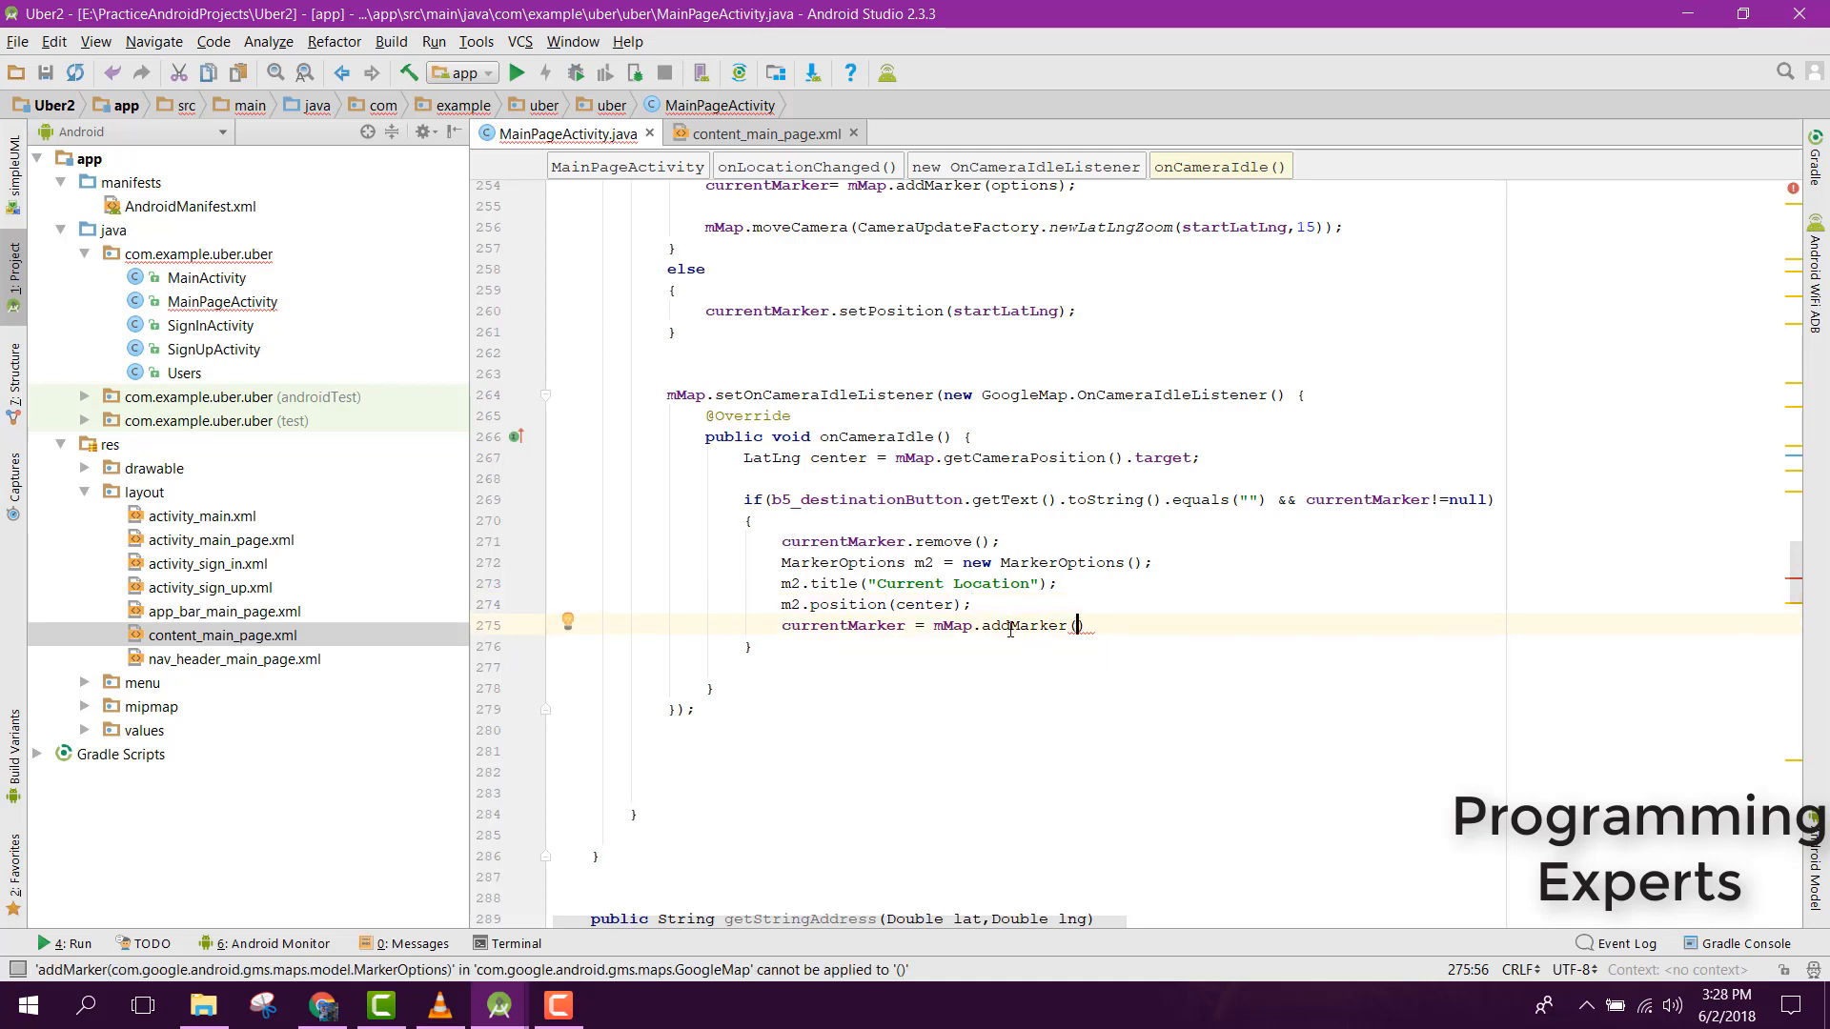
mouse_move(1012, 645)
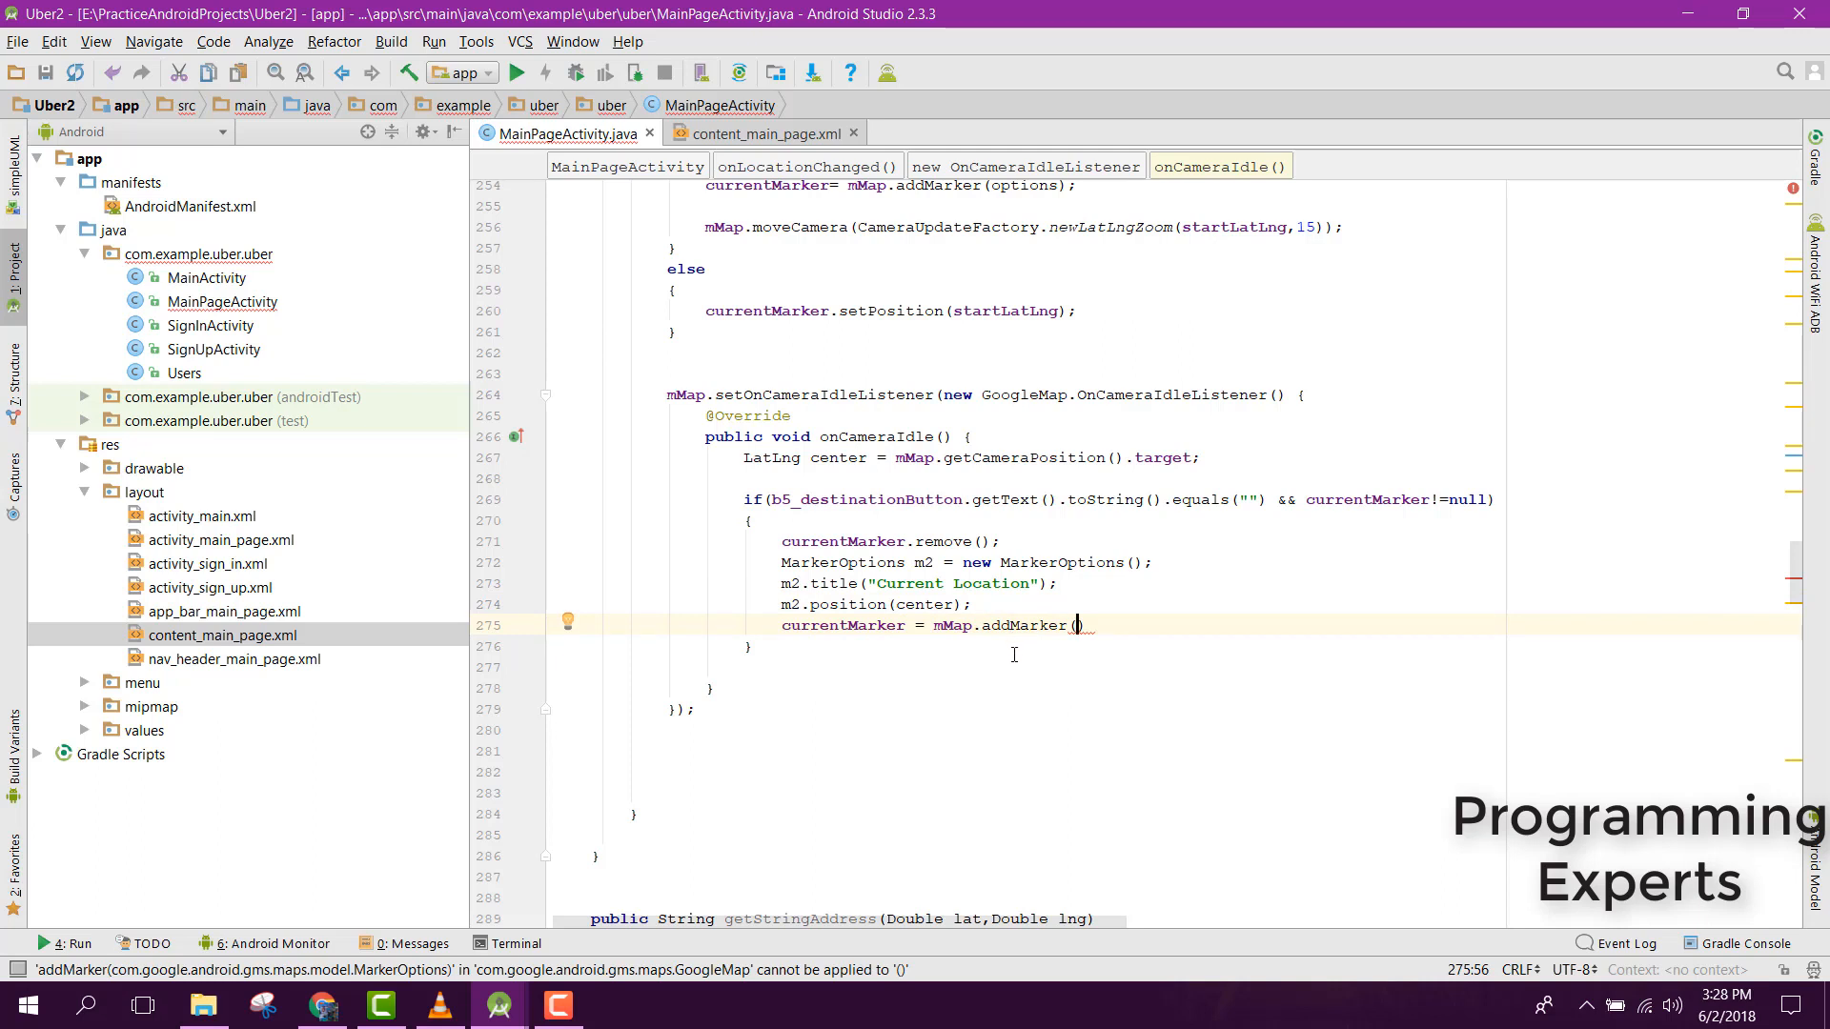
mouse_move(1014, 671)
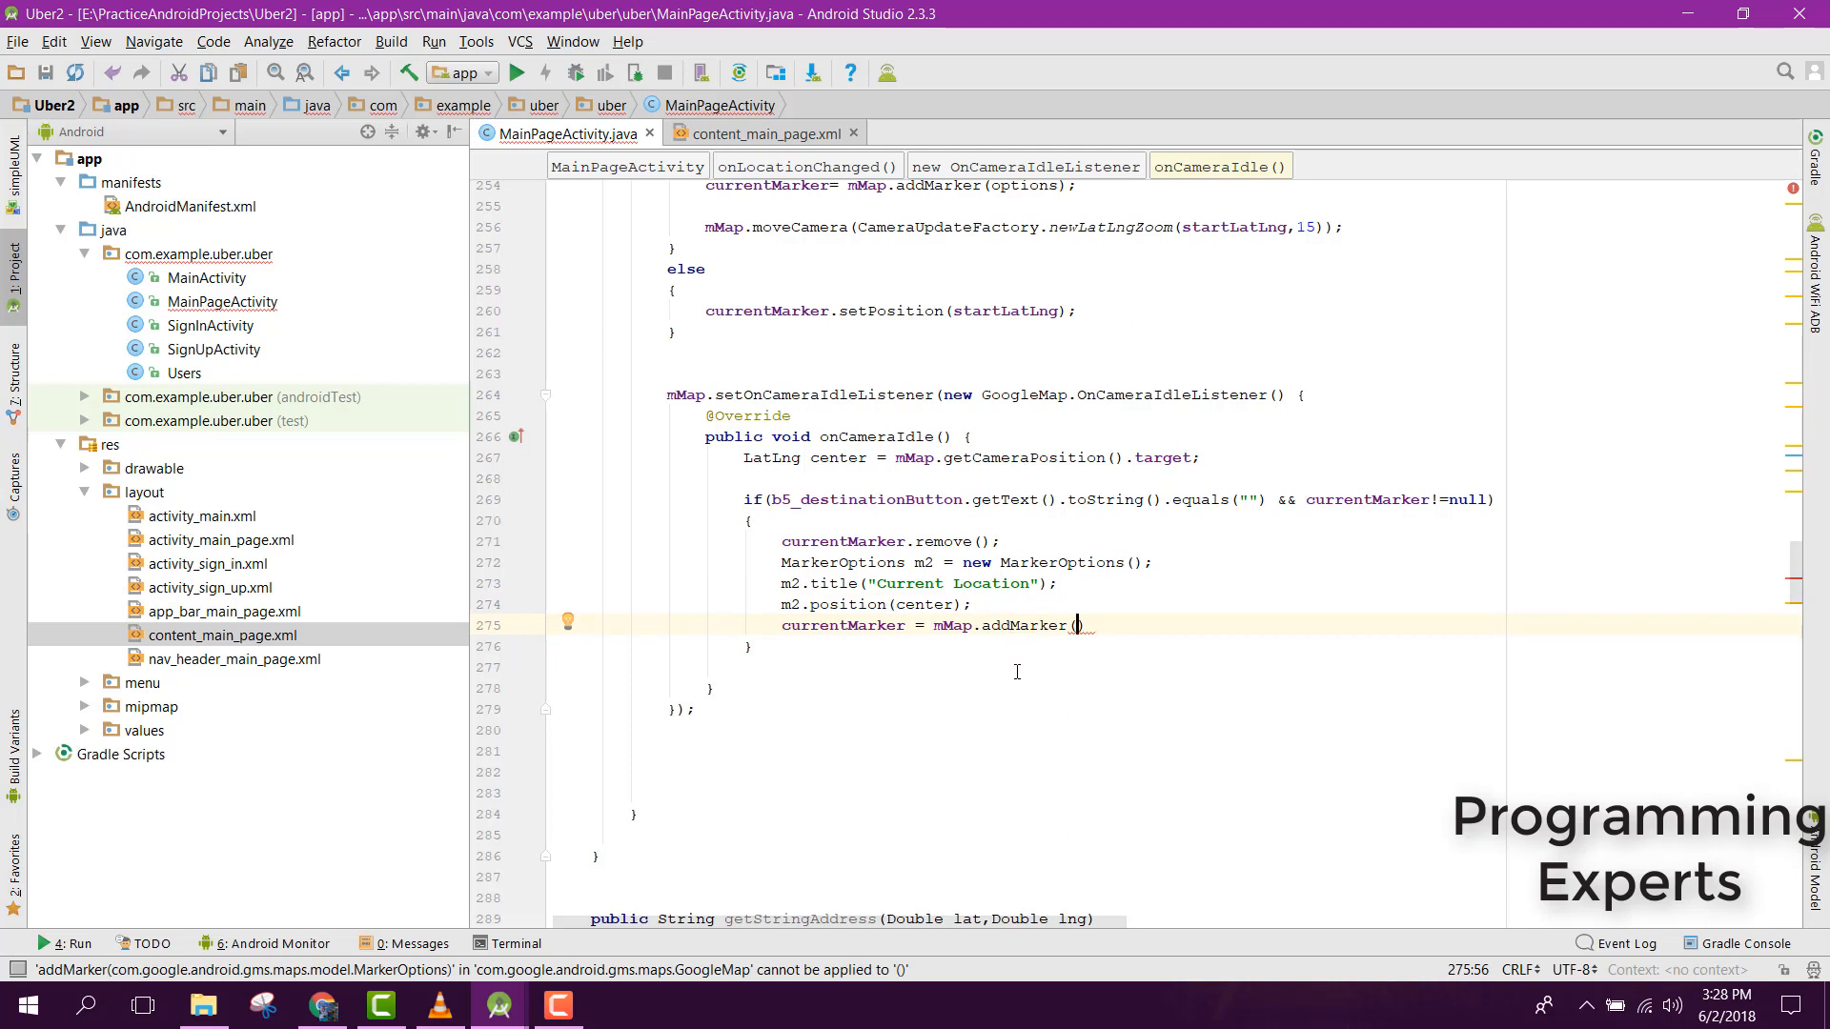
type("m2")
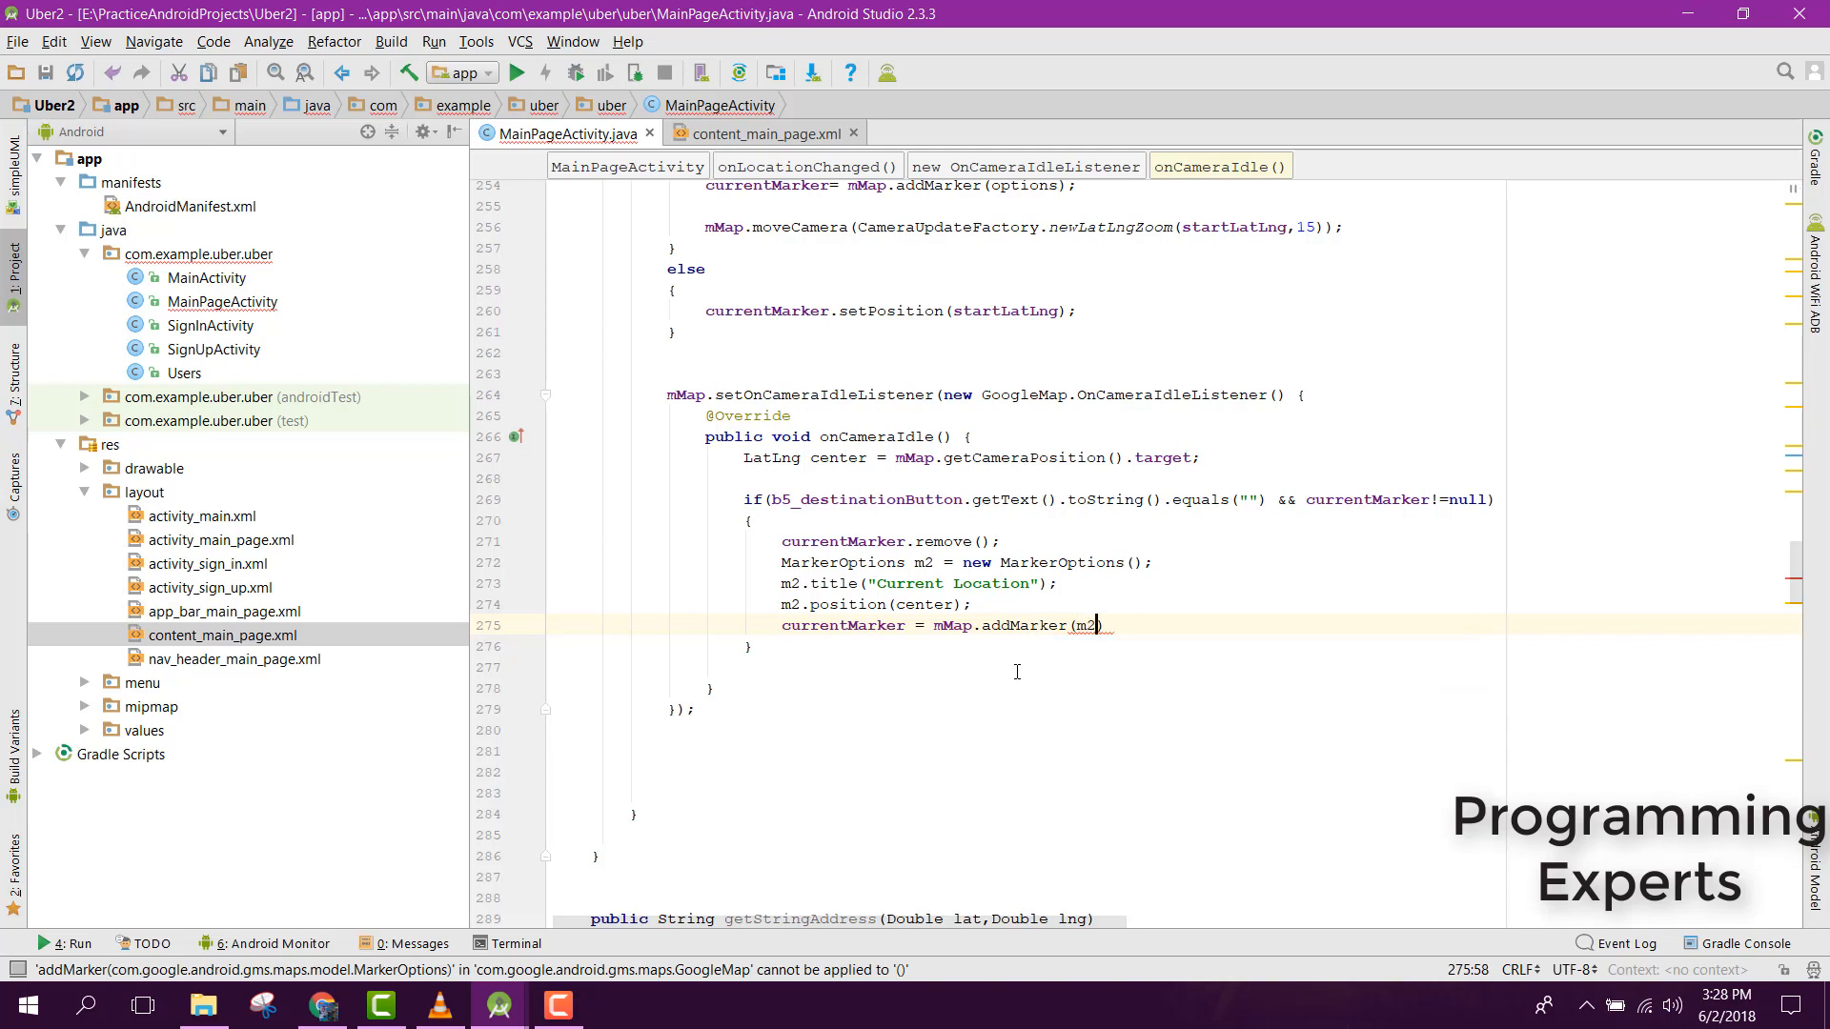
key("enter")
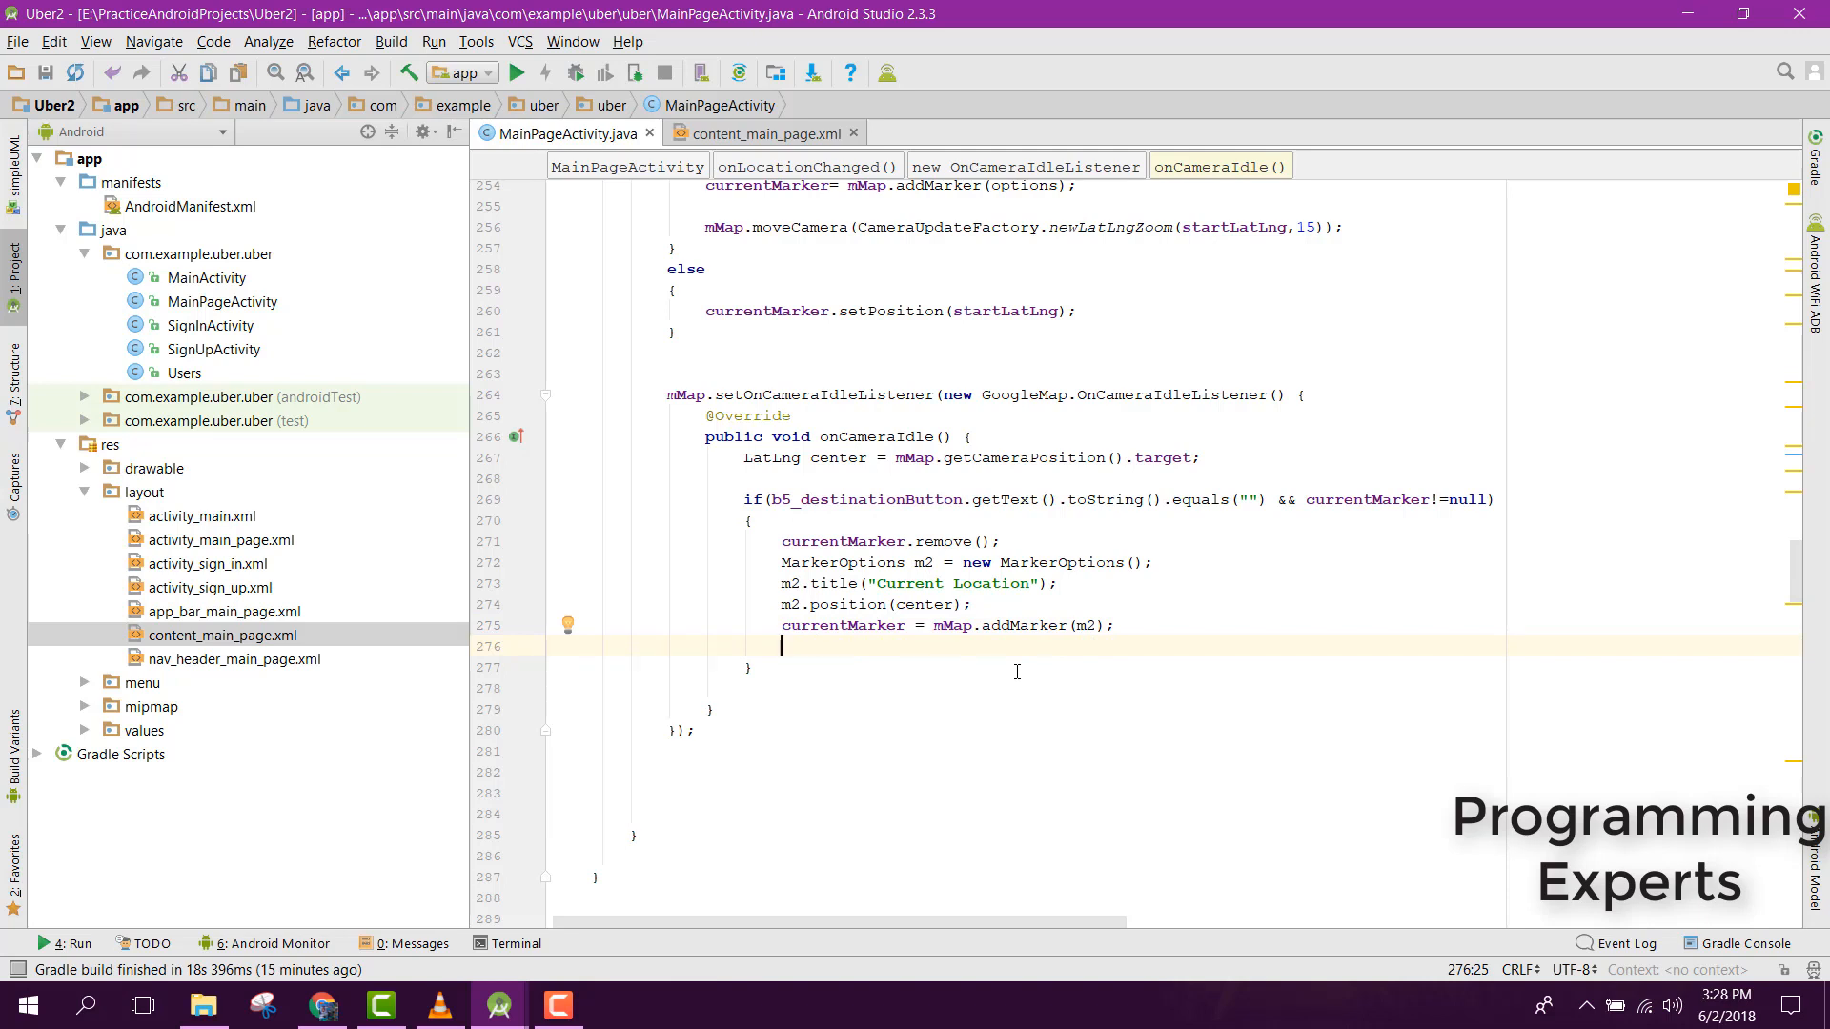
- Add startLatLng = currentMarker.getPosition(); on a new line
type("lat")
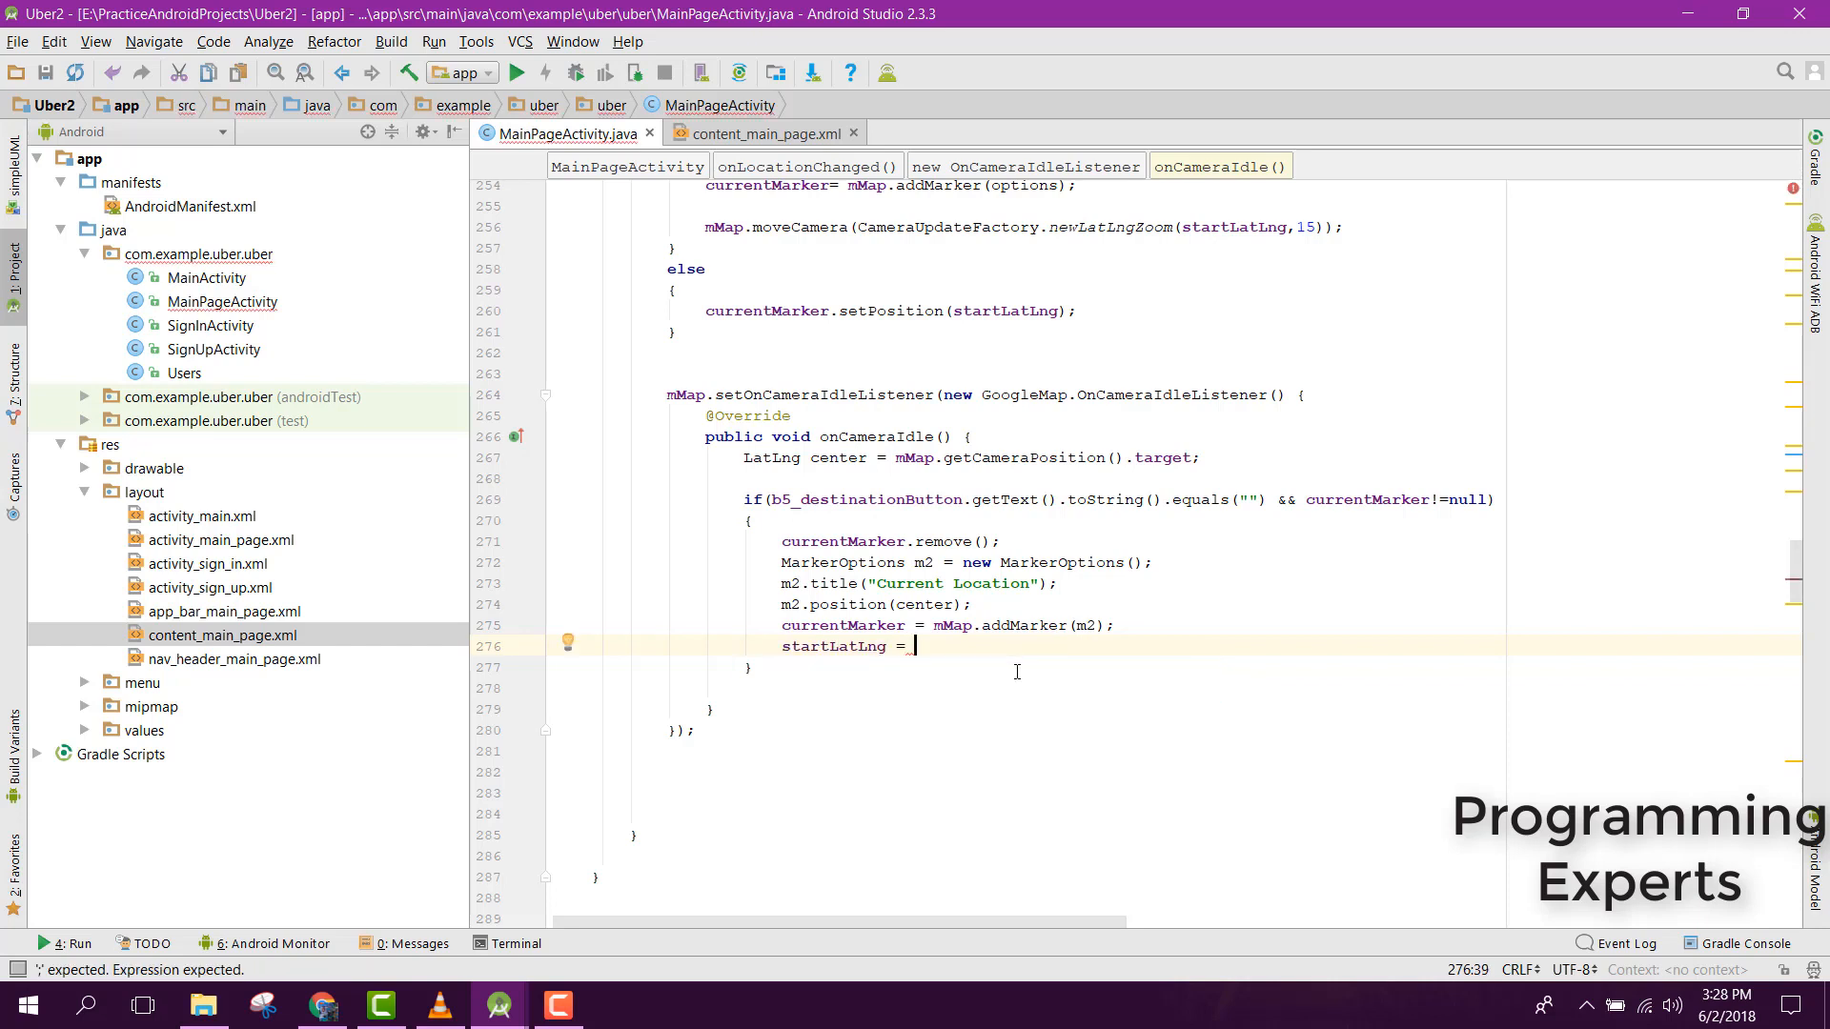
type("currentMarker.getPosition(")
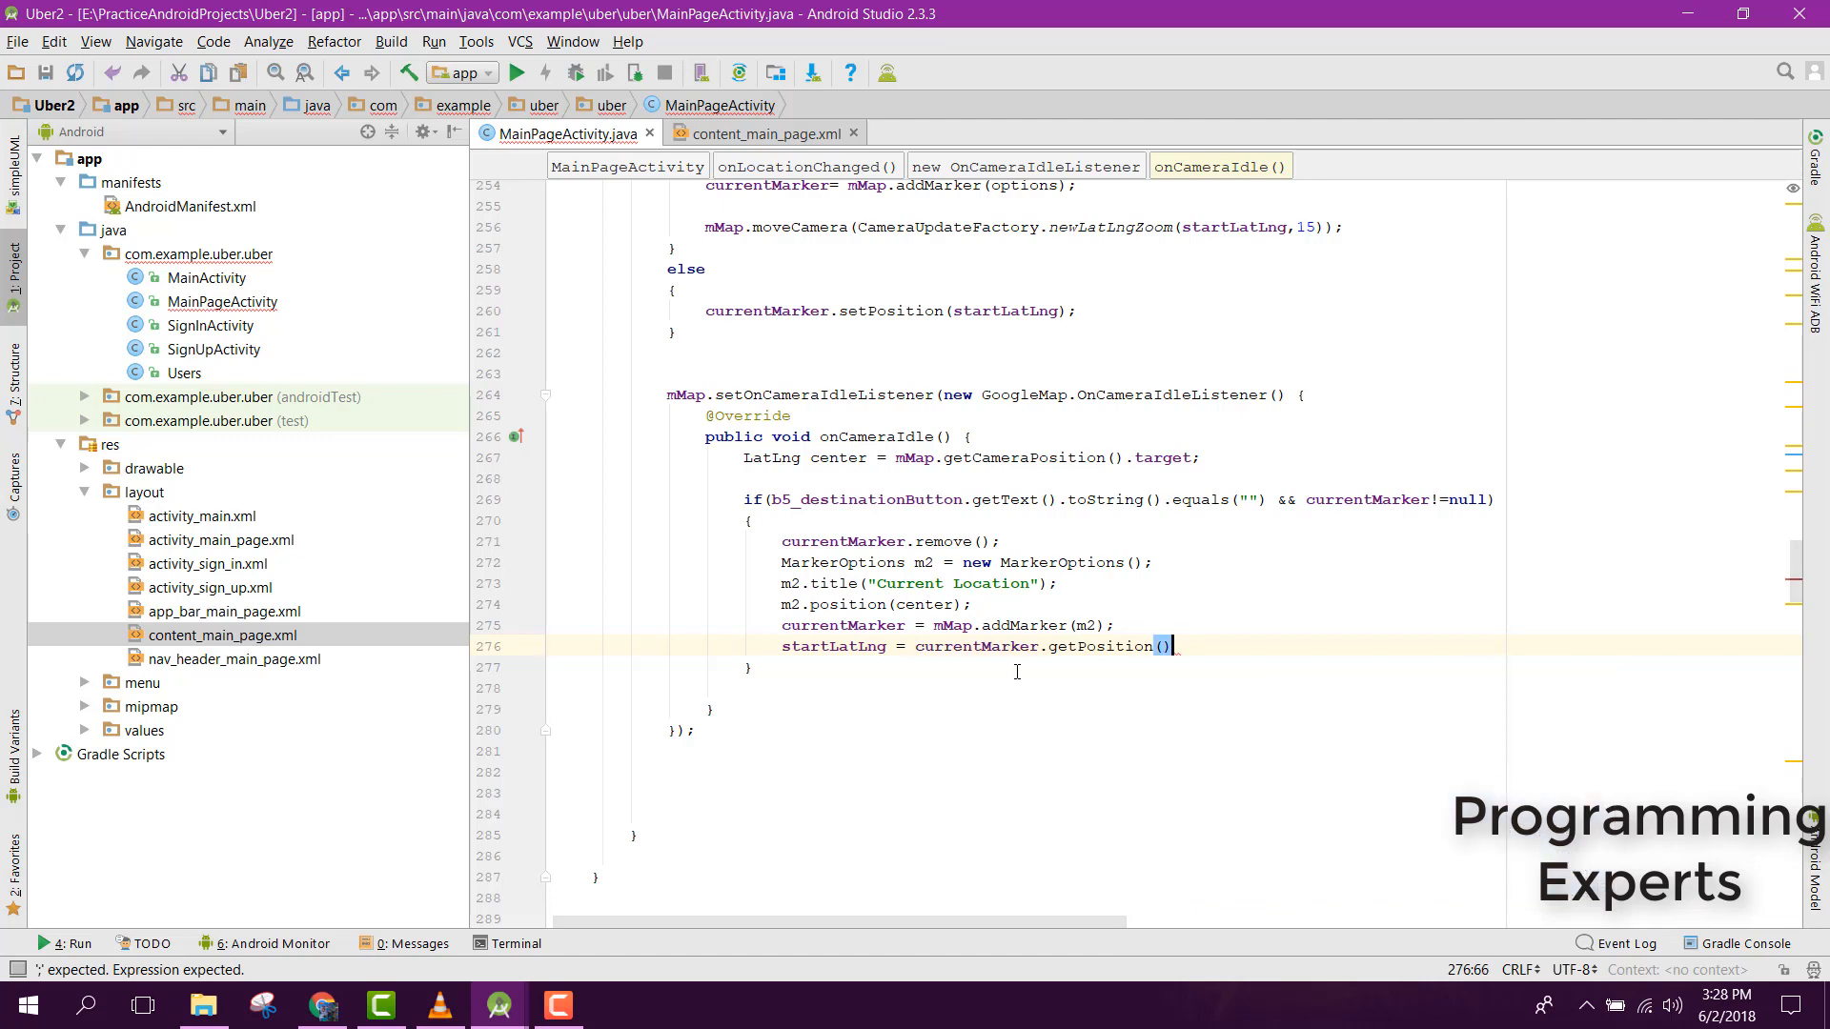
key("enter")
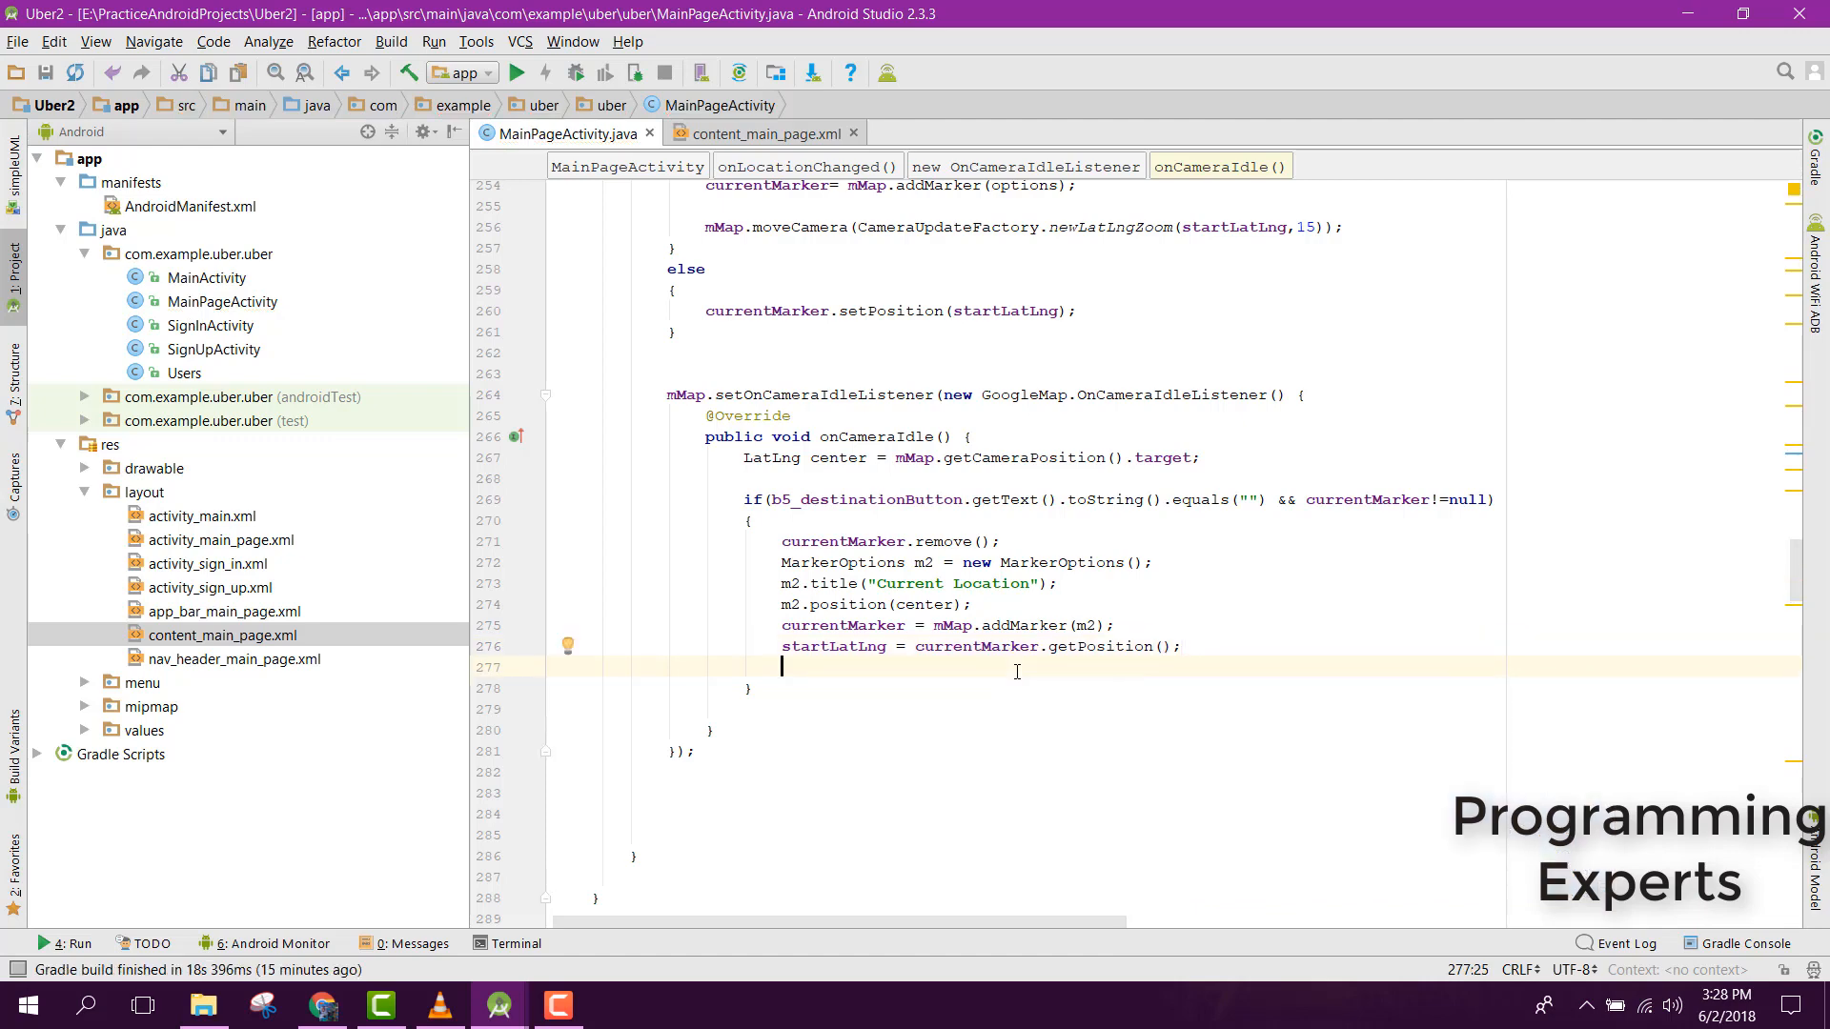
type("e")
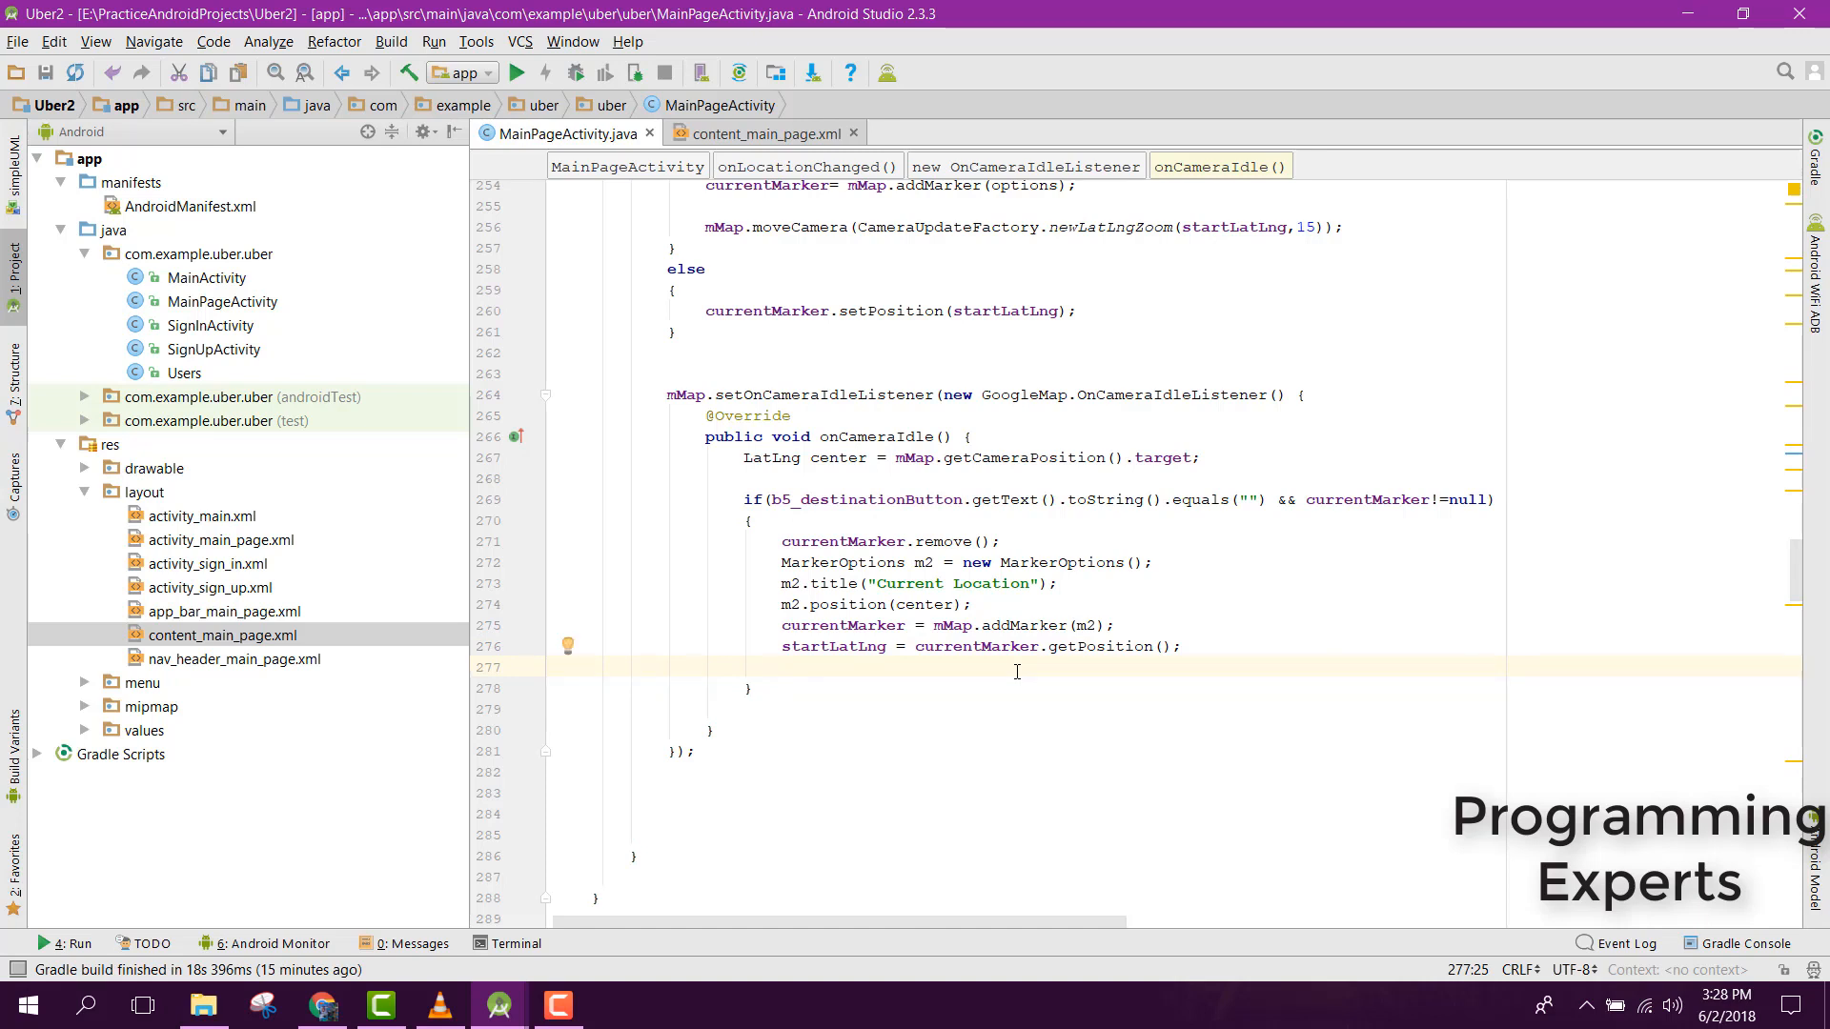
type("el")
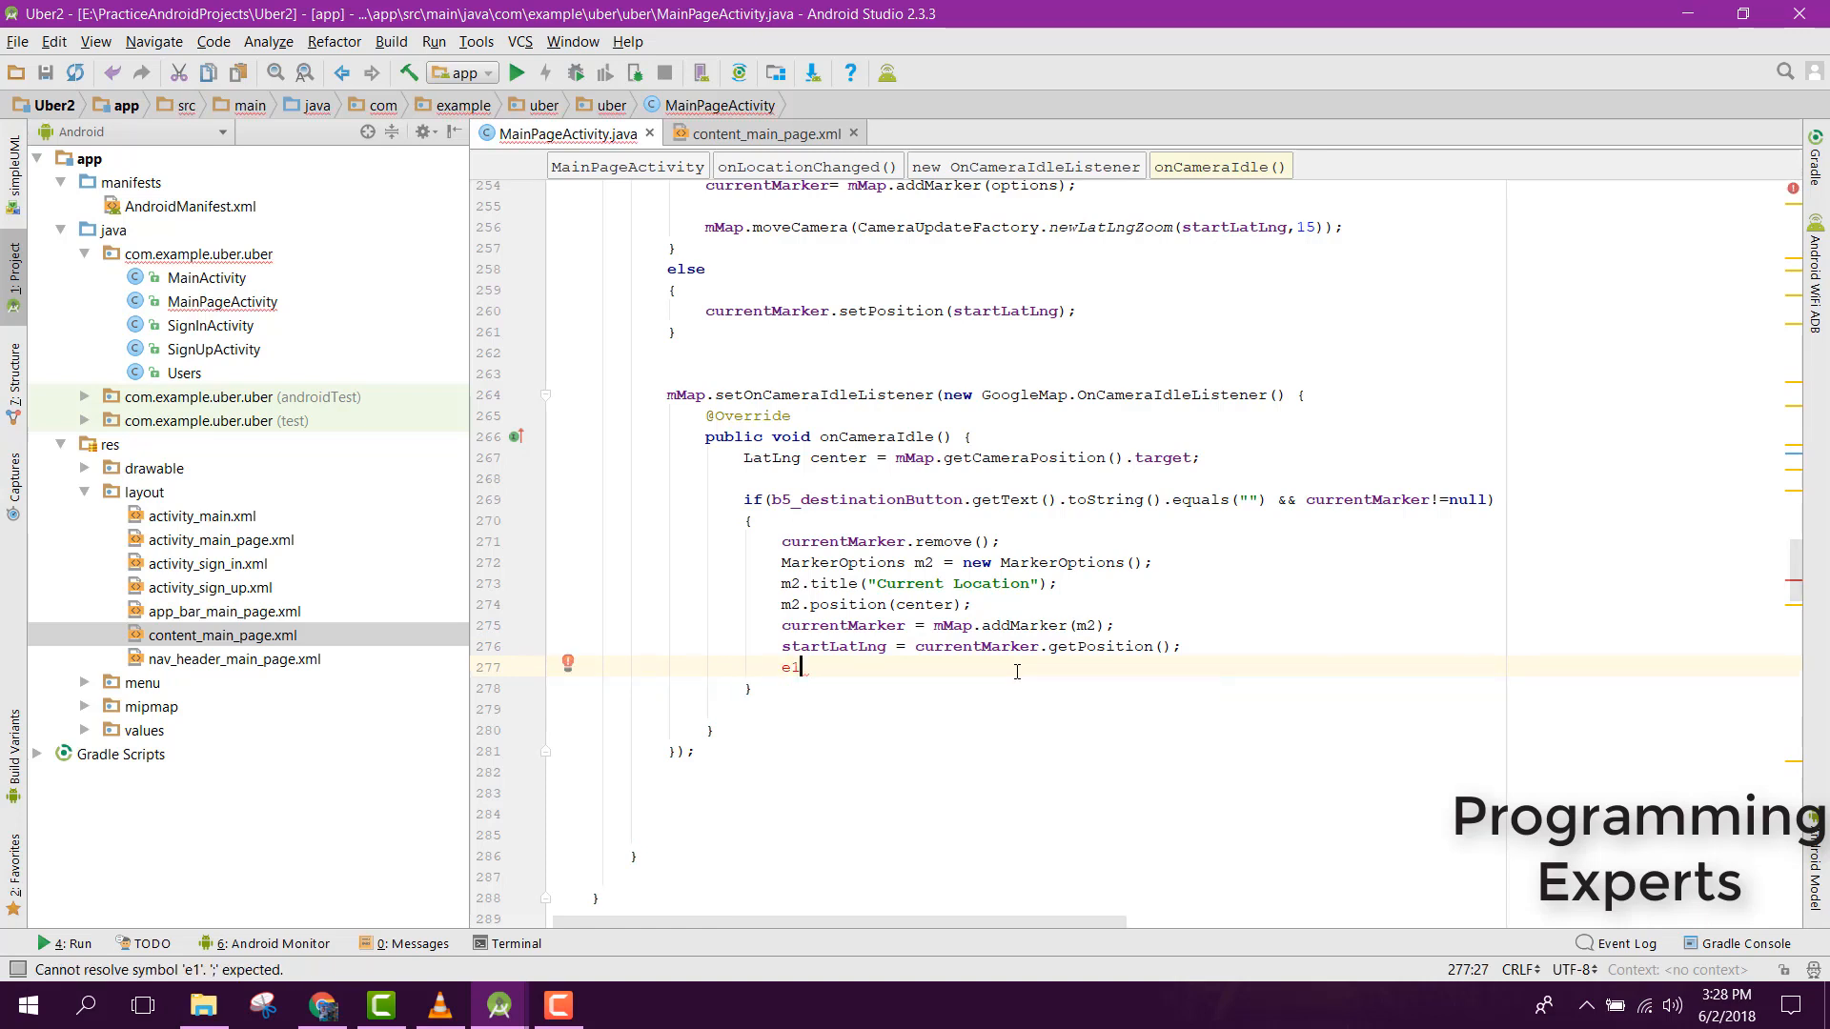
key("Backspace")
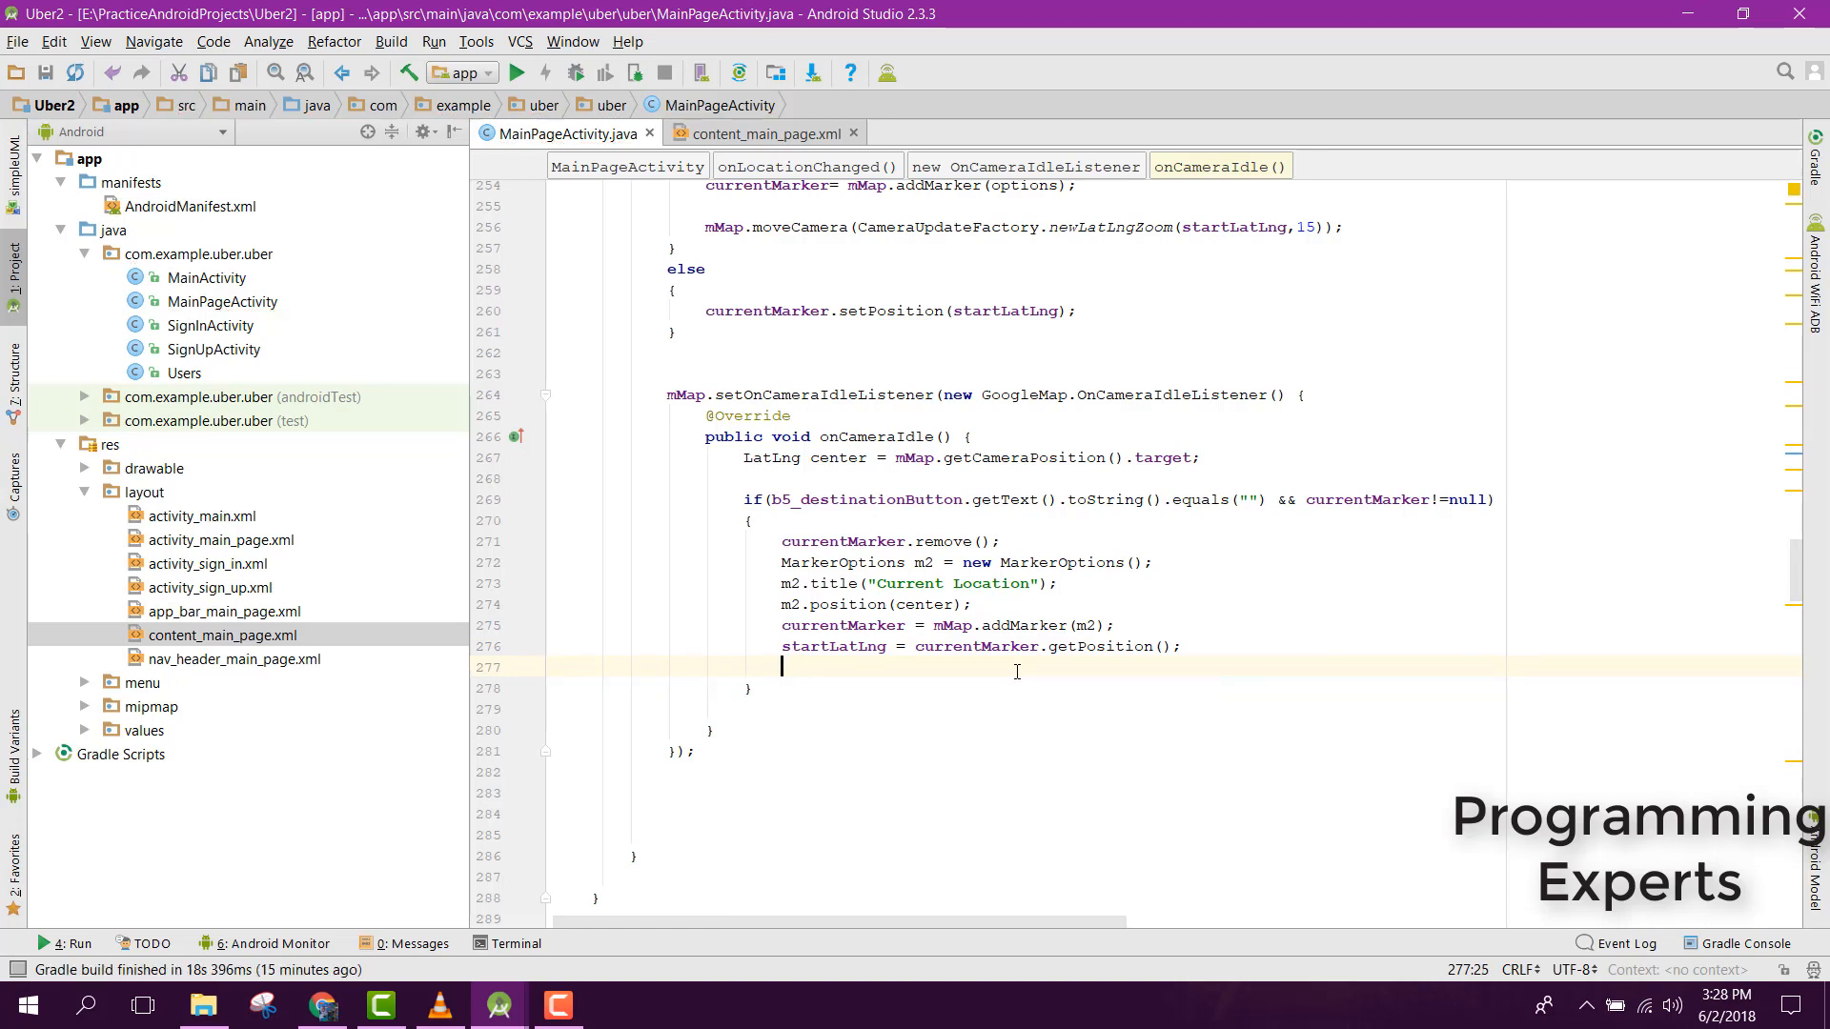
- Set b4_sourceButton text from getStringAddress with currentMarker's coordinates, then search for getStringAddress
type("b4_sourceButton")
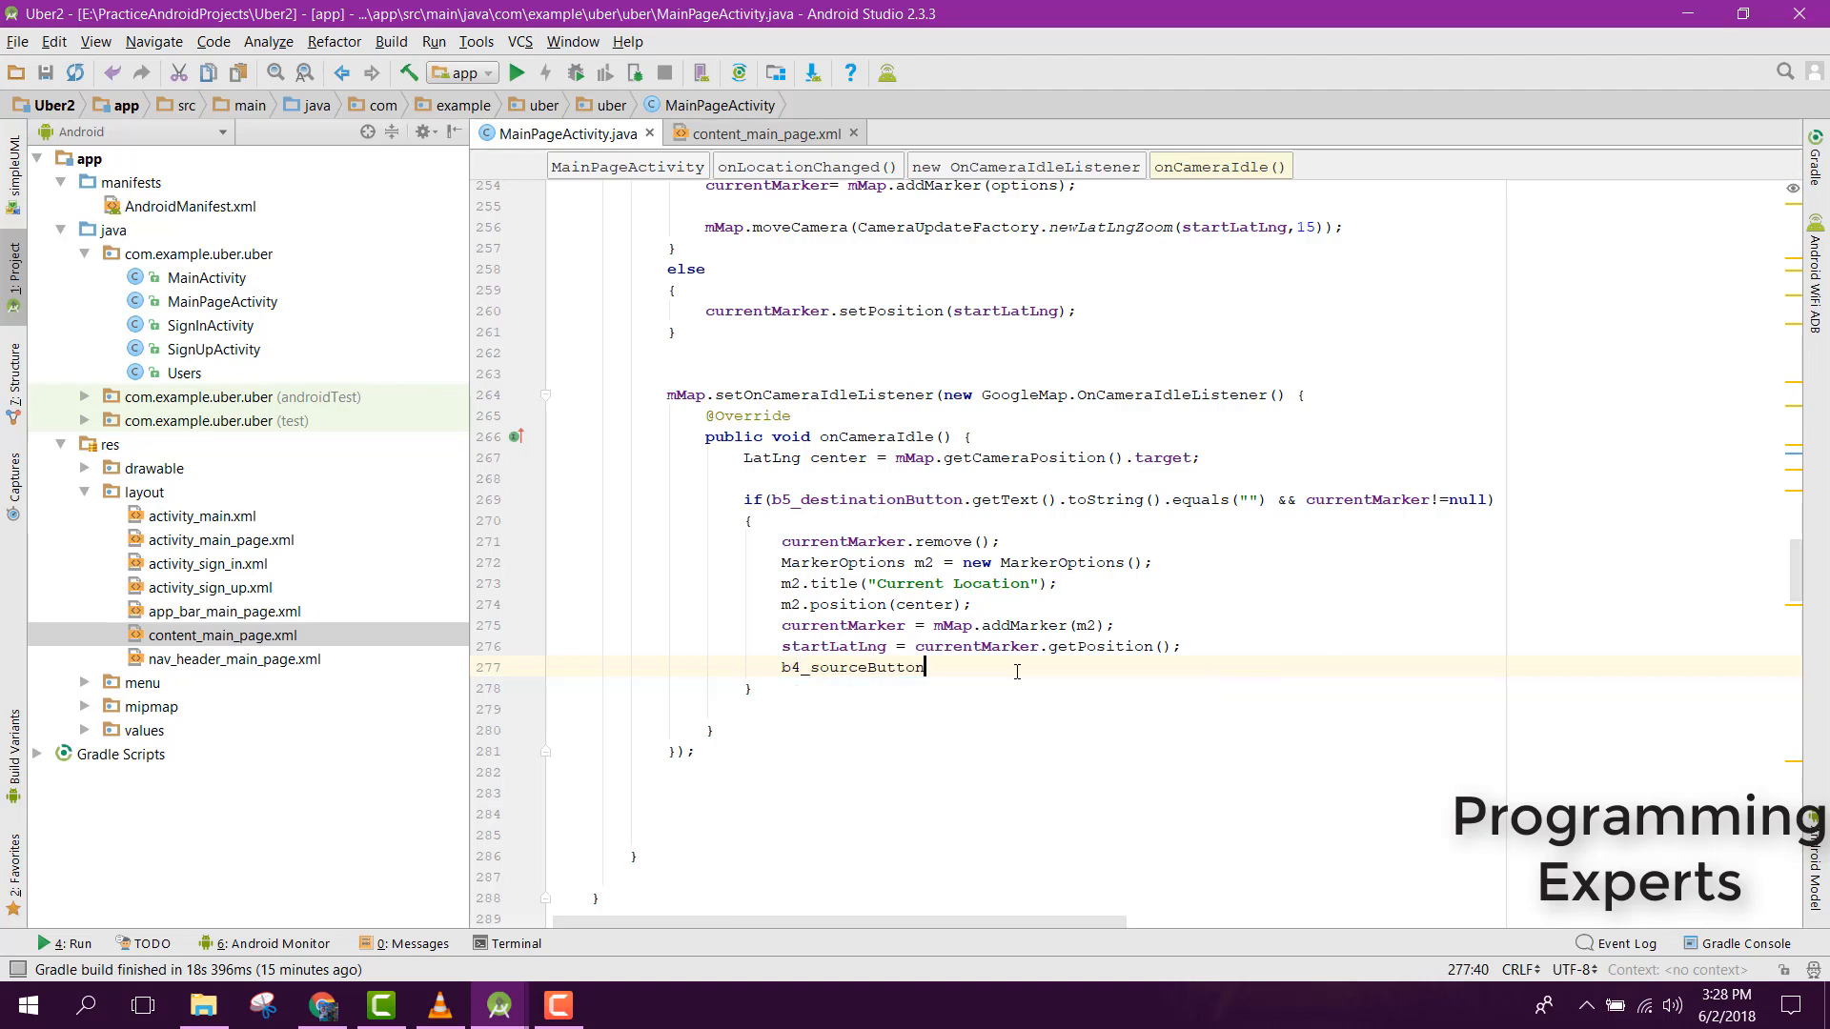
type(".setText();")
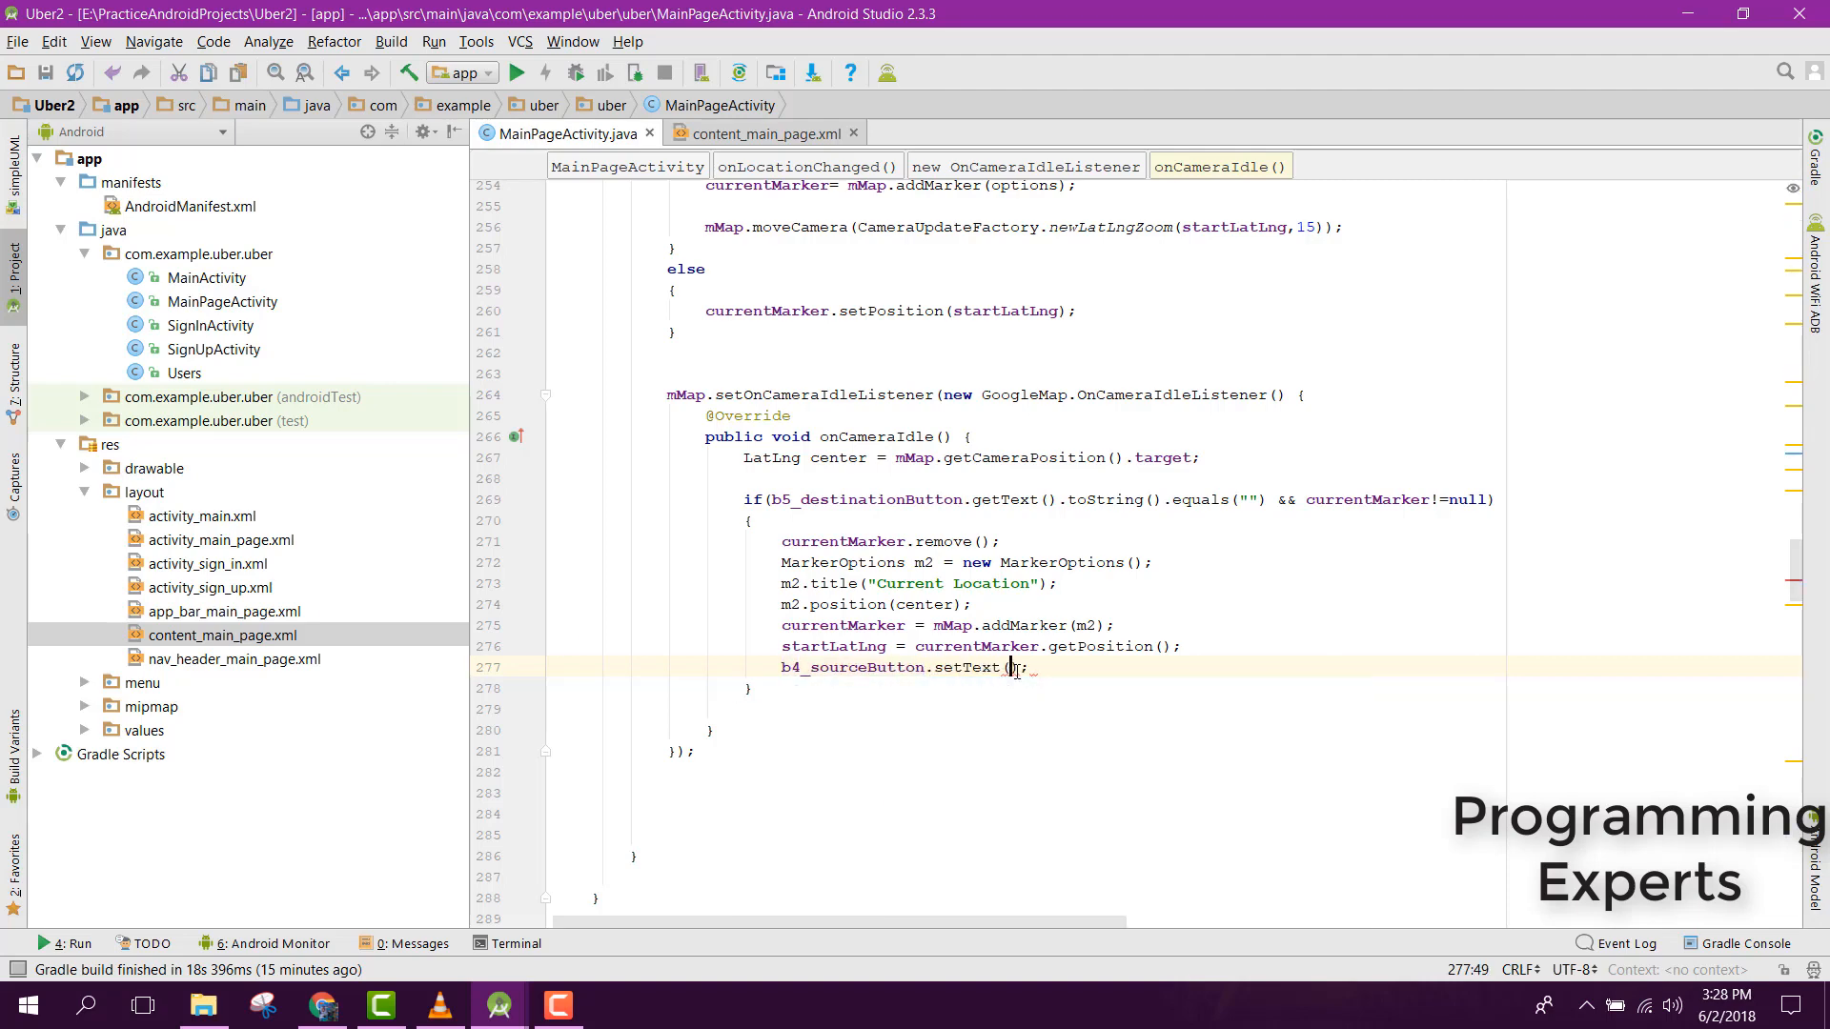
type("ress(")
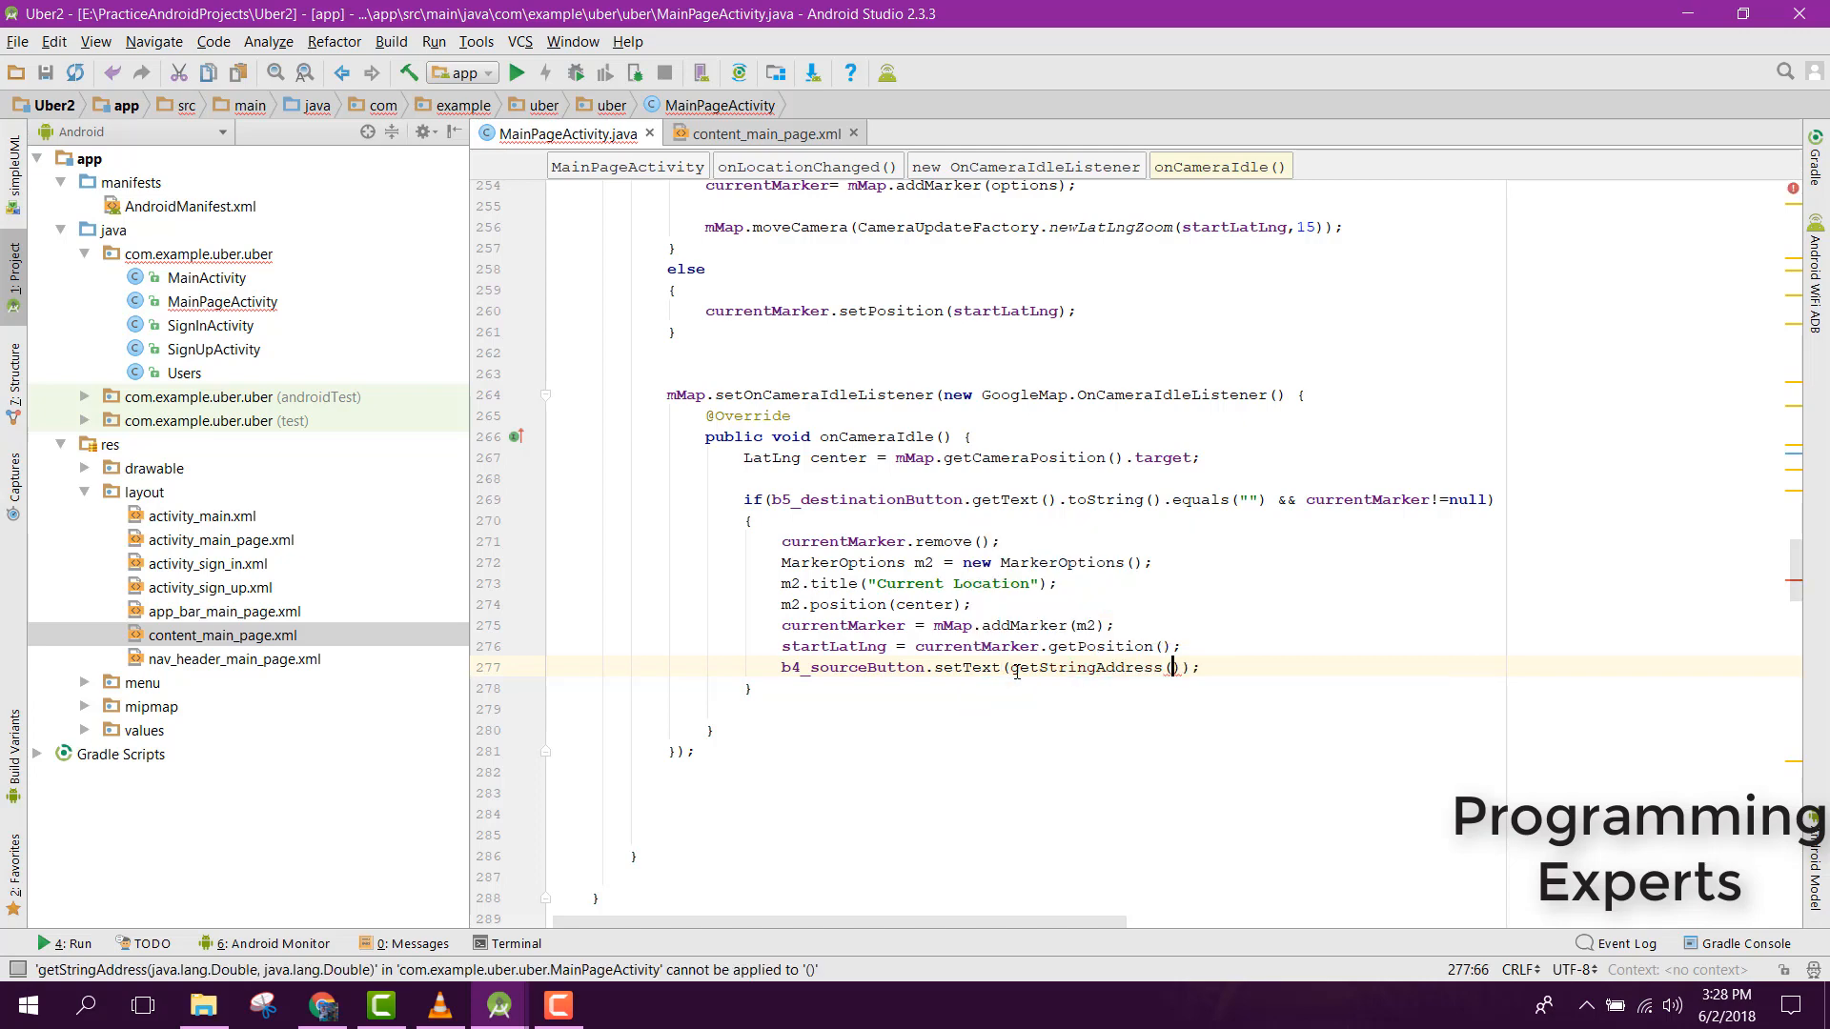
type("cu")
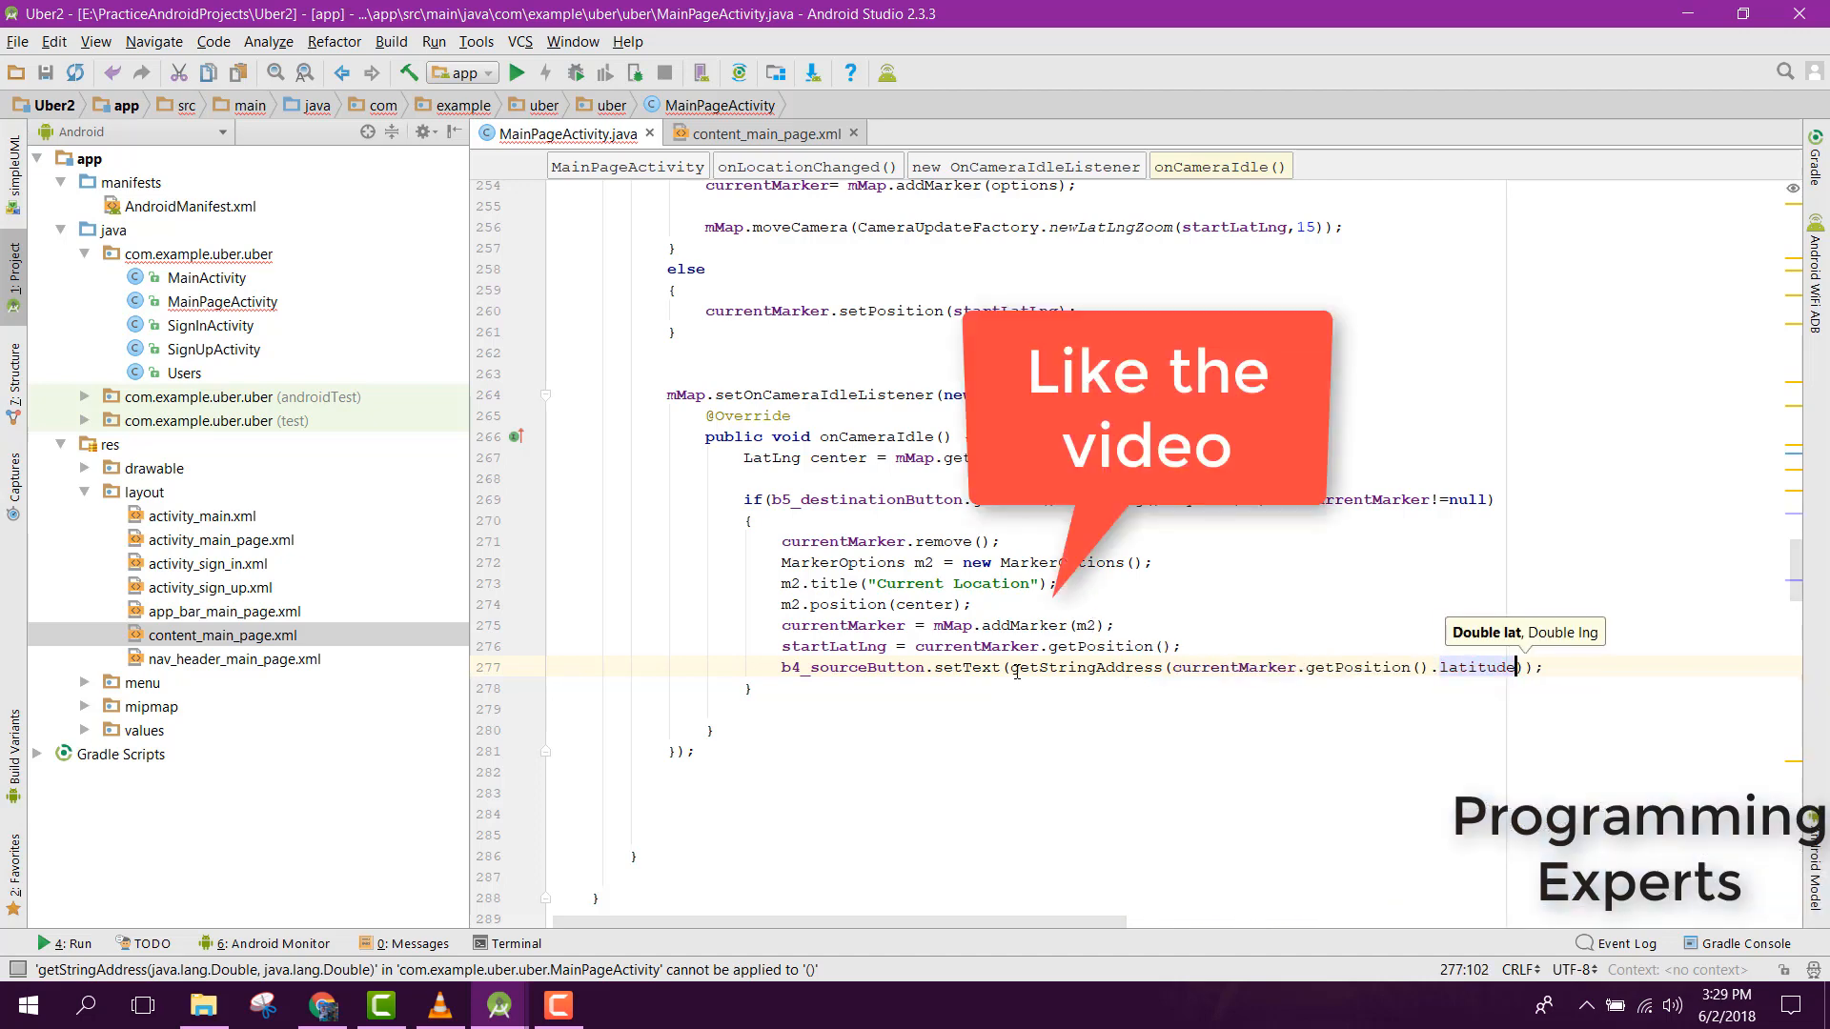
type(",currentMarker.getPosition(")
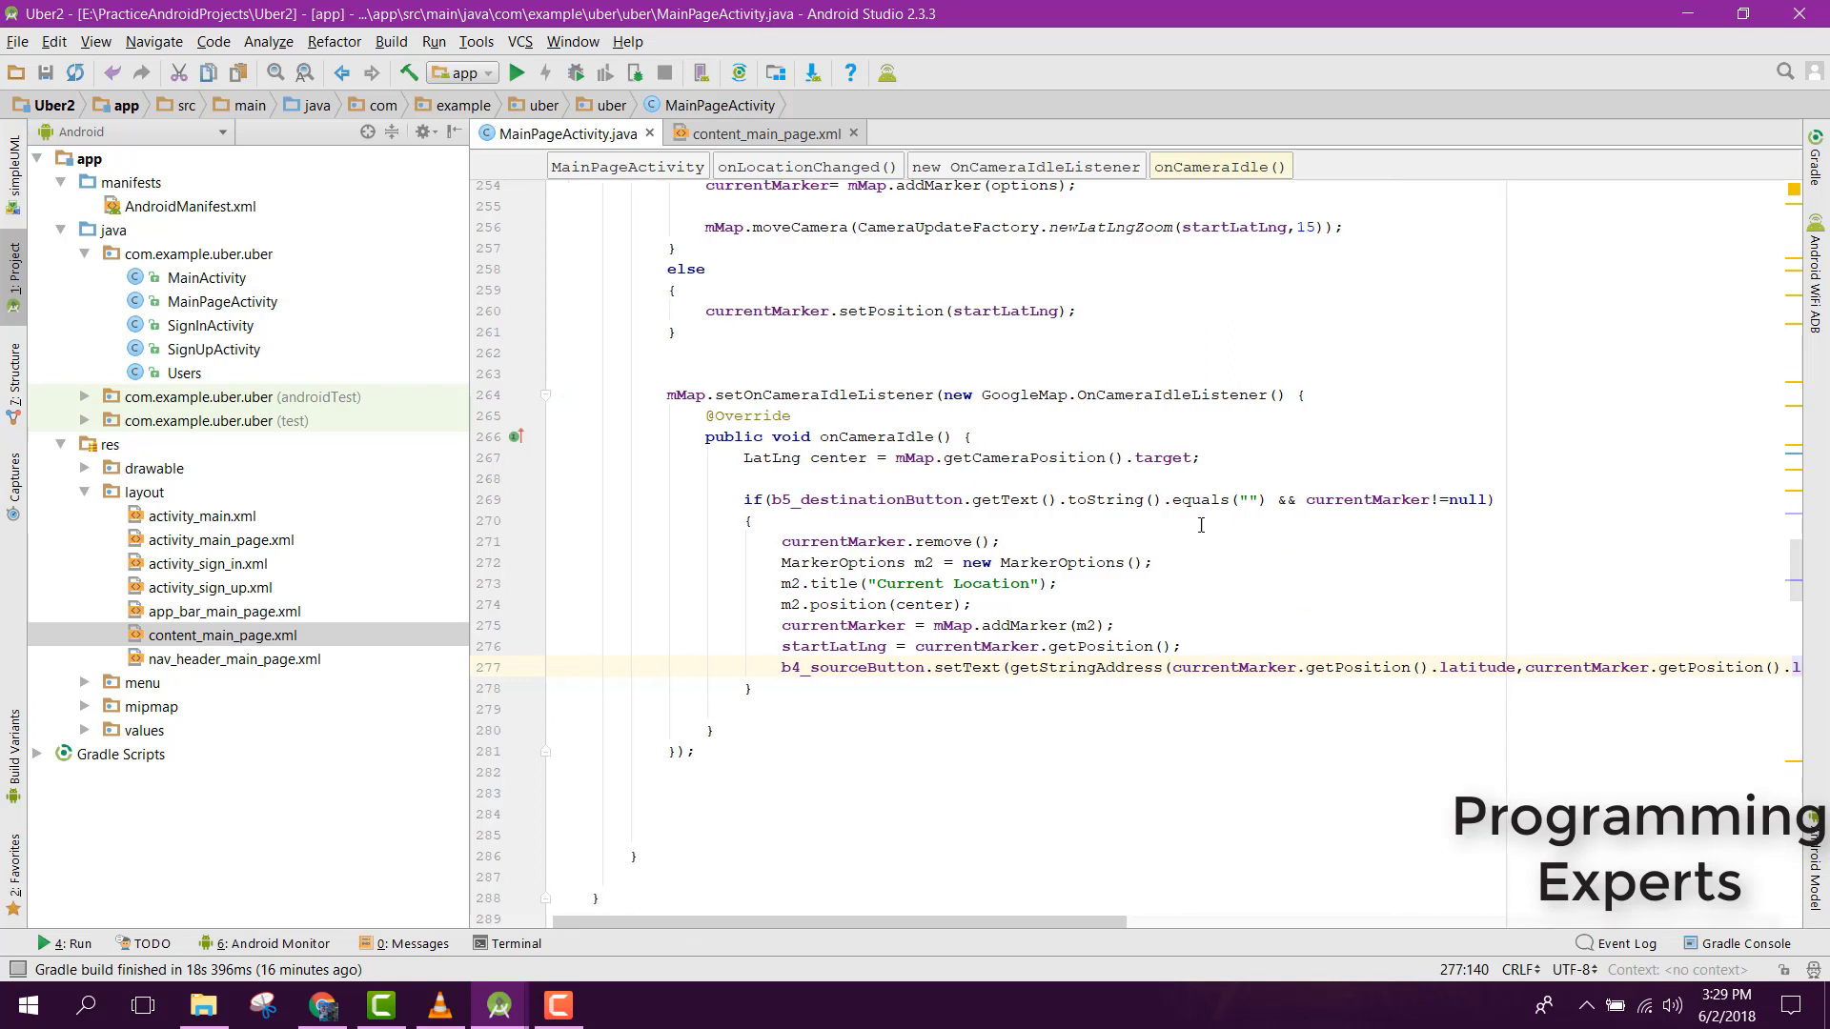
double_click(1084, 667)
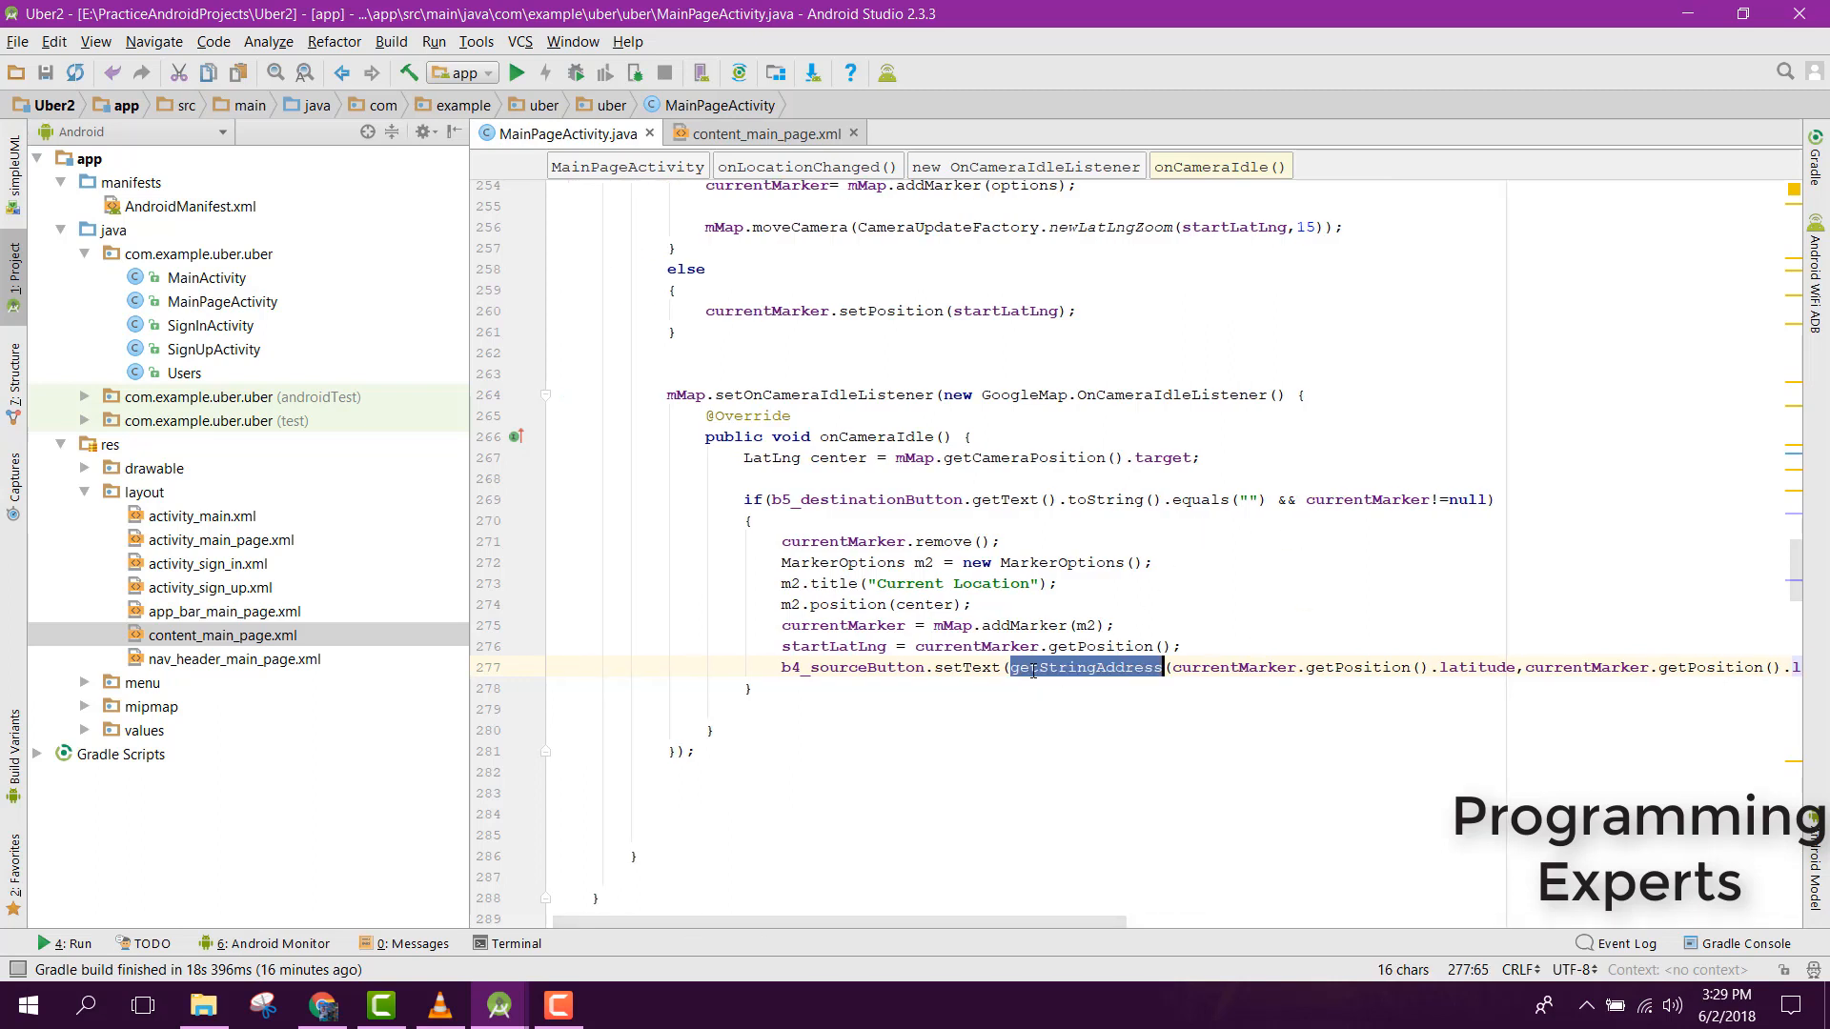
key("ctrl+f")
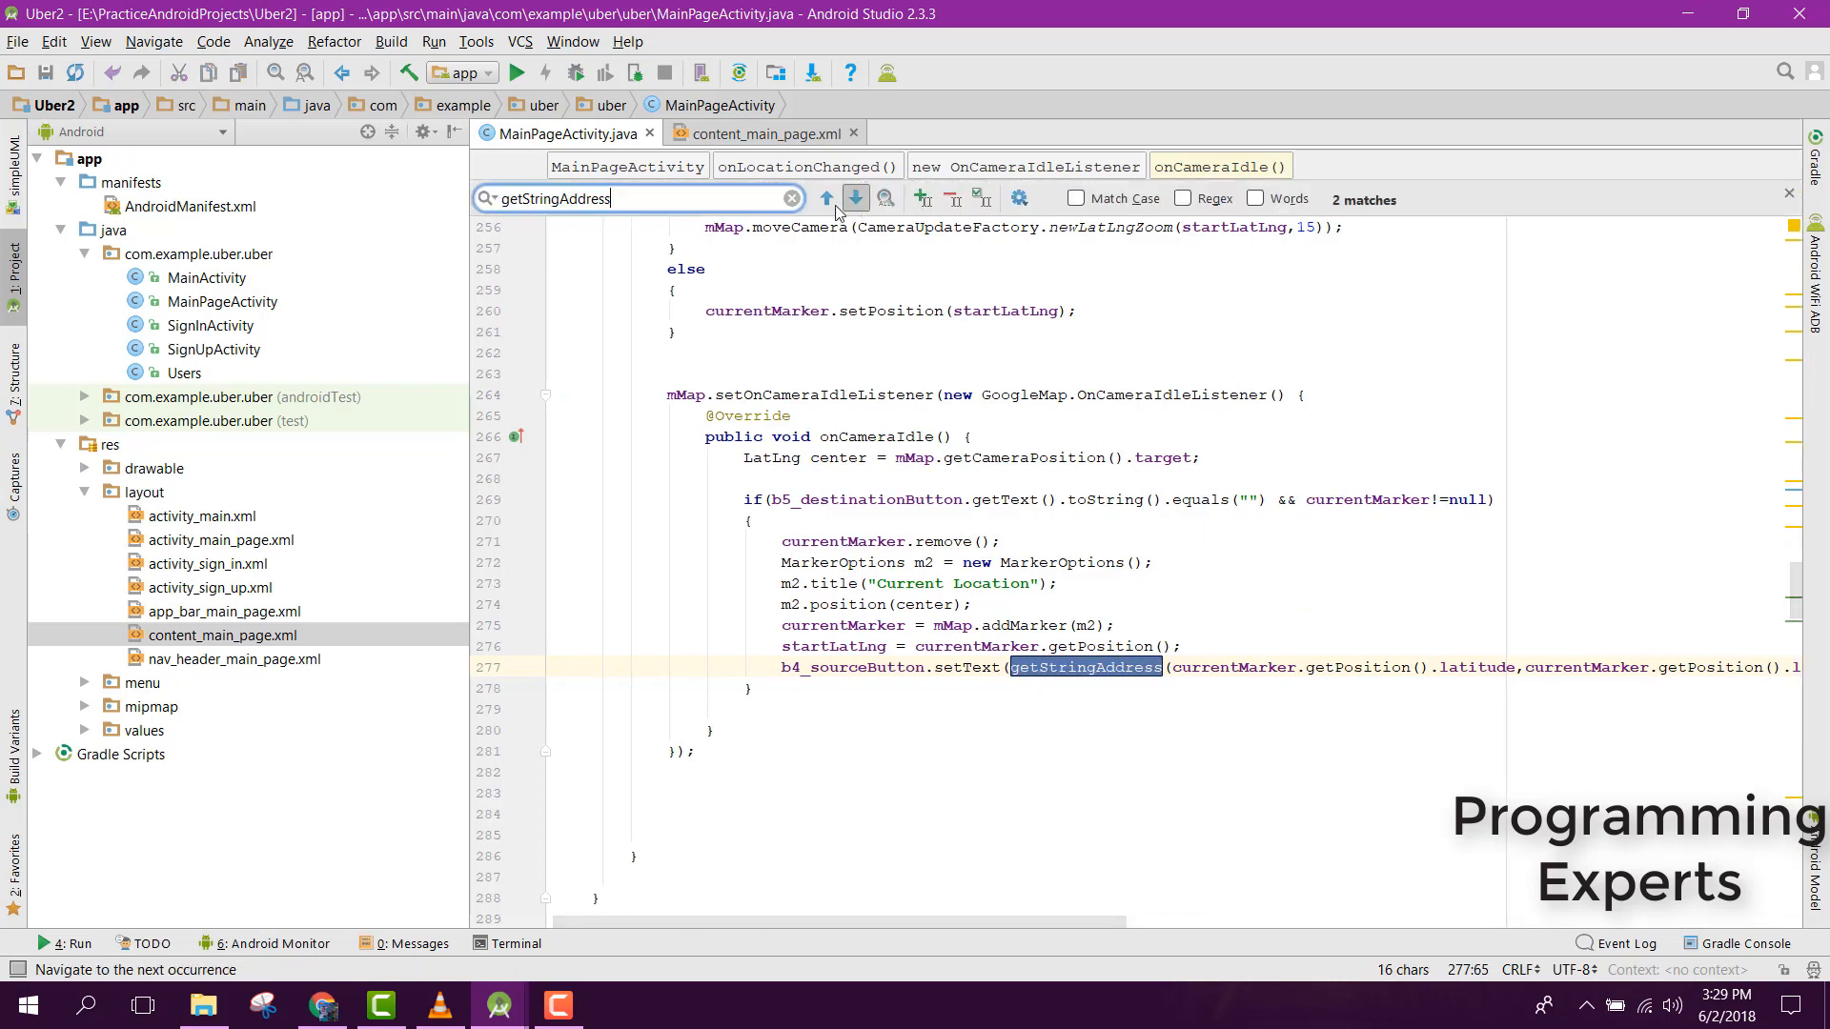
- Review the getStringAddress geocoding method, collapse it, and return to the line after onCameraIdle's if block
left_click(854, 198)
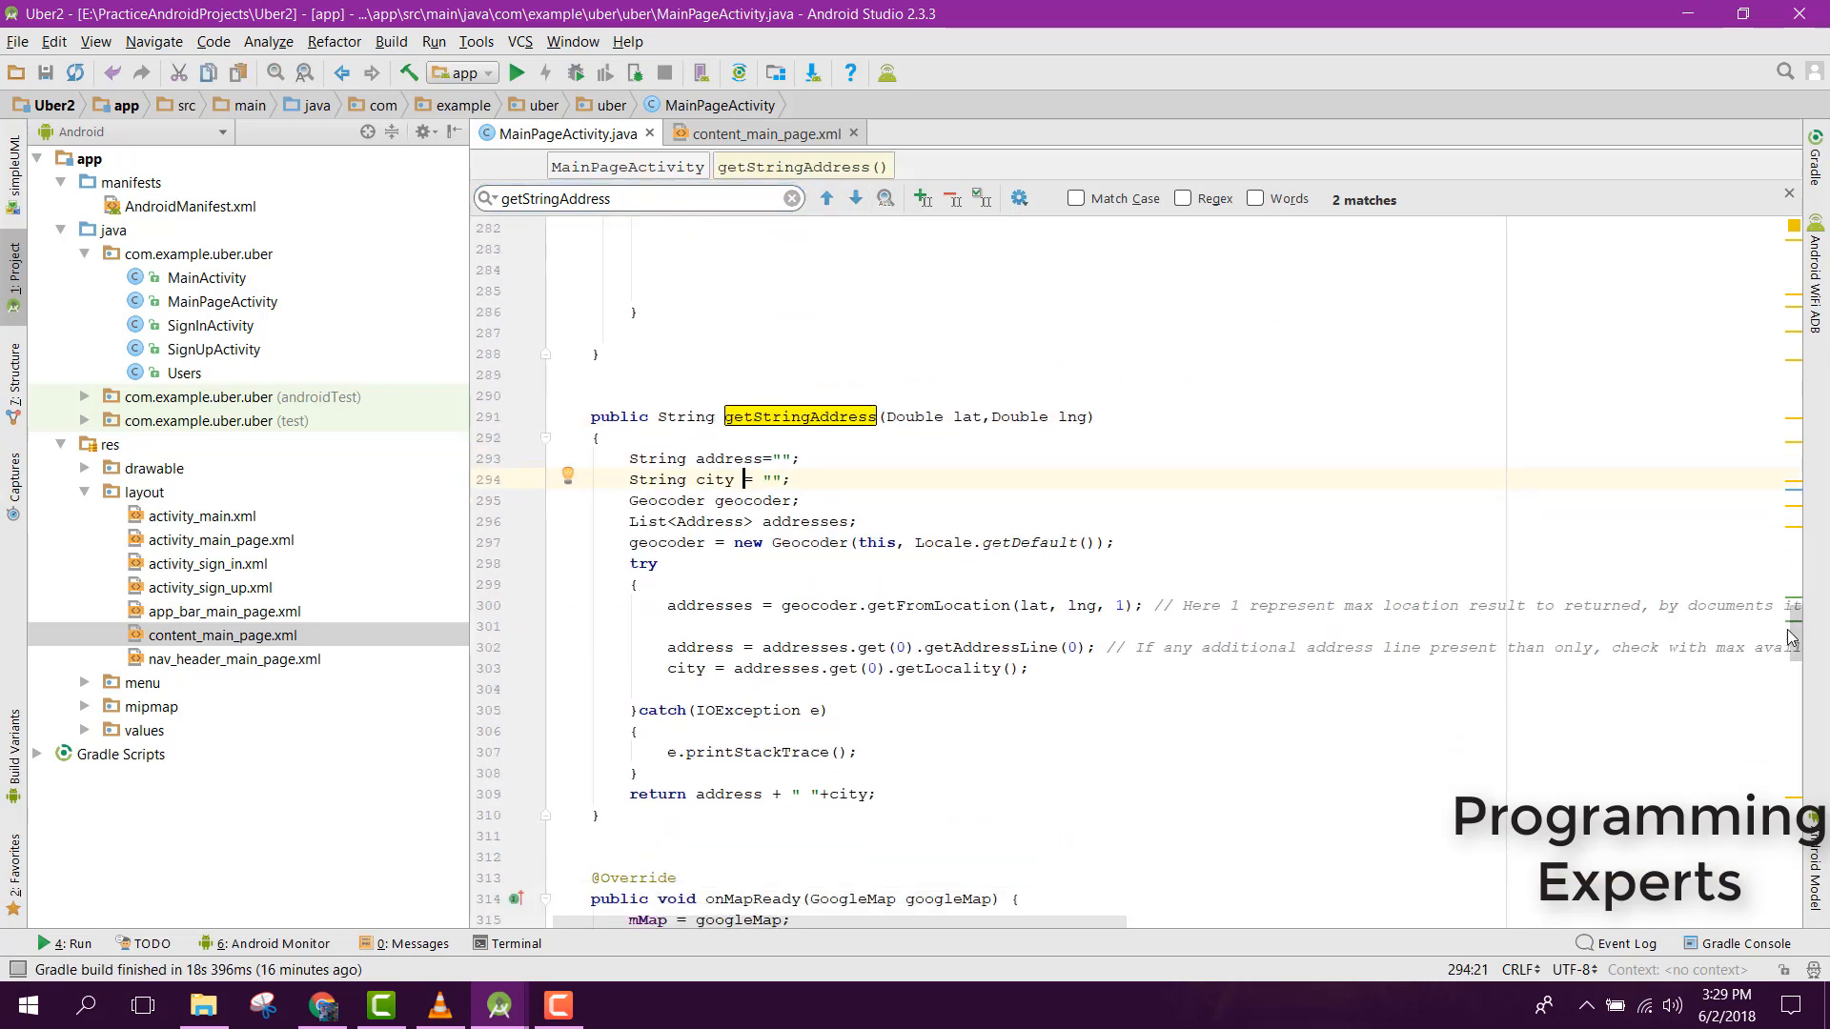
double_click(907, 417)
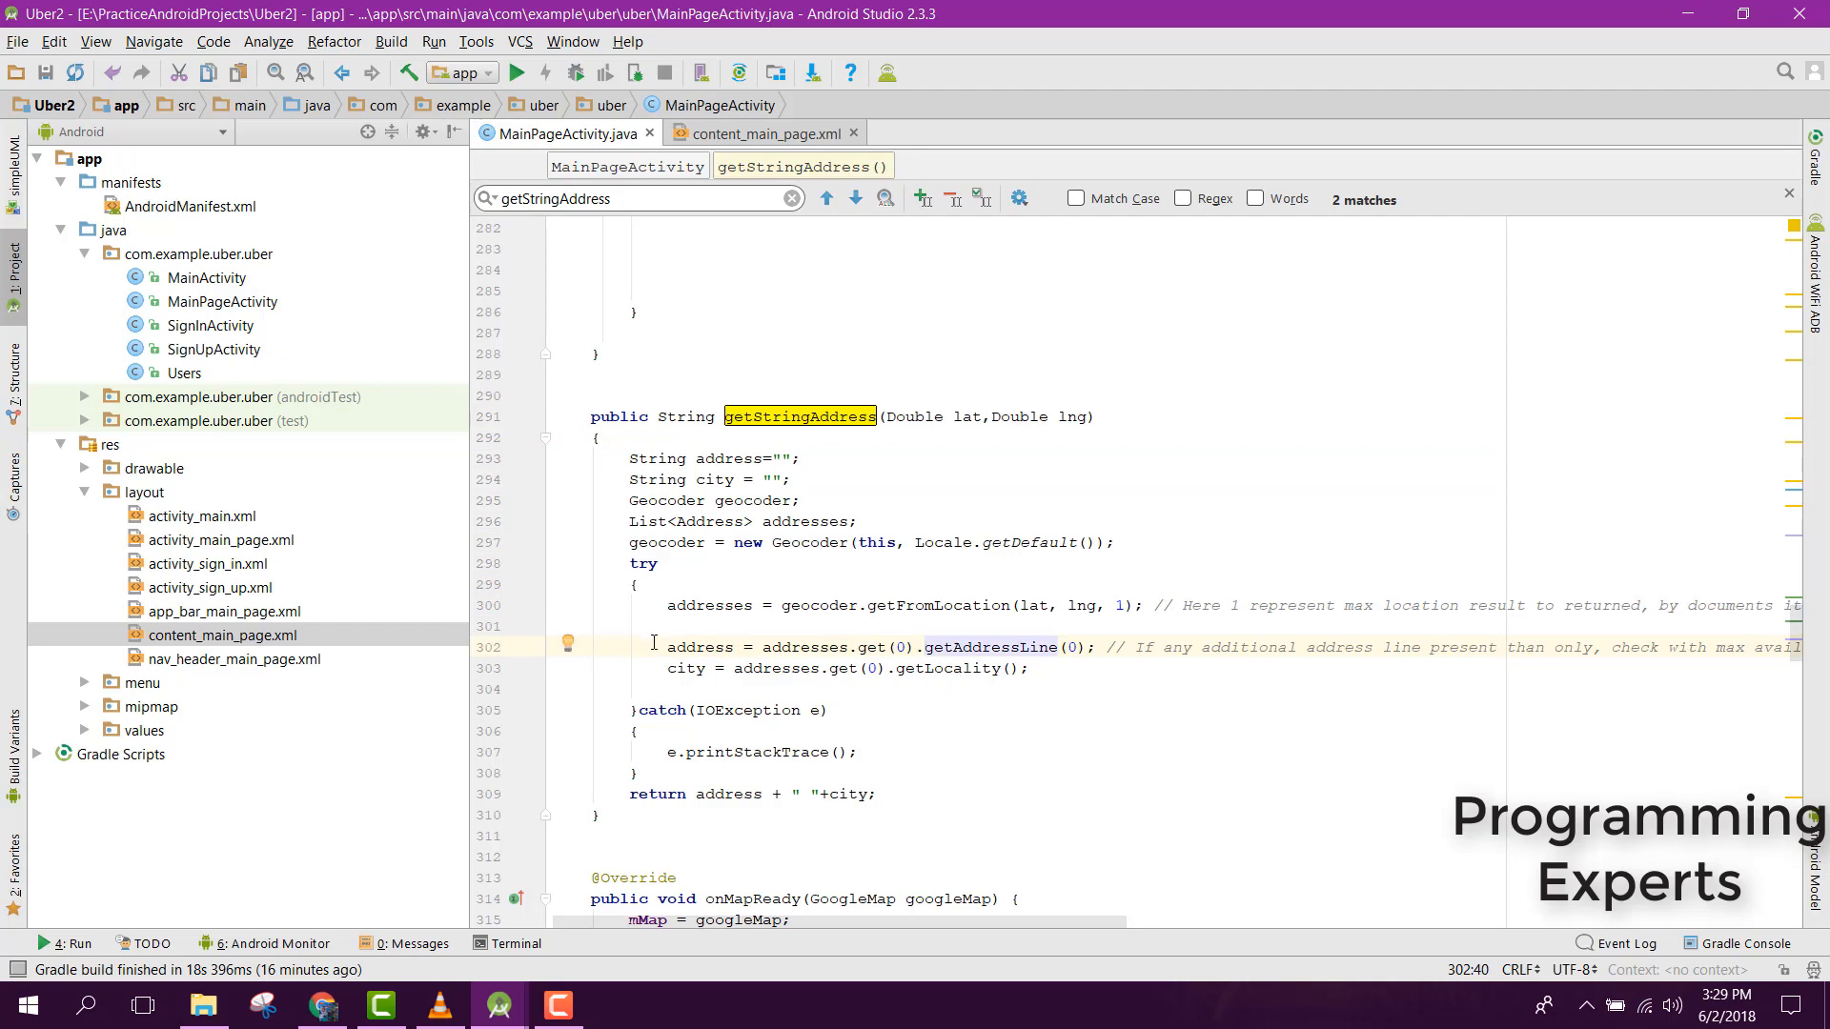
left_click(556, 688)
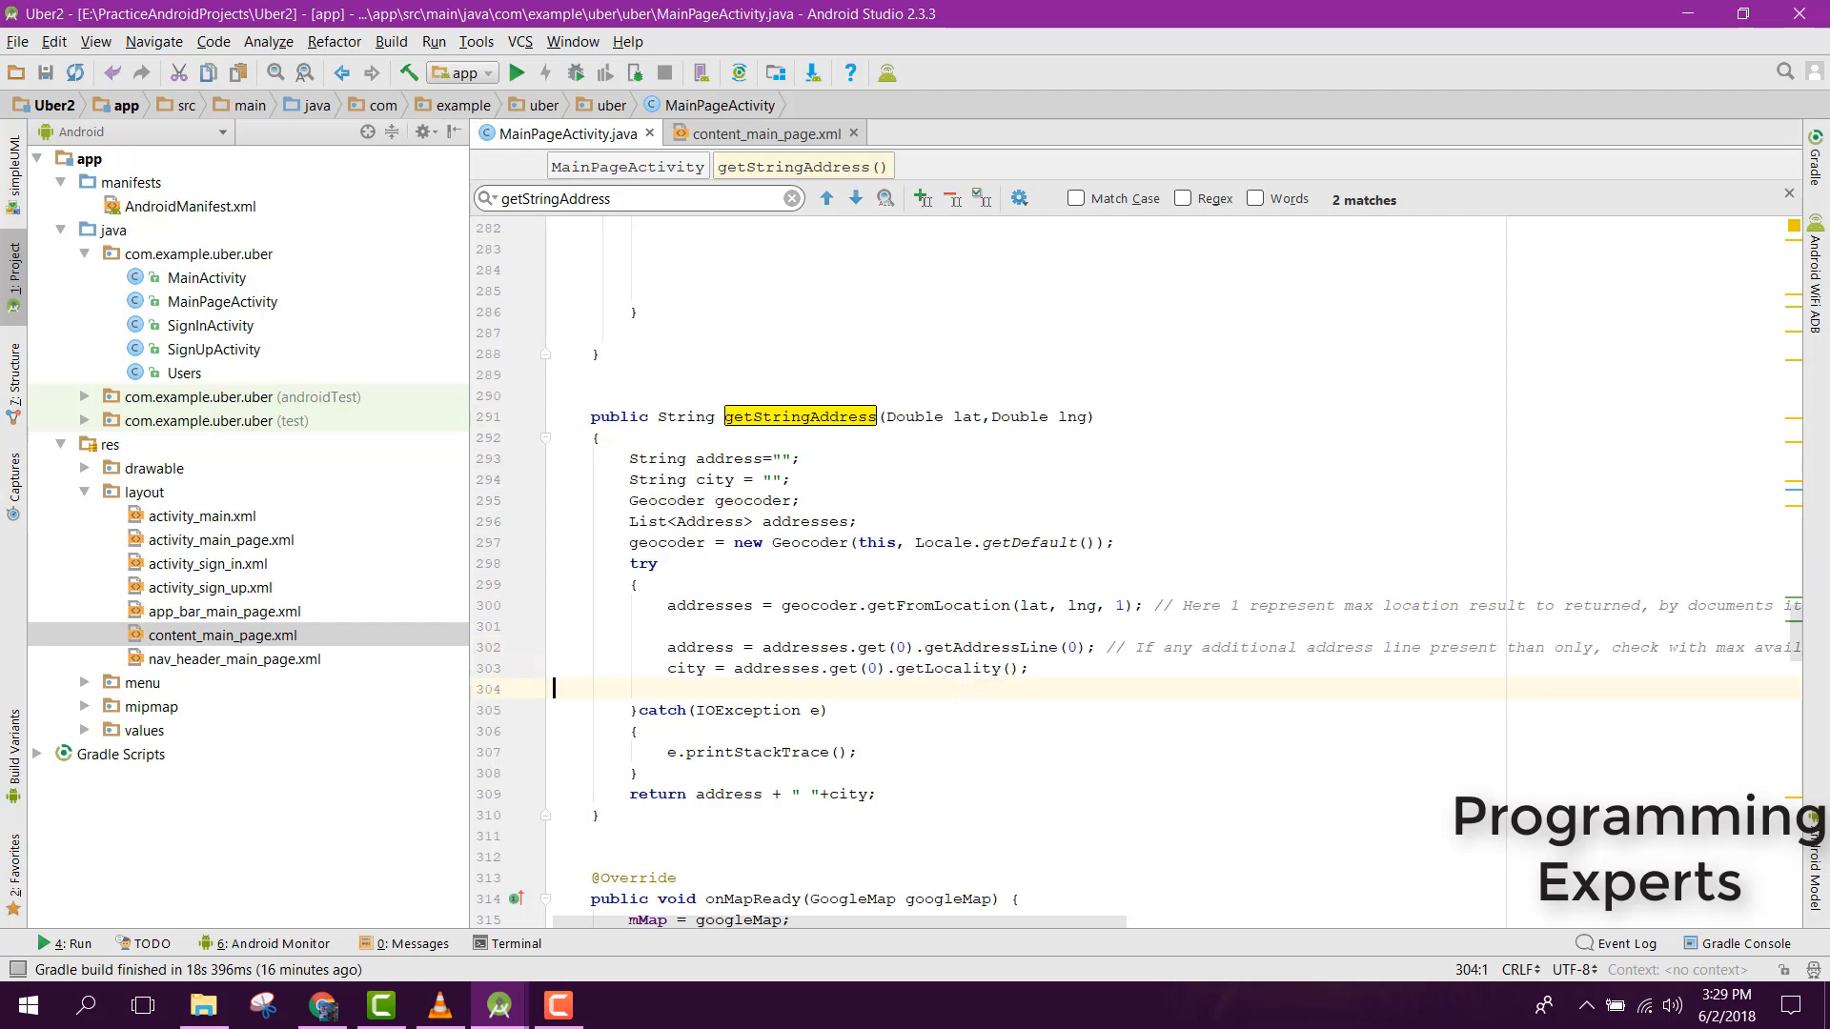
mouse_move(597, 471)
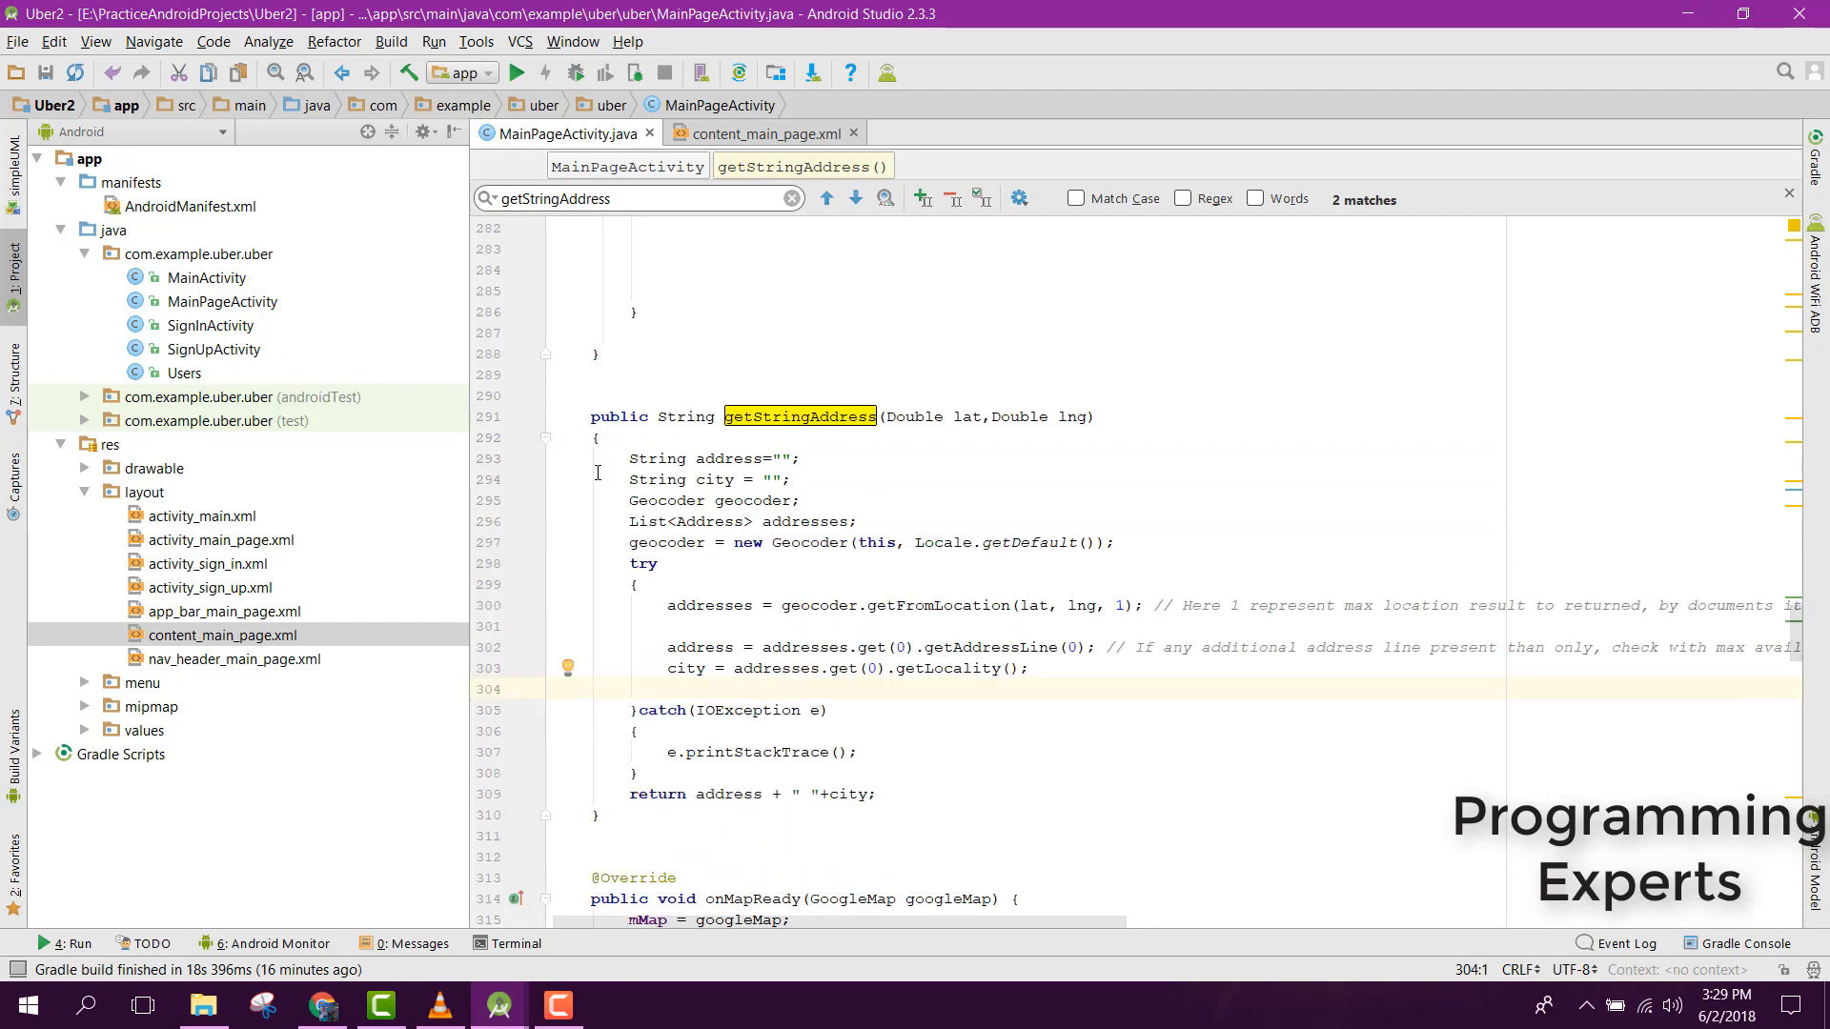
left_click(547, 436)
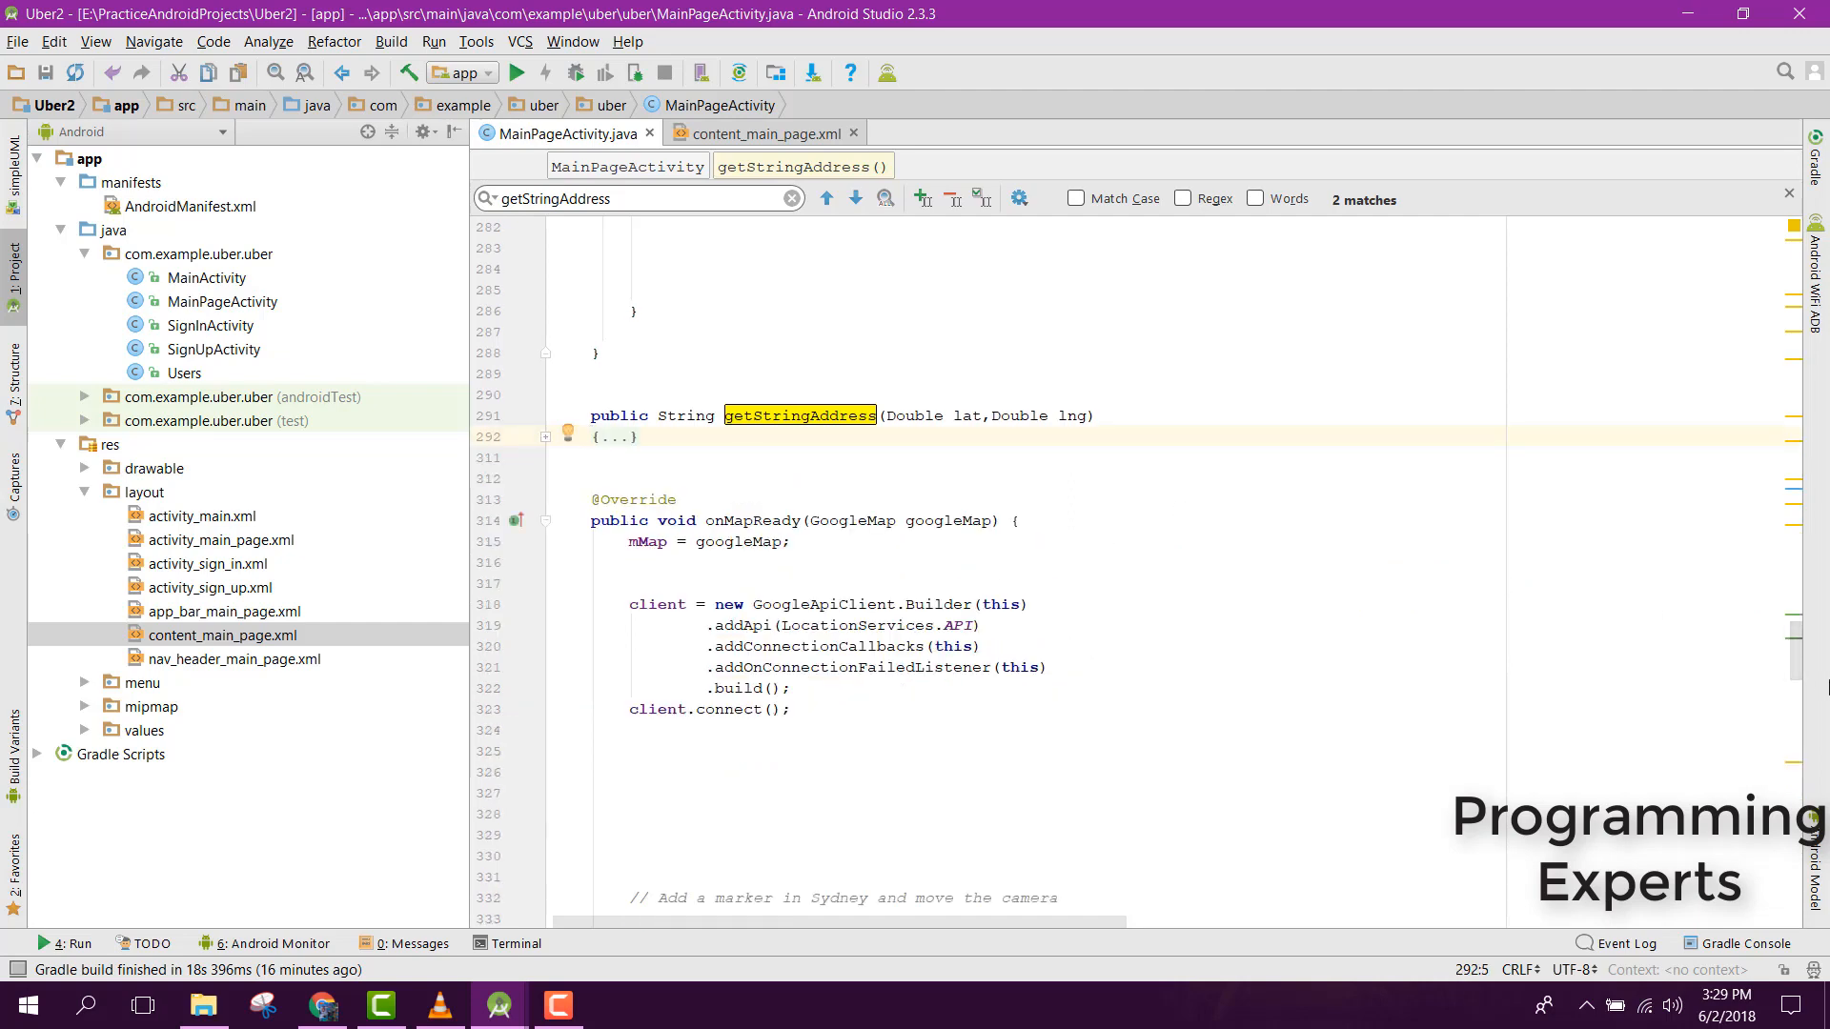
scroll("up", 3)
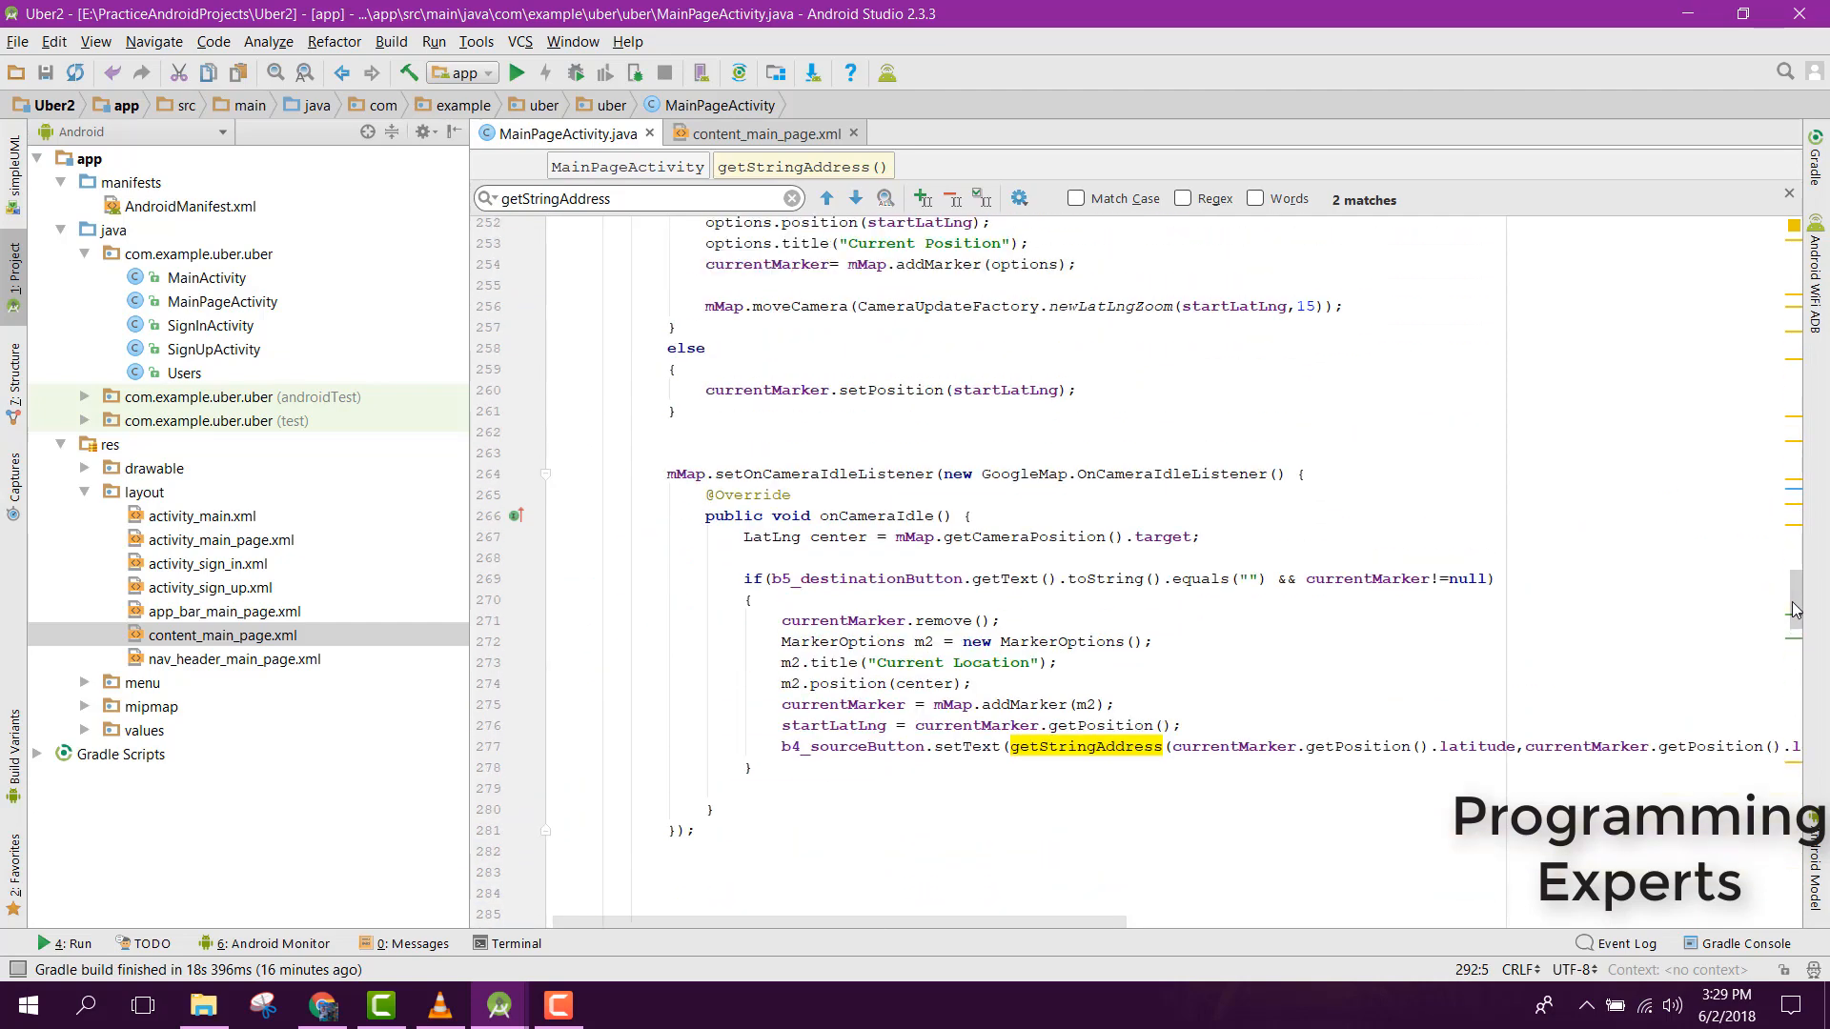
left_click(803, 766)
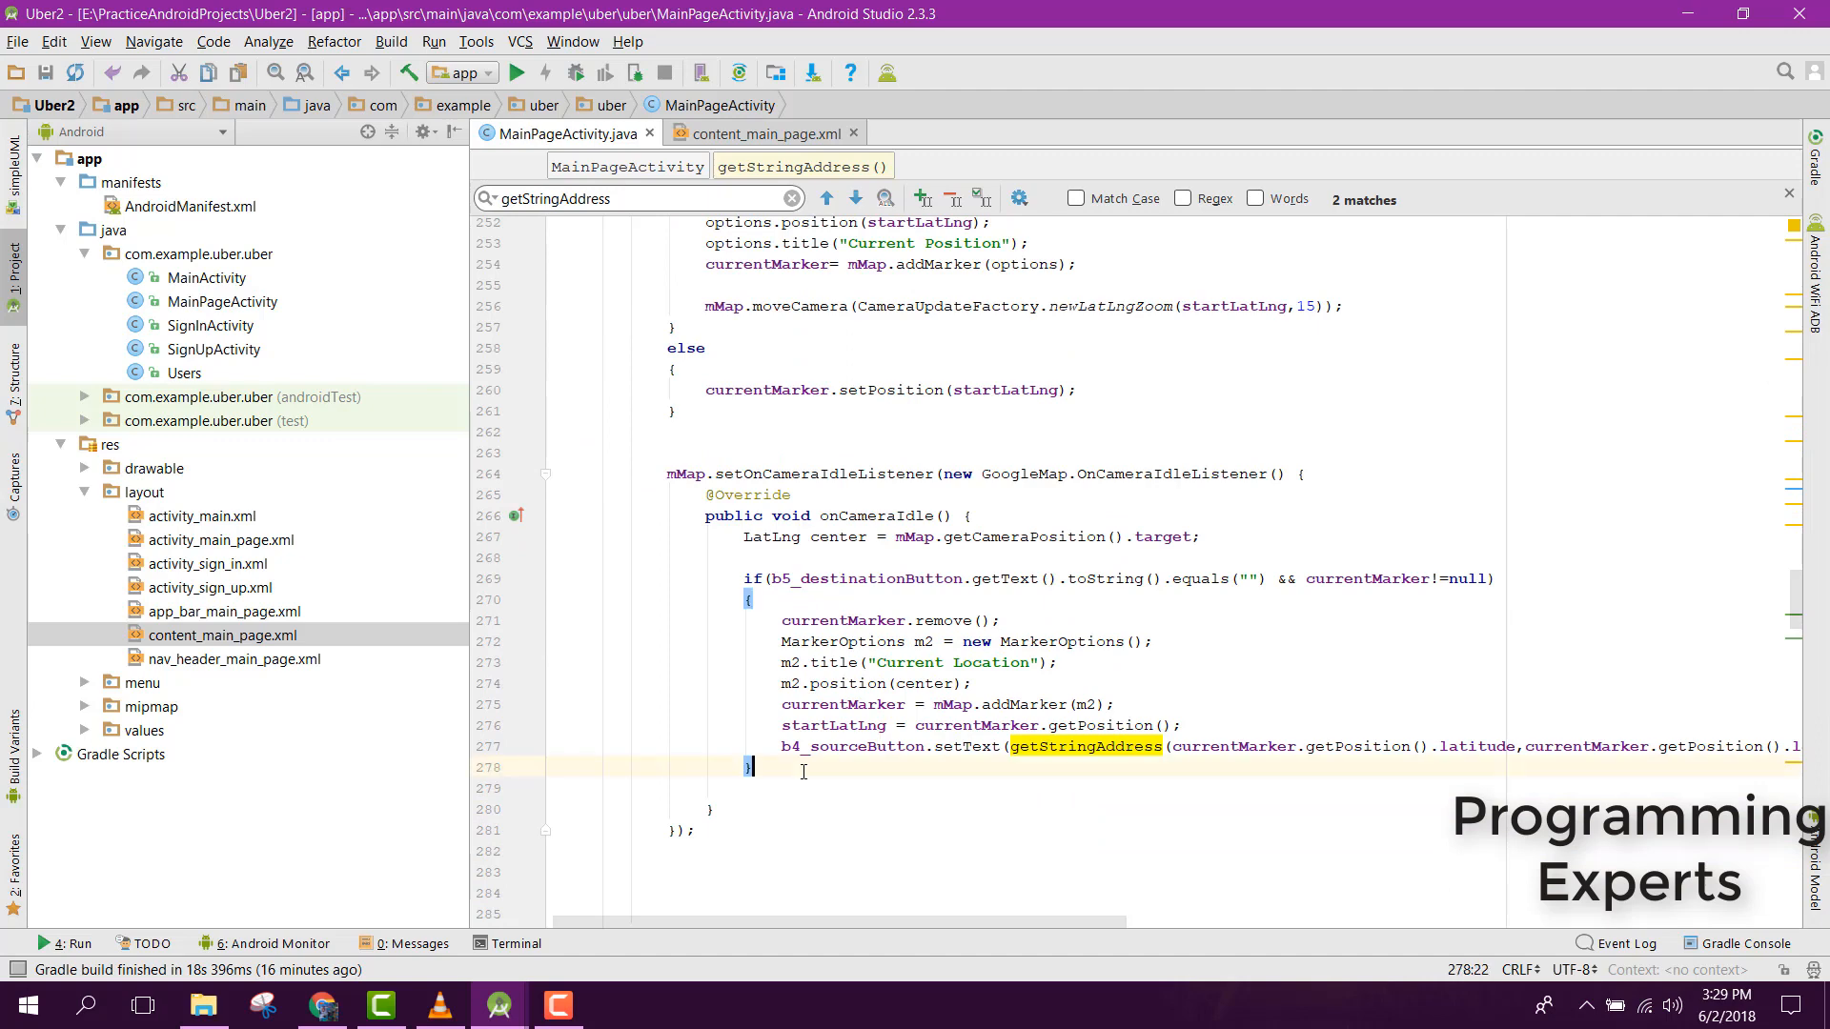
- Add an else branch with il.setVisibility(View.GONE);
type("else")
type("if")
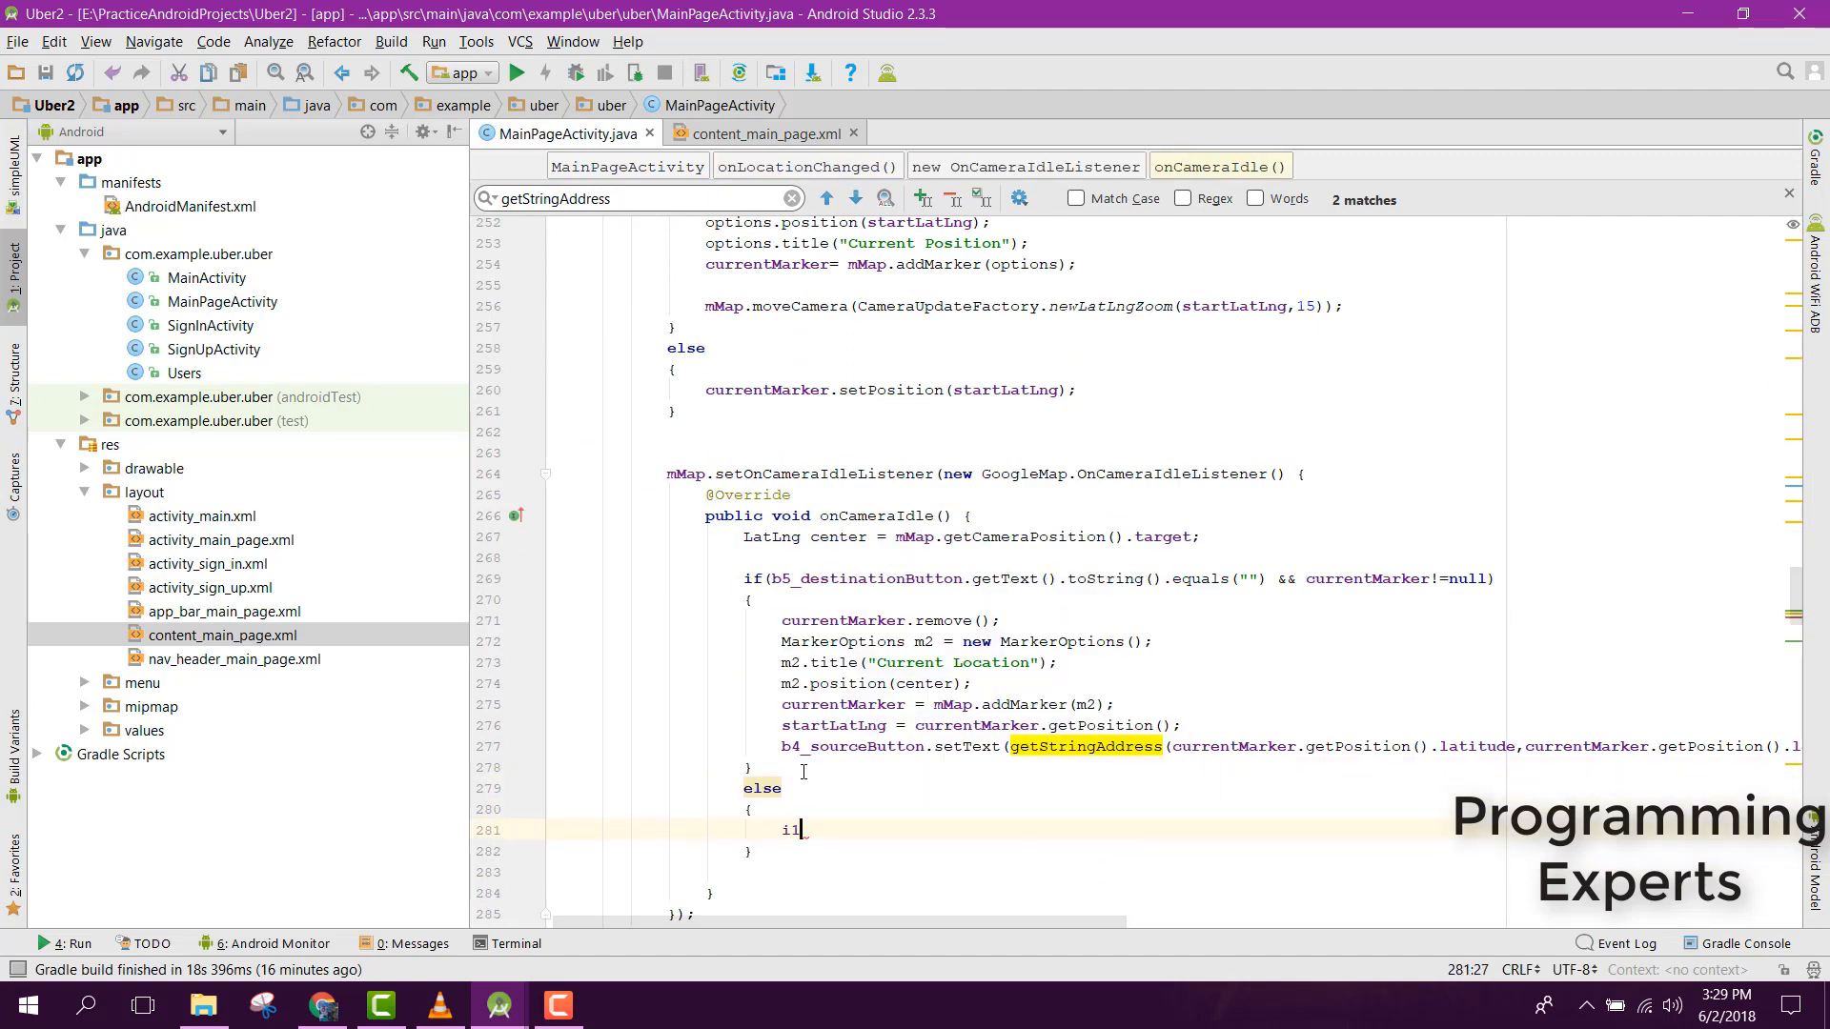
type(".setVisibility();")
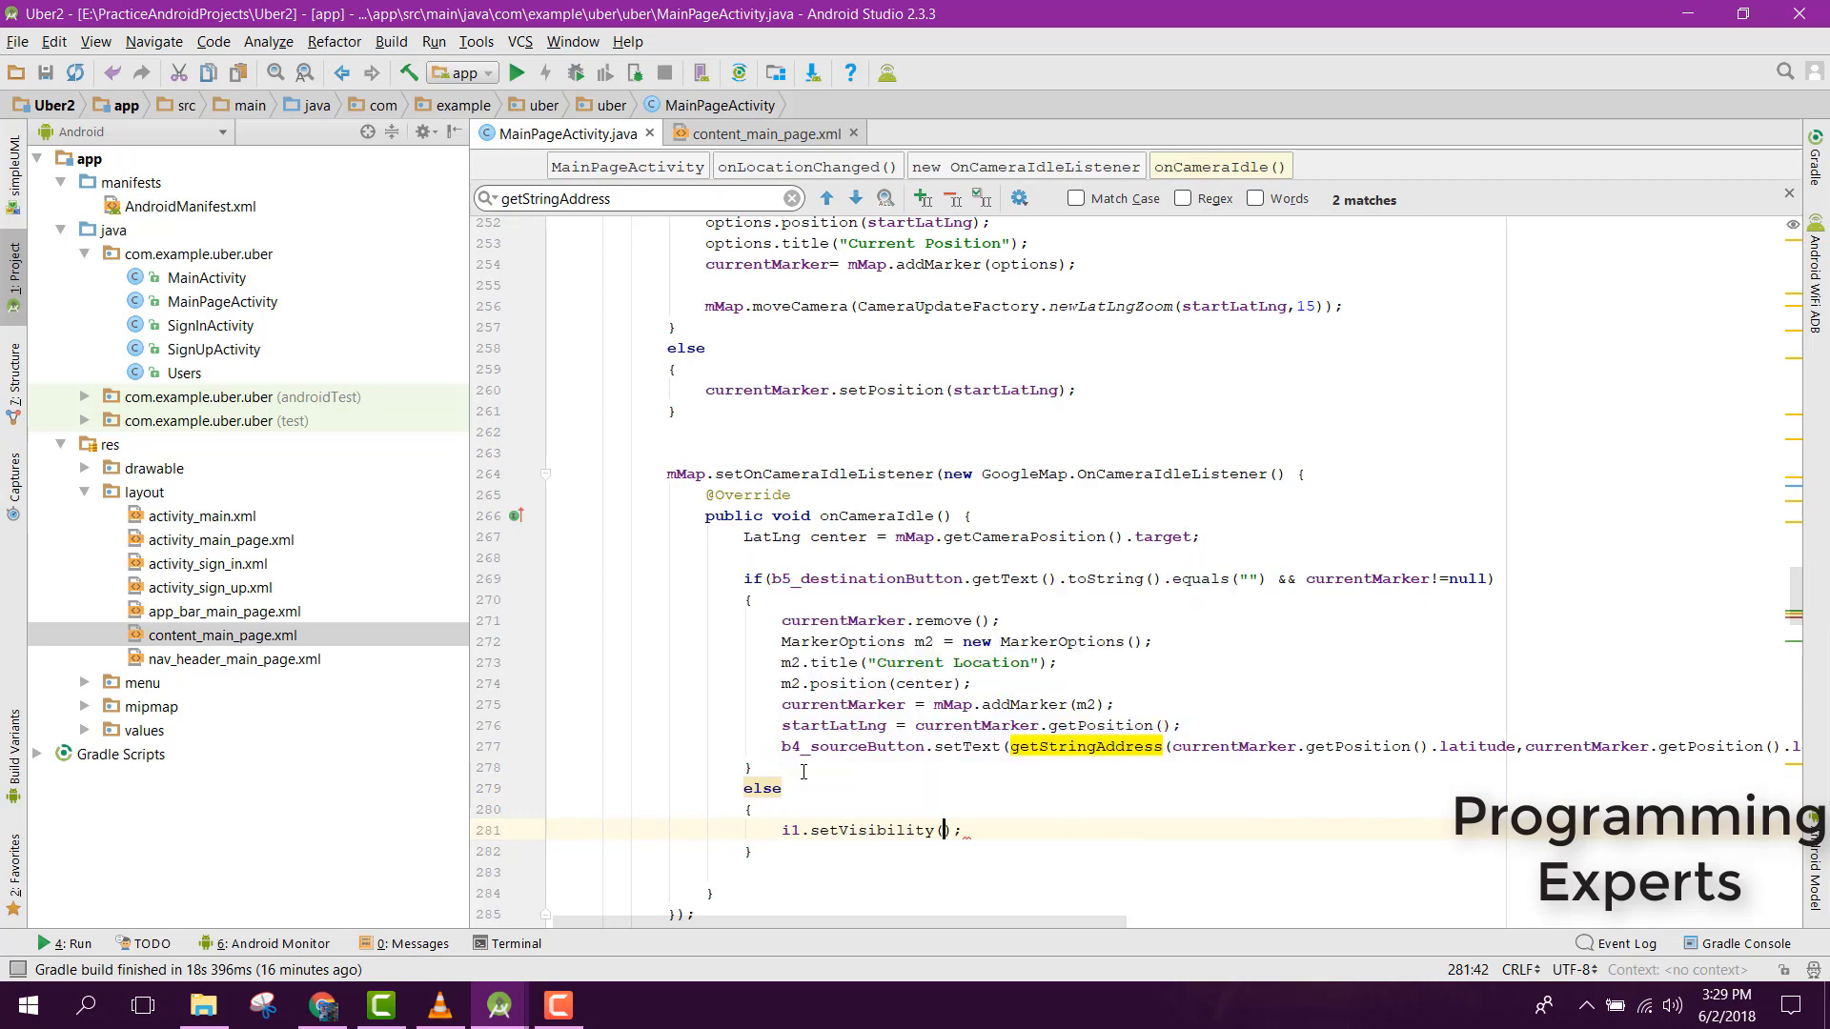
type("View.GONE")
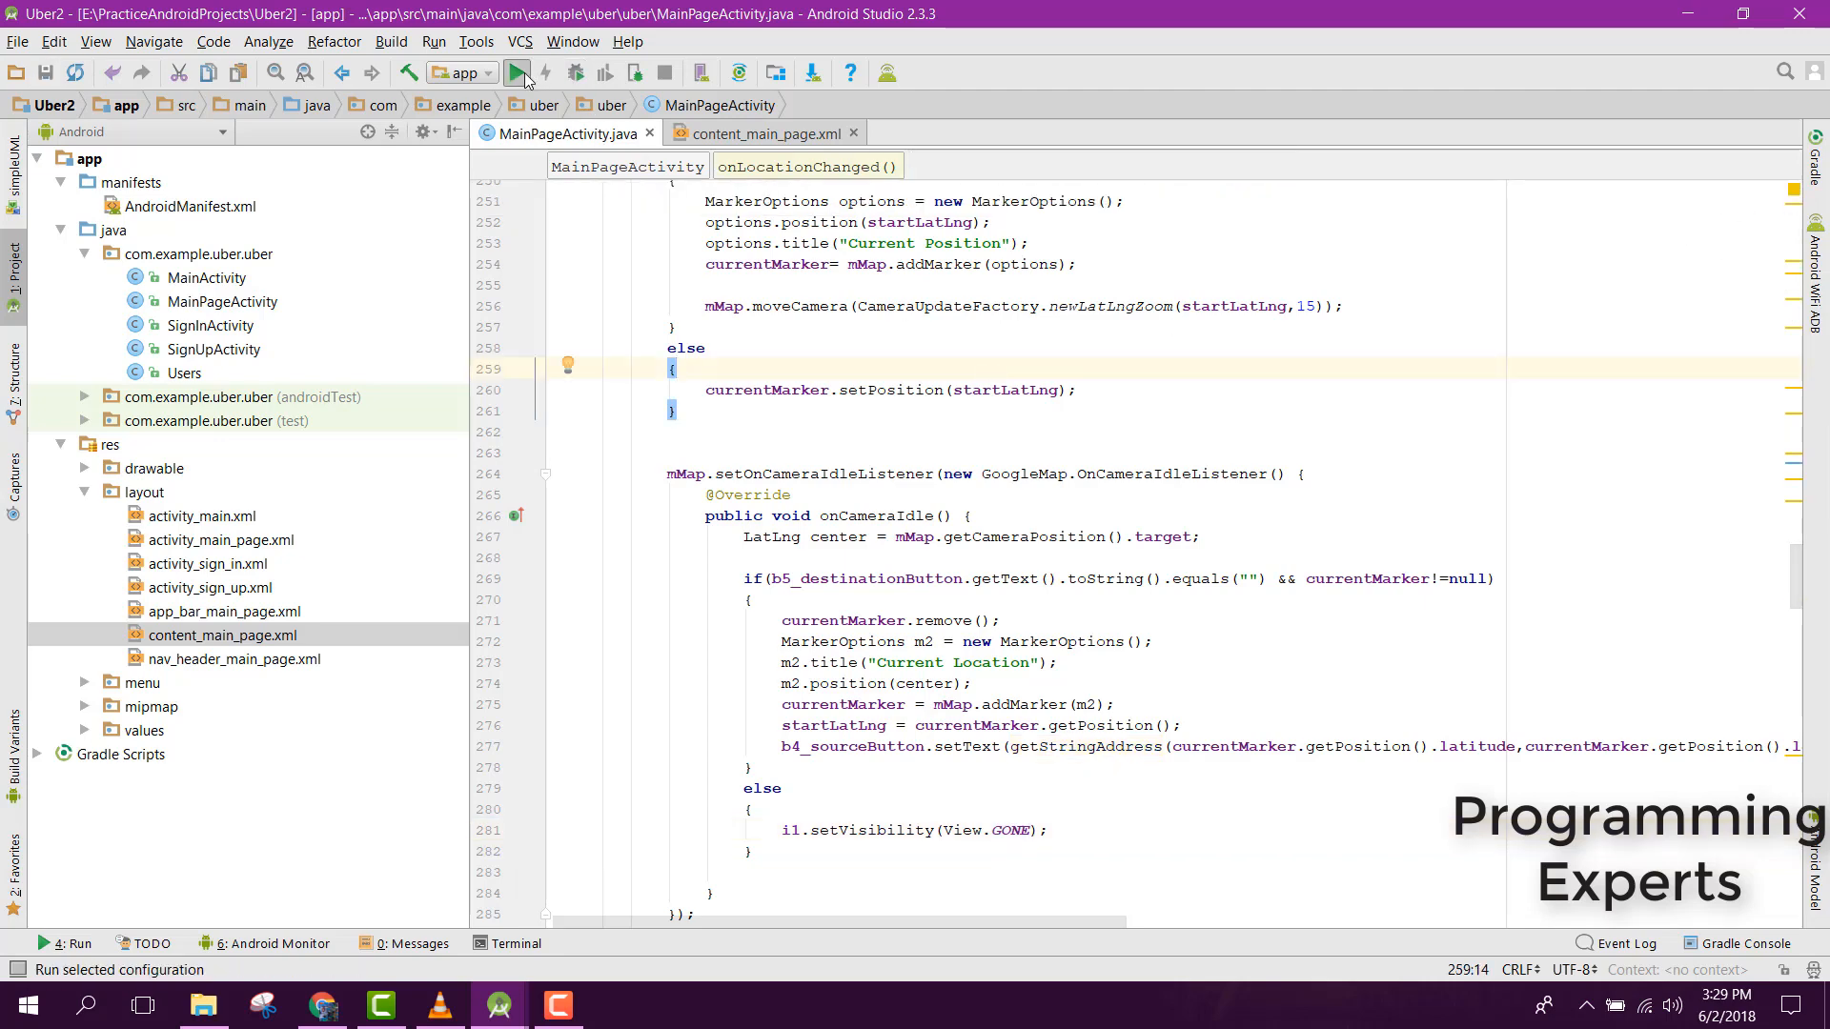
- Run the app and deploy it to the connected Samsung SM-C7000 phone
left_click(516, 72)
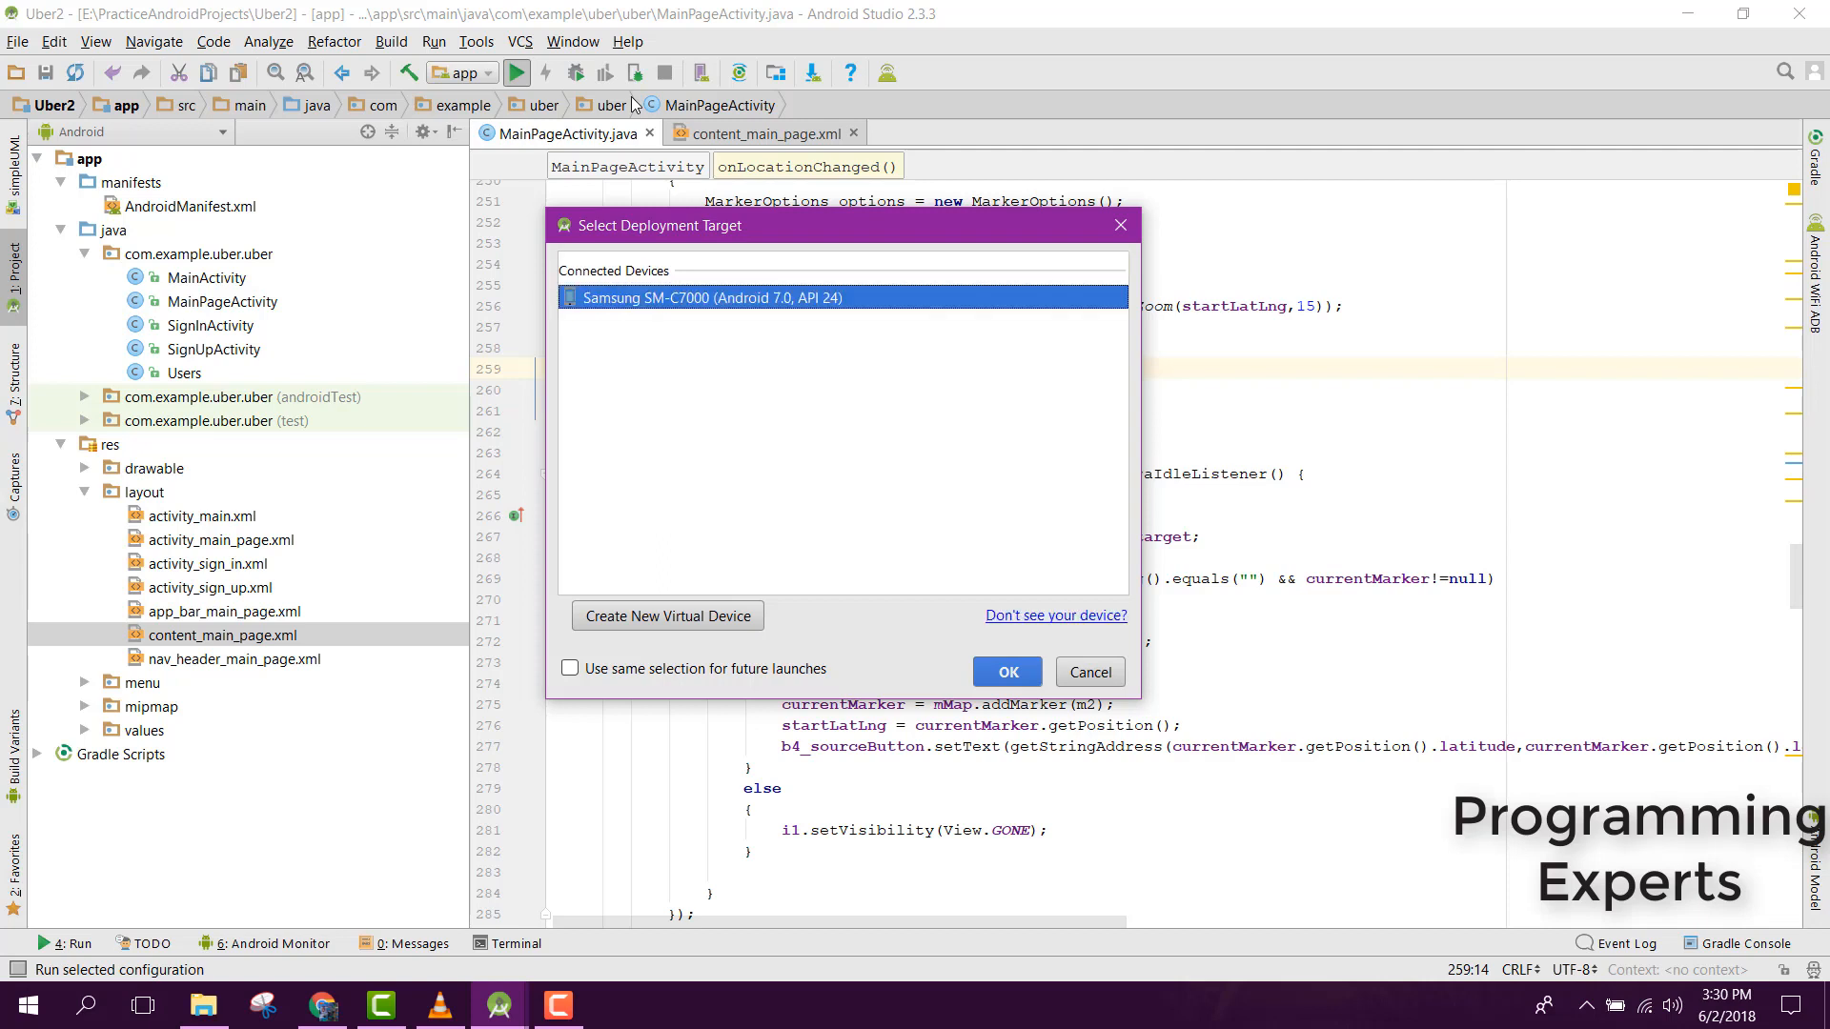
mouse_move(1045, 152)
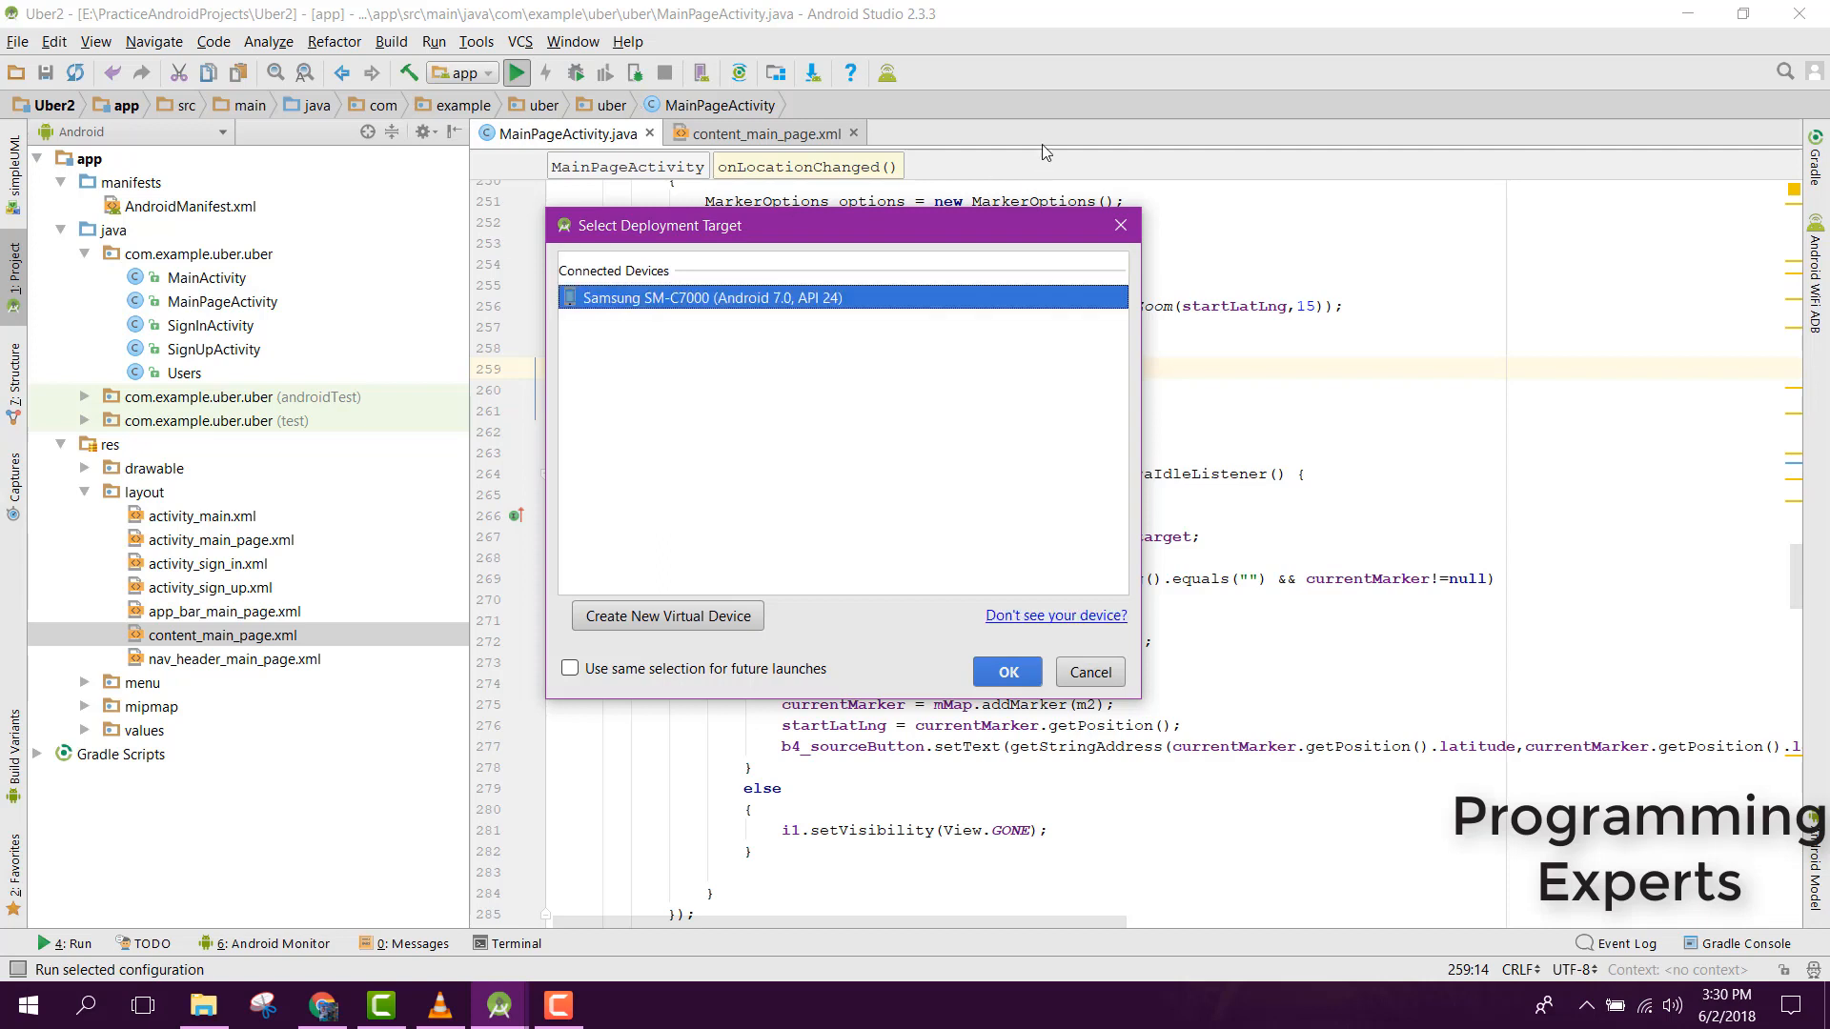
mouse_move(1006, 671)
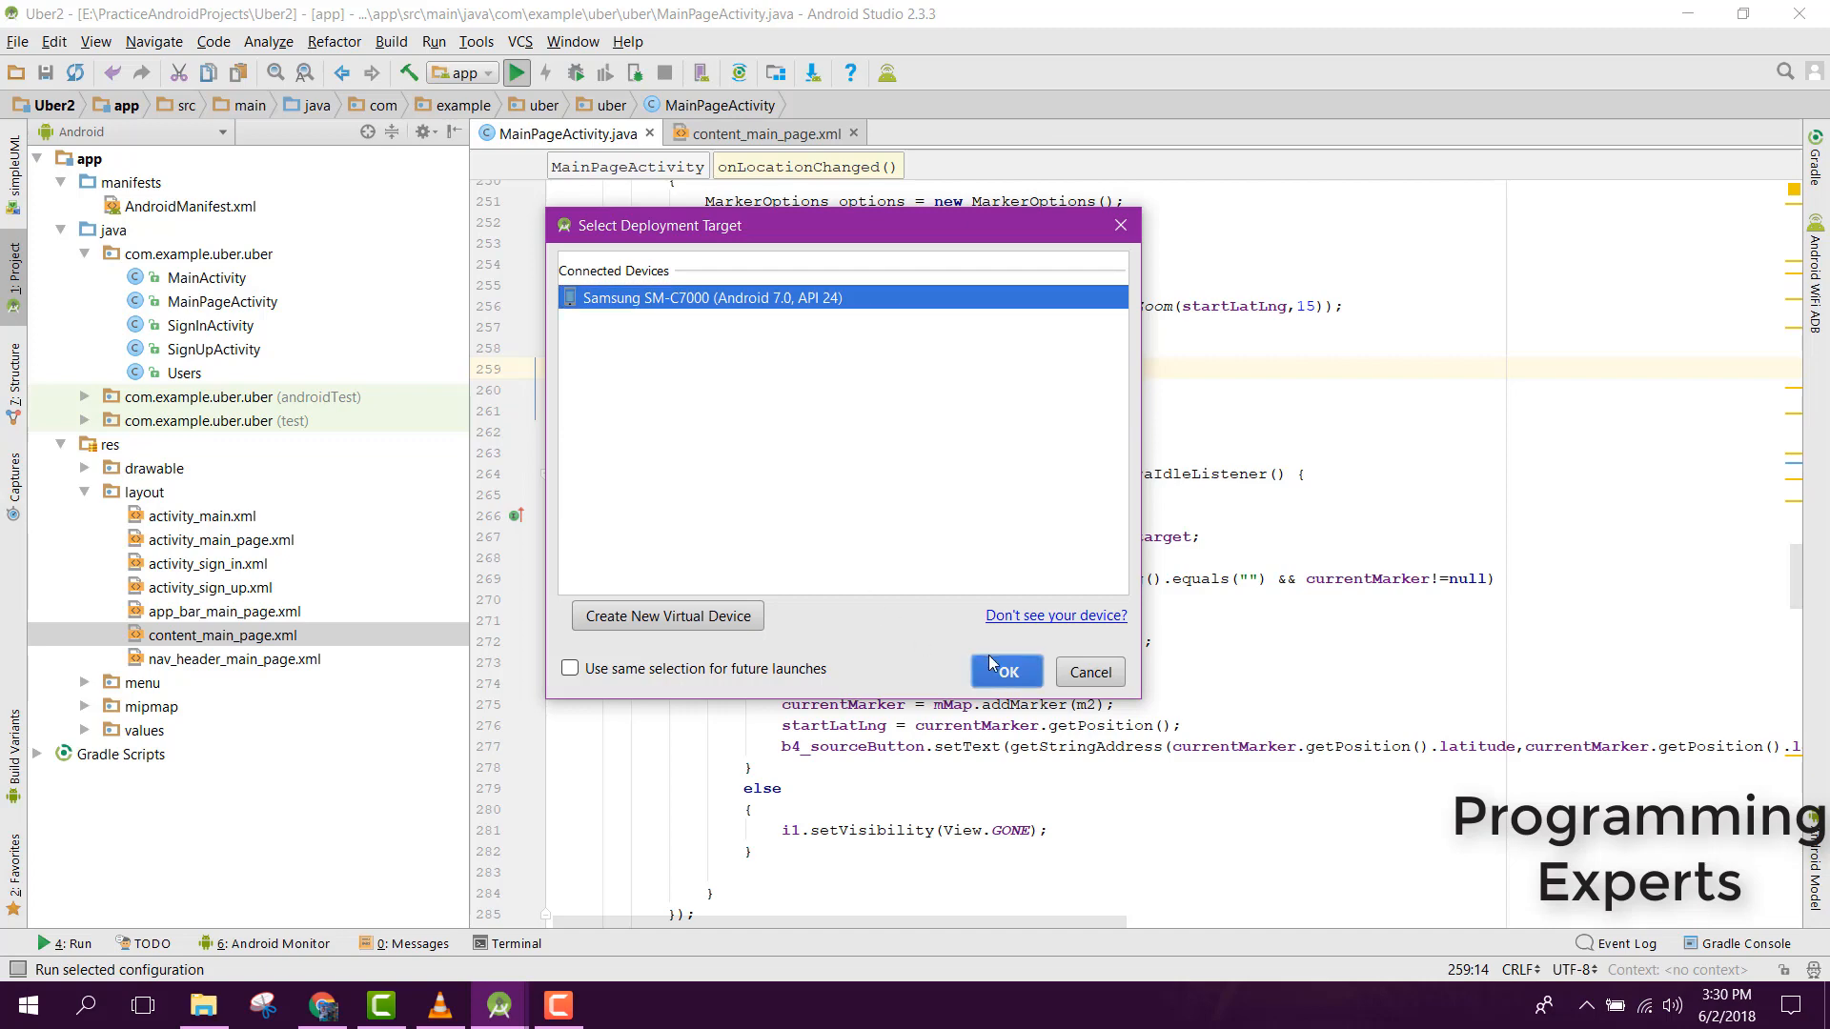
left_click(1005, 671)
type("s")
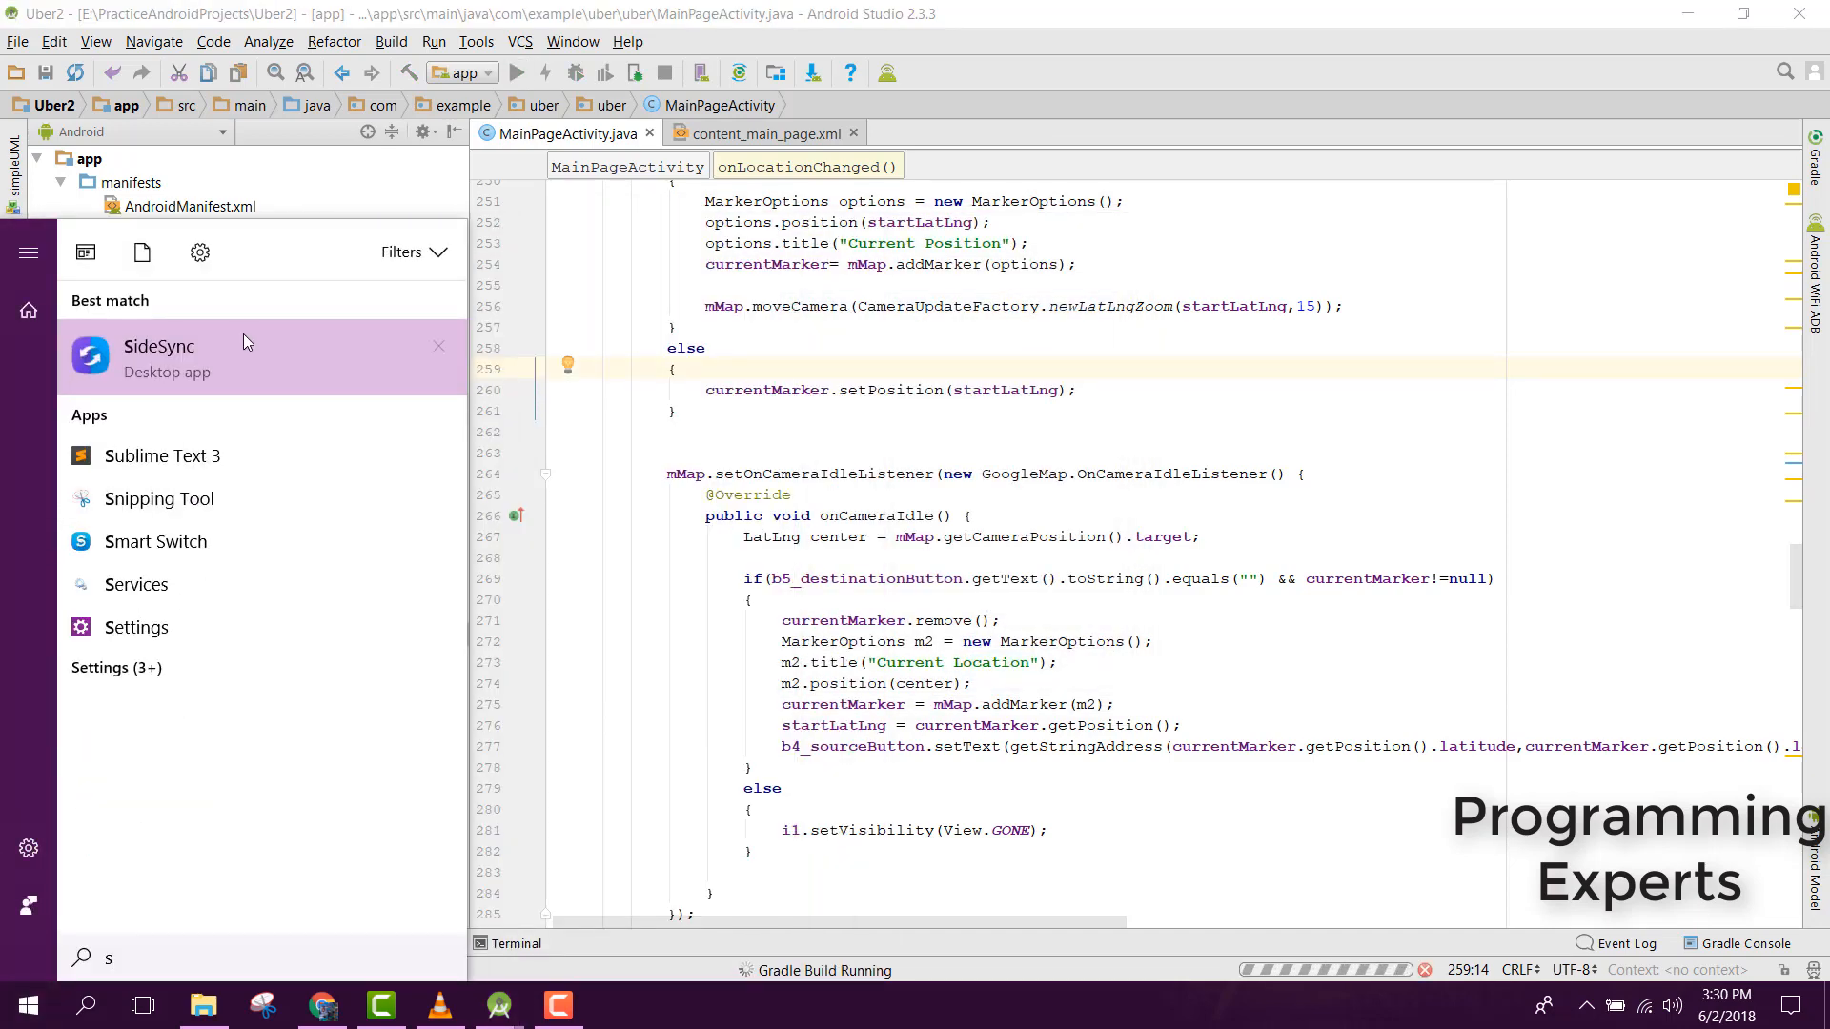
- Launch SideSync, dismiss its unknown-error dialog, and relaunch until the phone connects
left_click(158, 359)
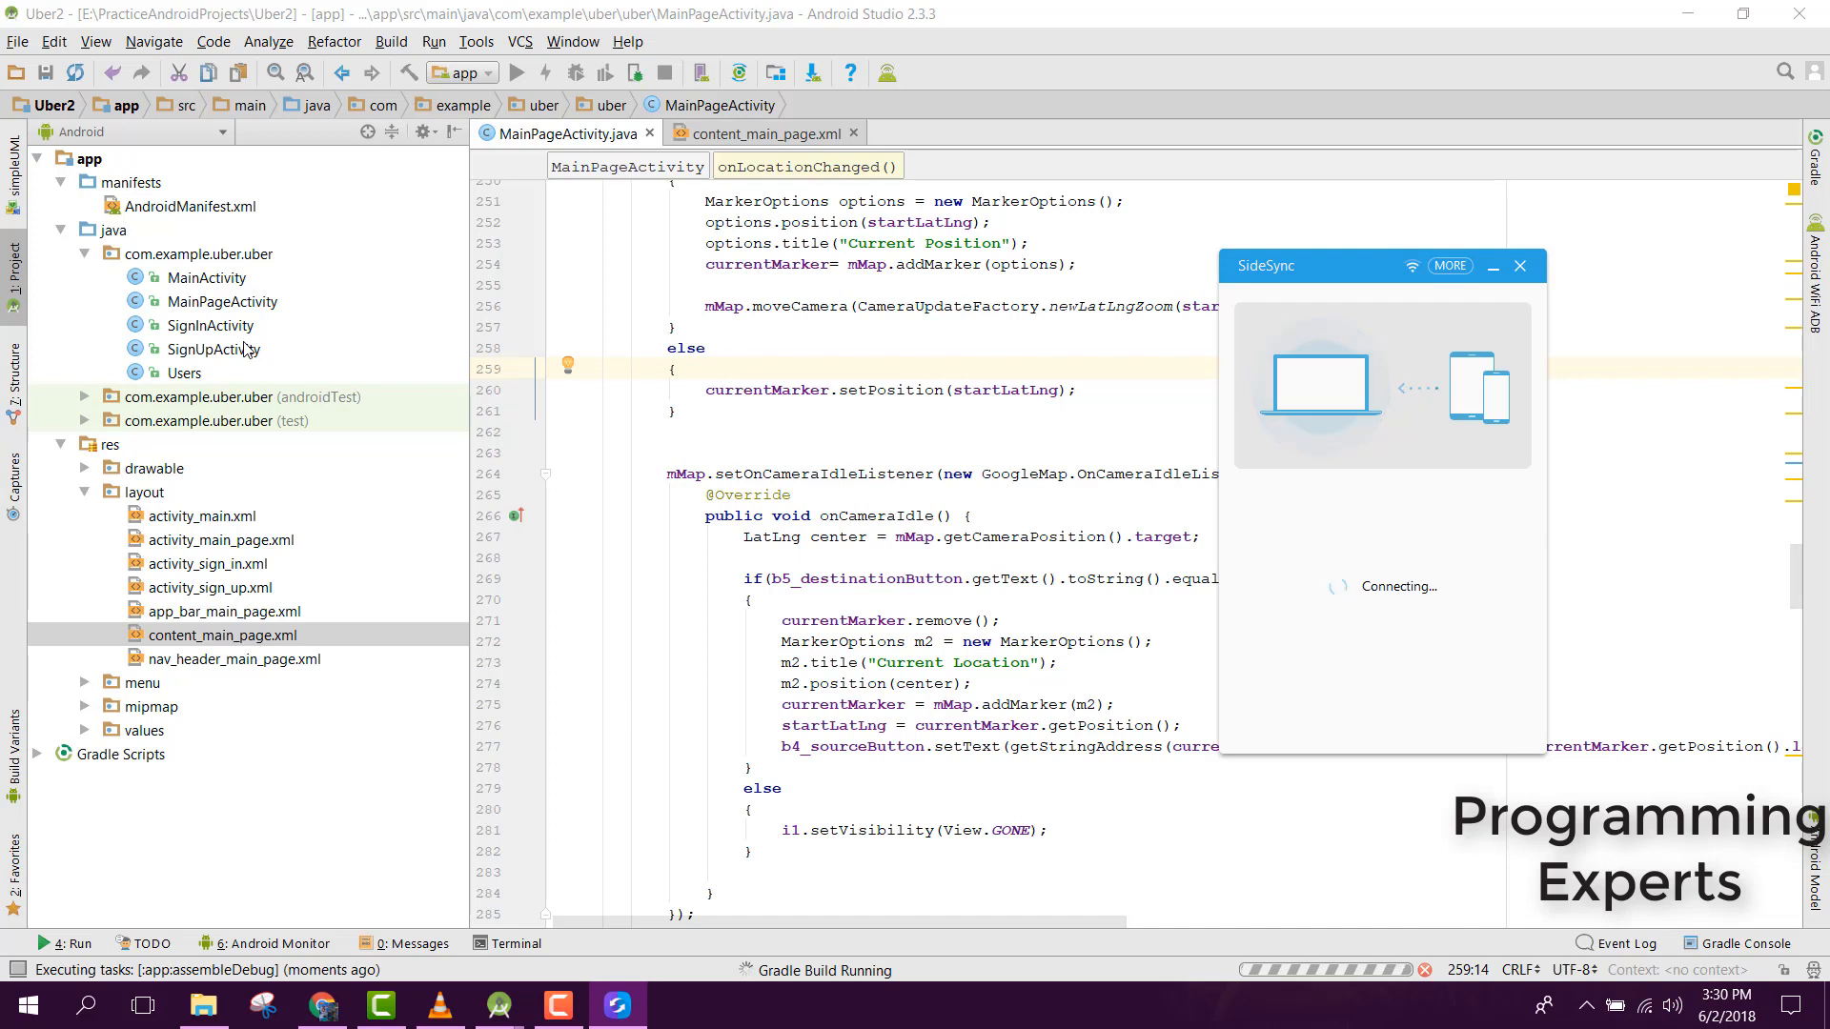
left_click(1519, 267)
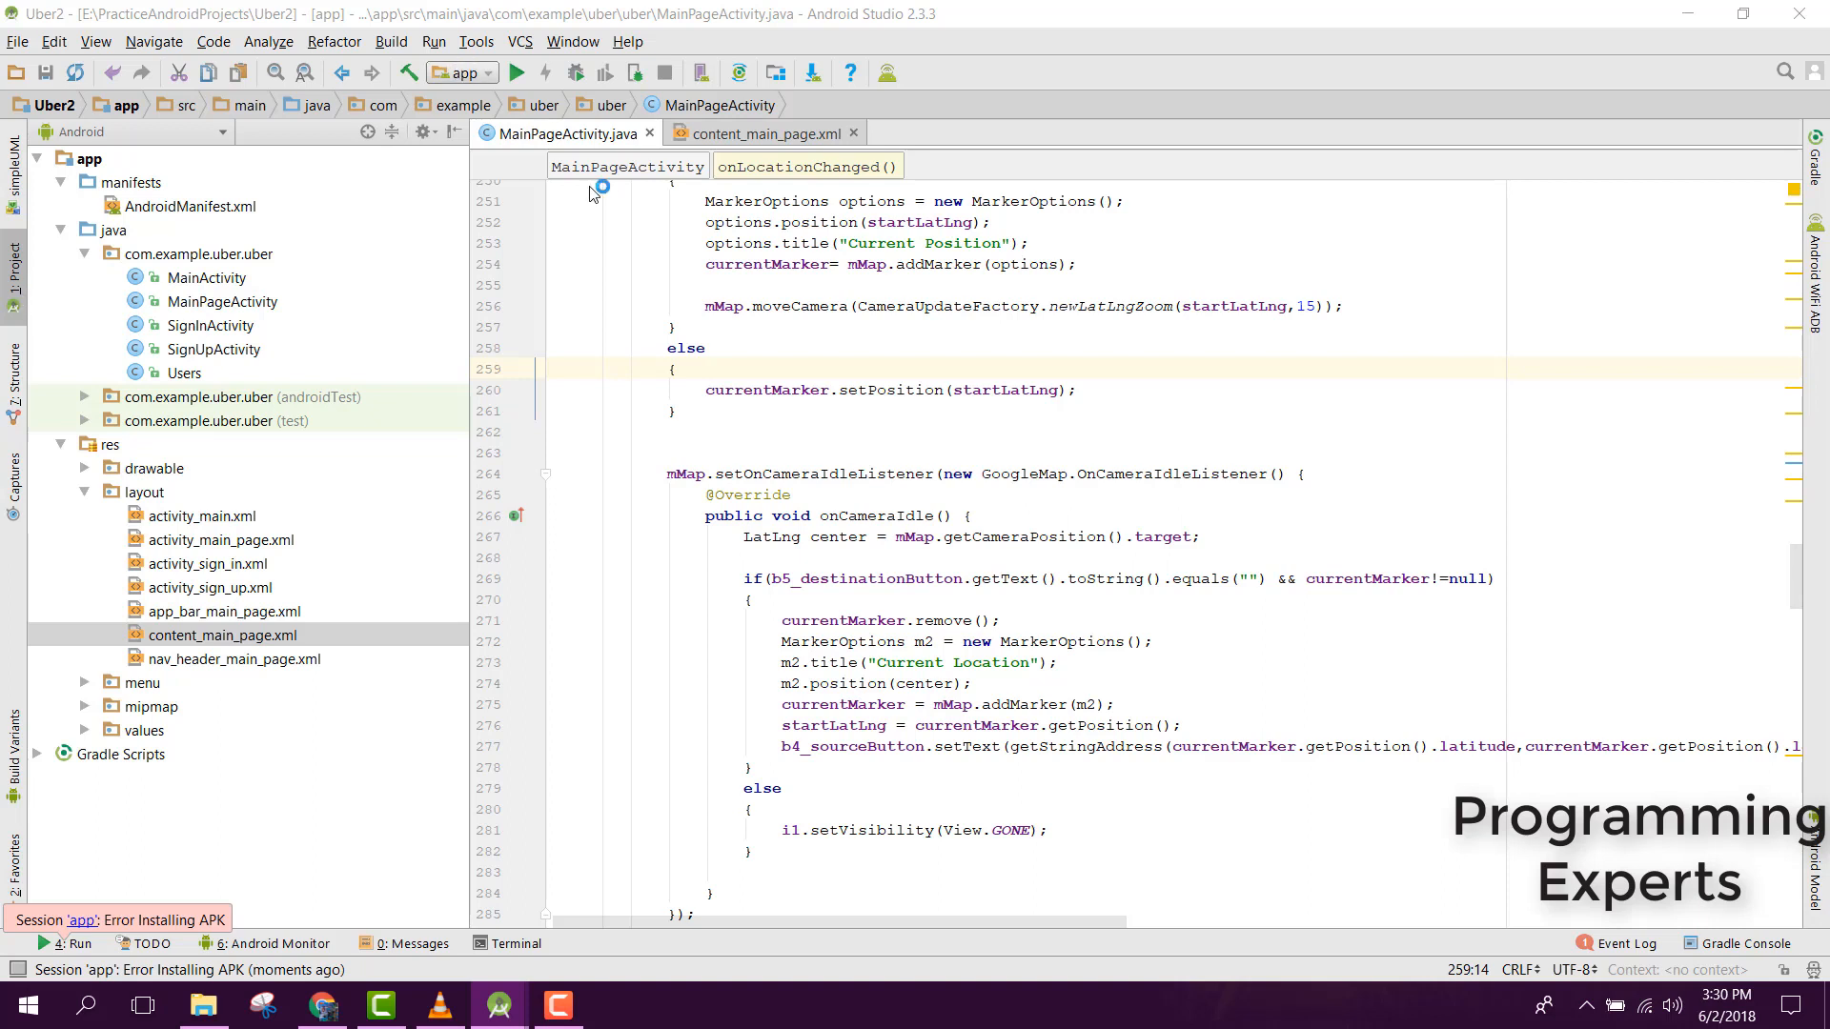
mouse_move(615, 223)
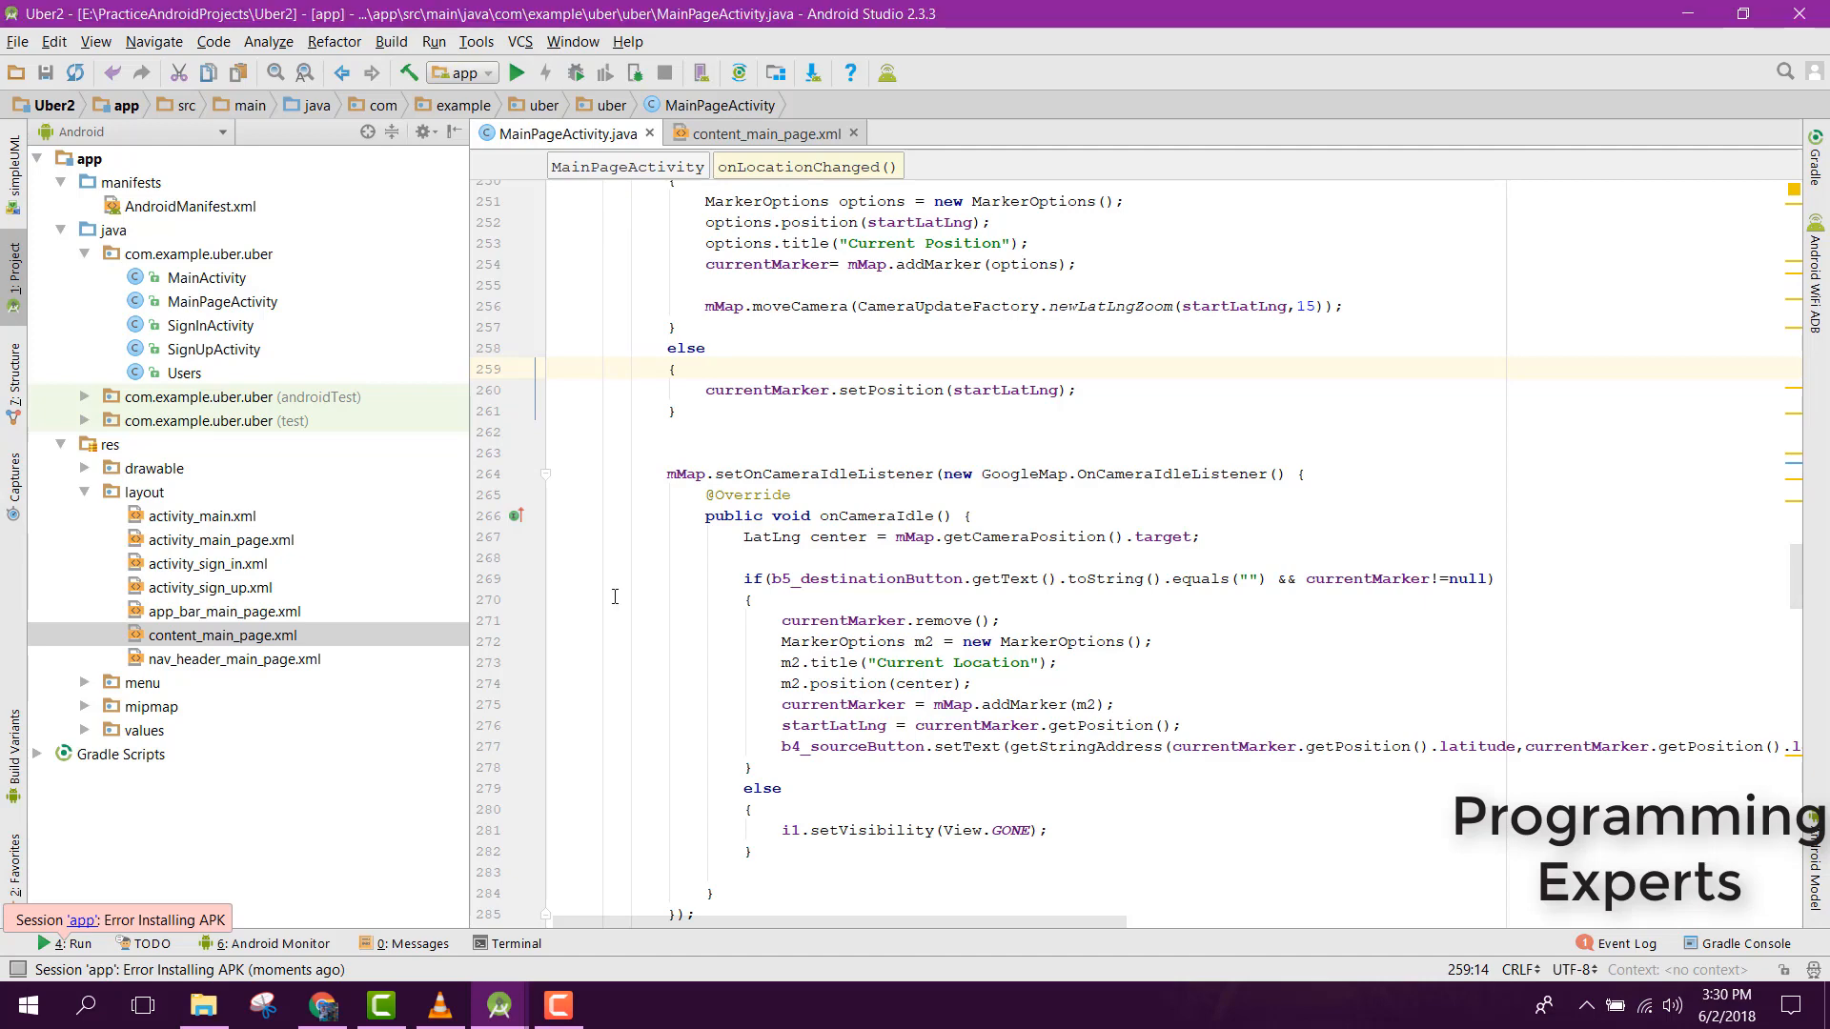
mouse_move(715, 560)
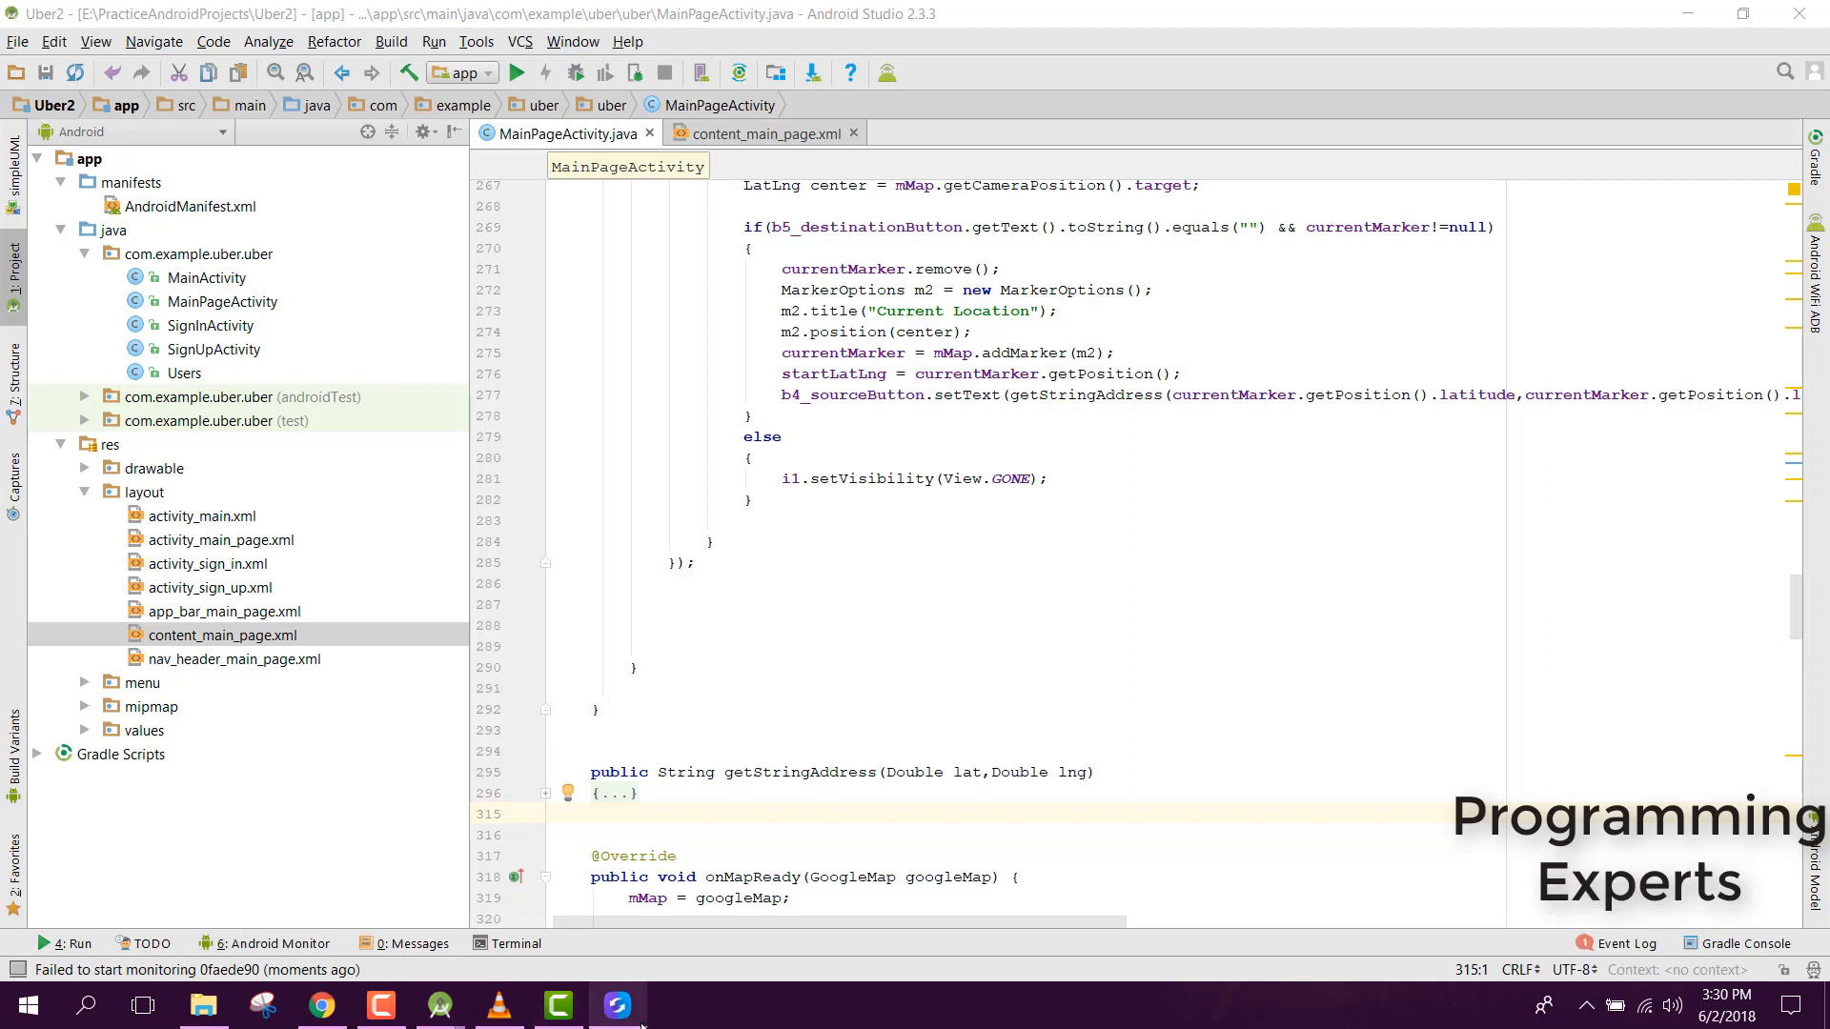
left_click(617, 1004)
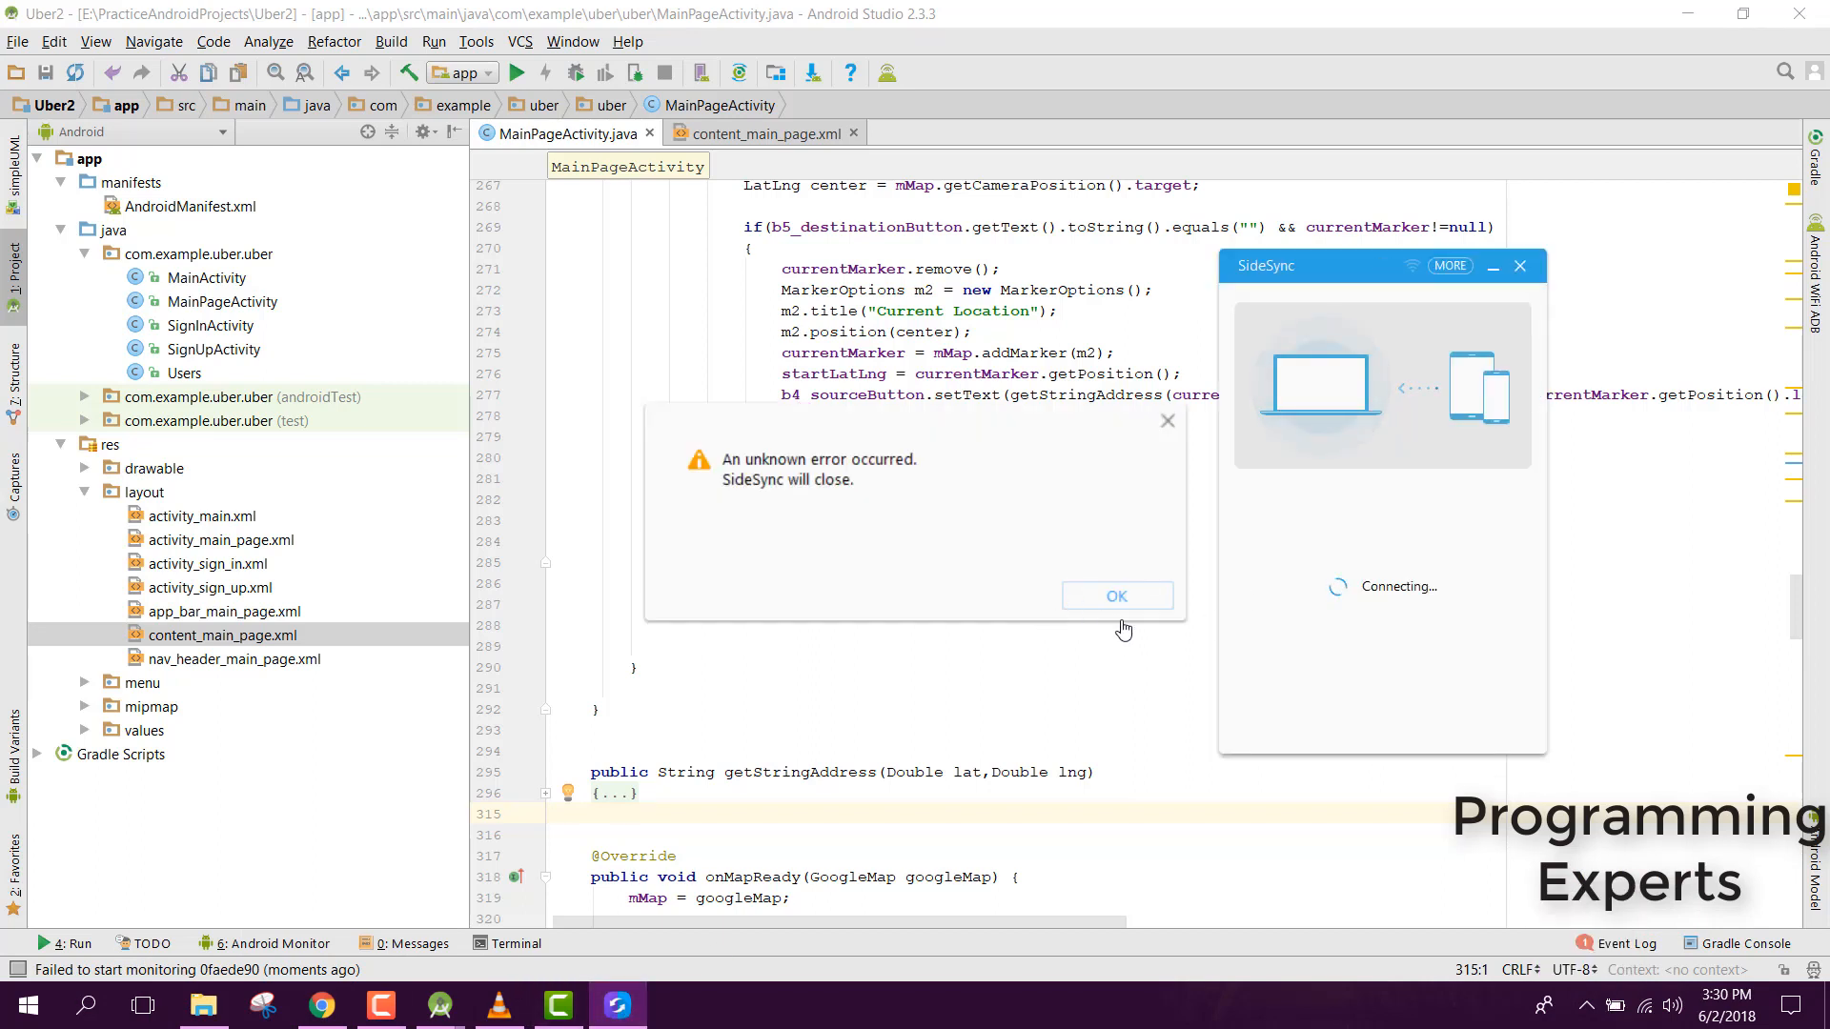
left_click(1115, 595)
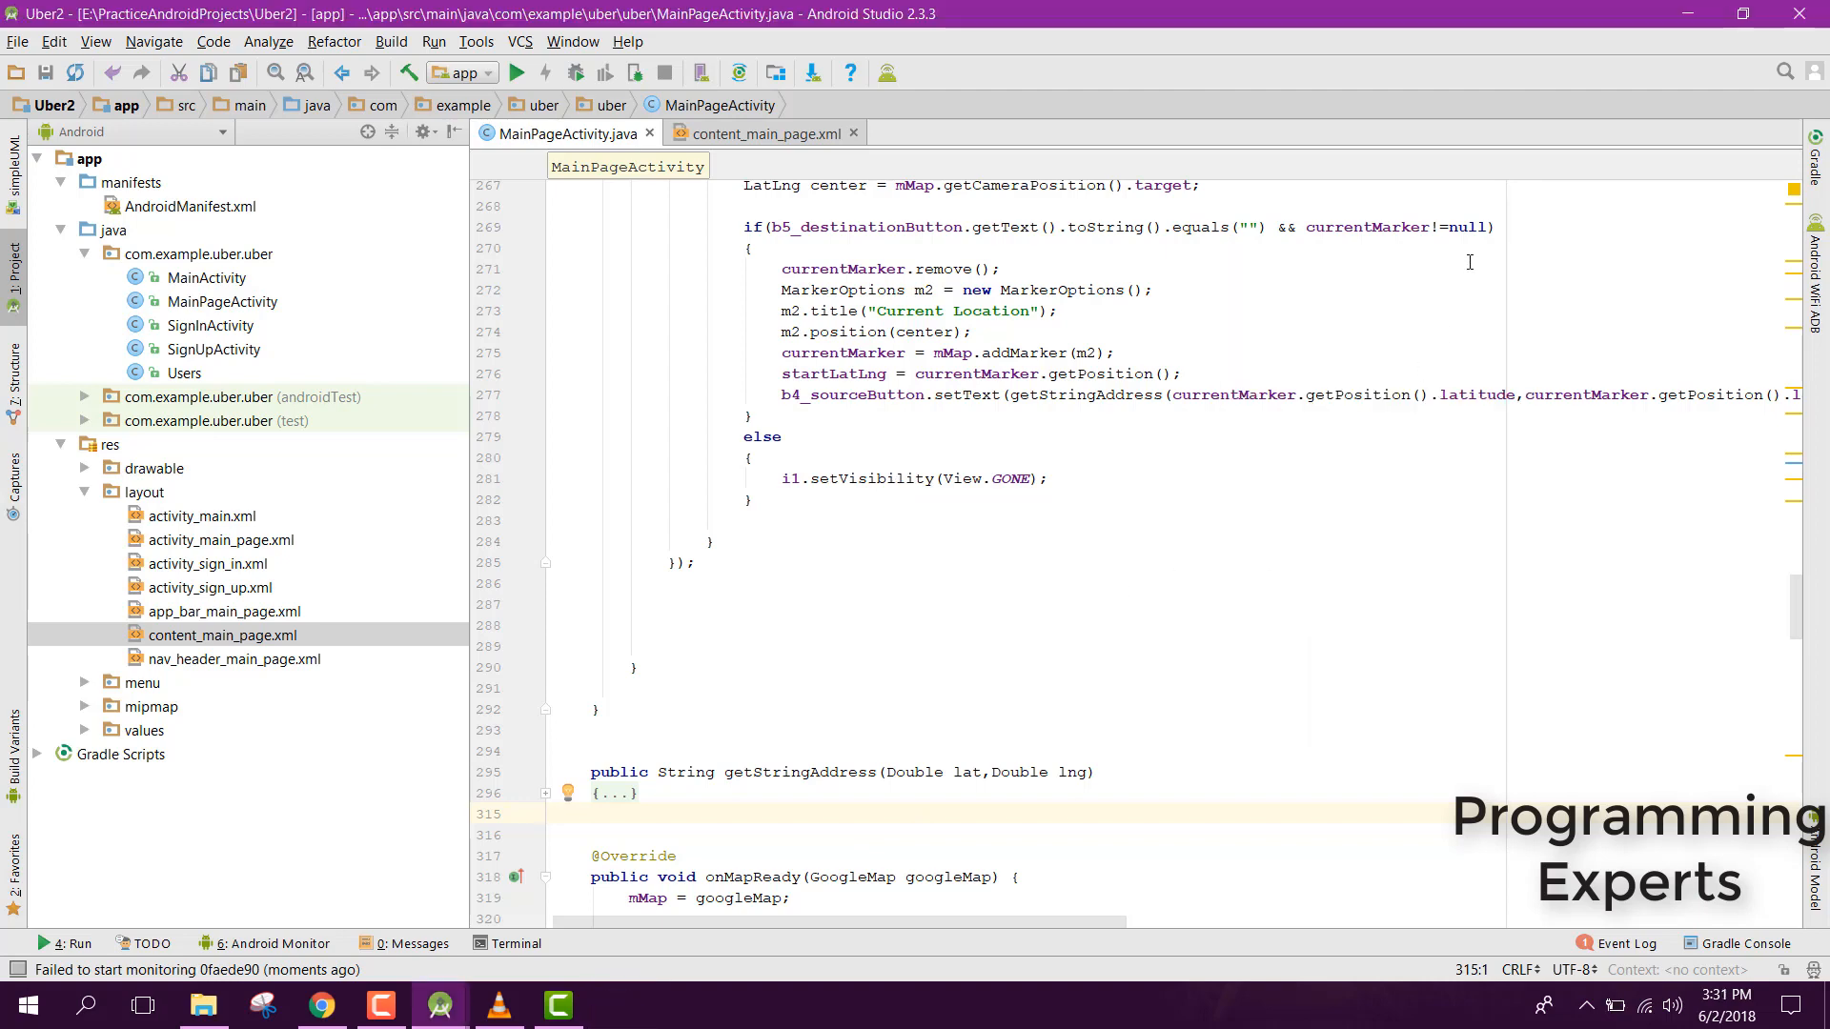
mouse_move(1233, 597)
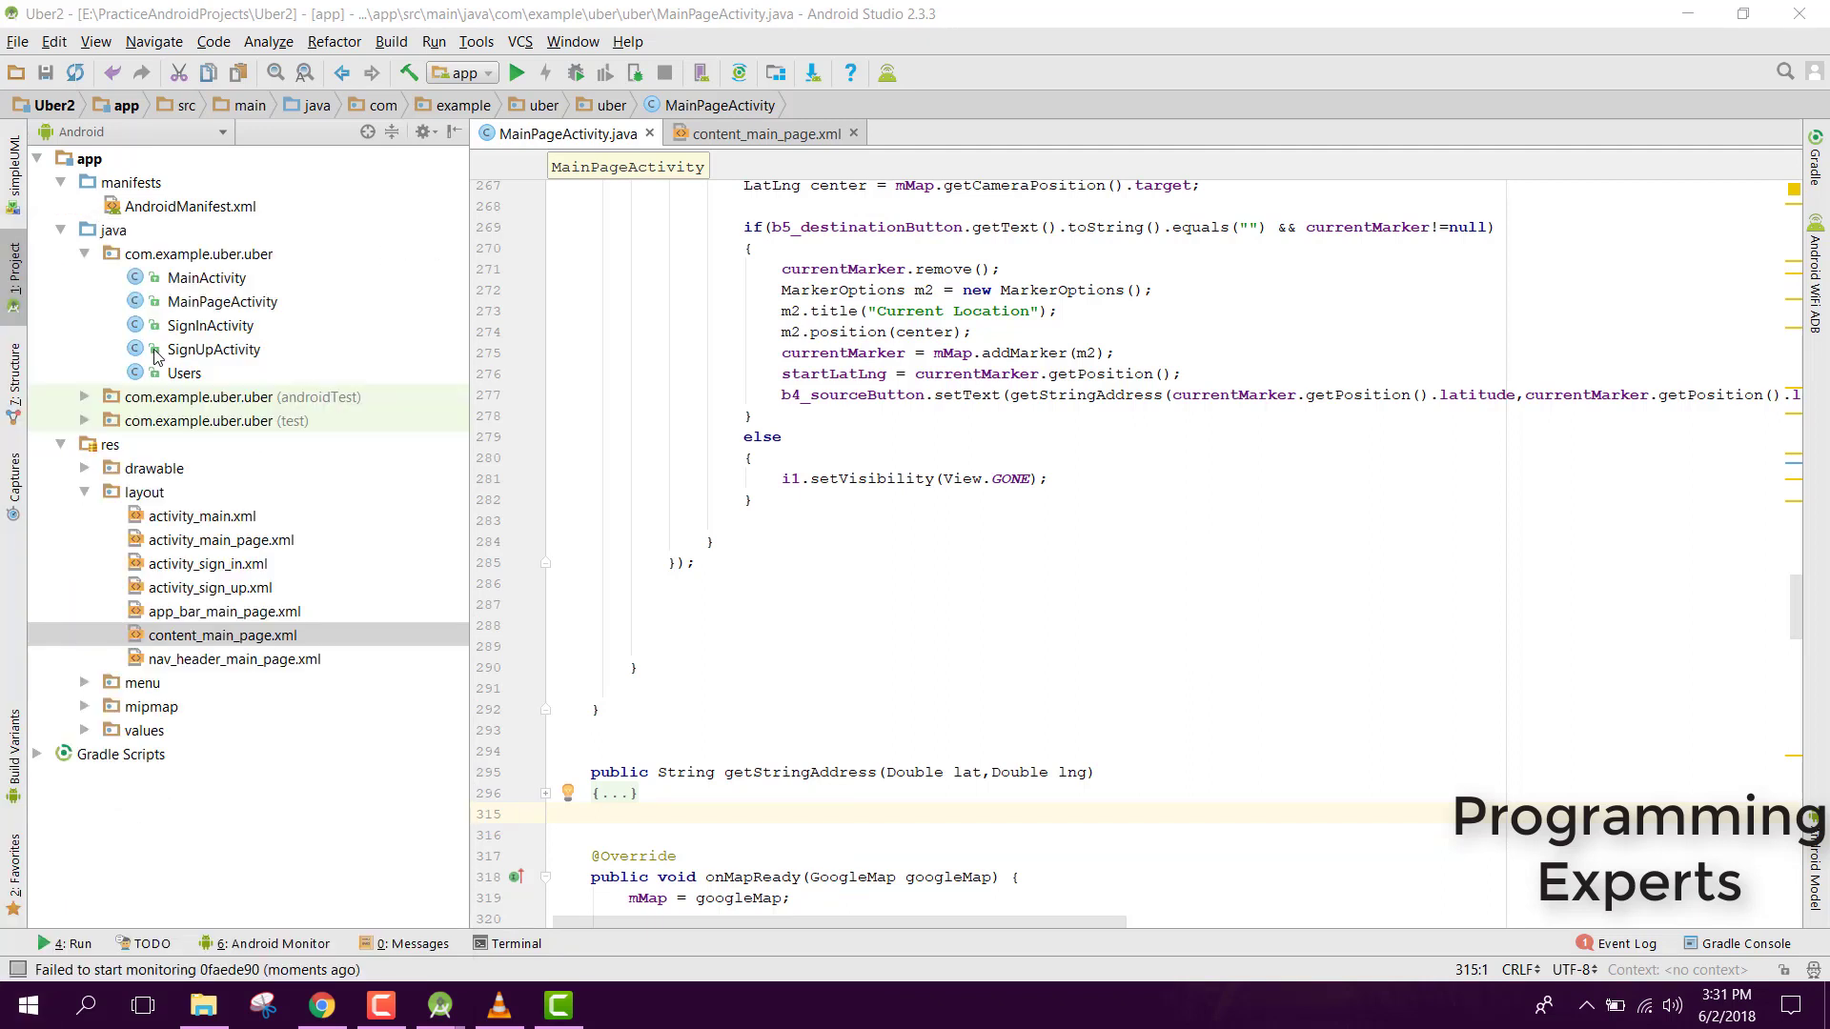
left_click(616, 1007)
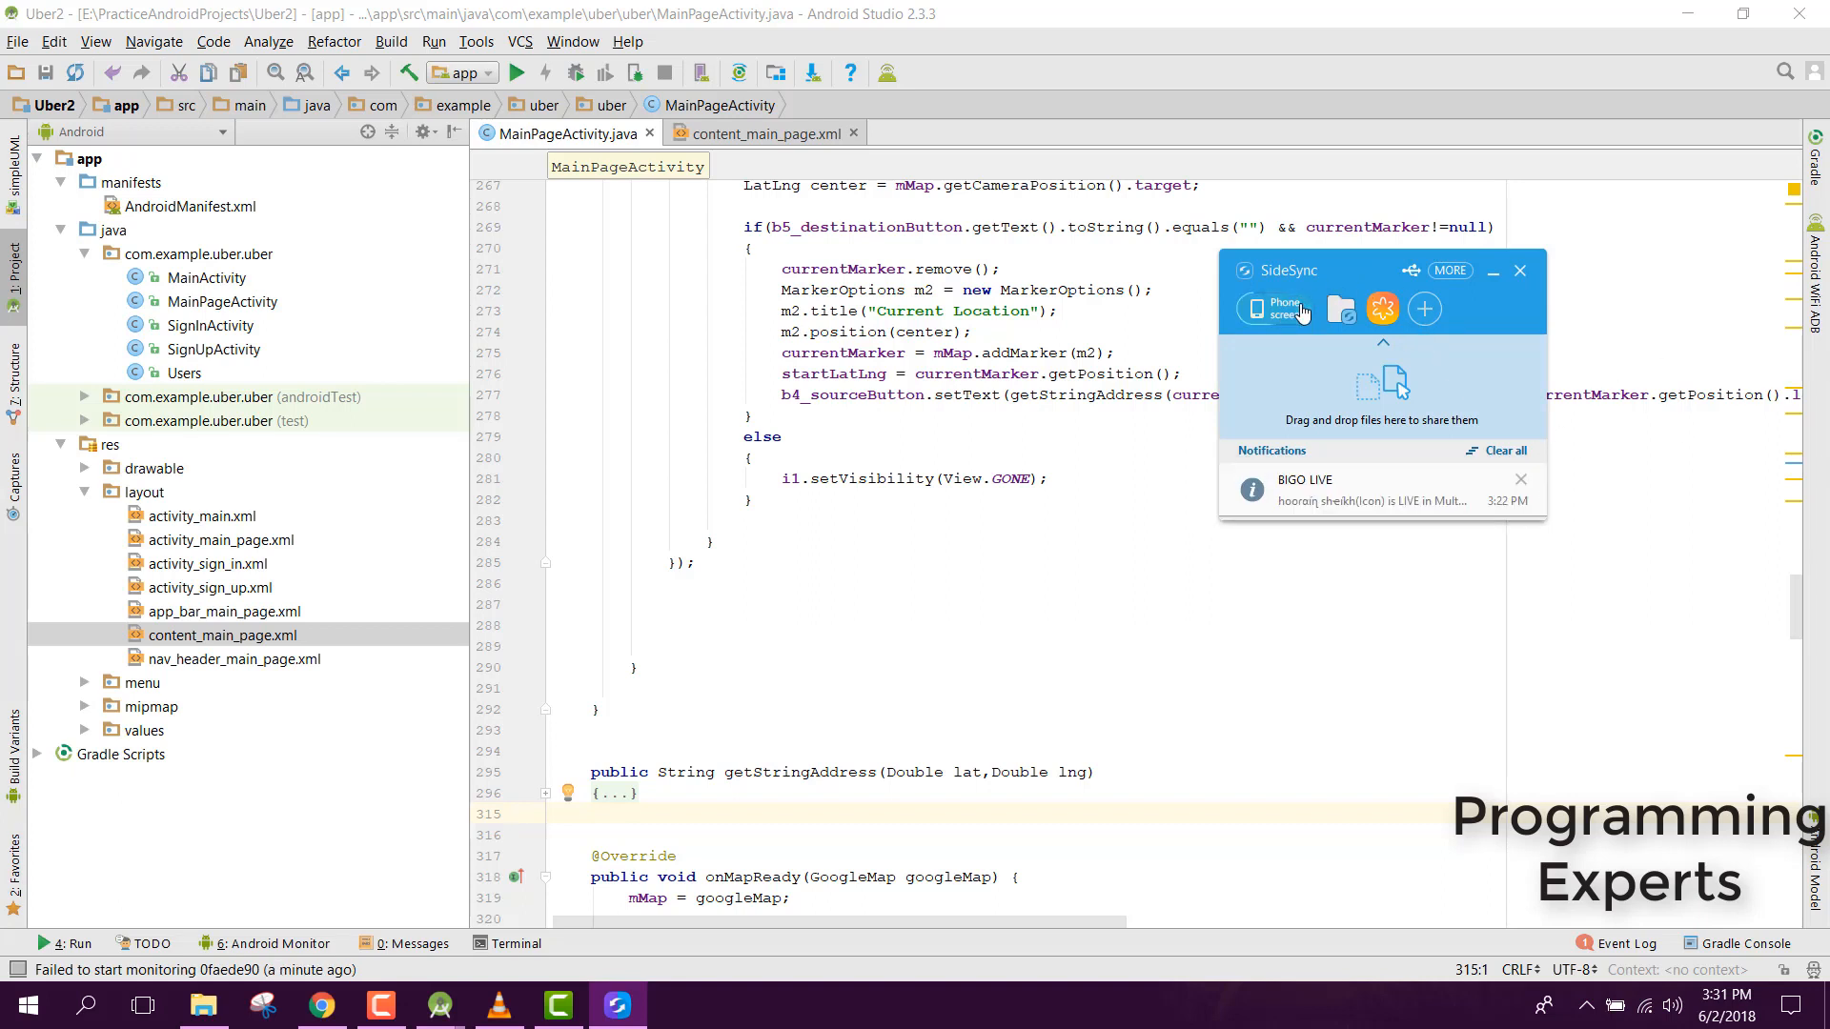
- Mirror the phone via SideSync and run the app on the Samsung device
left_click(516, 70)
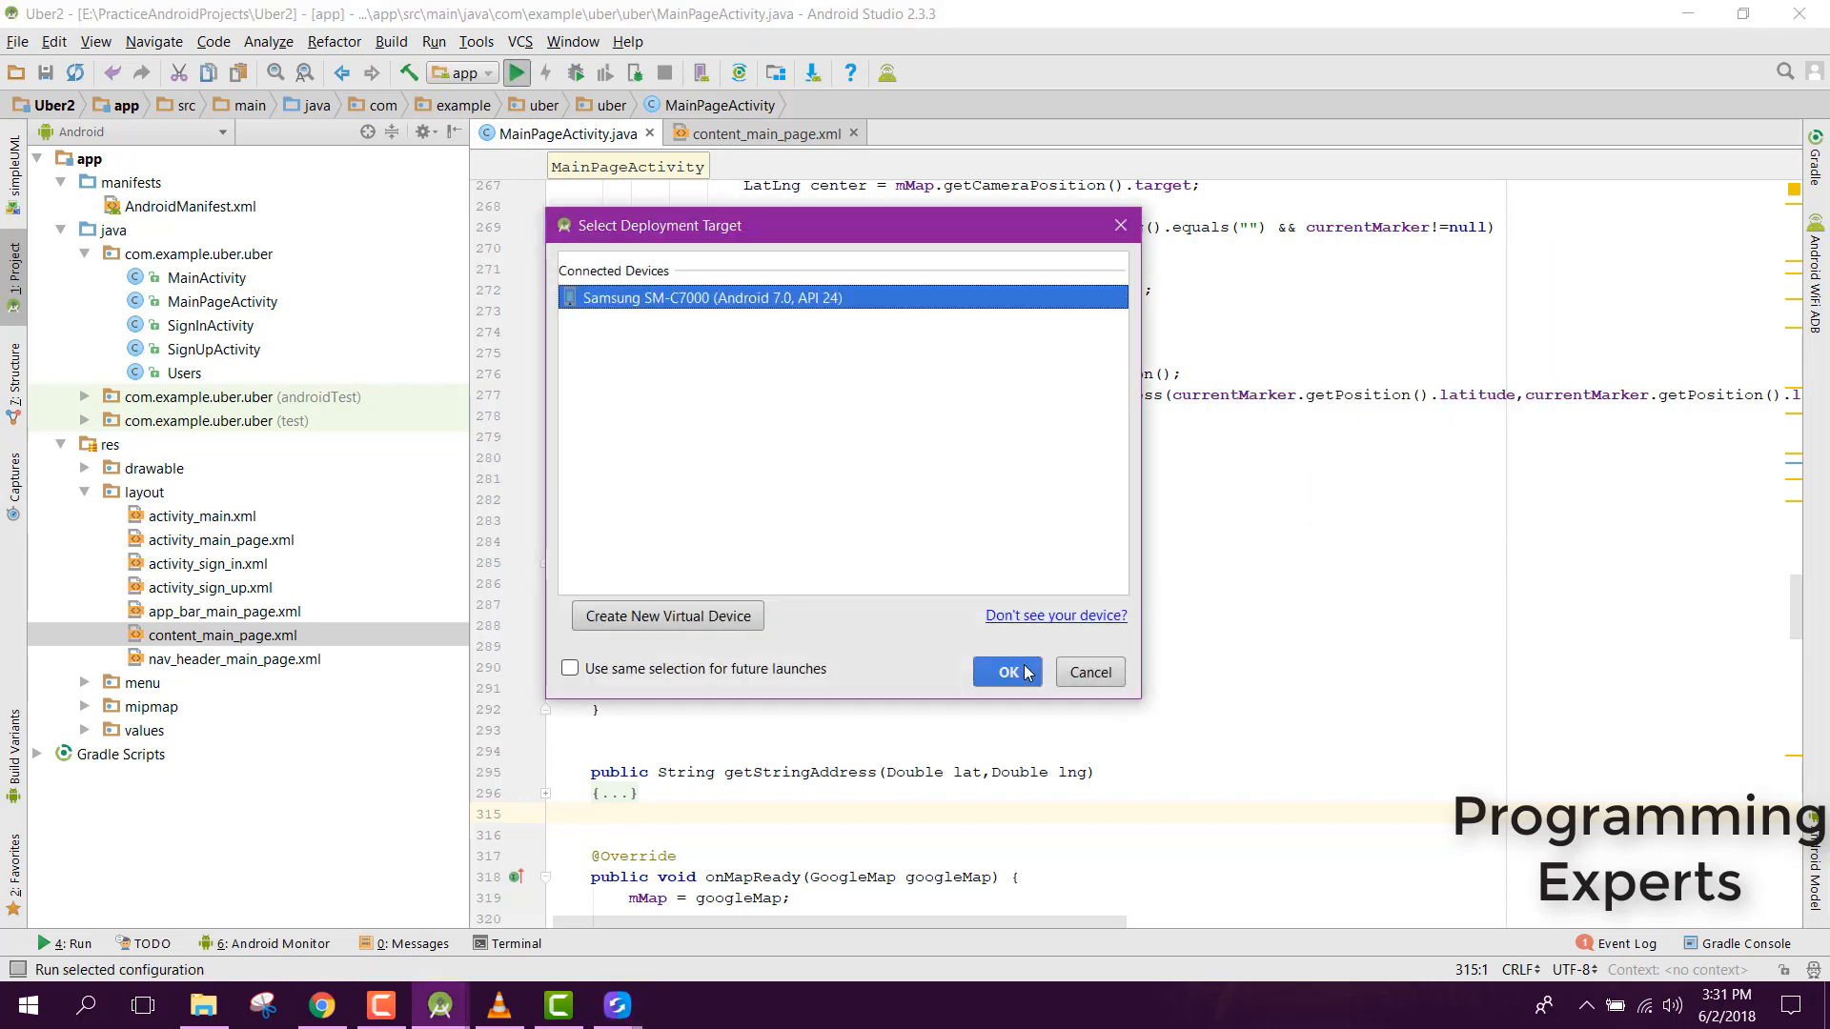
left_click(1005, 671)
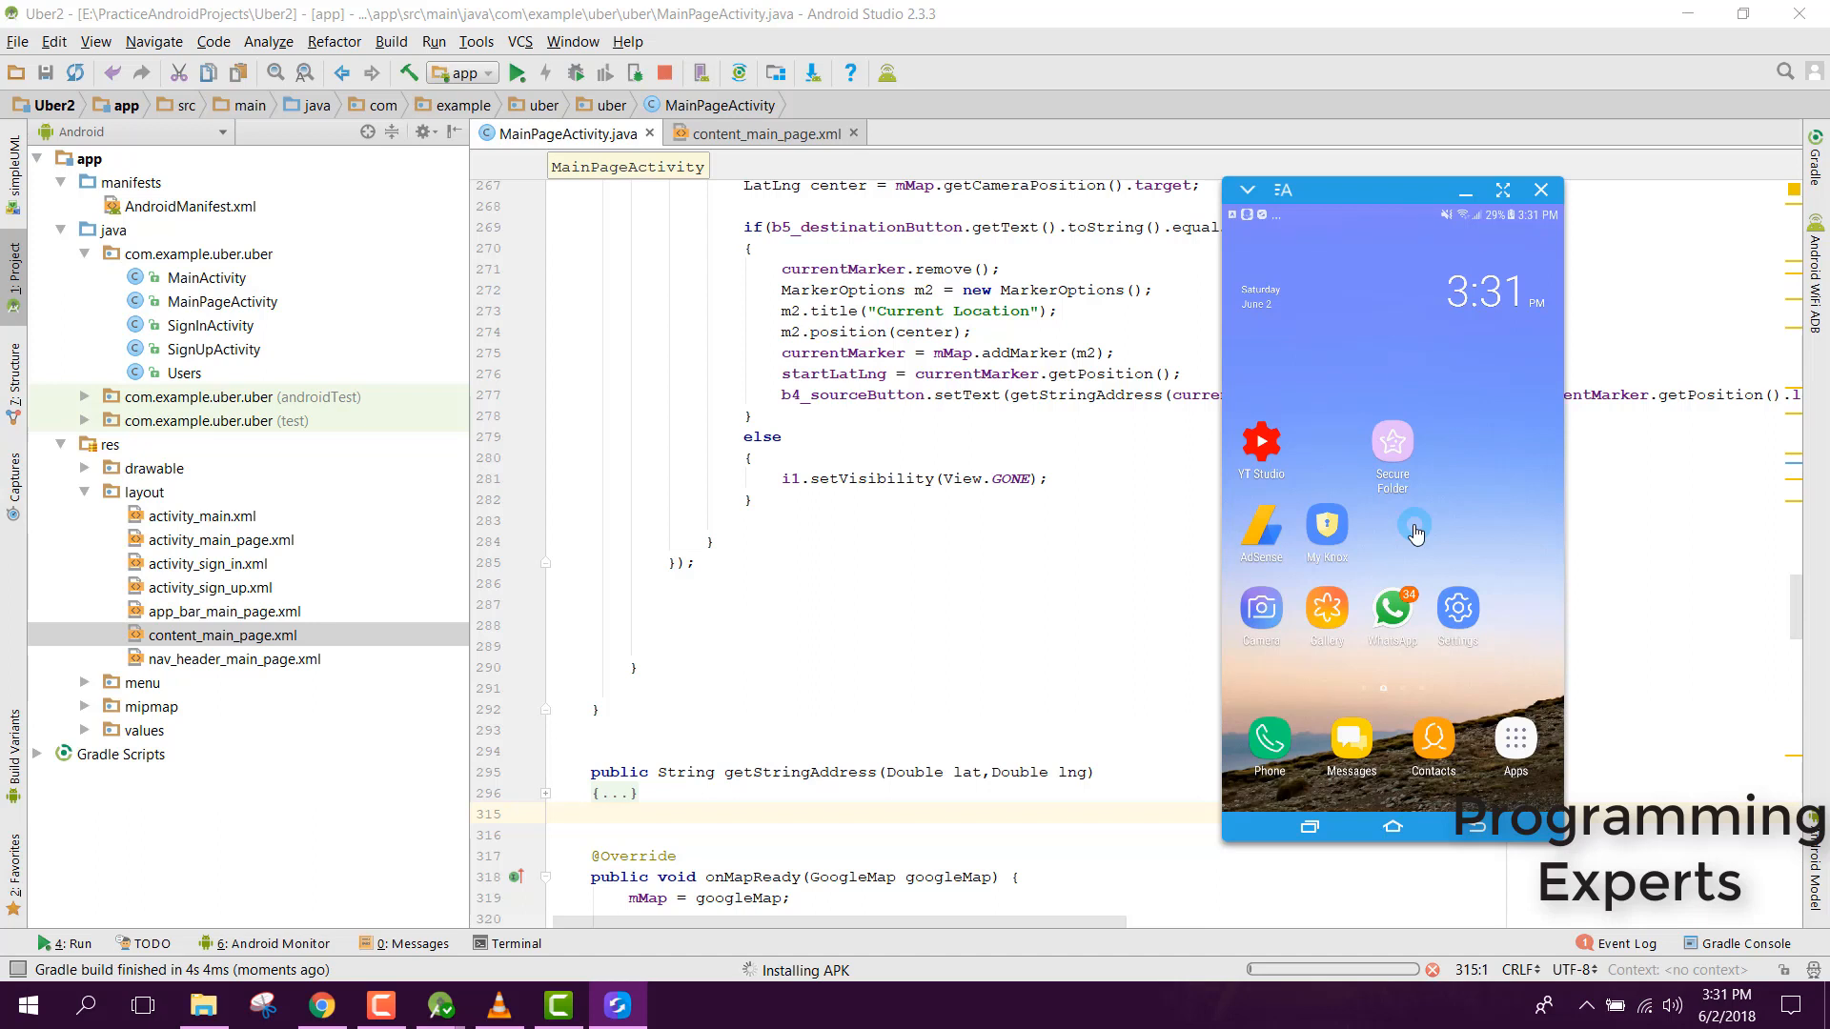
mouse_move(1426, 500)
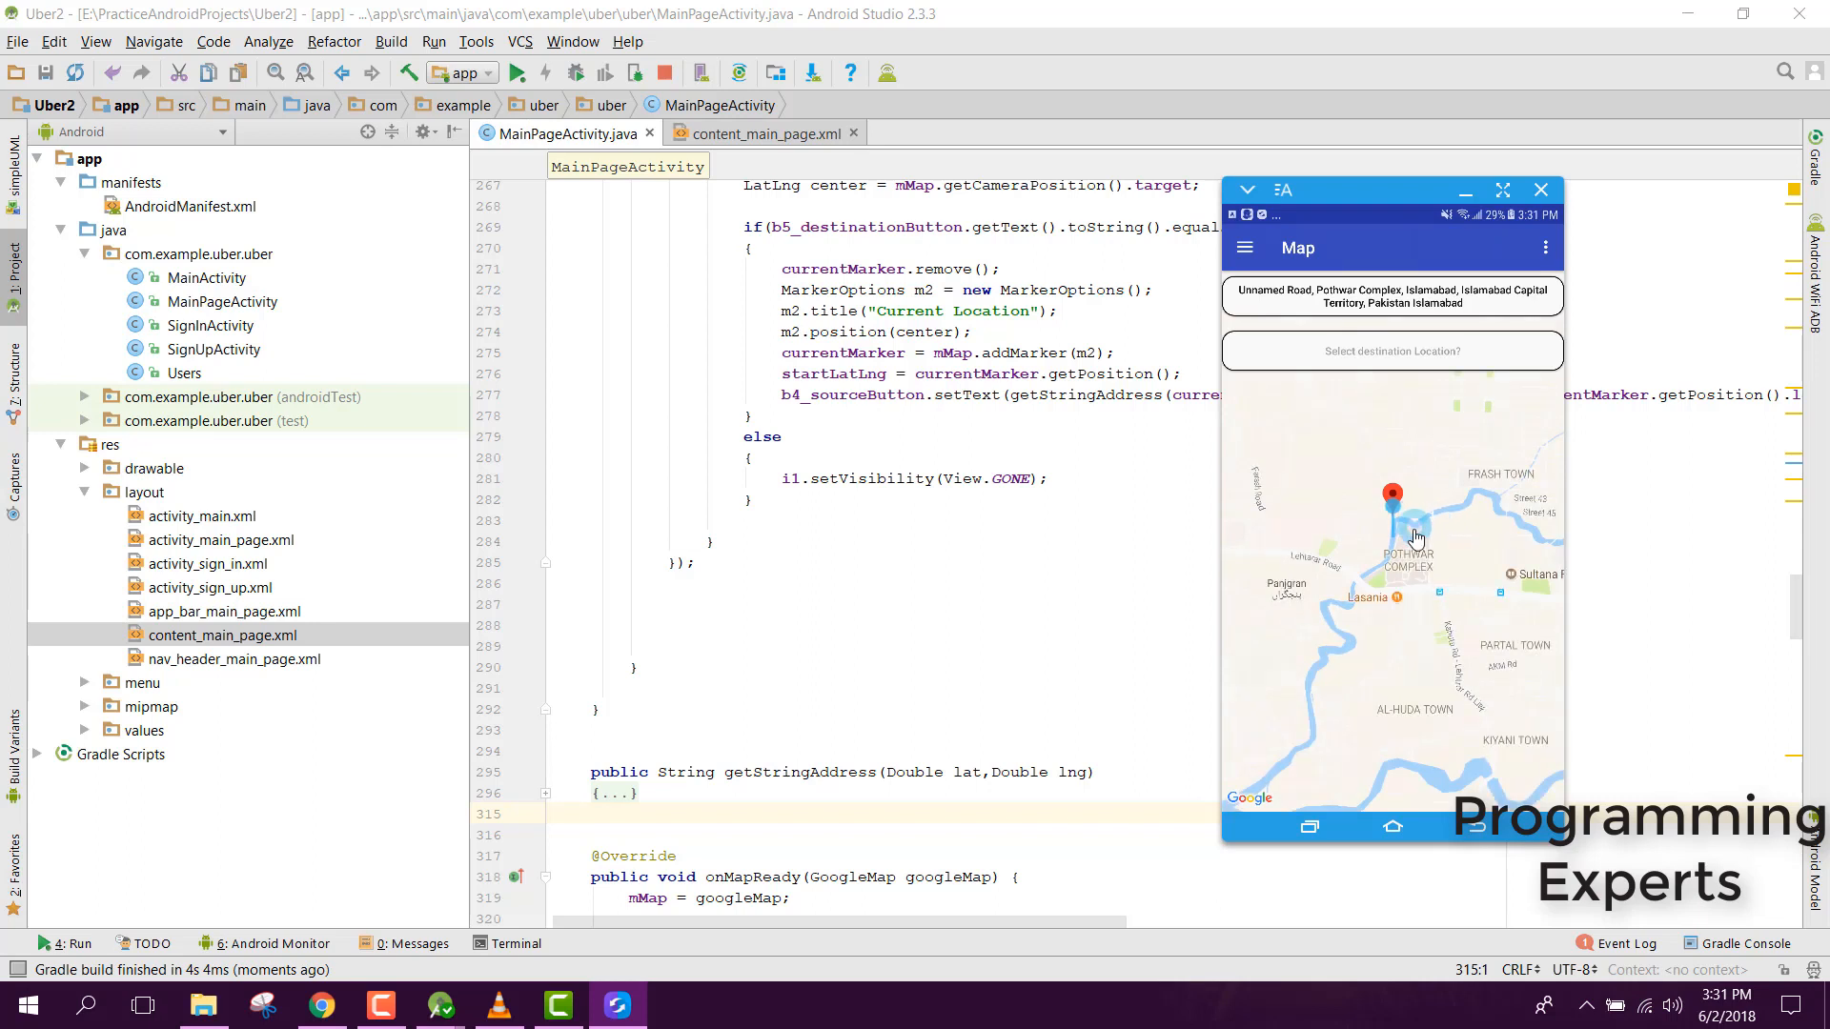
mouse_move(1397, 396)
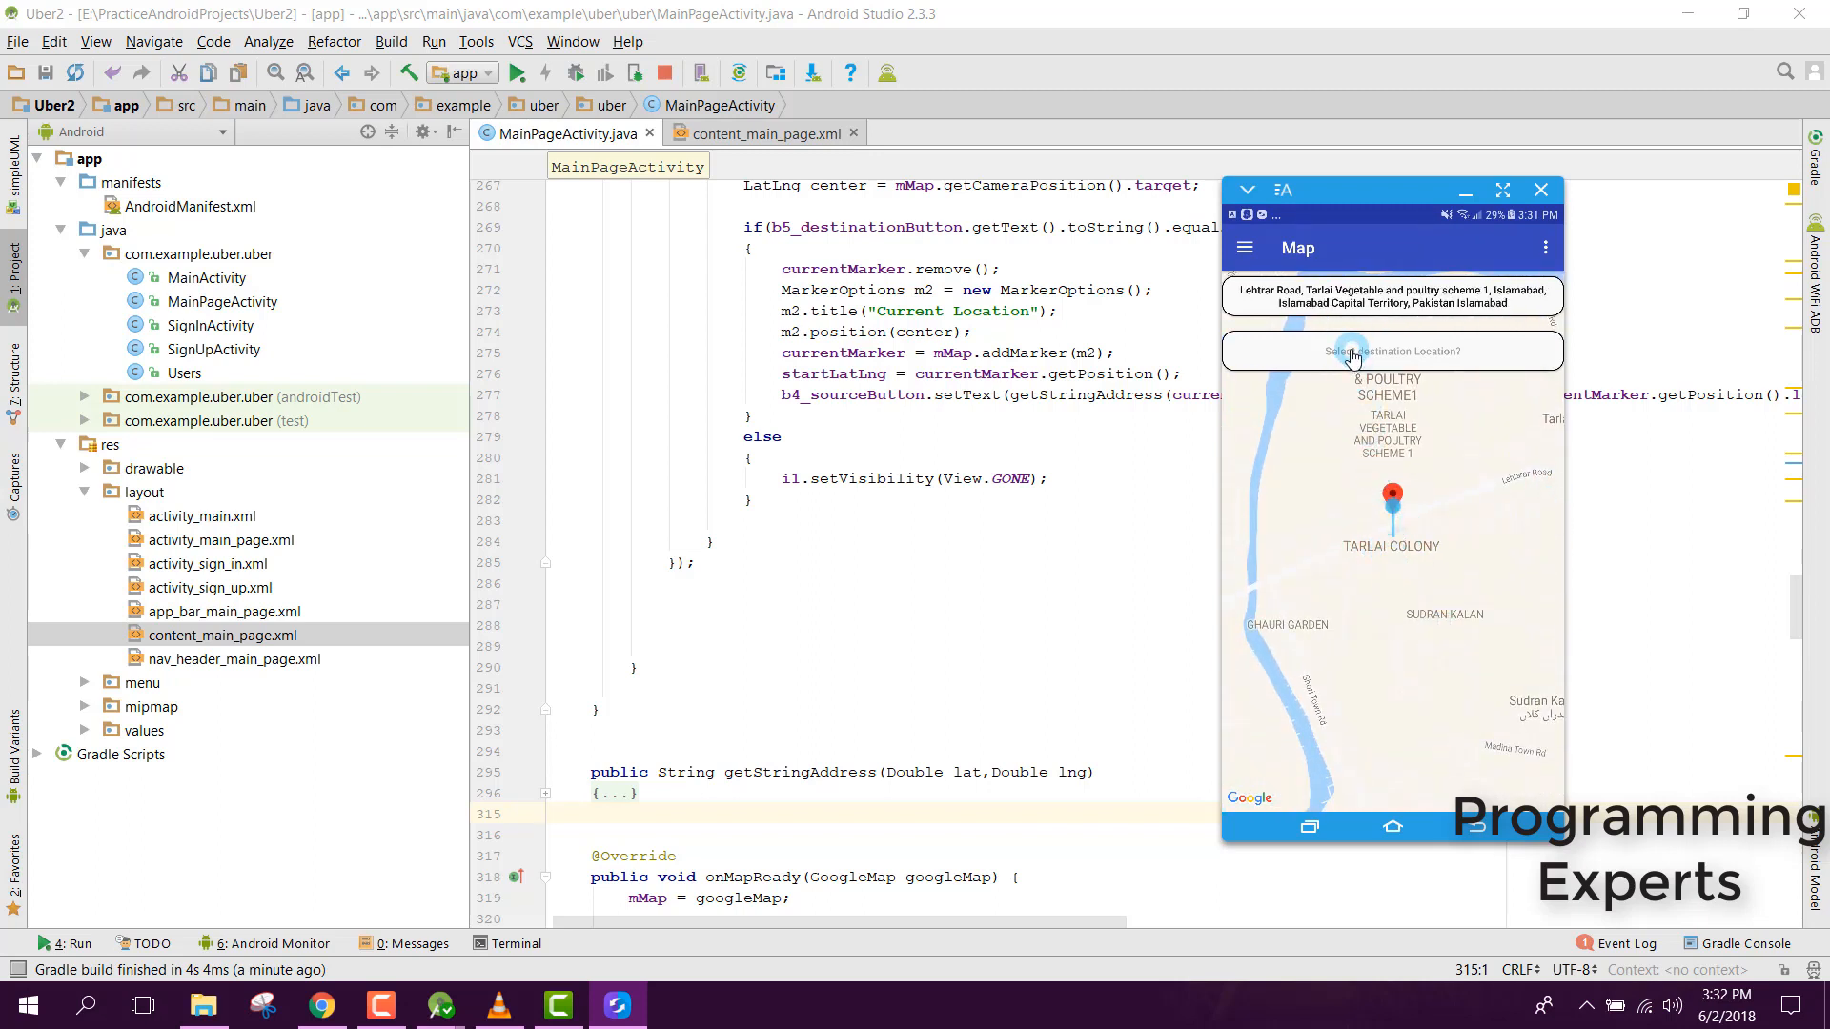
- Search 'Mehraban' in the app's destination place picker
left_click(1392, 351)
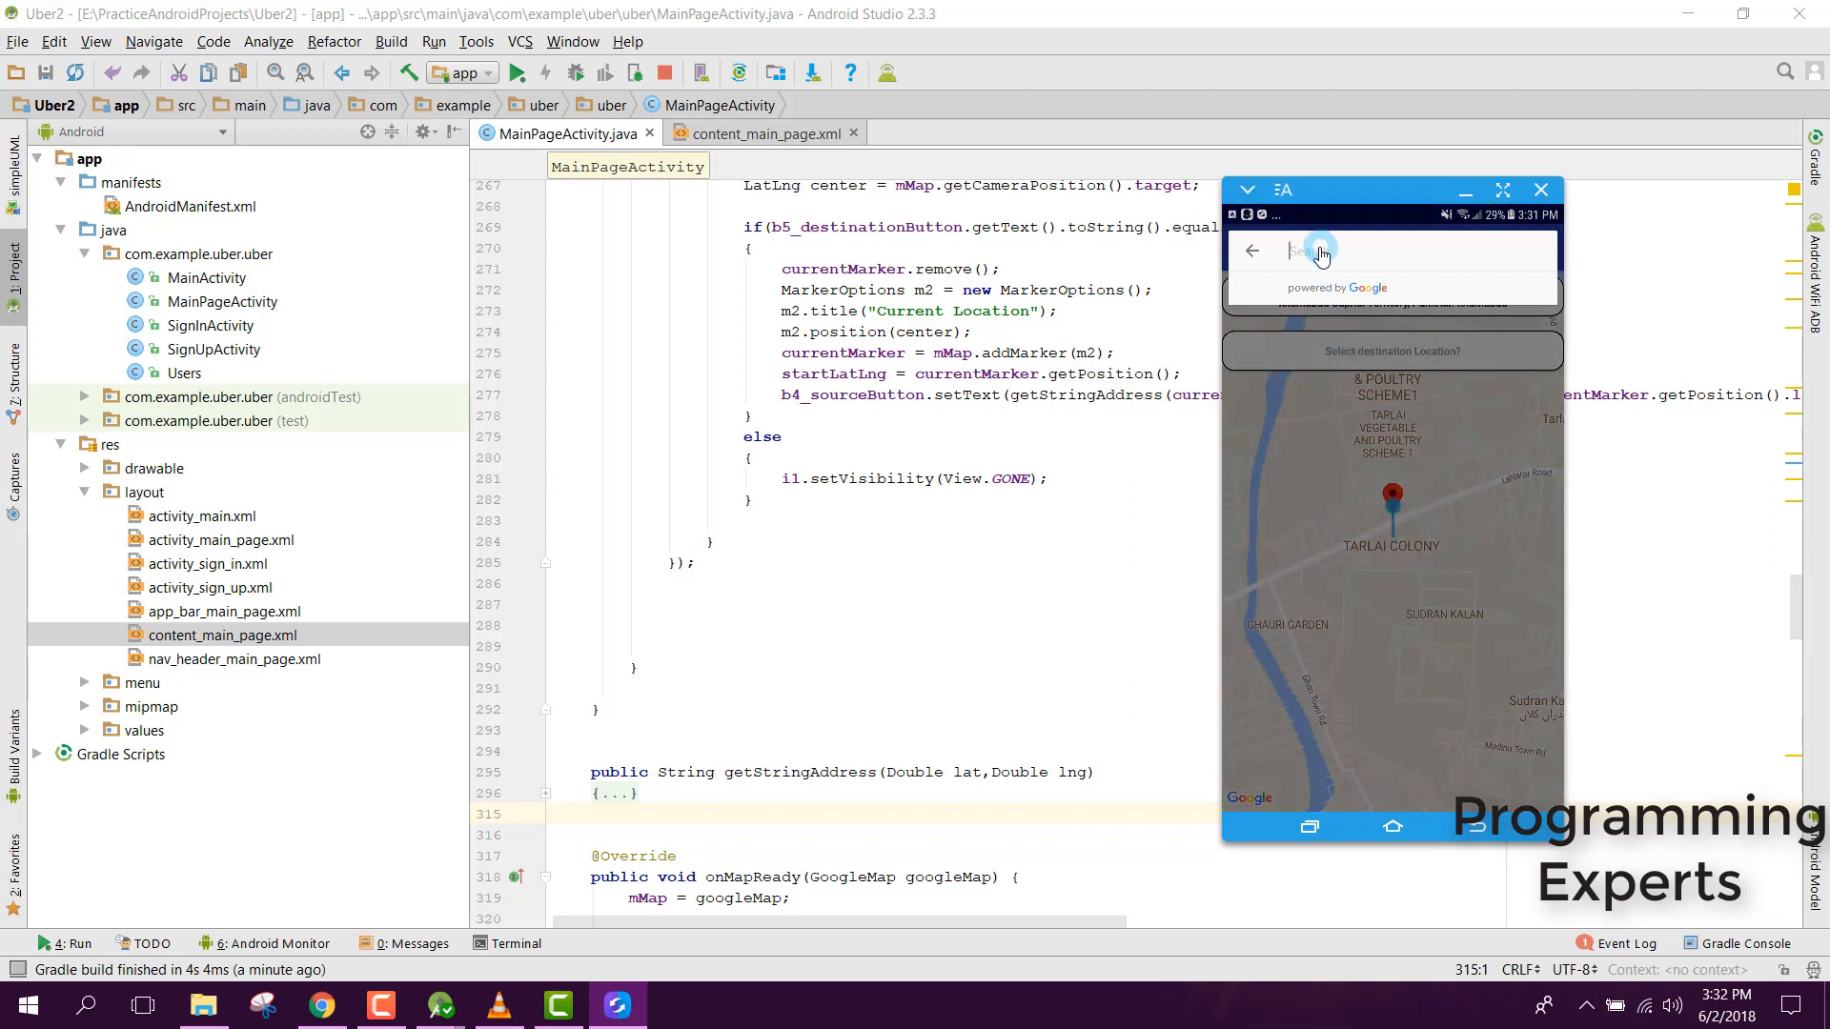
type("Mehraban")
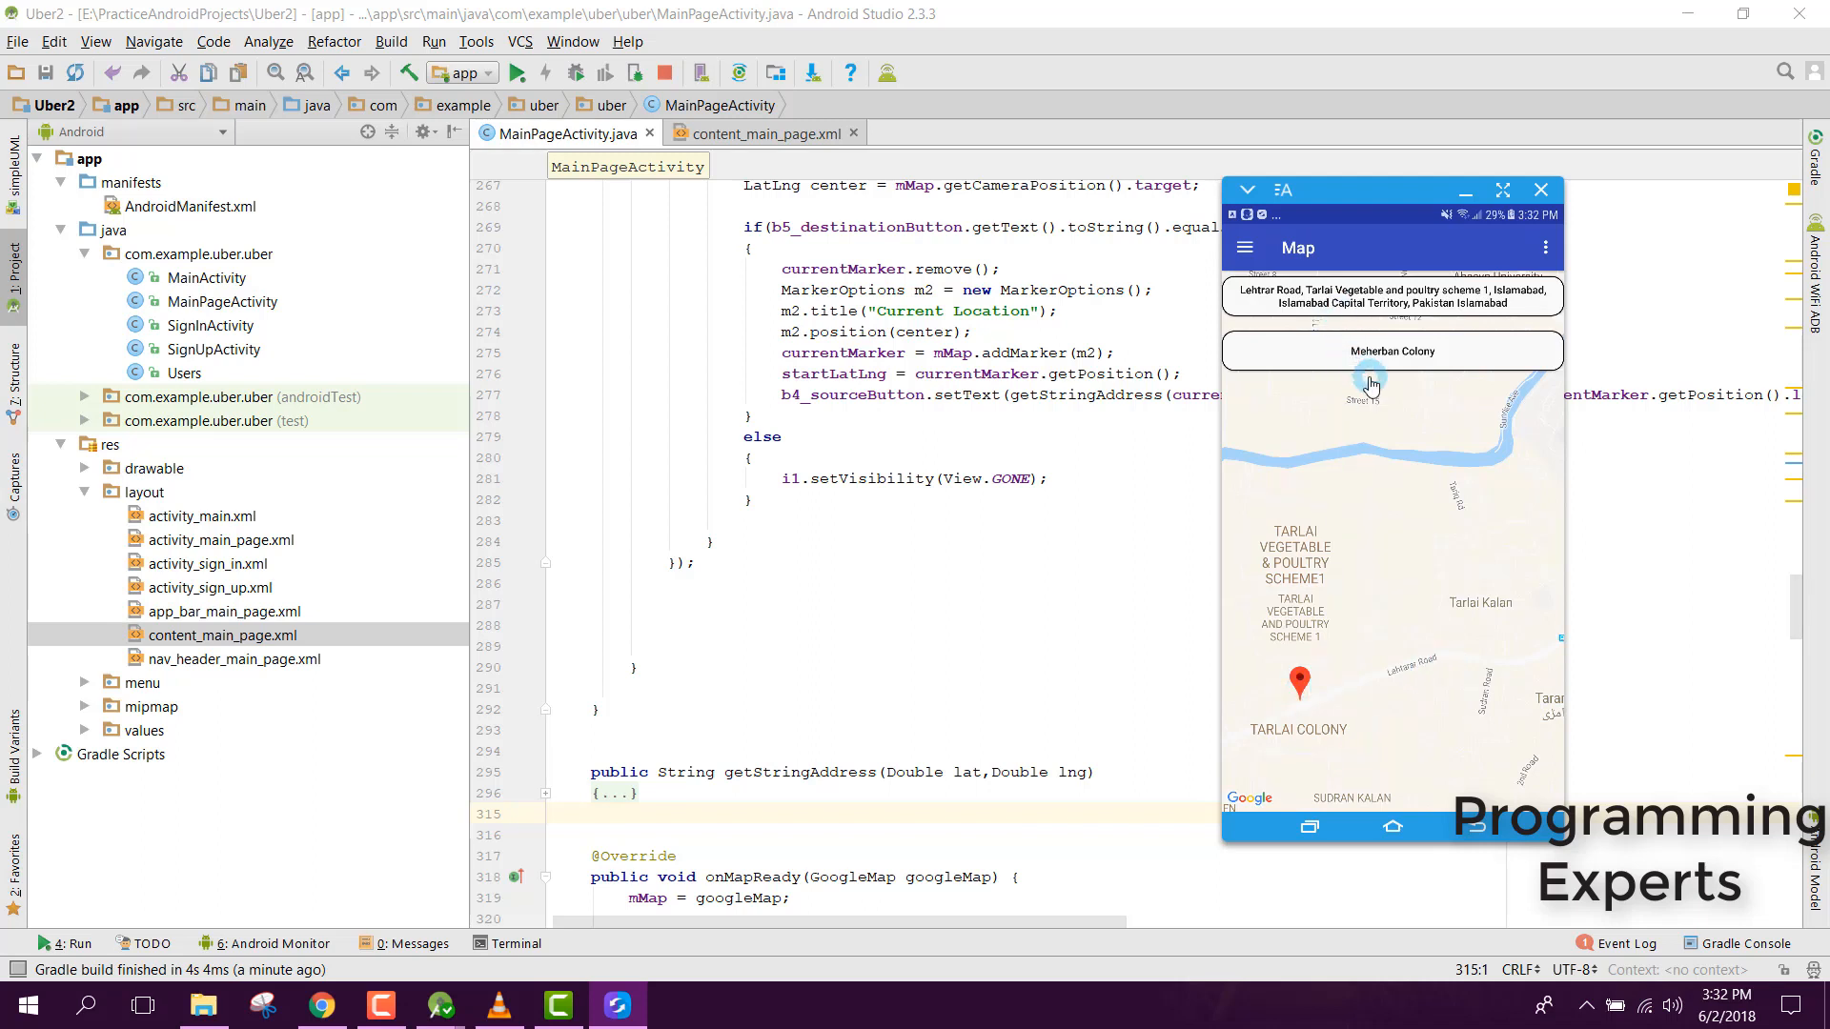
mouse_move(1374, 391)
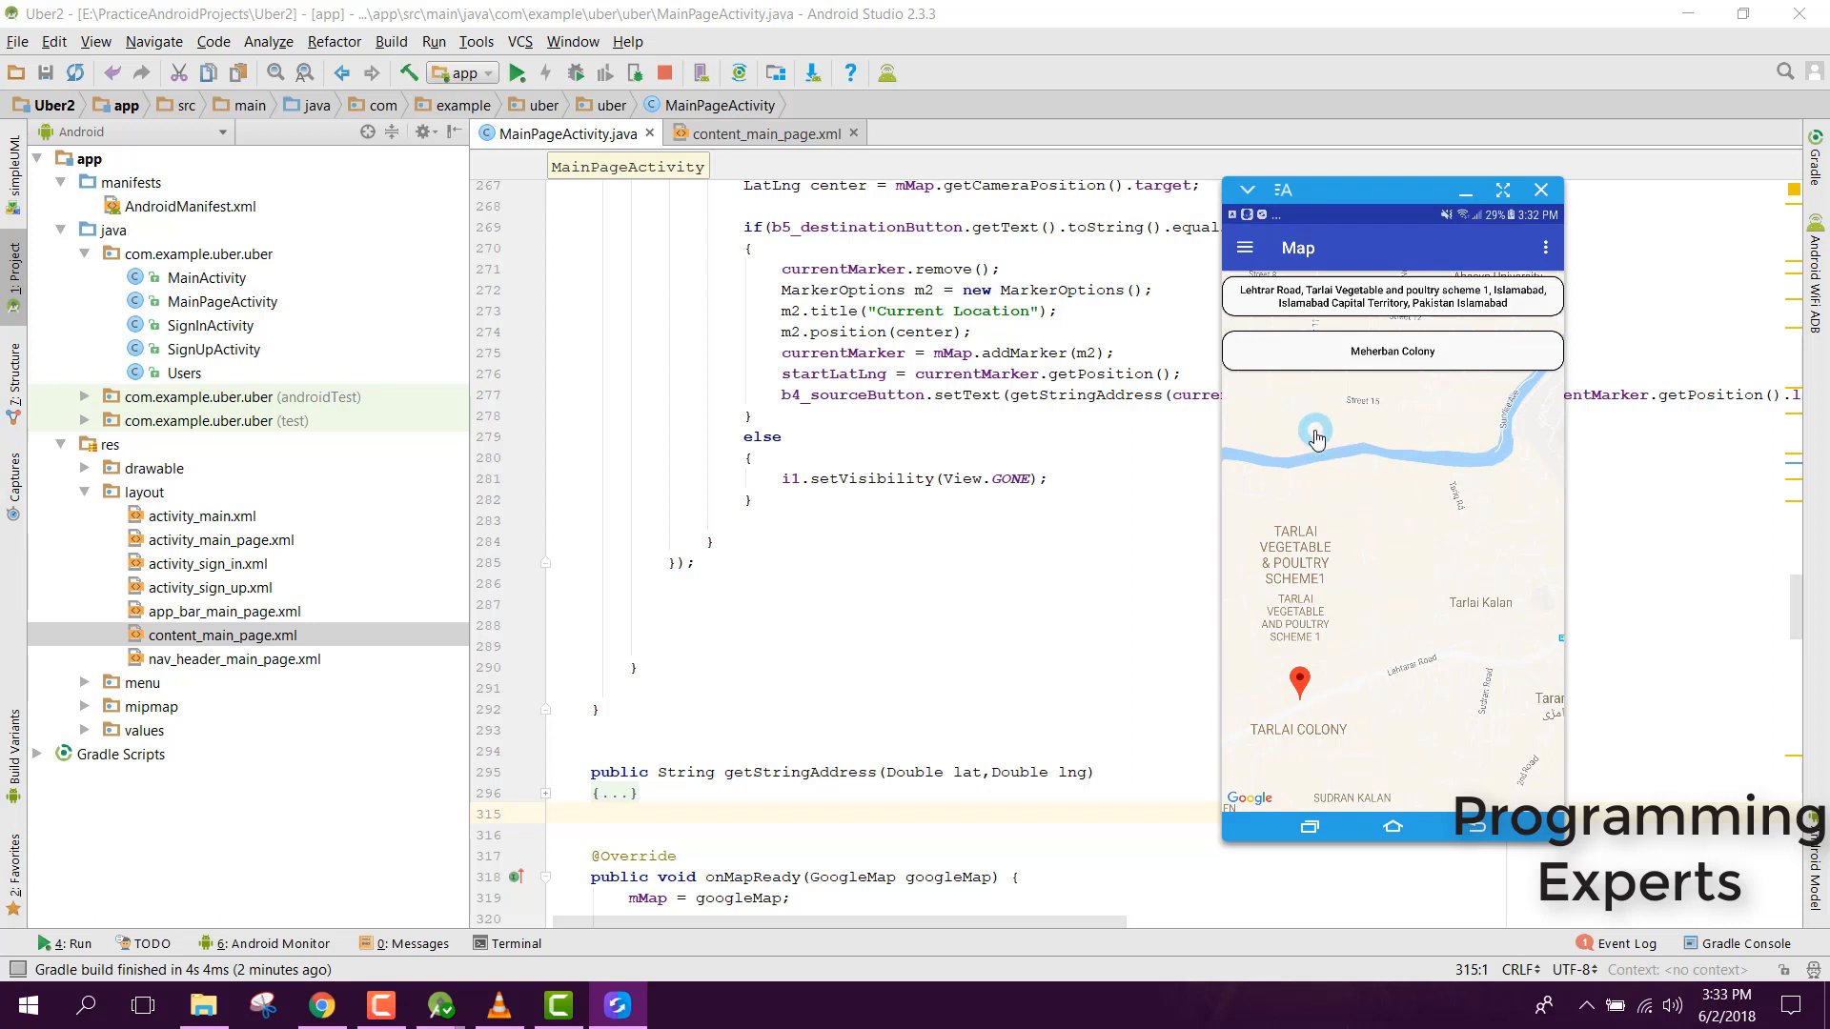
mouse_move(1352, 486)
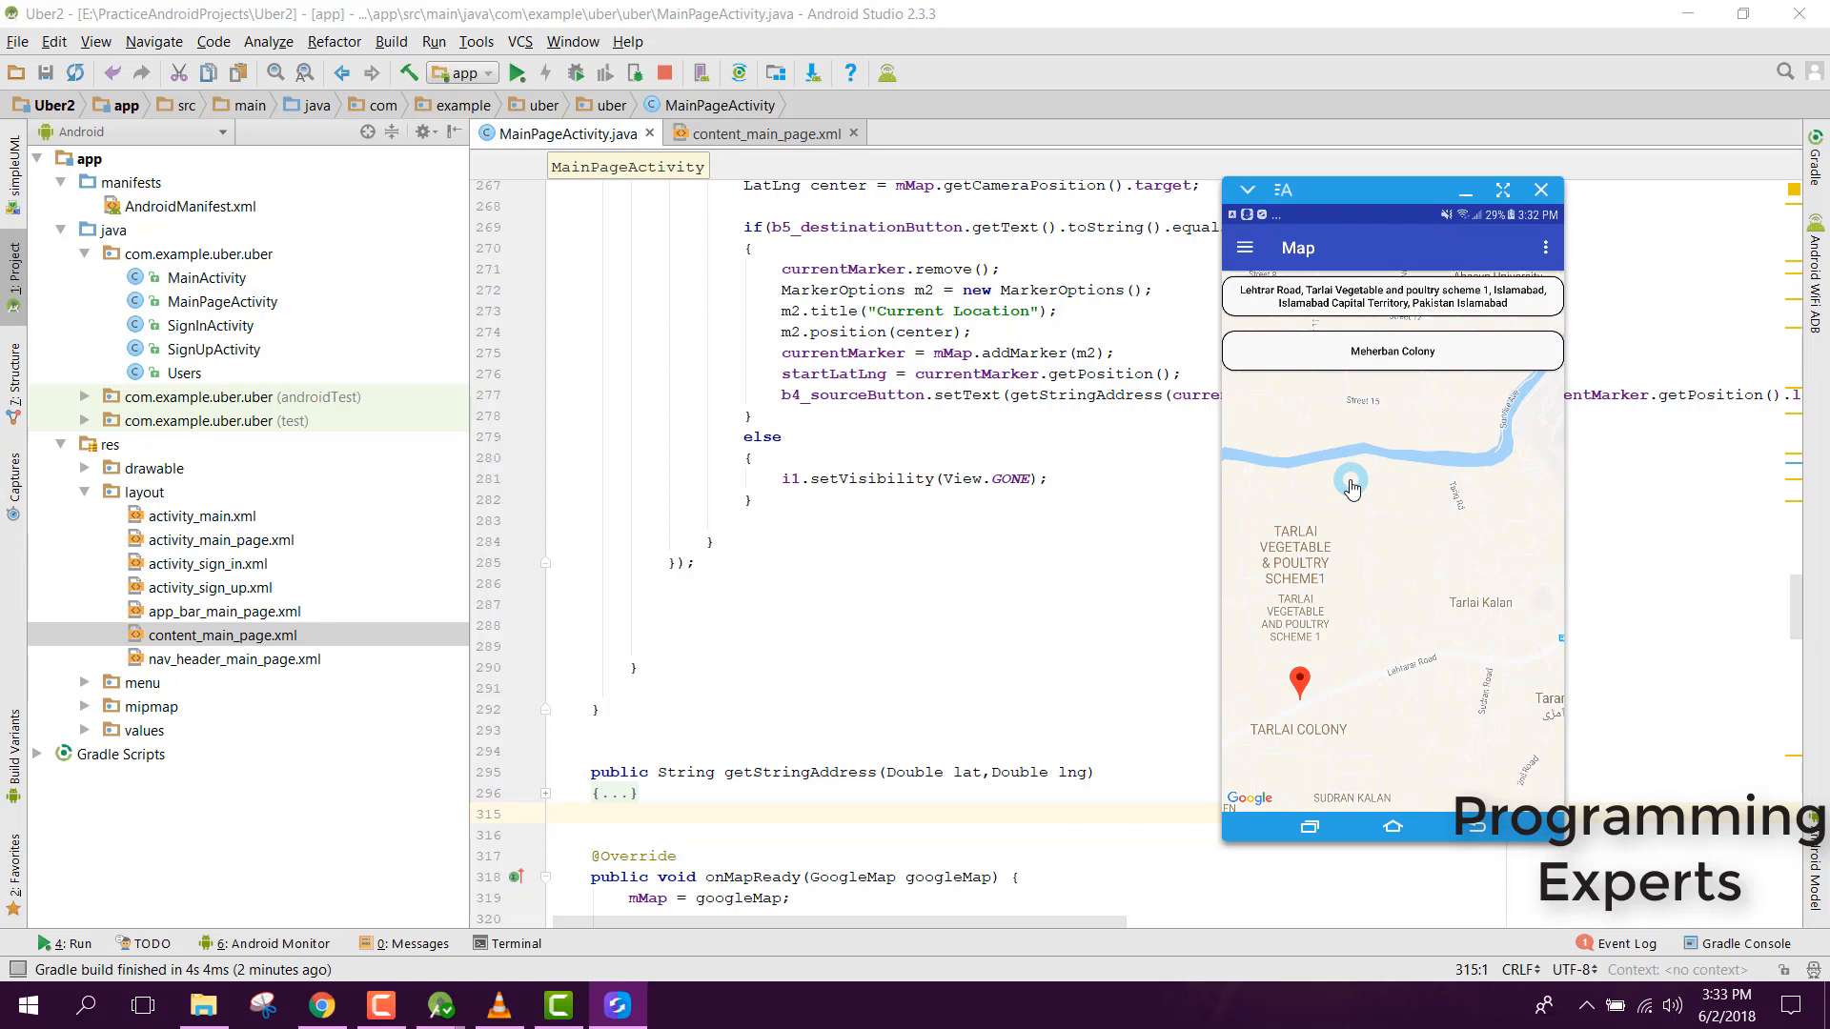